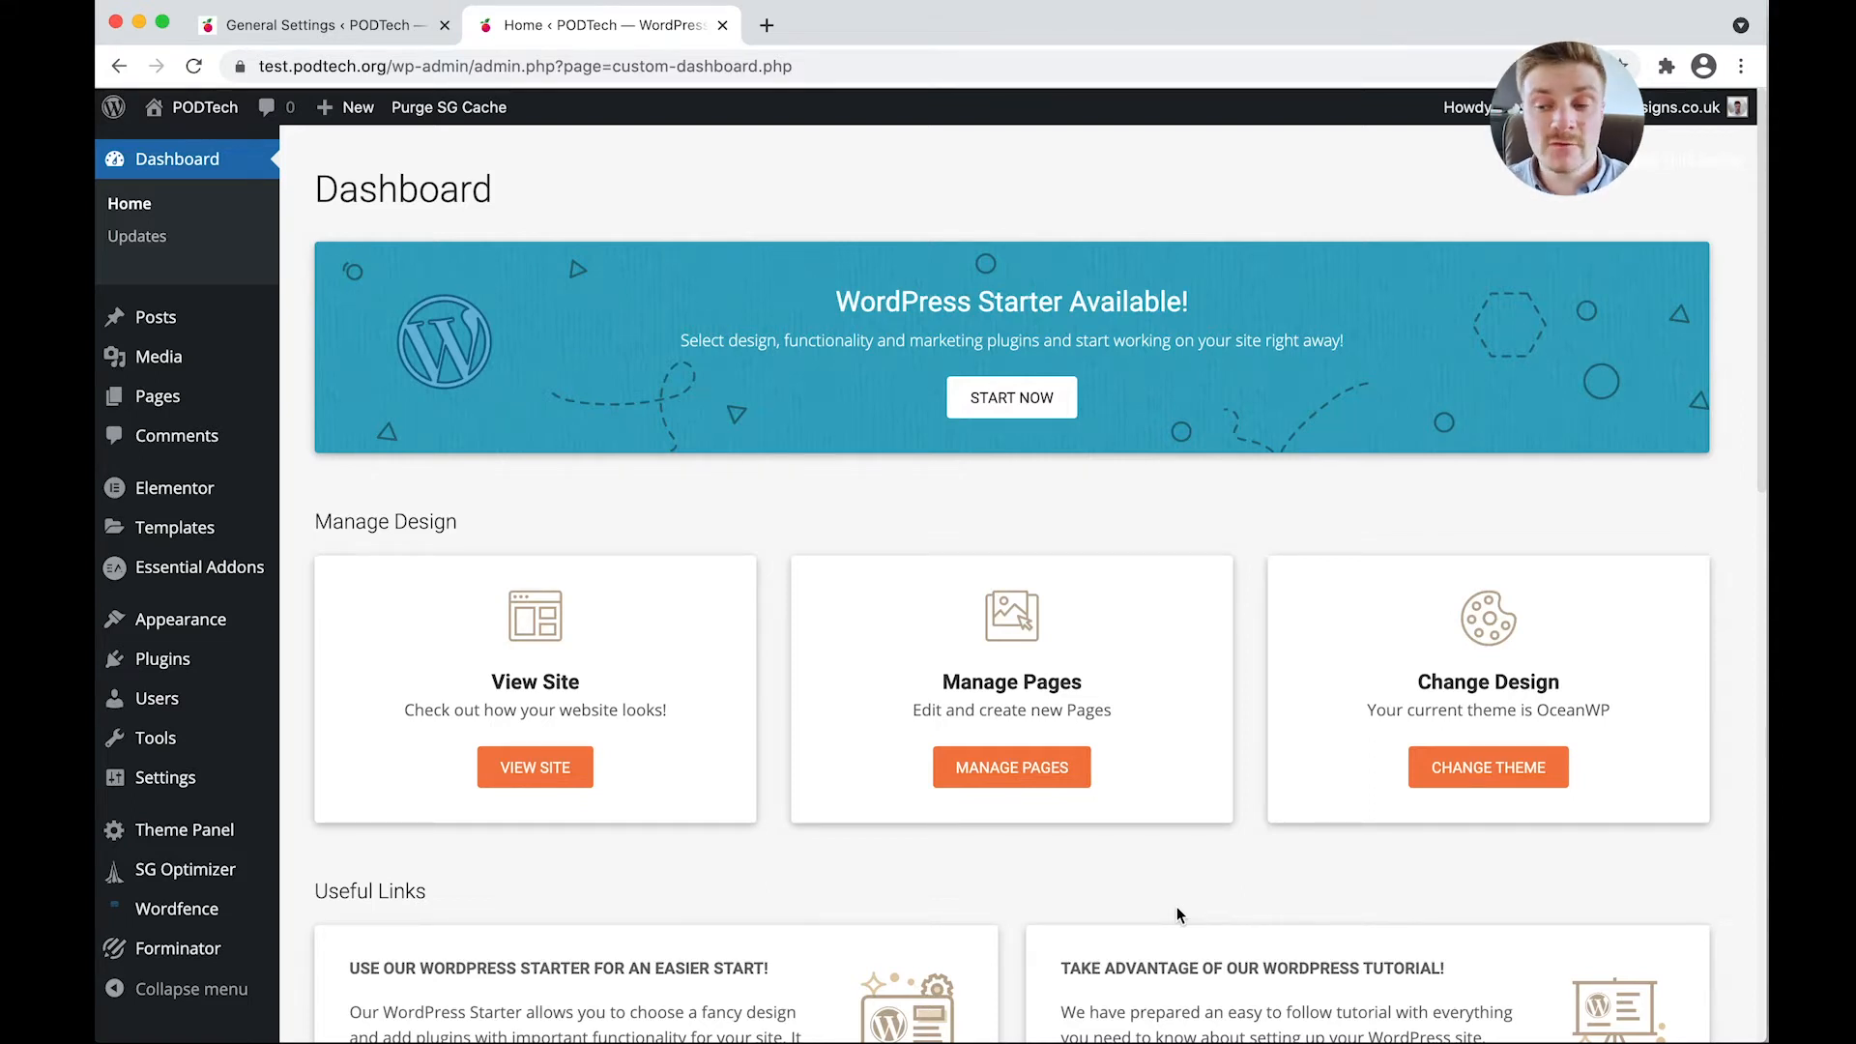
mouse_move(164, 777)
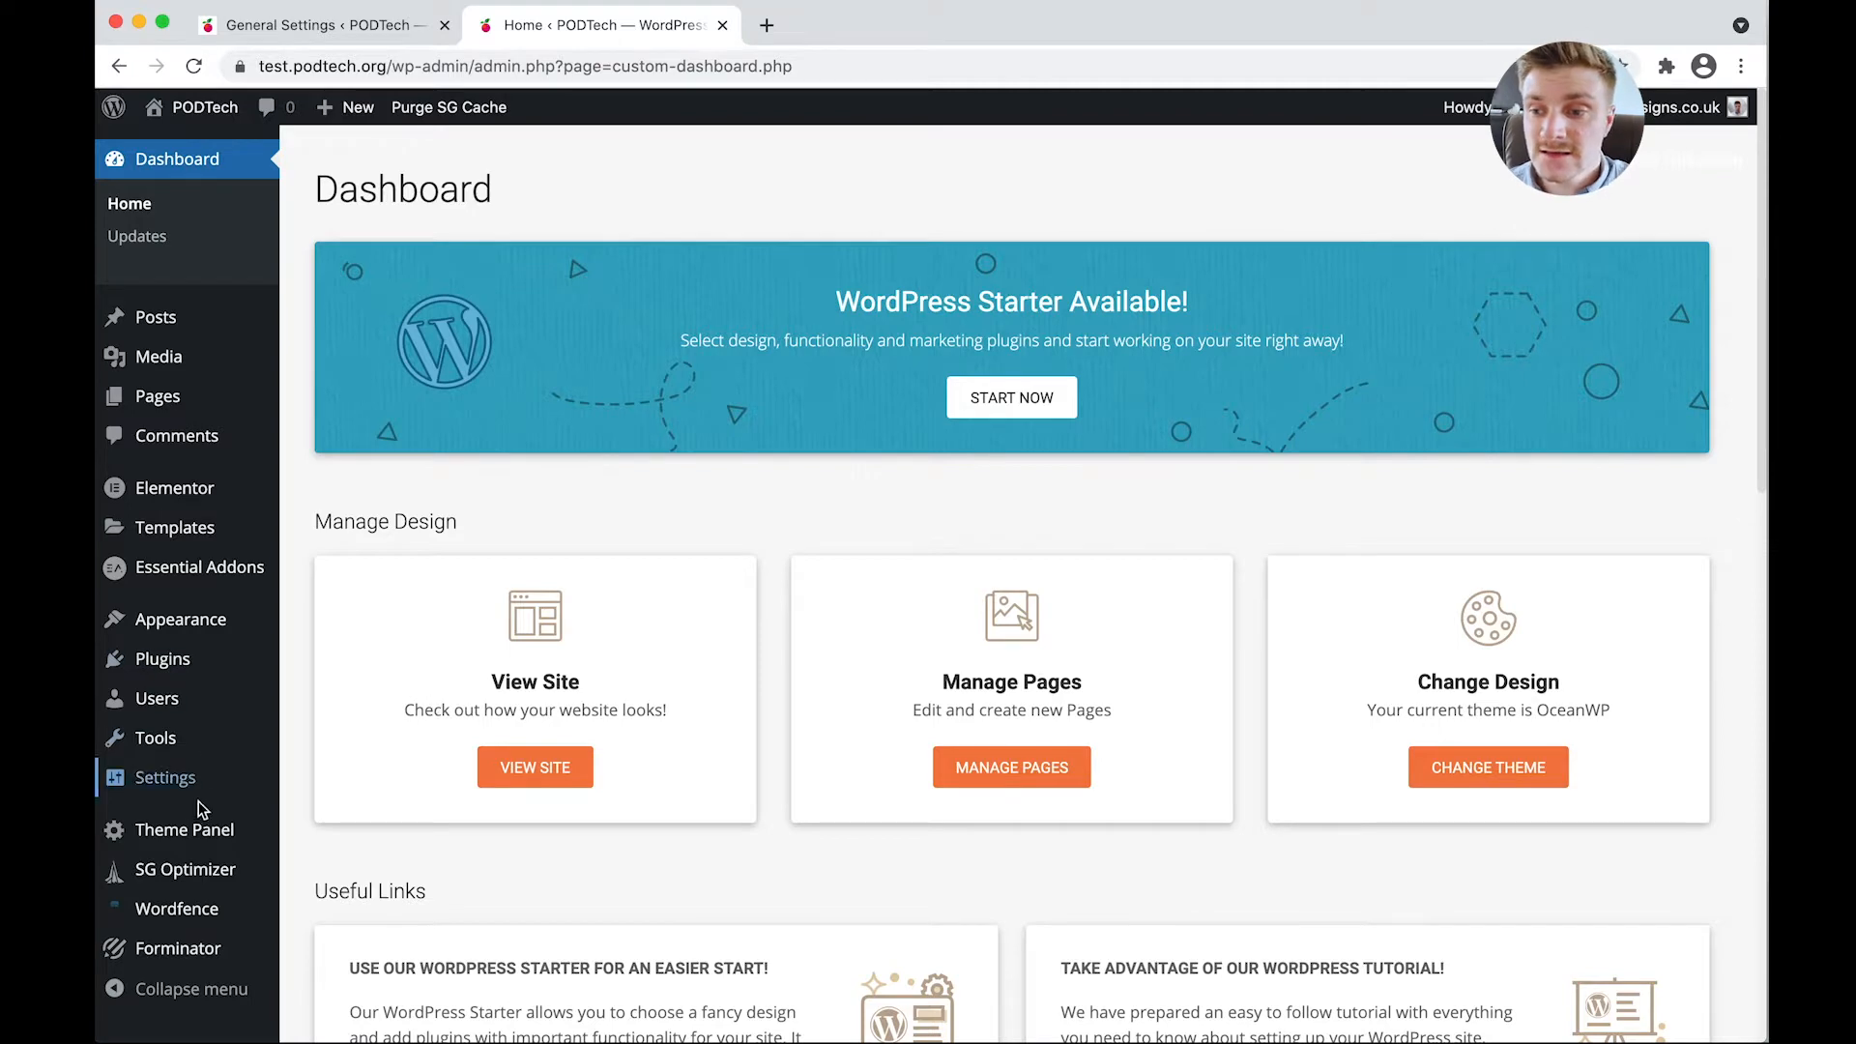
Go to Settings in the dashboard's left admin menu.
click(164, 777)
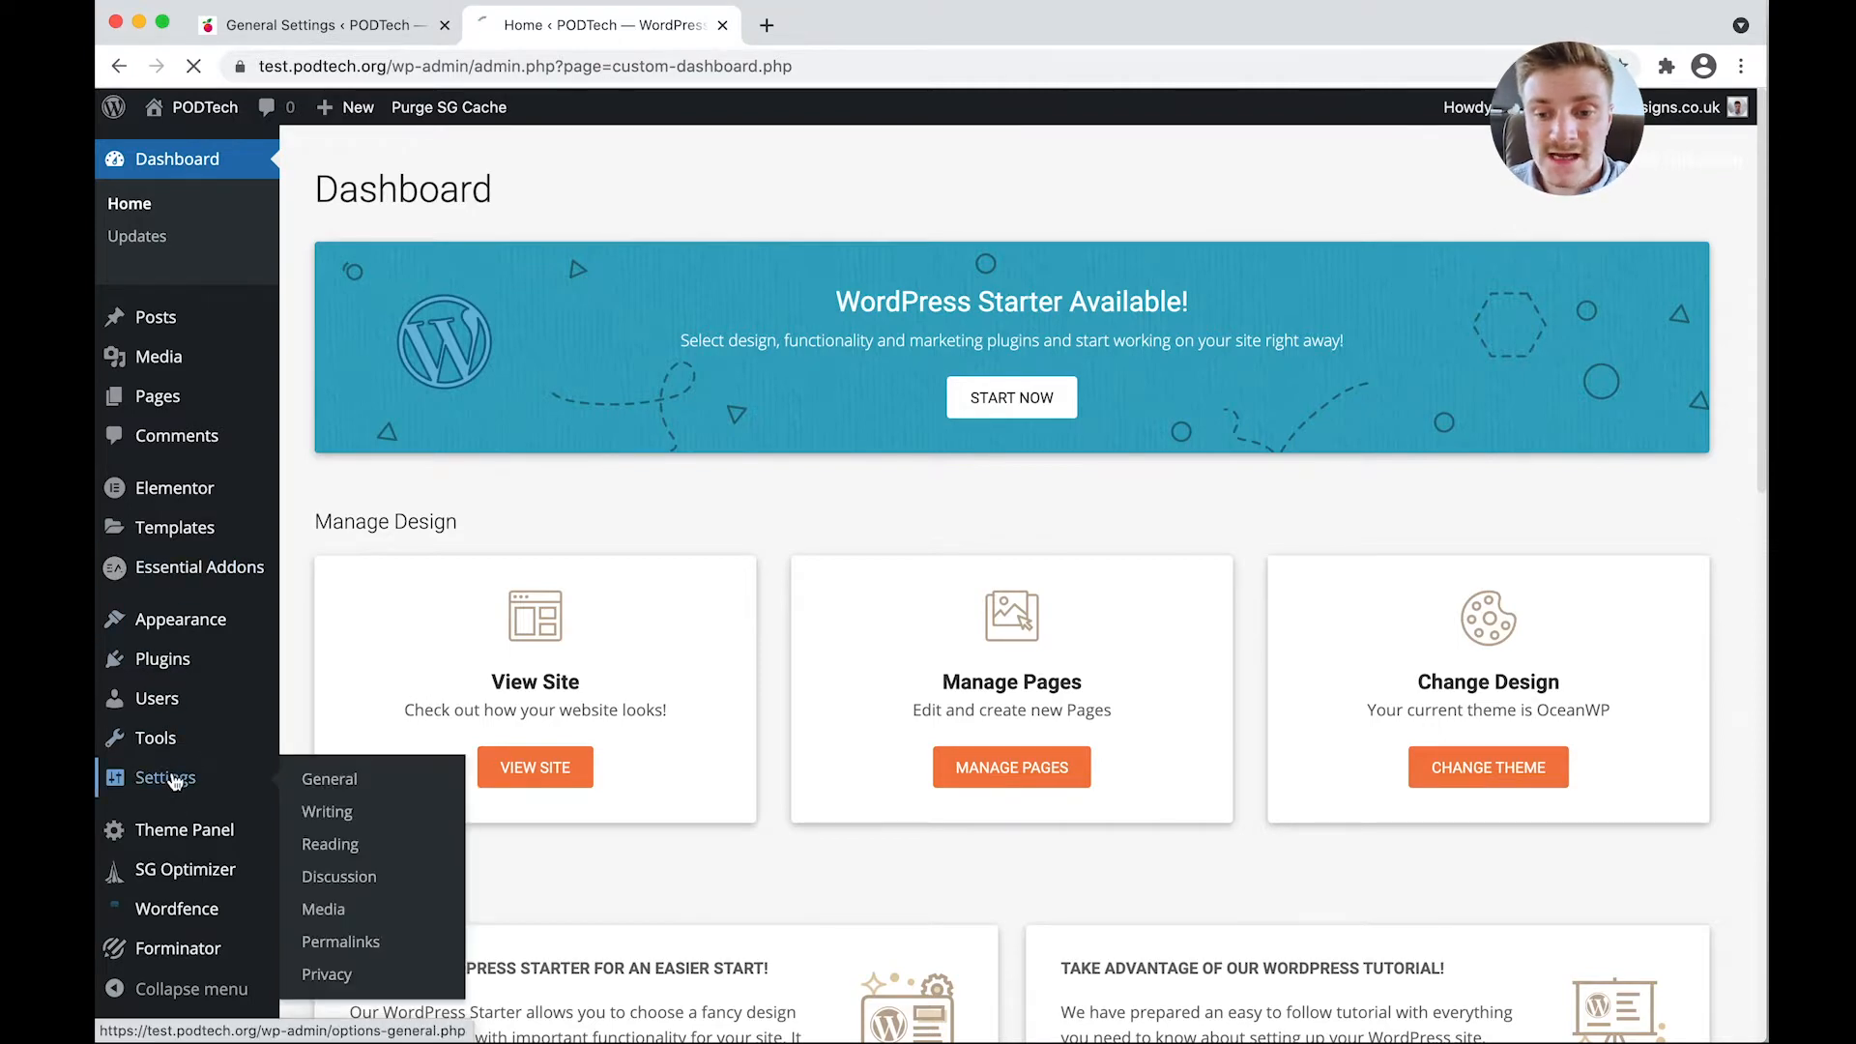
Check the new-user default role (Subscriber) and set Site Language to English (UK).
click(329, 779)
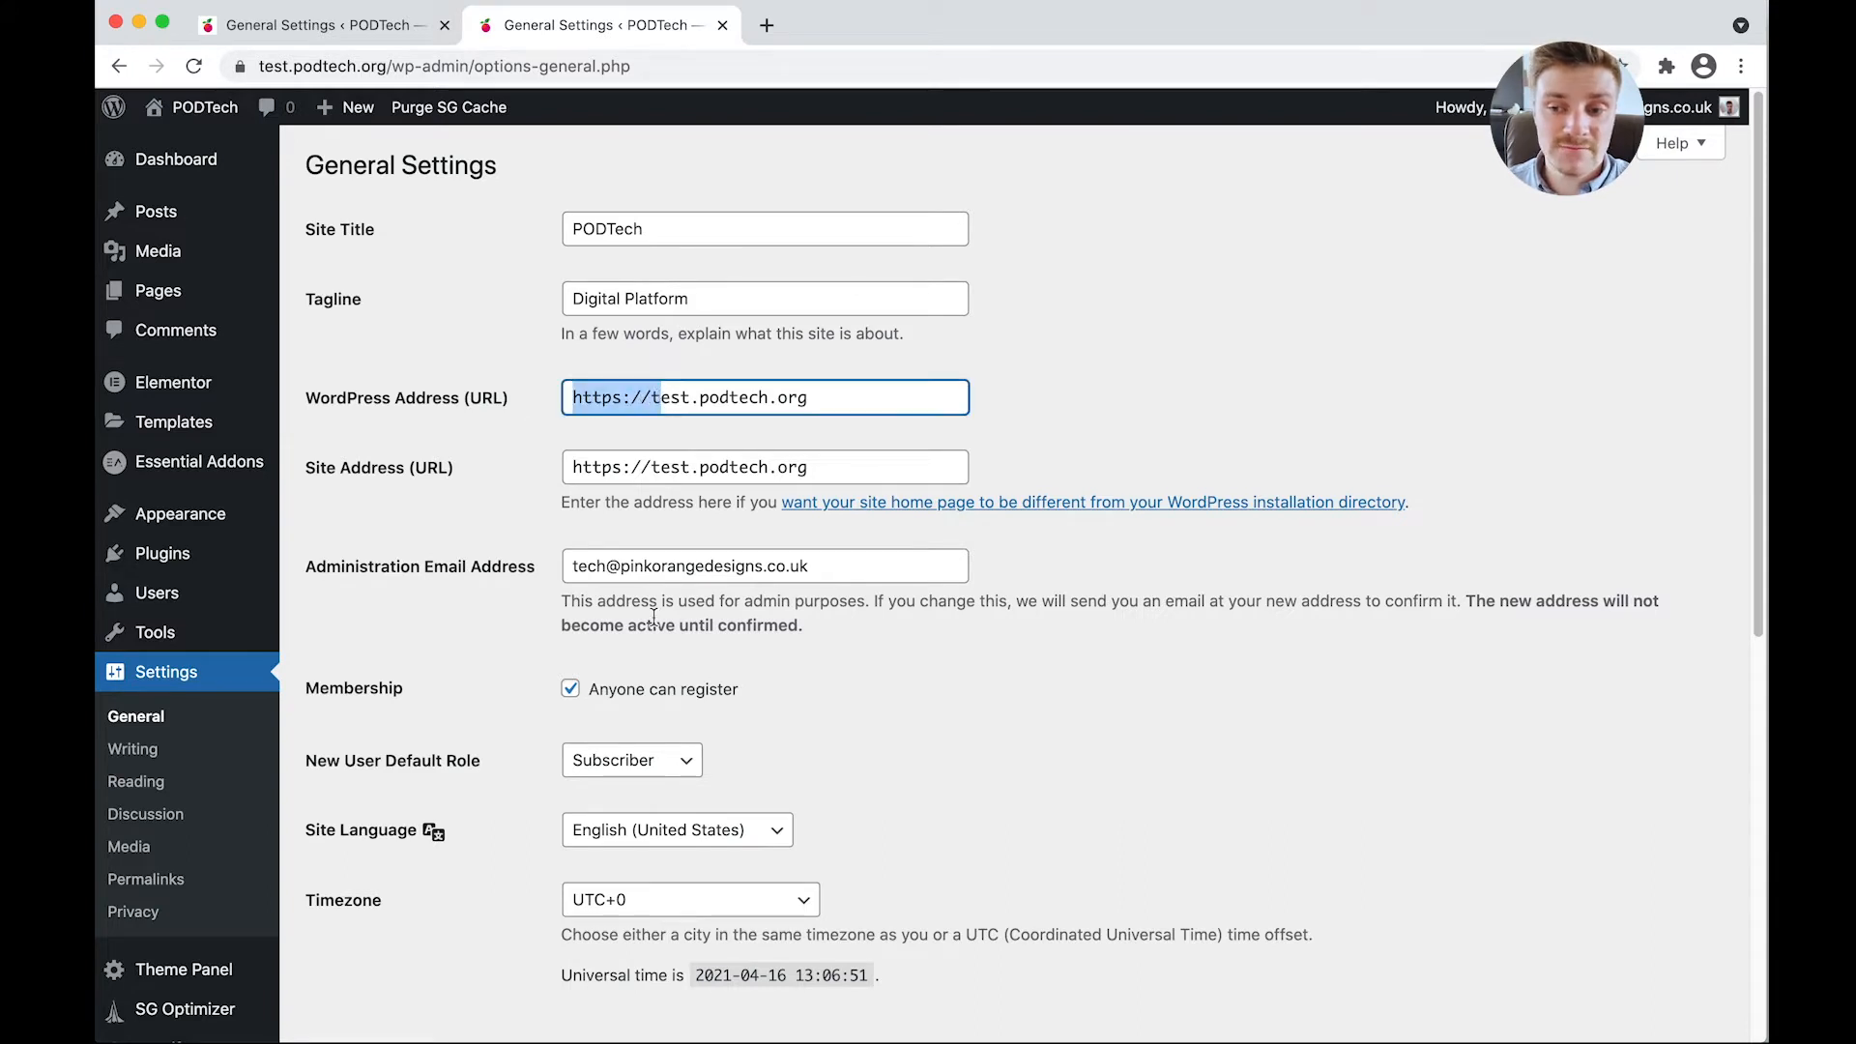
mouse_move(600, 659)
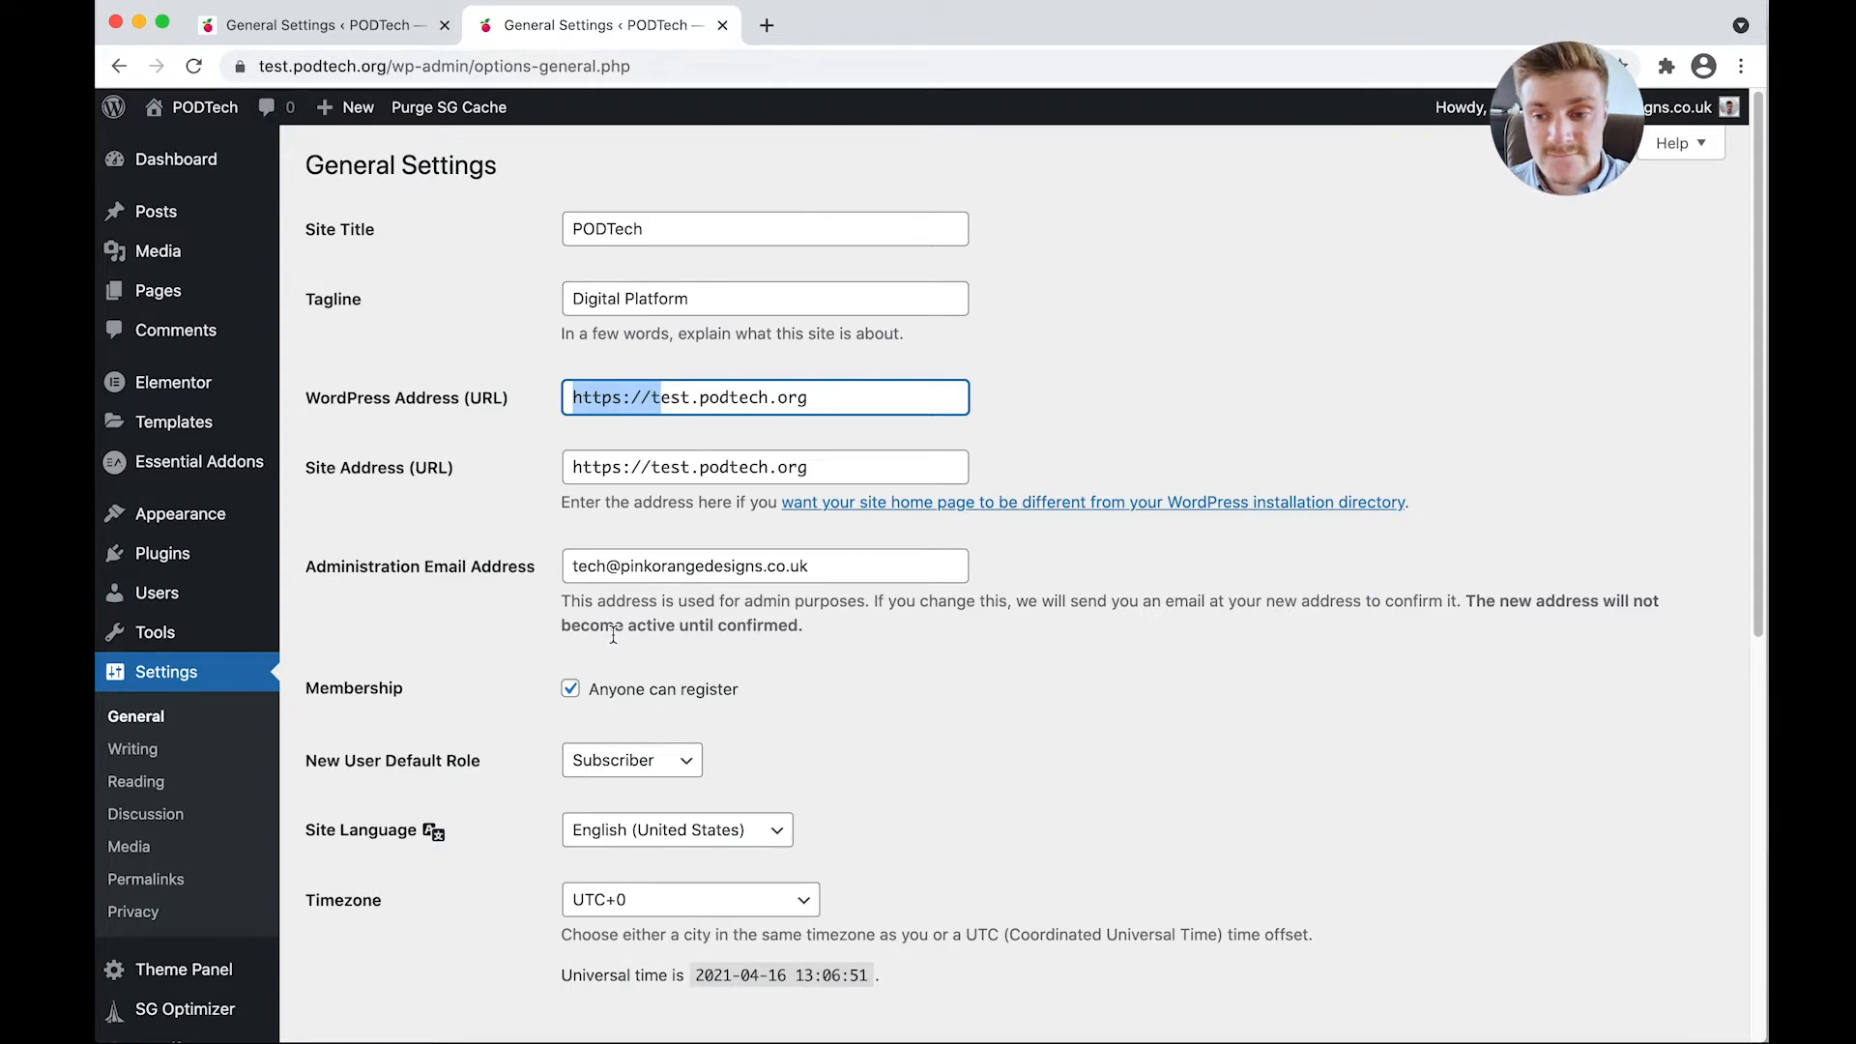
scroll(down, 3)
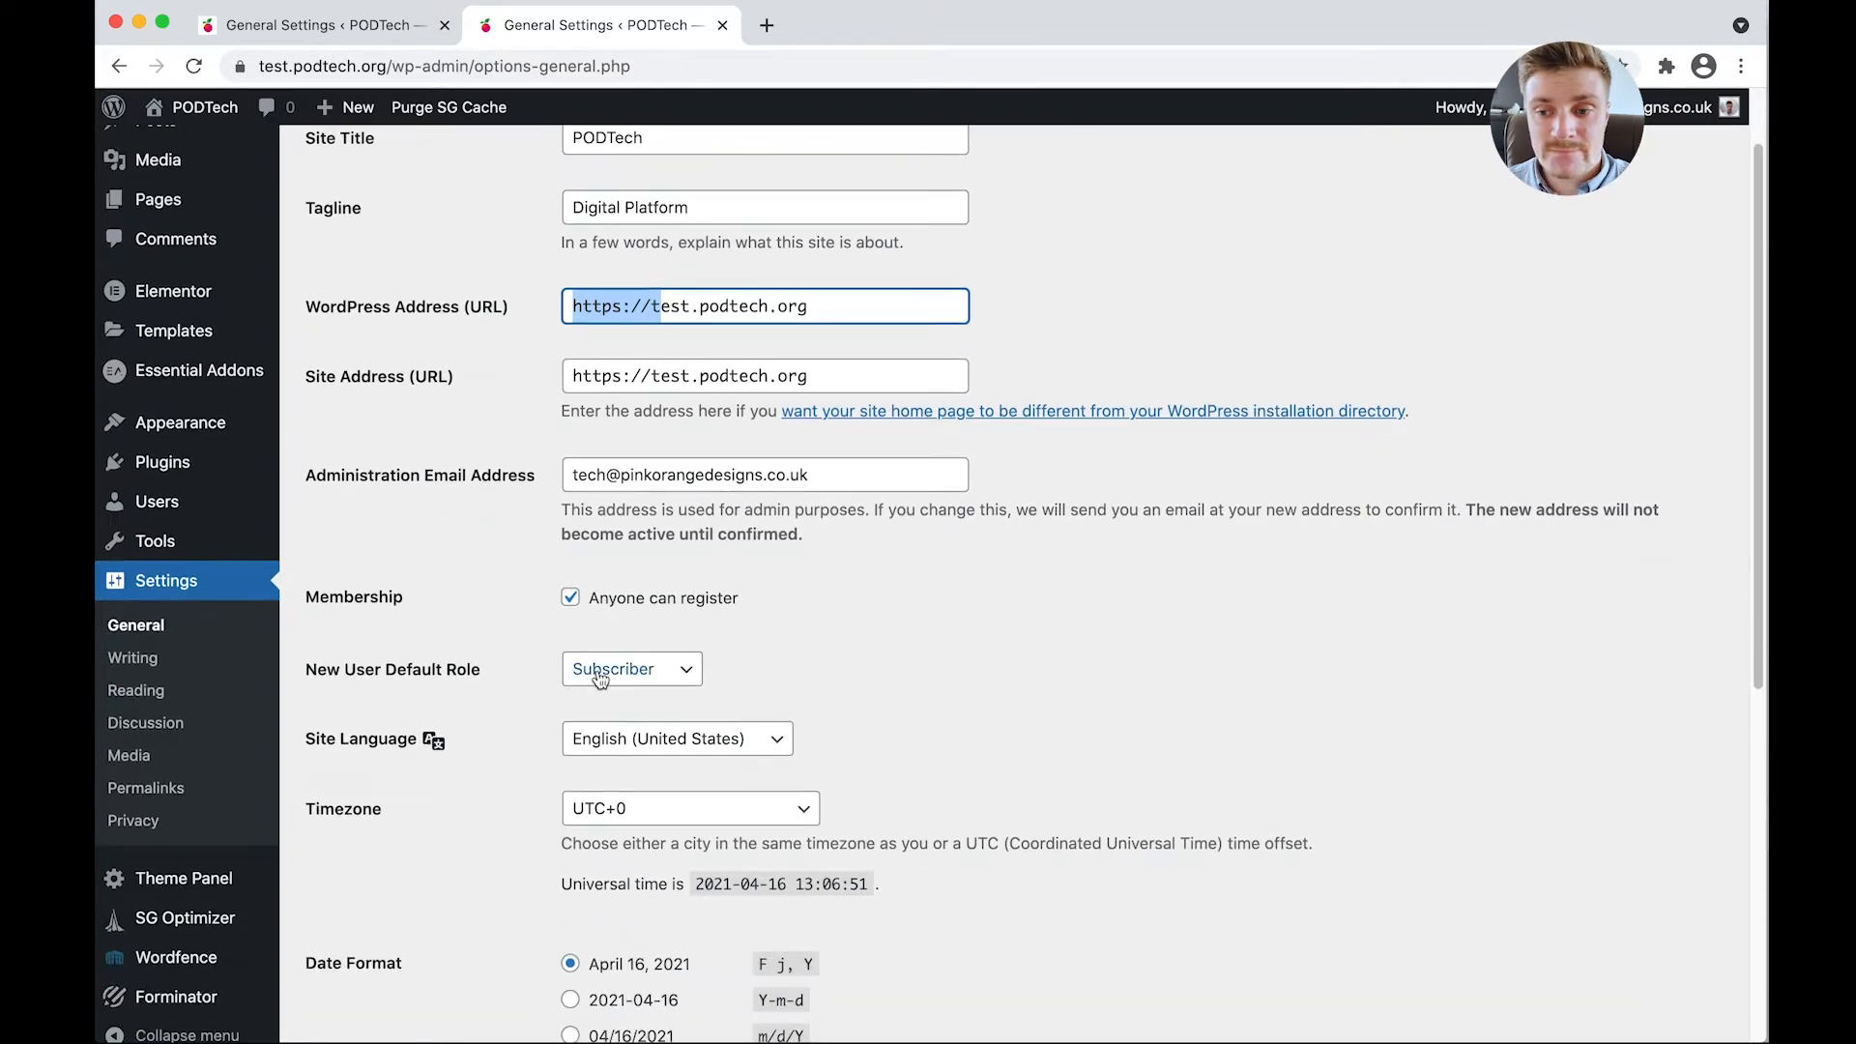
scroll(down, 3)
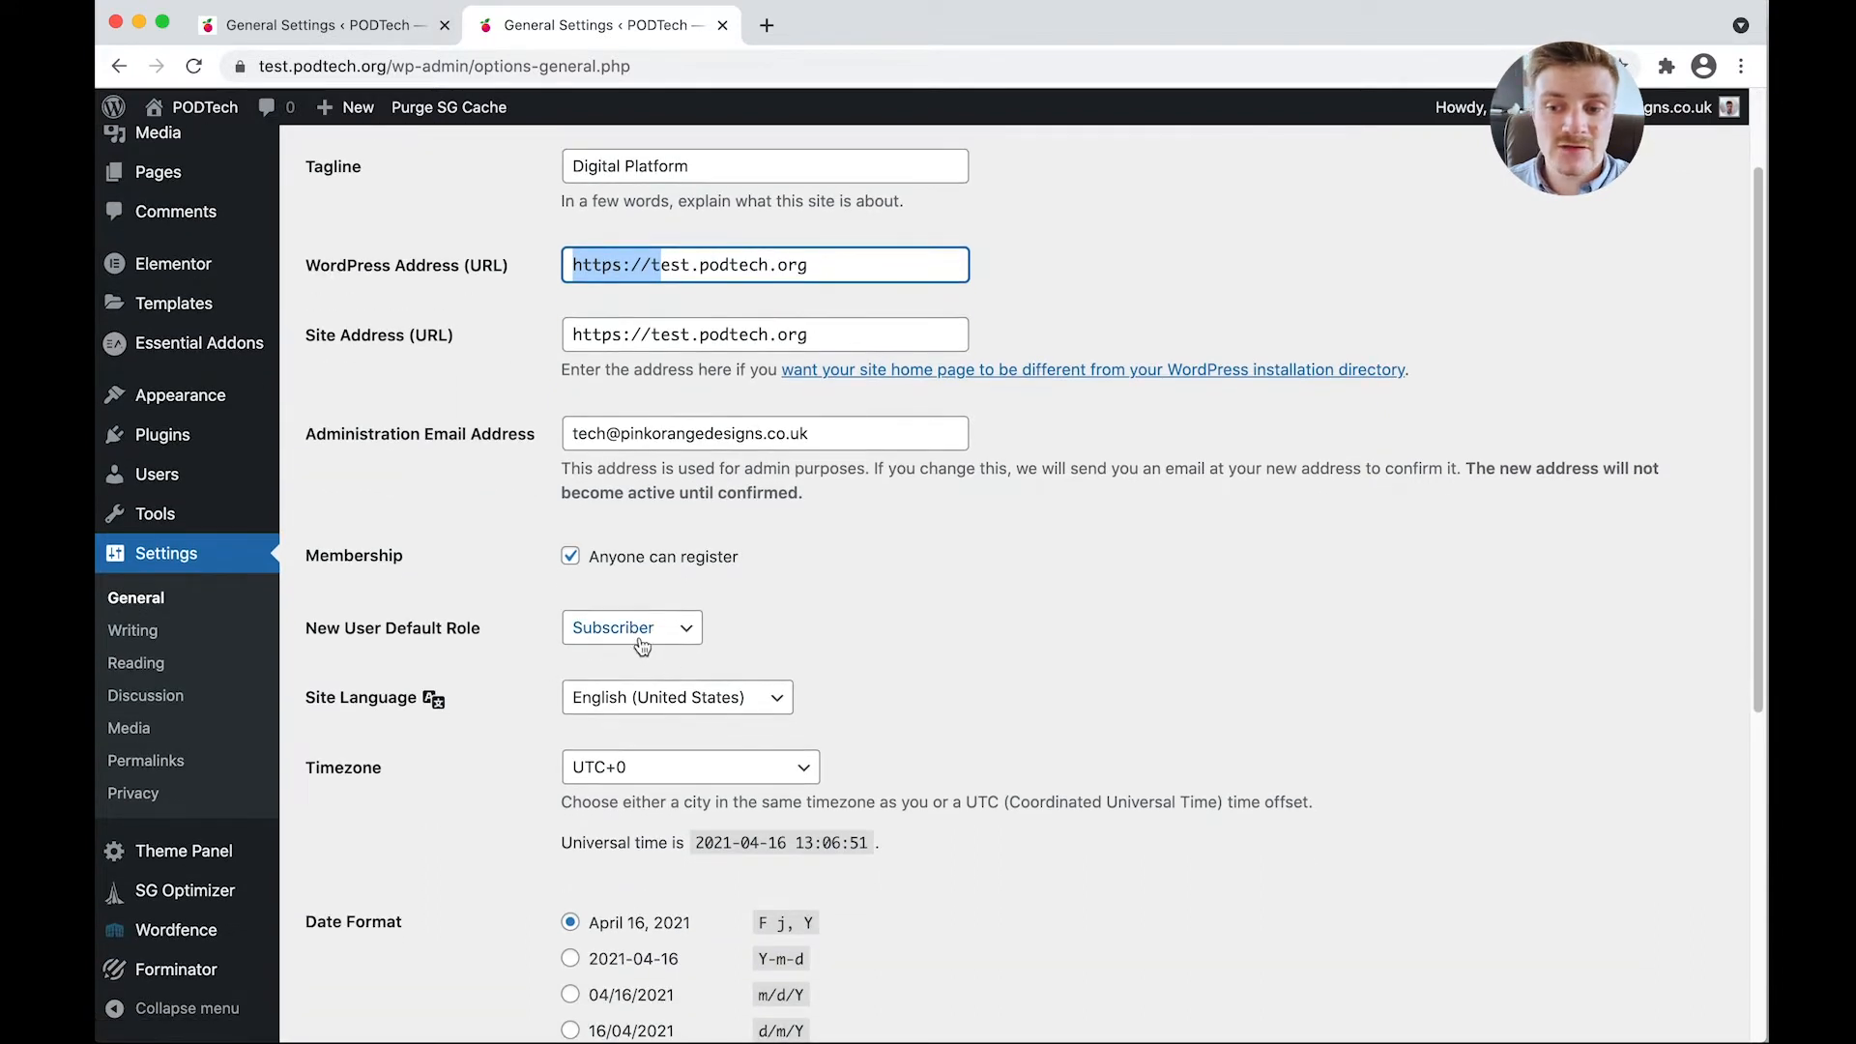
click(631, 627)
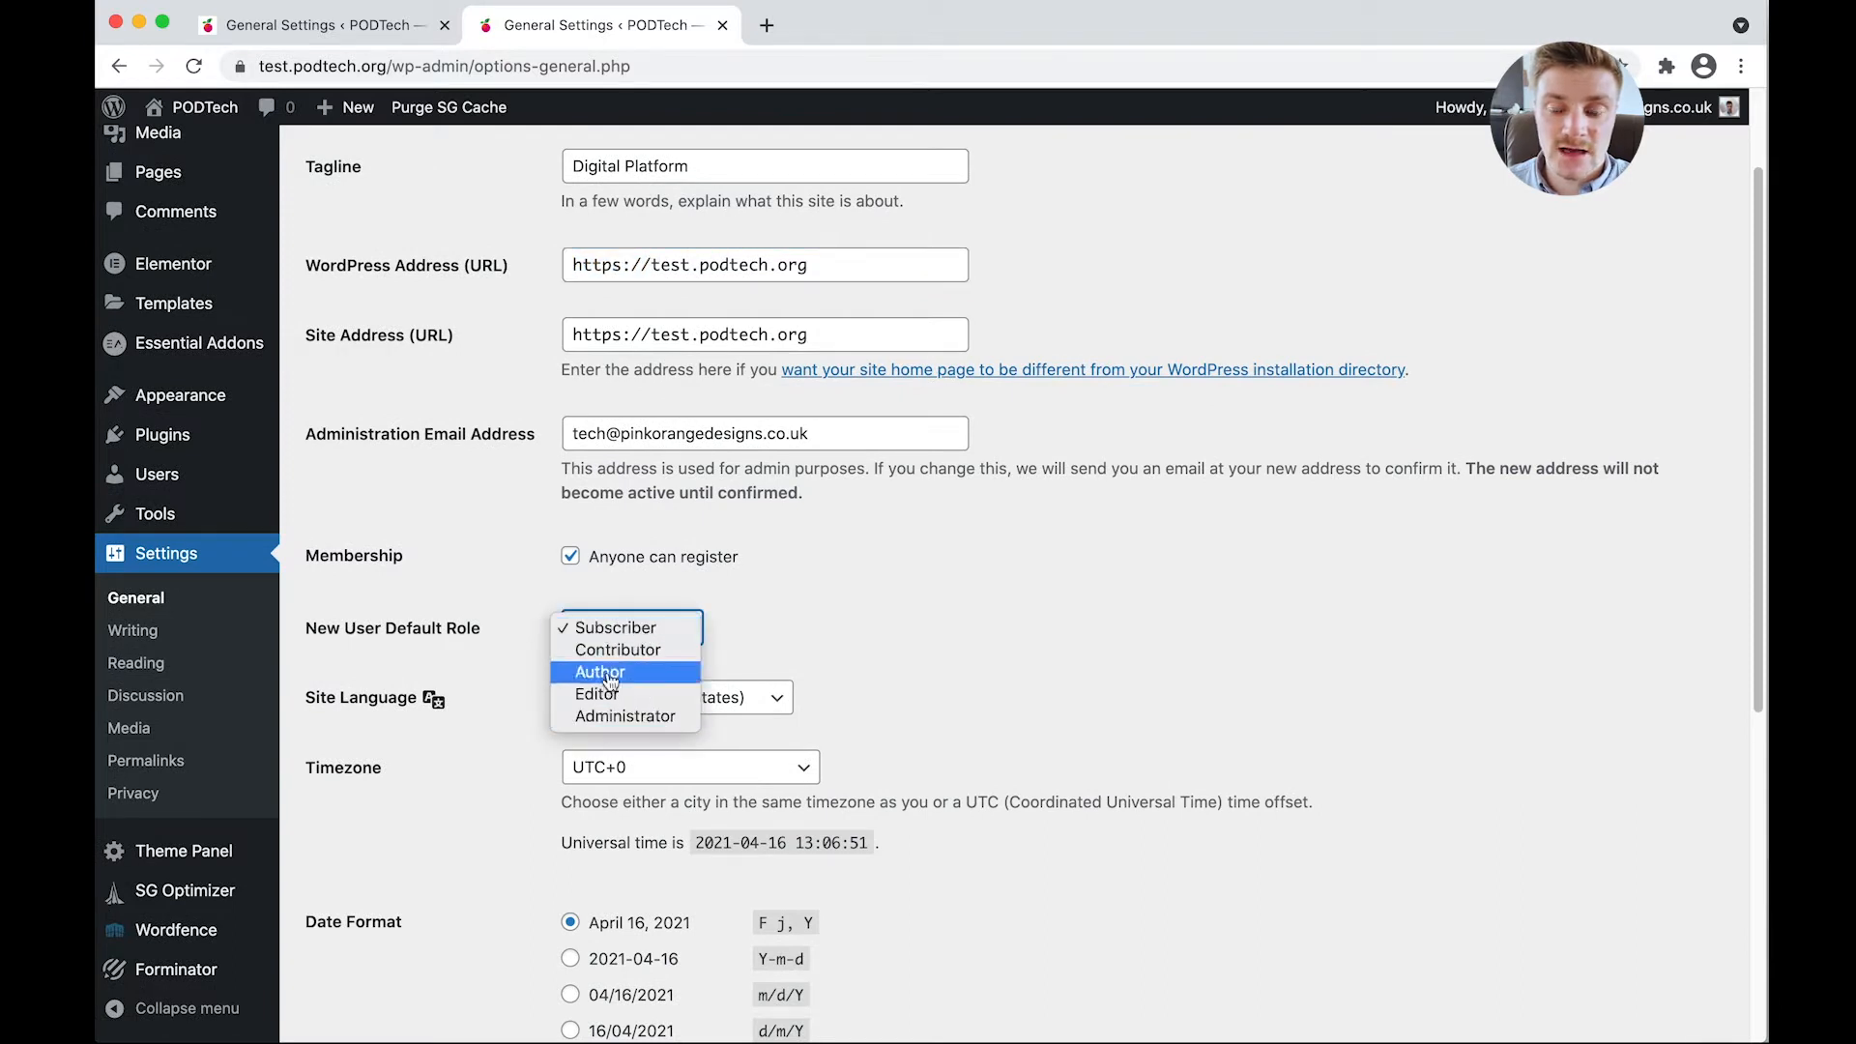
mouse_move(597, 694)
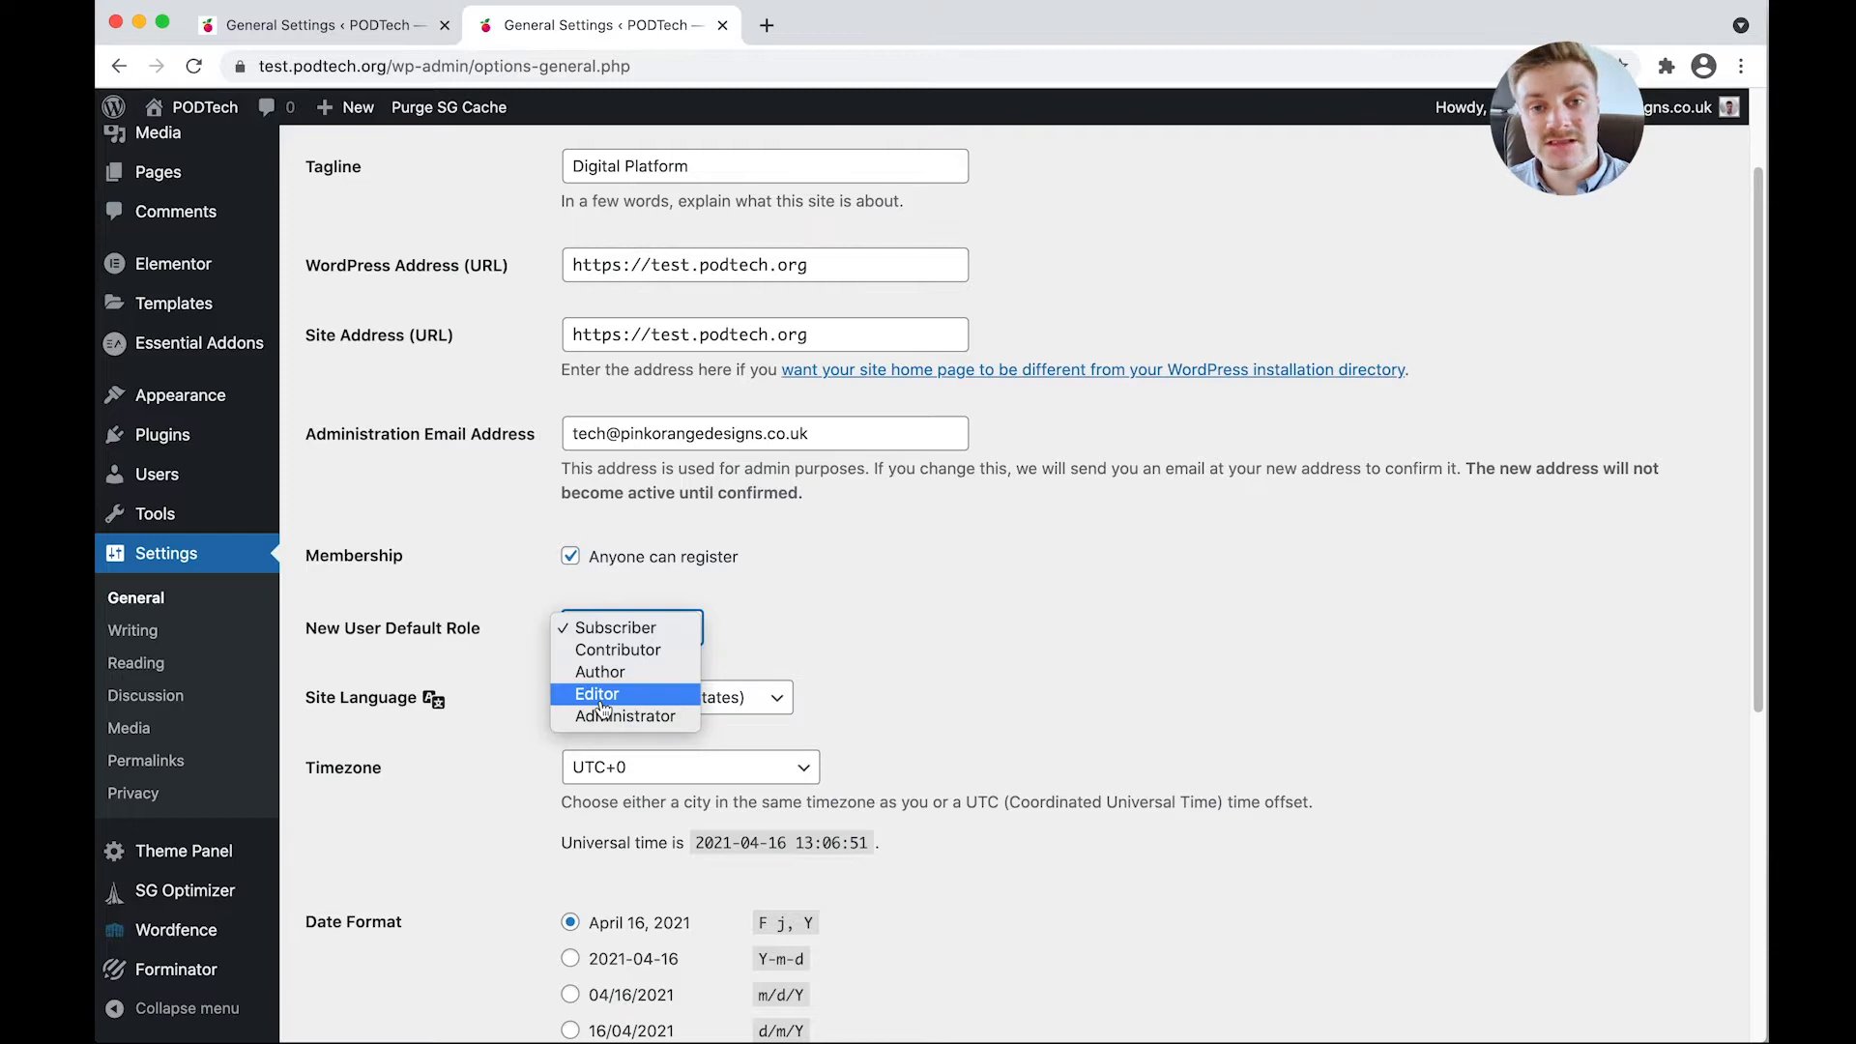
mouse_move(626, 716)
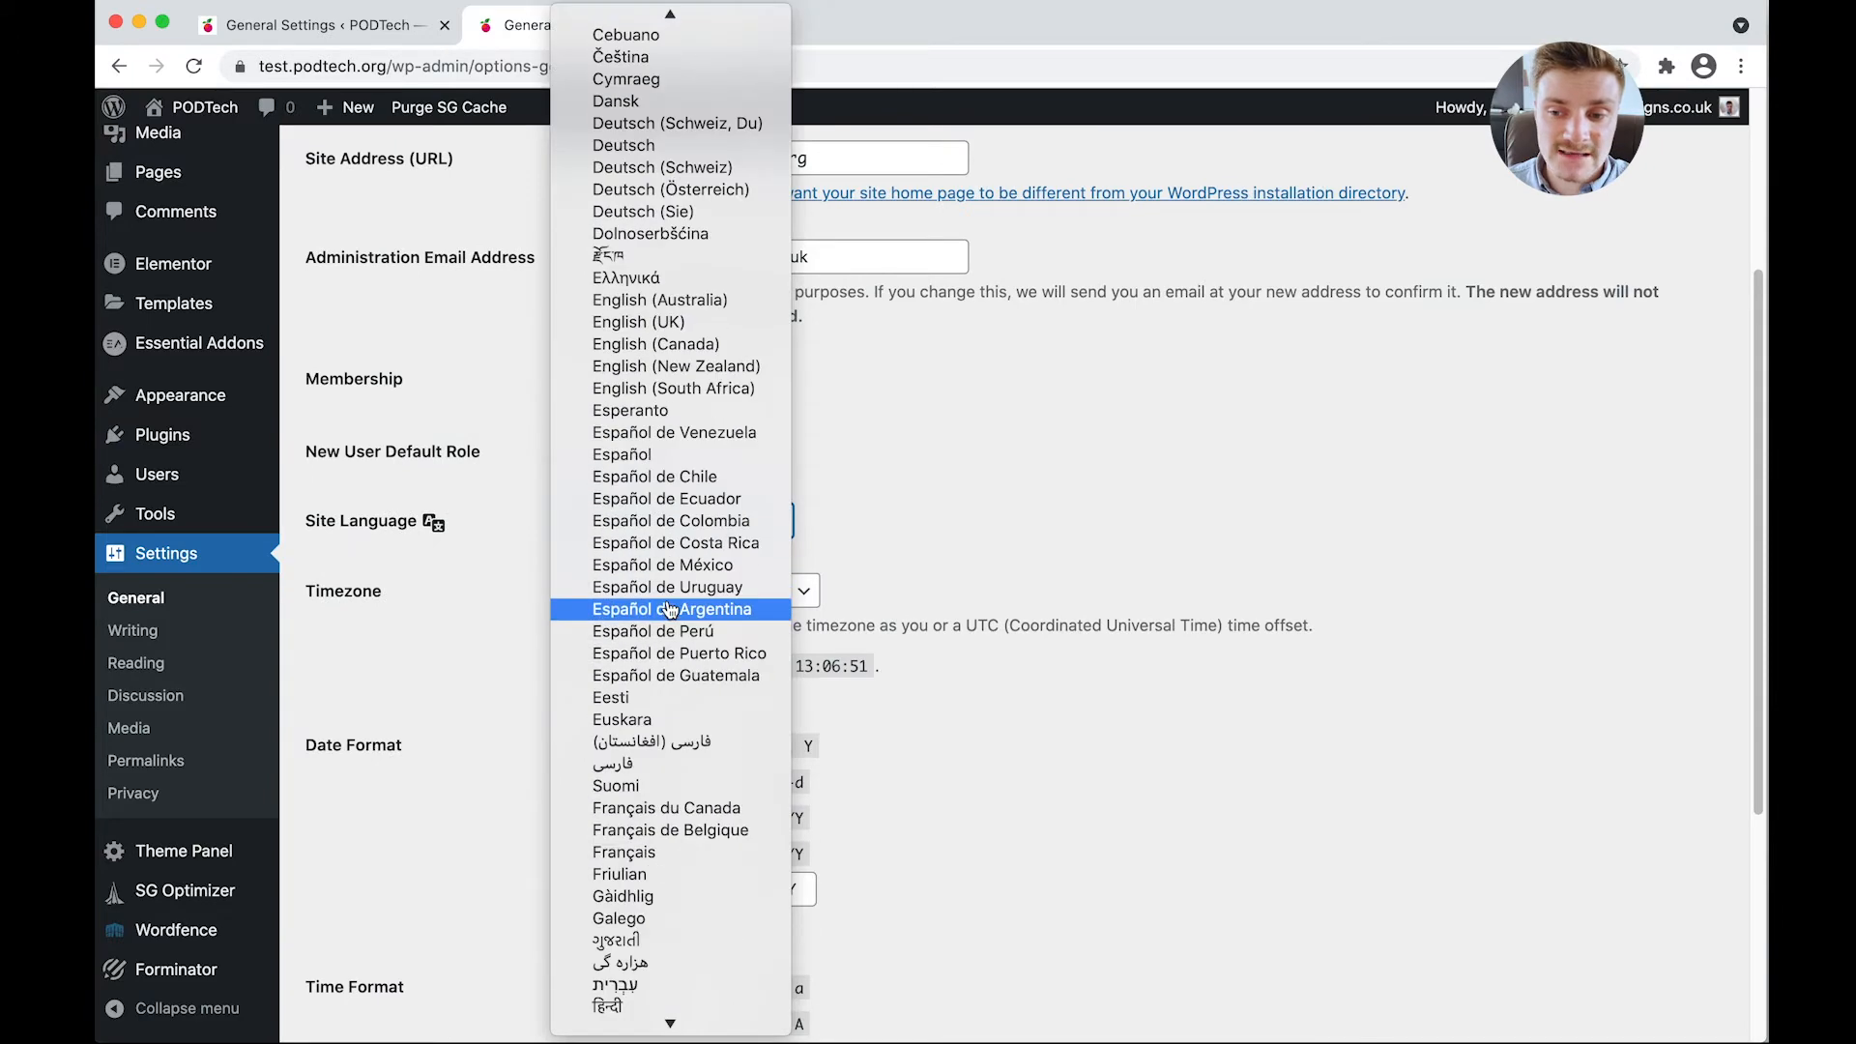
mouse_move(669, 521)
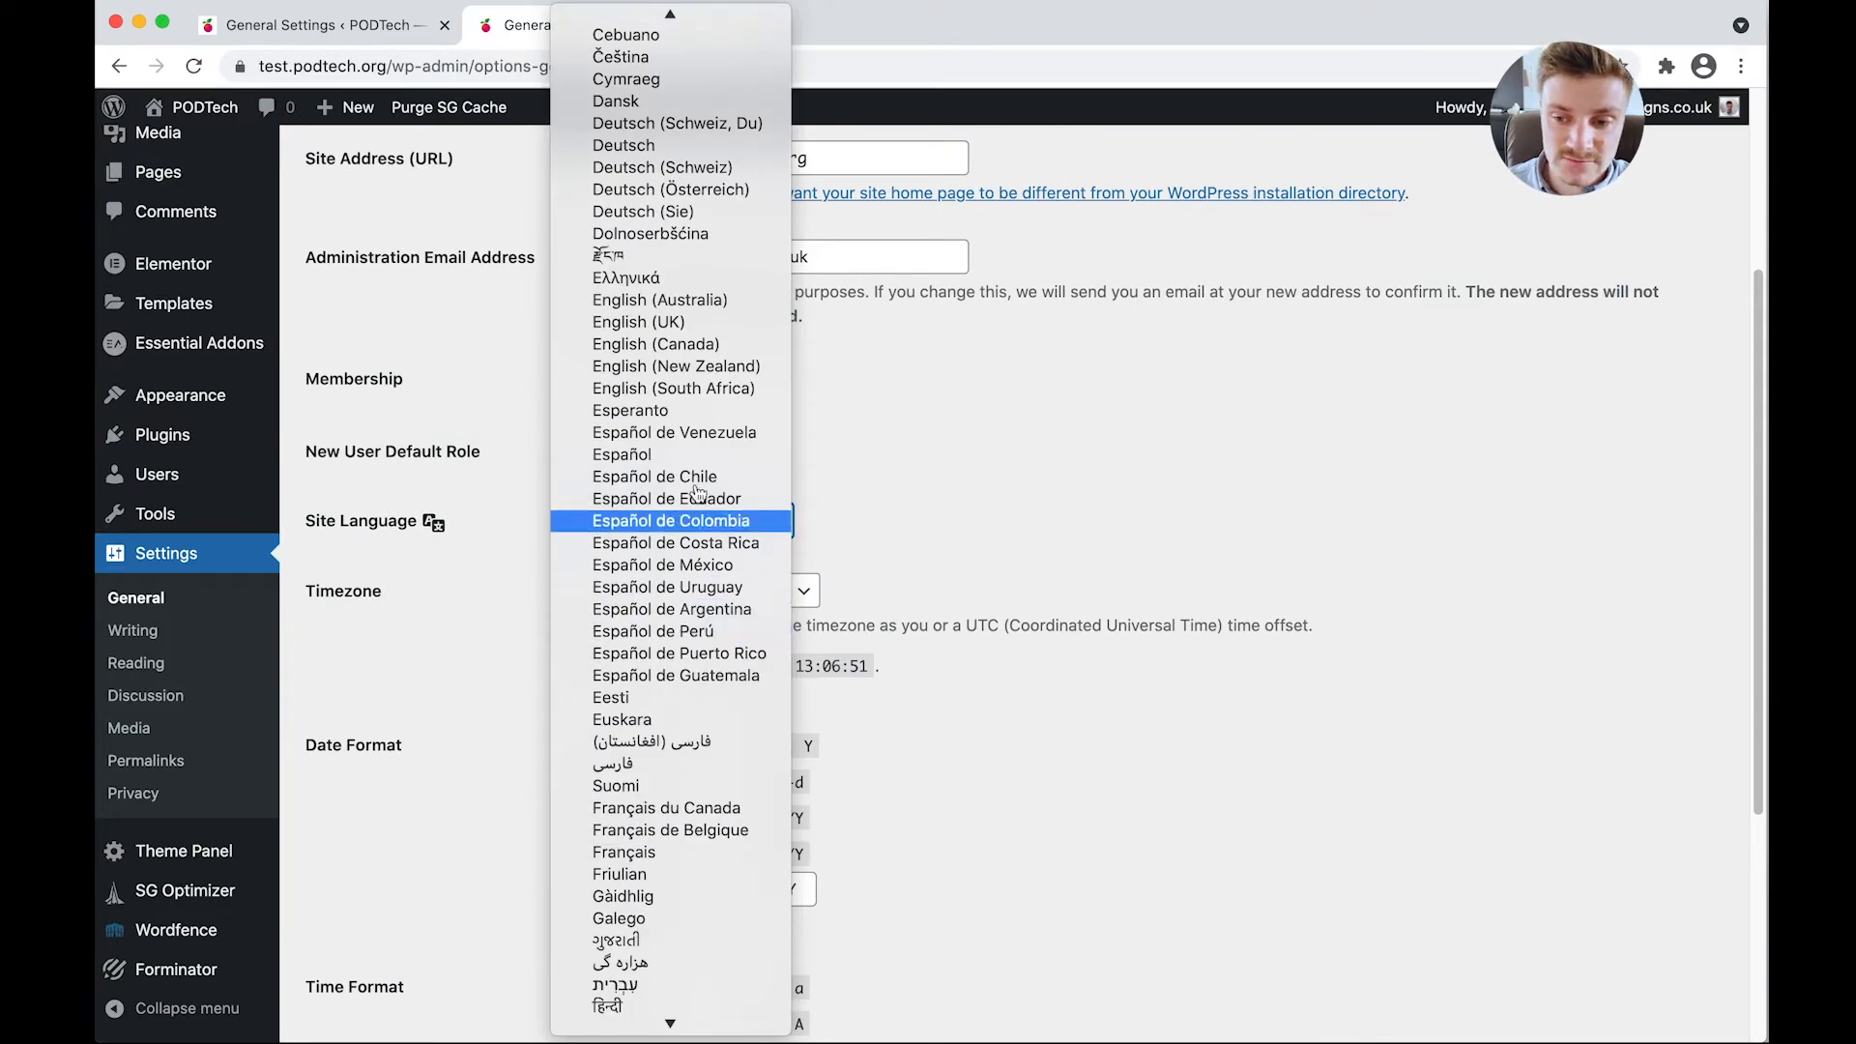
click(638, 322)
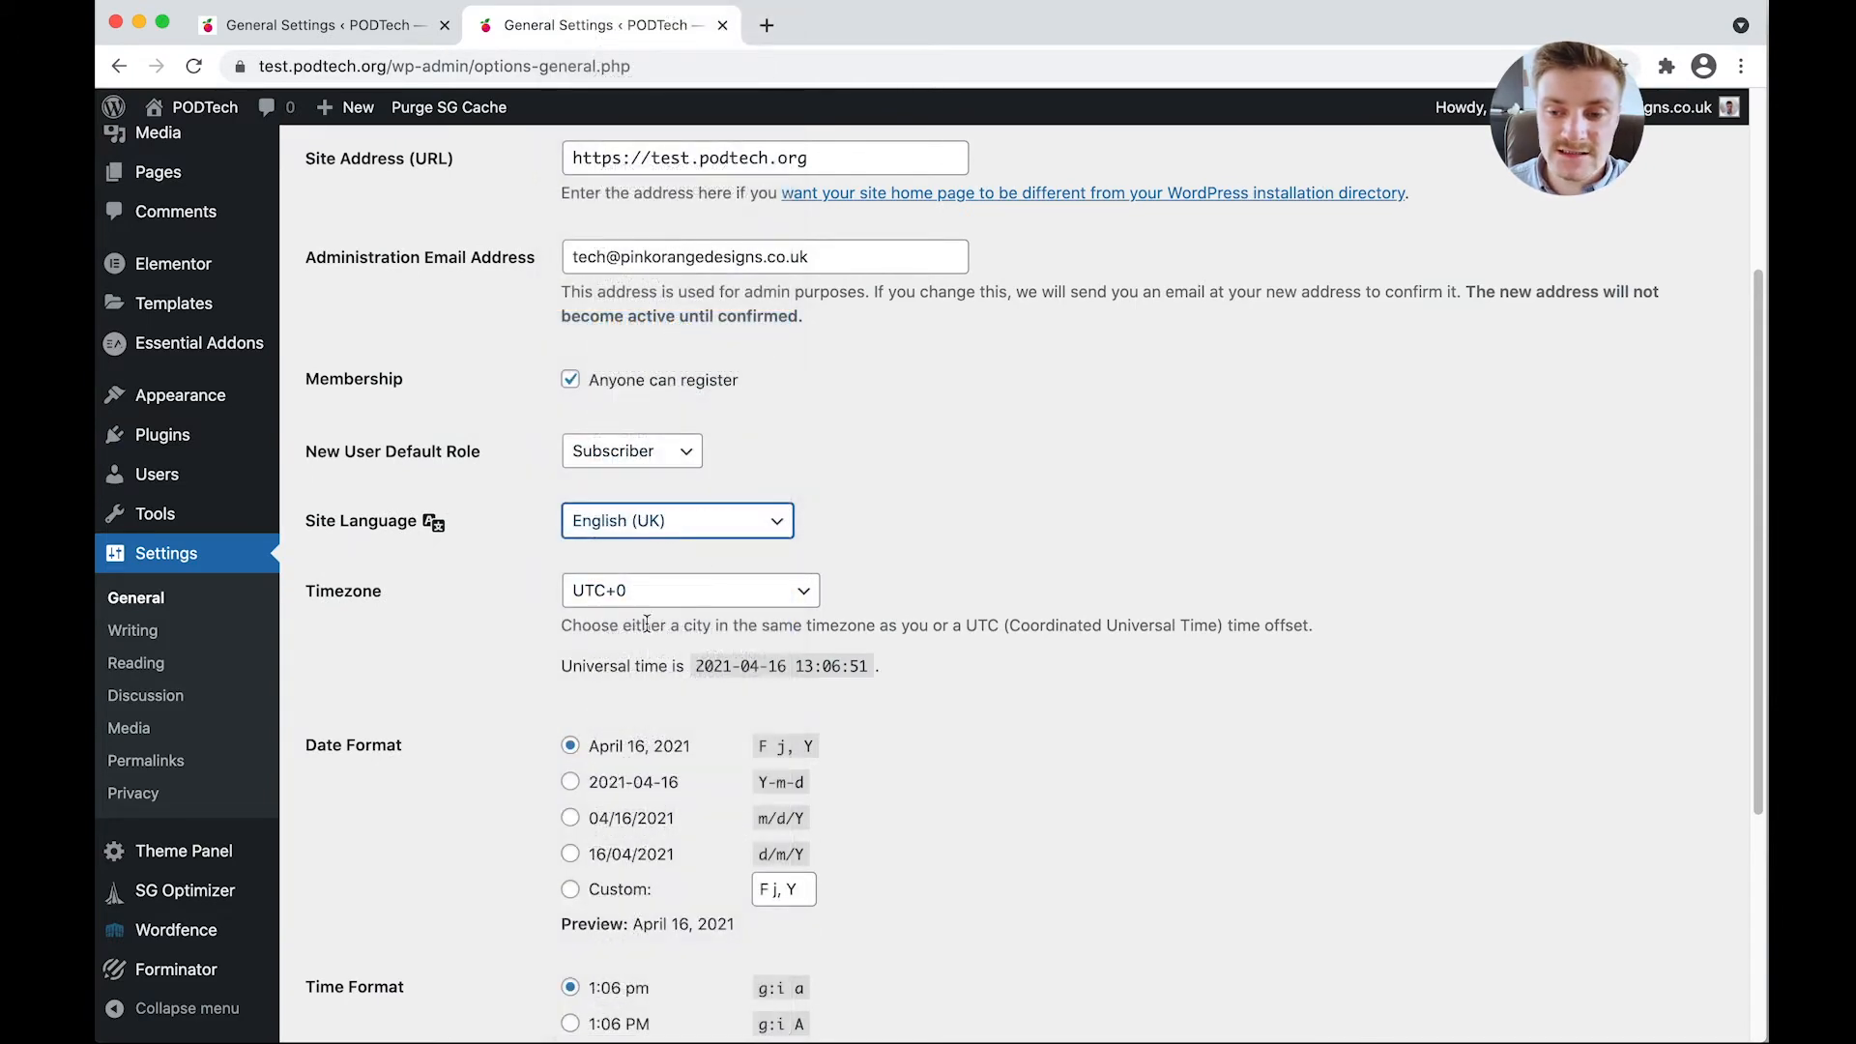
scroll(down, 3)
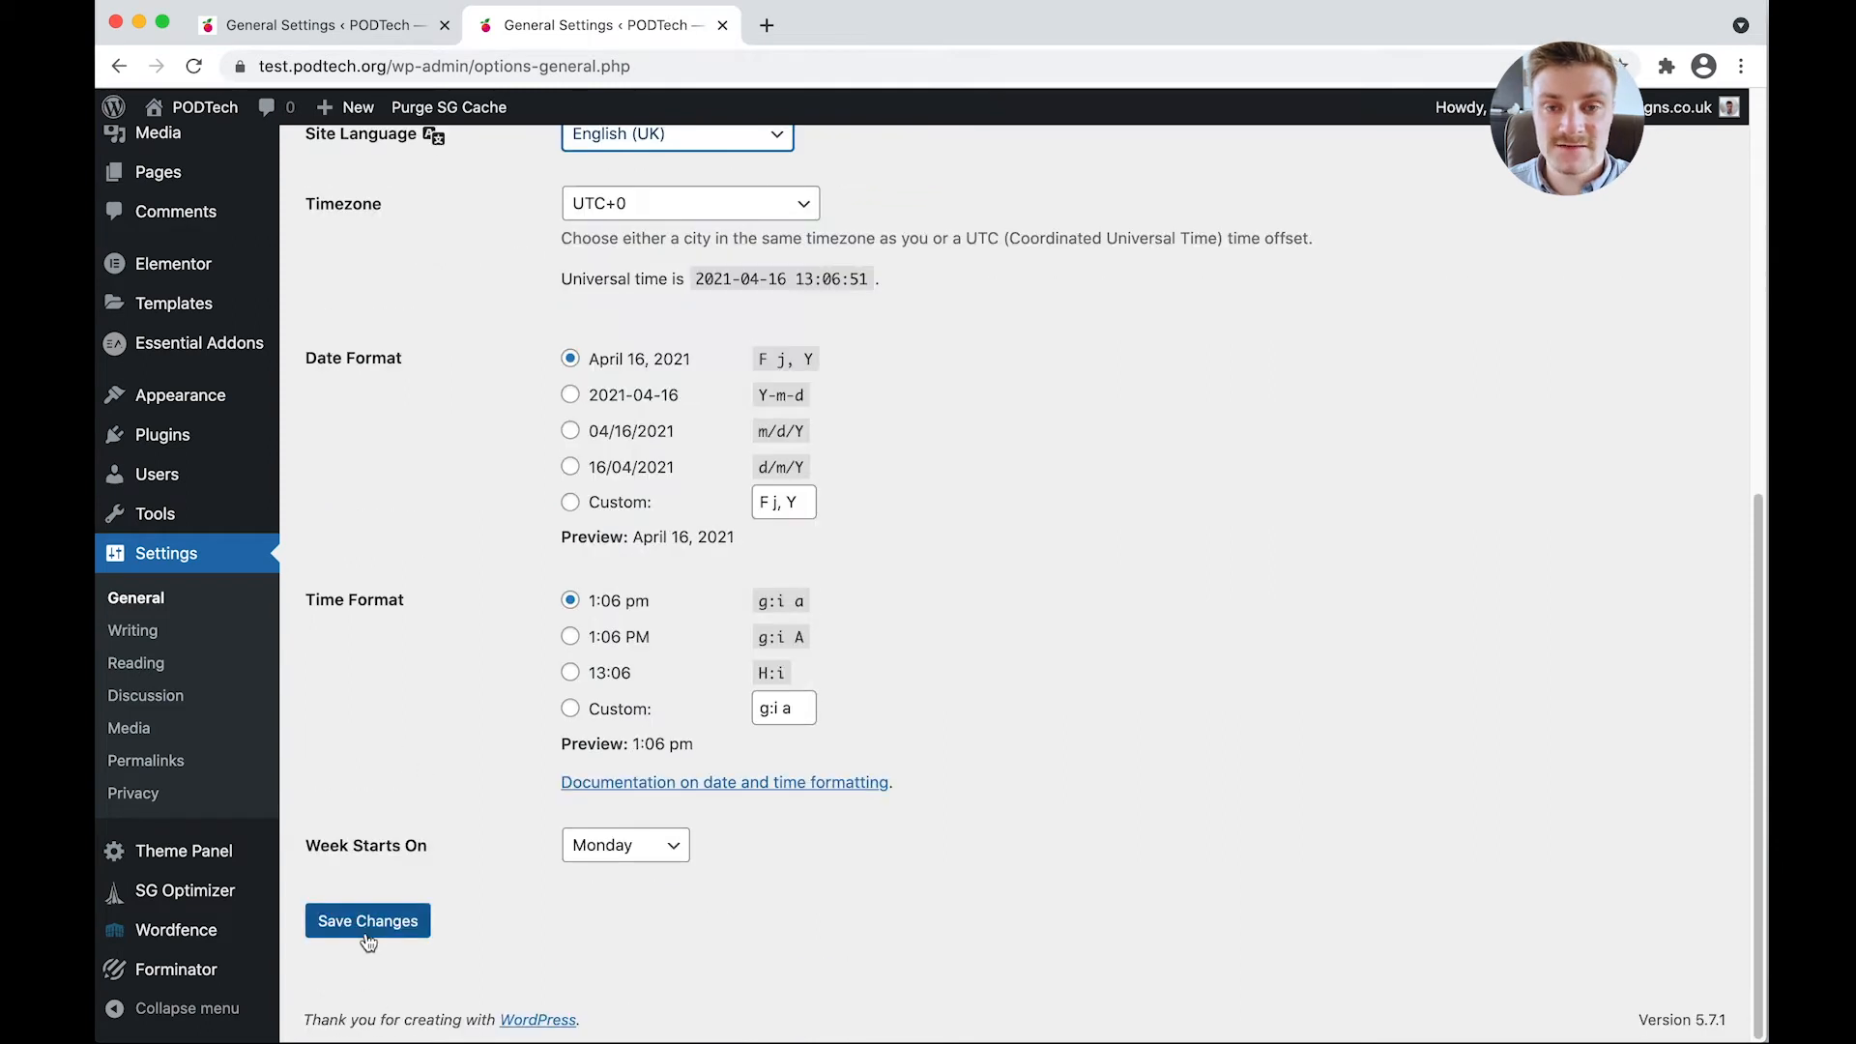
Save the General Settings and review the Writing Settings options.
click(368, 921)
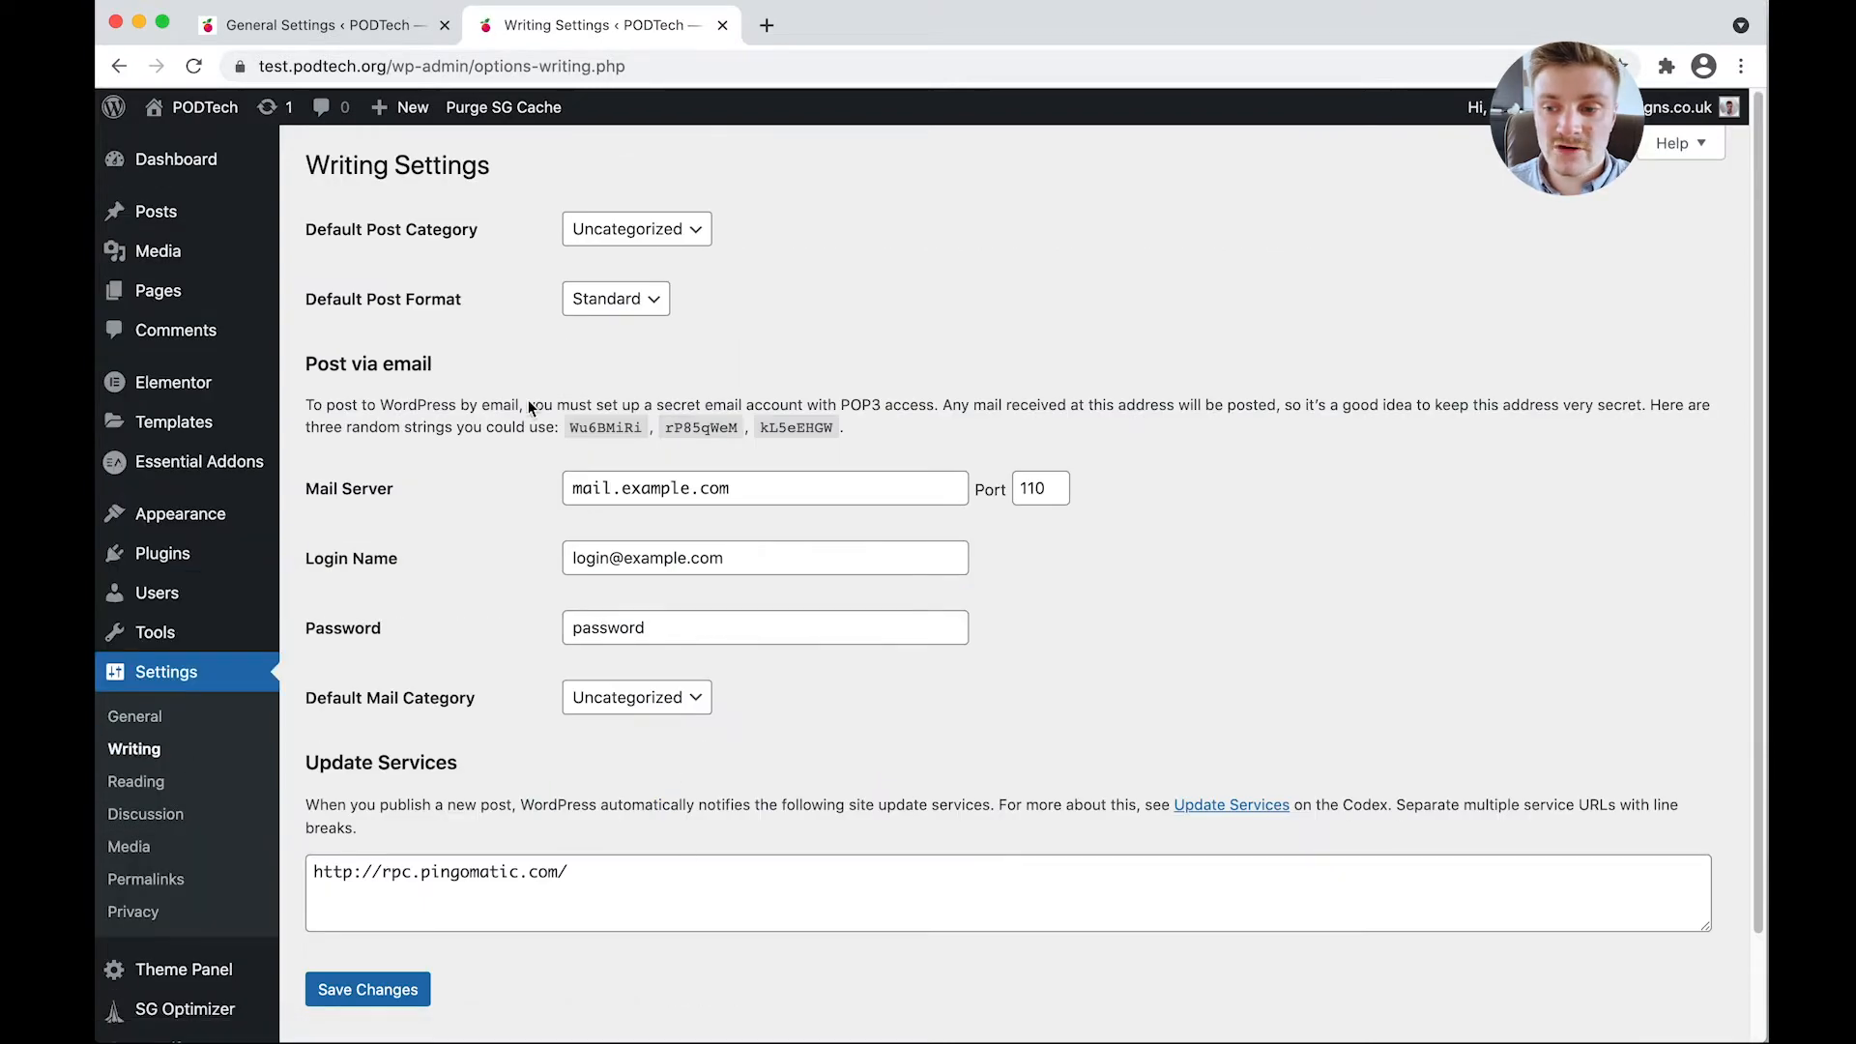
scroll(down, 3)
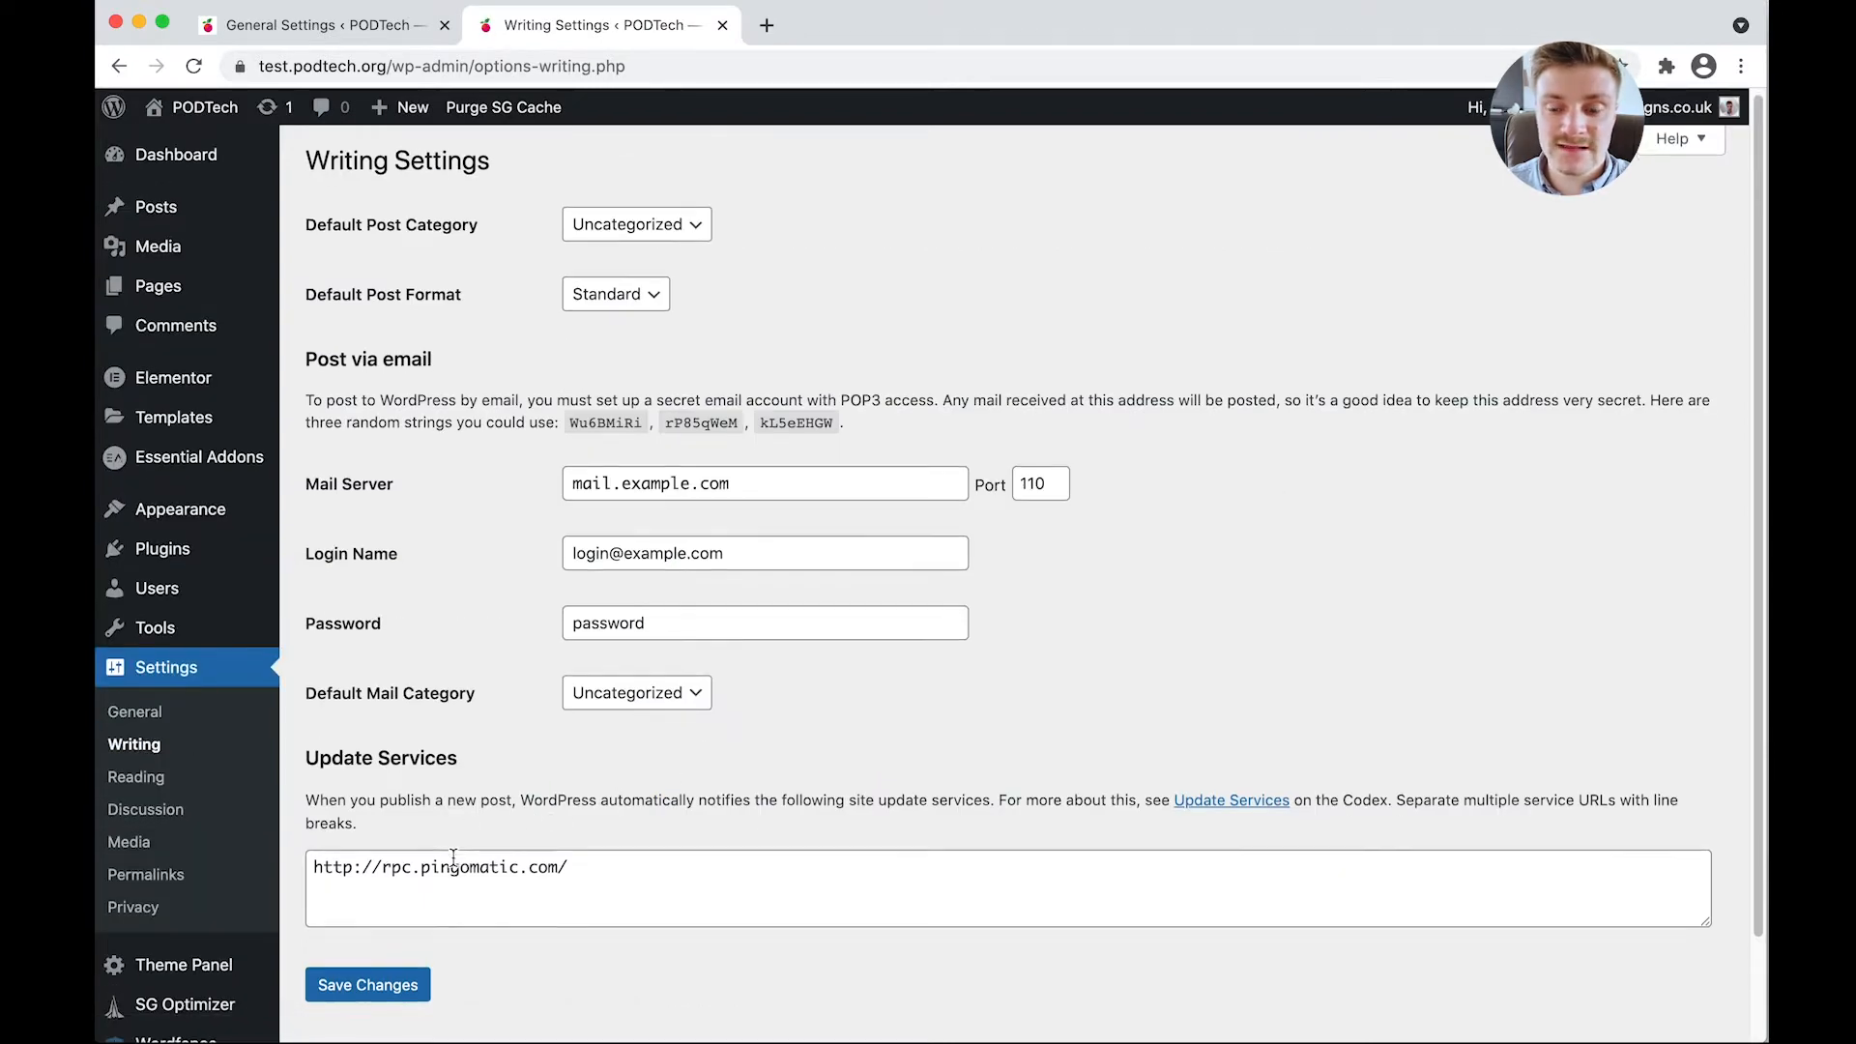
mouse_move(135, 777)
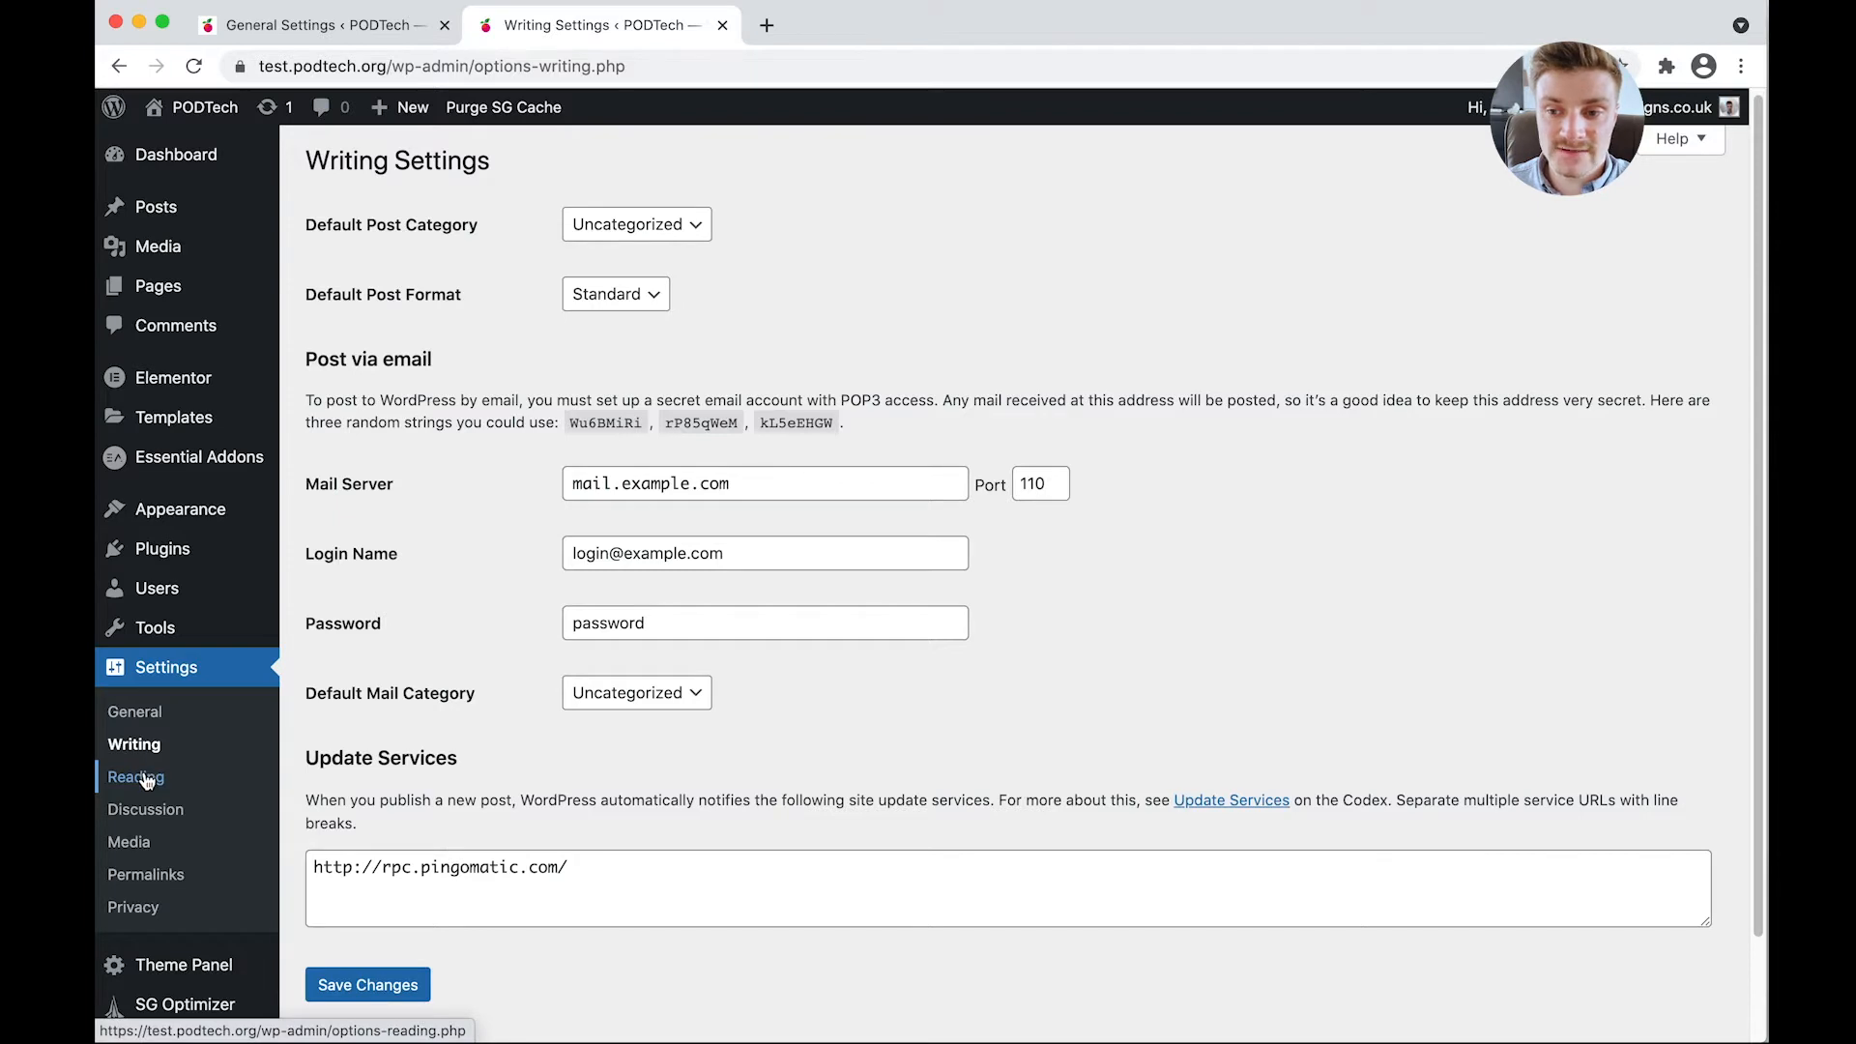
Go to Settings > Reading to view the 'Your homepage displays' options.
click(135, 776)
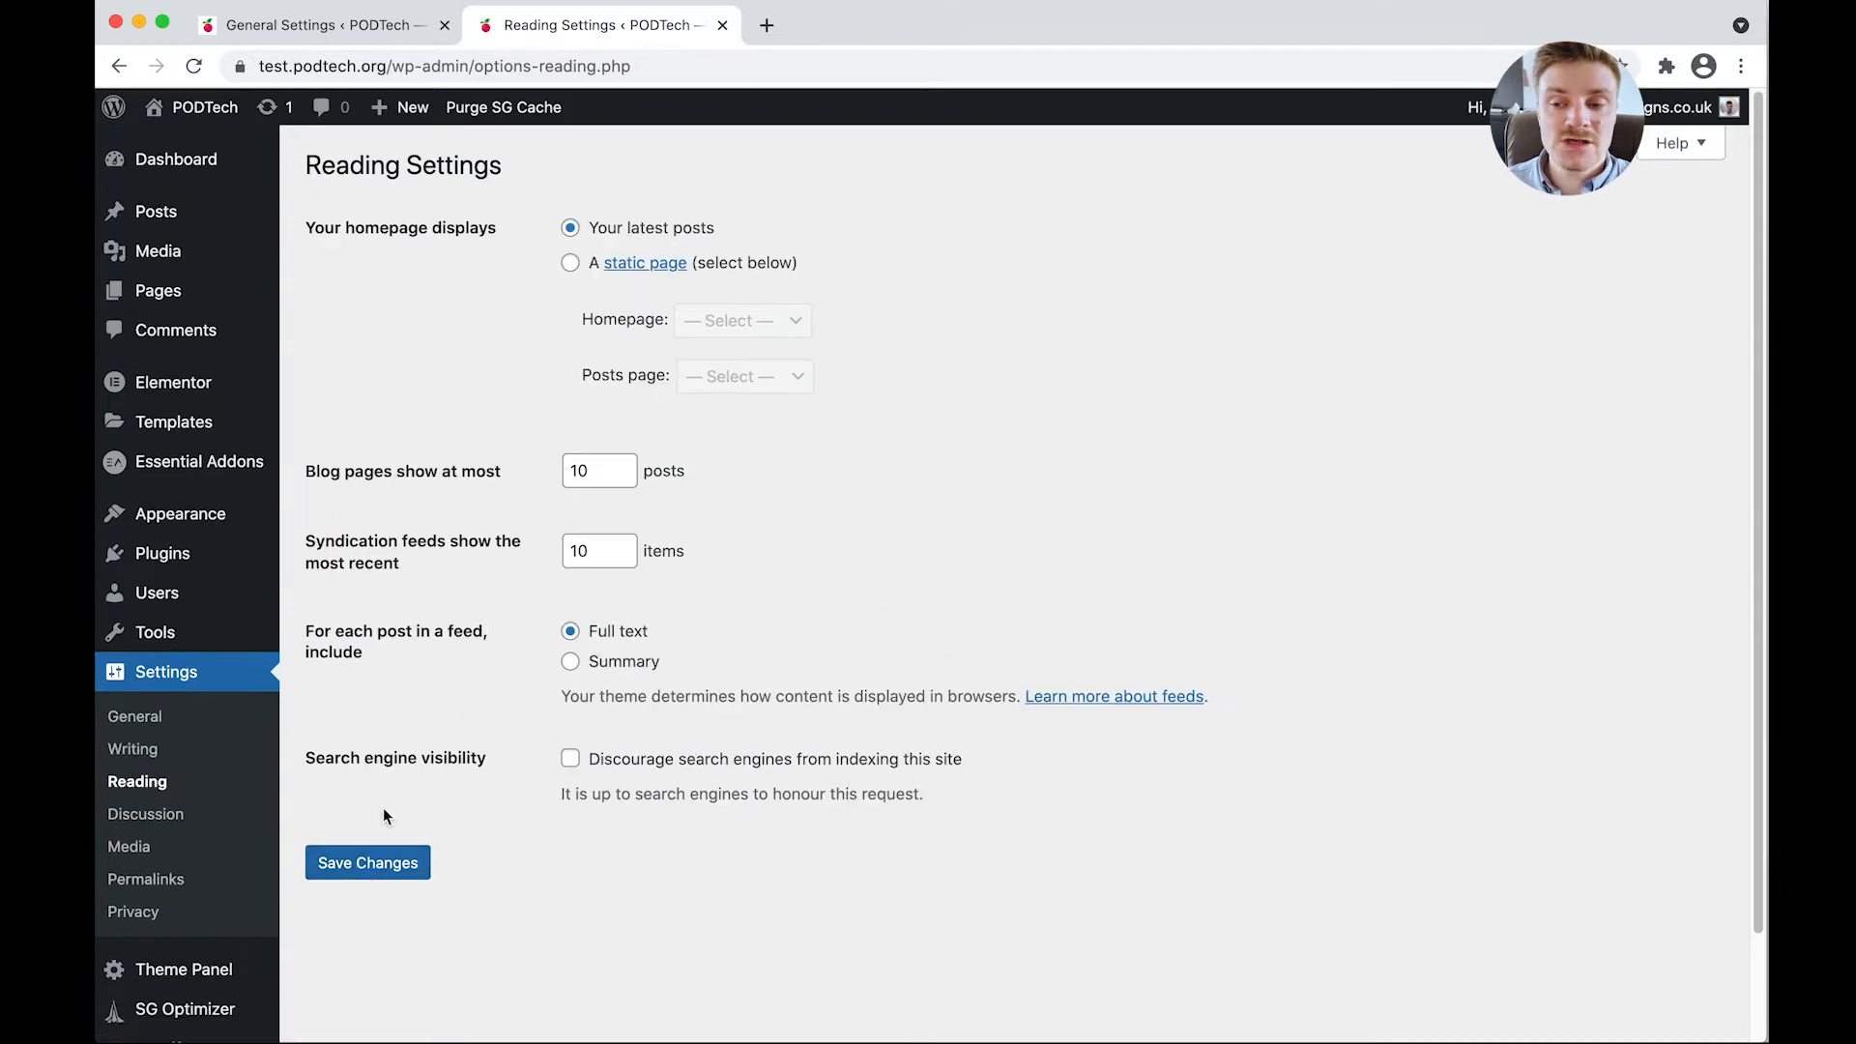
mouse_move(565, 312)
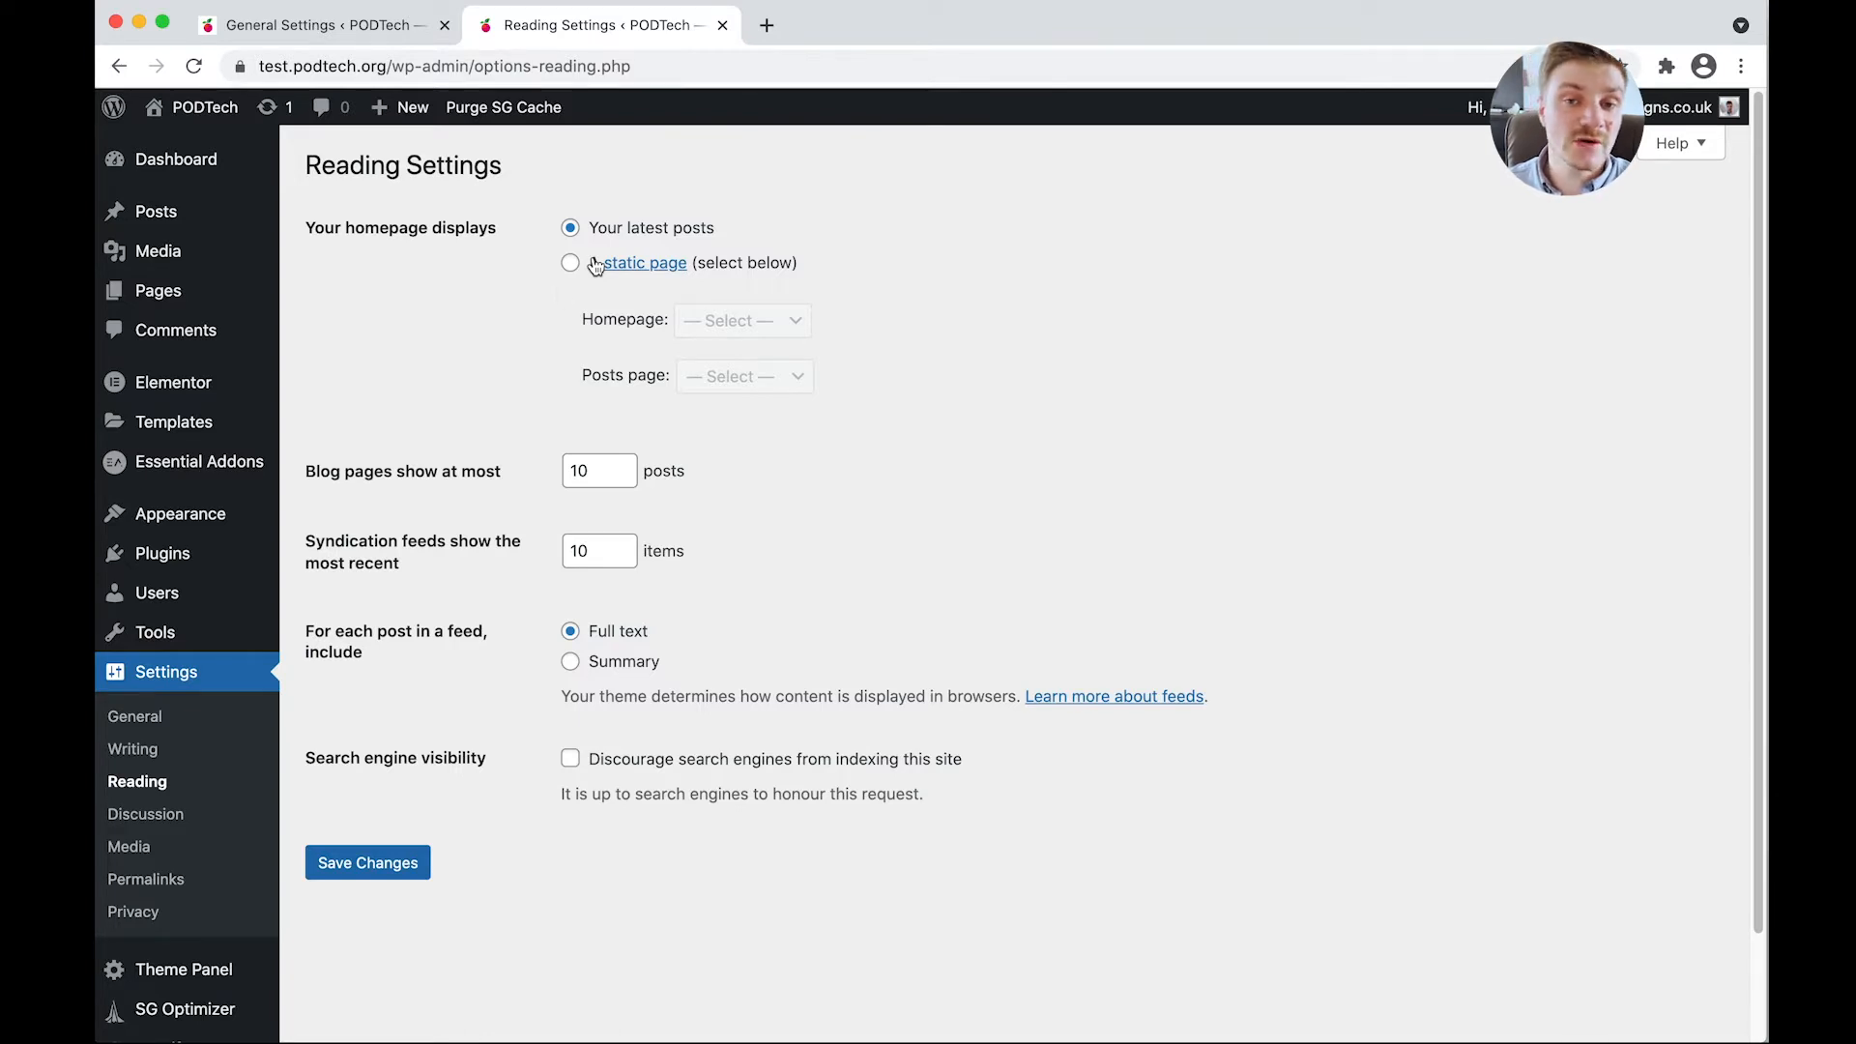
Add a new page titled 'Home' and publish it at /home/.
click(156, 290)
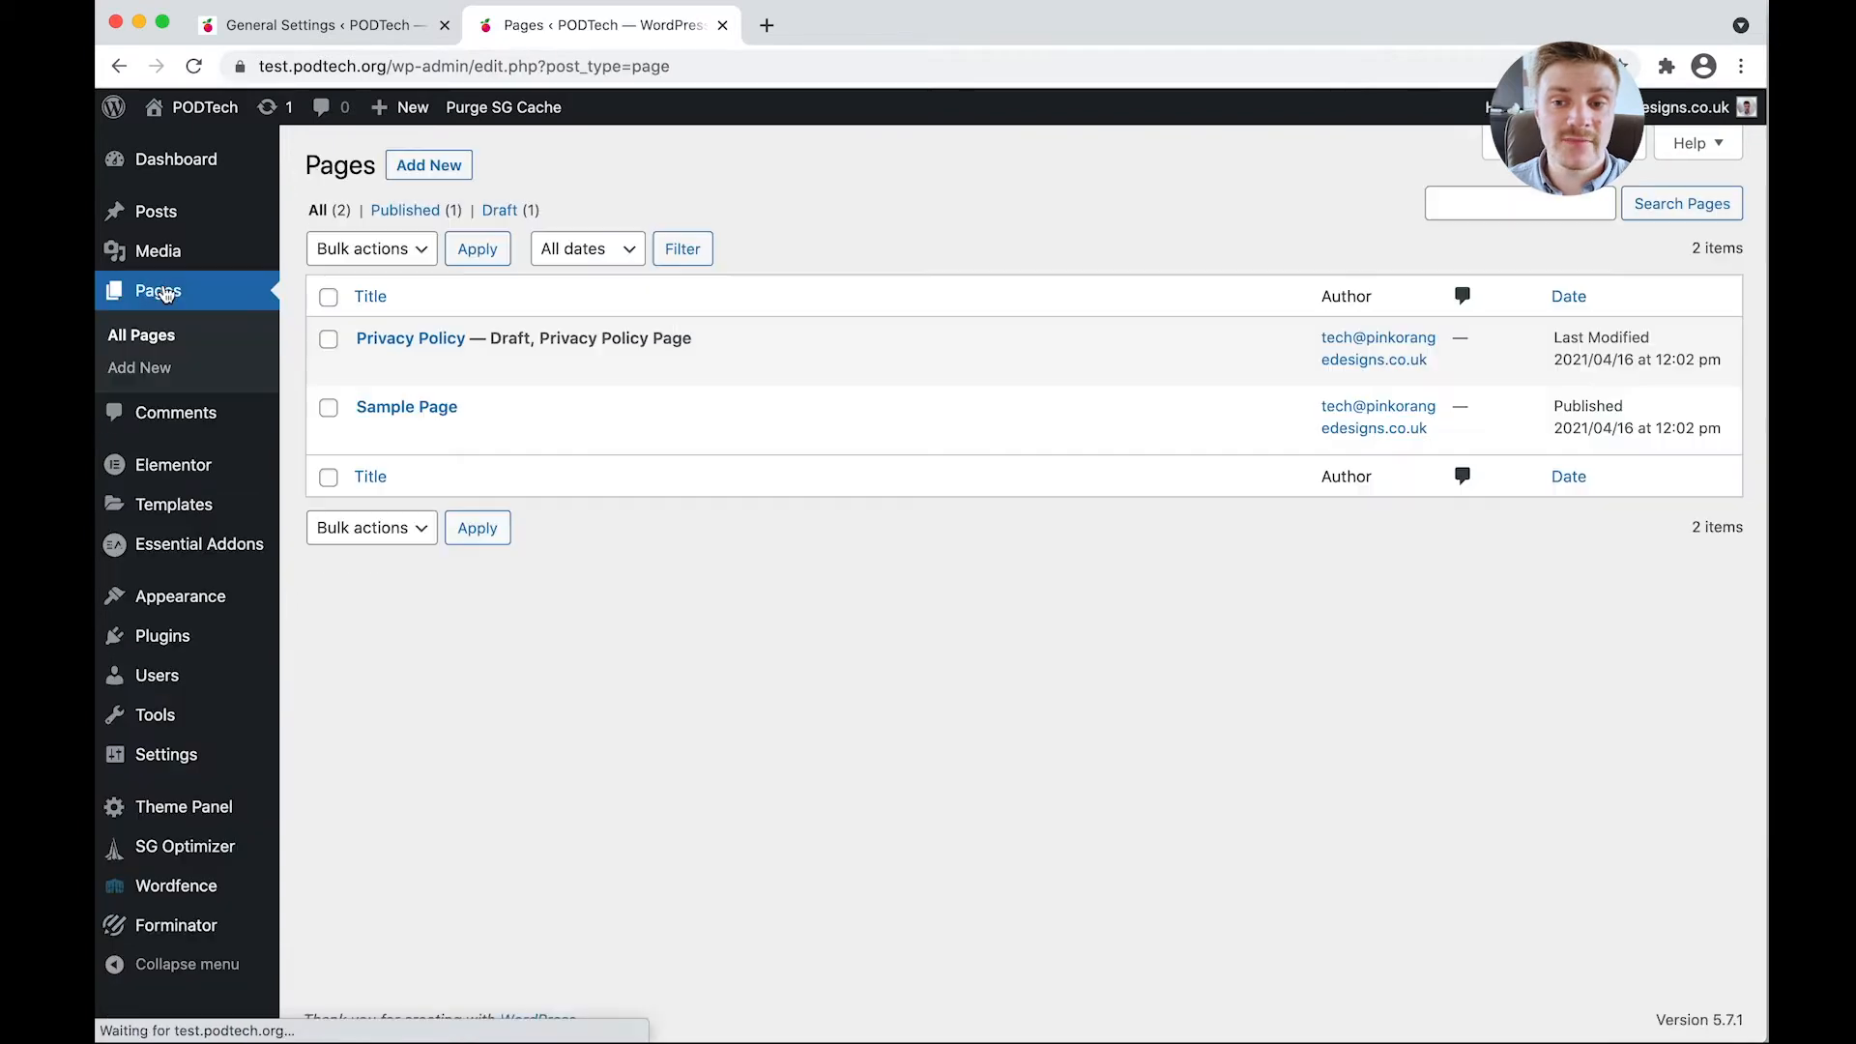
click(429, 164)
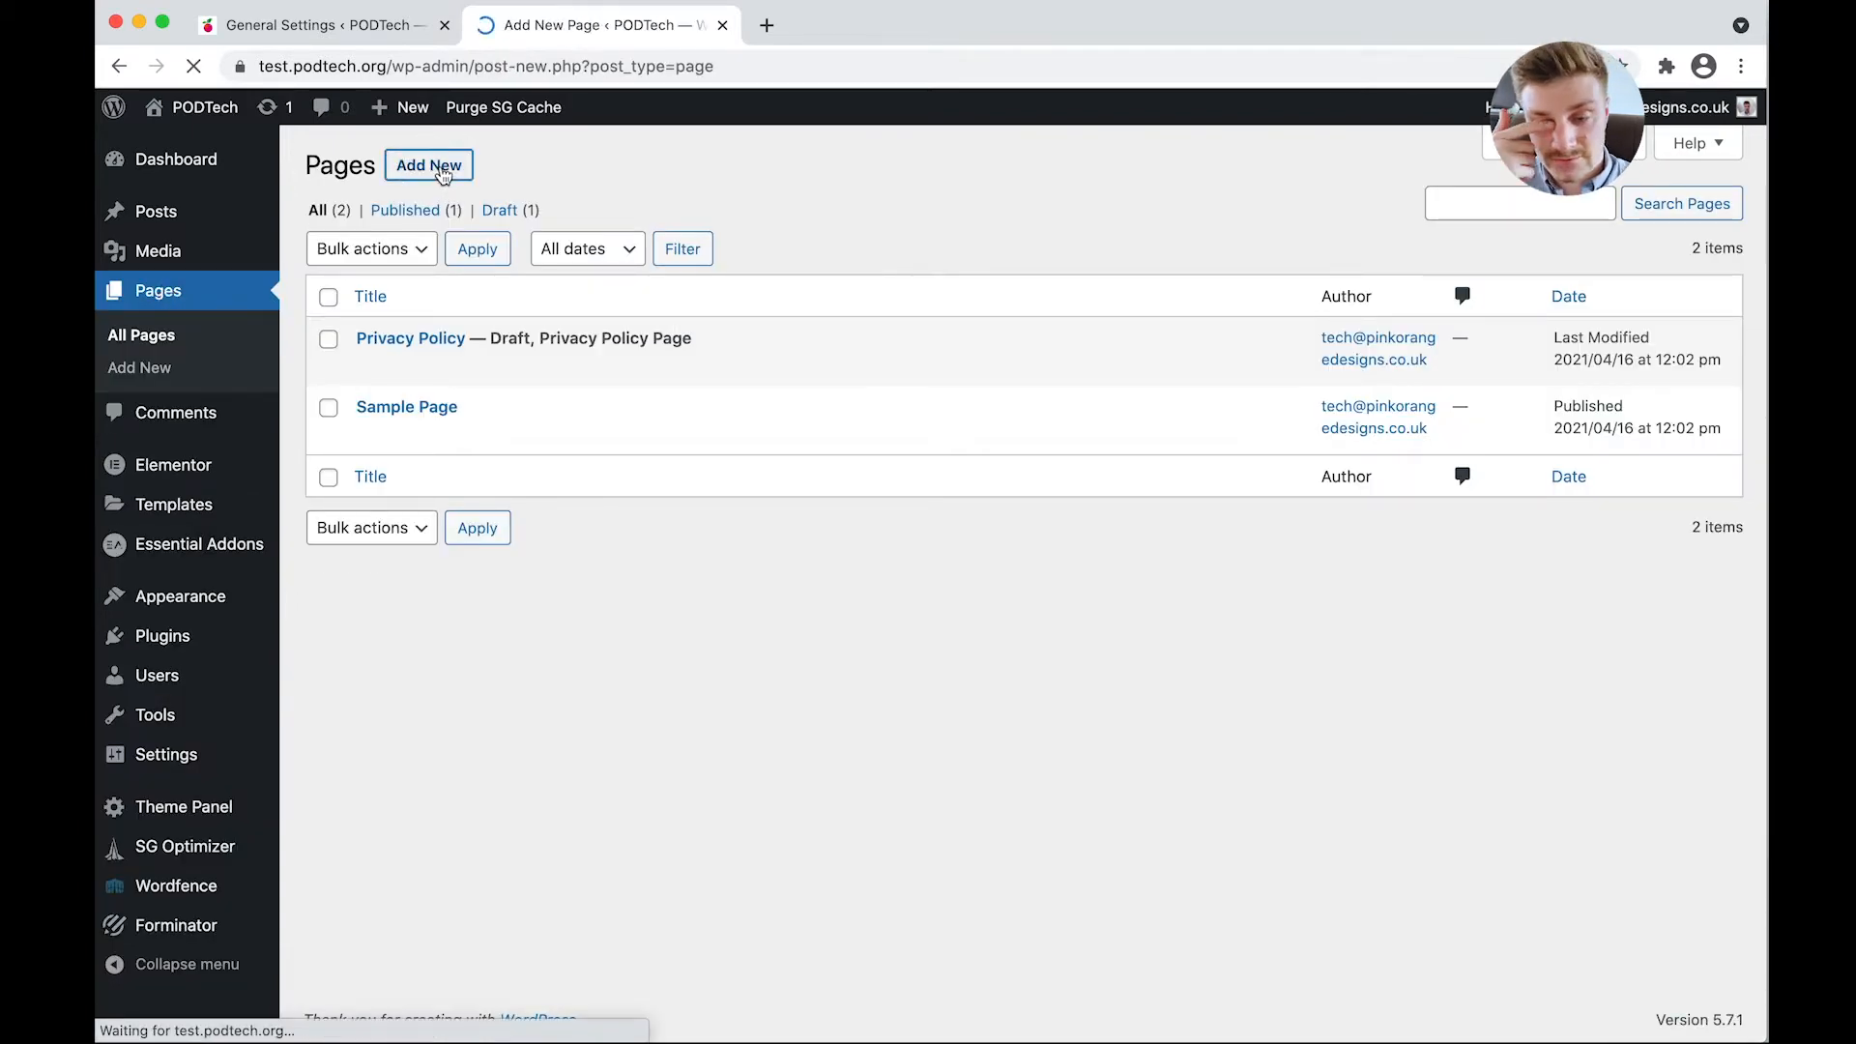
click(429, 164)
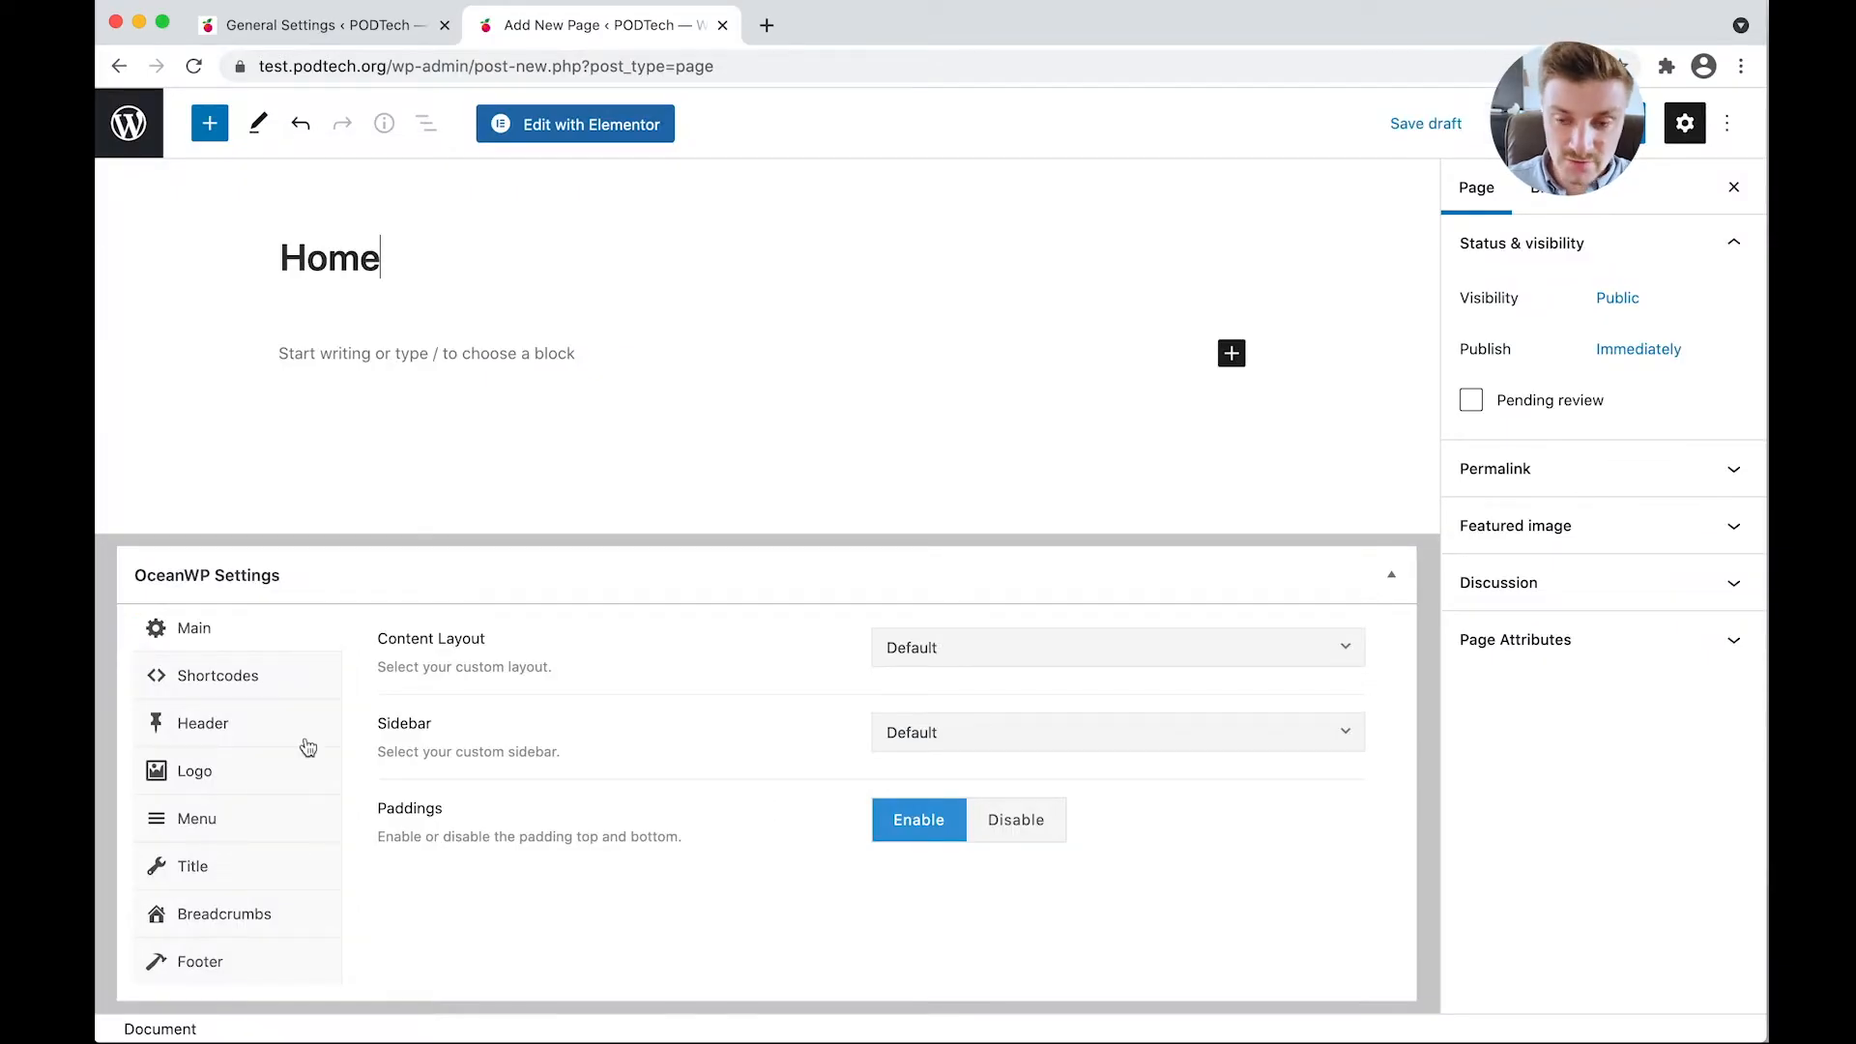
mouse_move(350, 591)
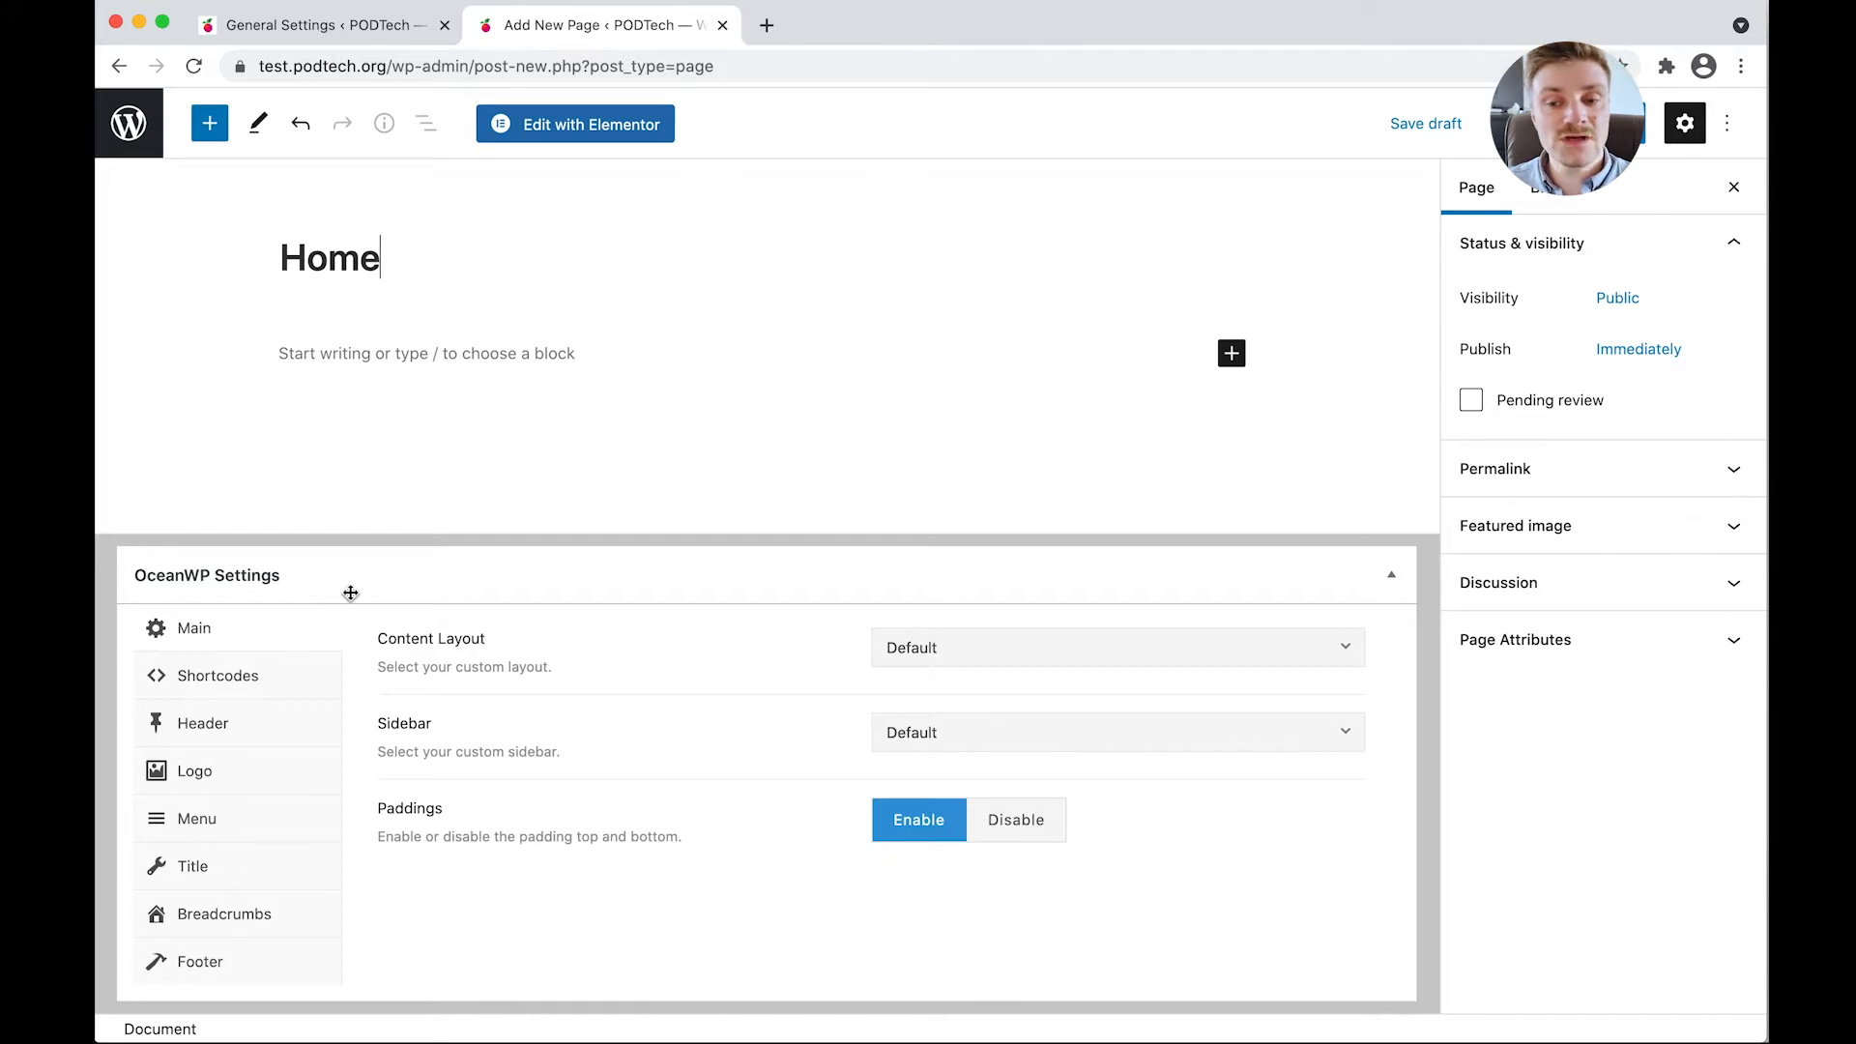
mouse_move(799, 596)
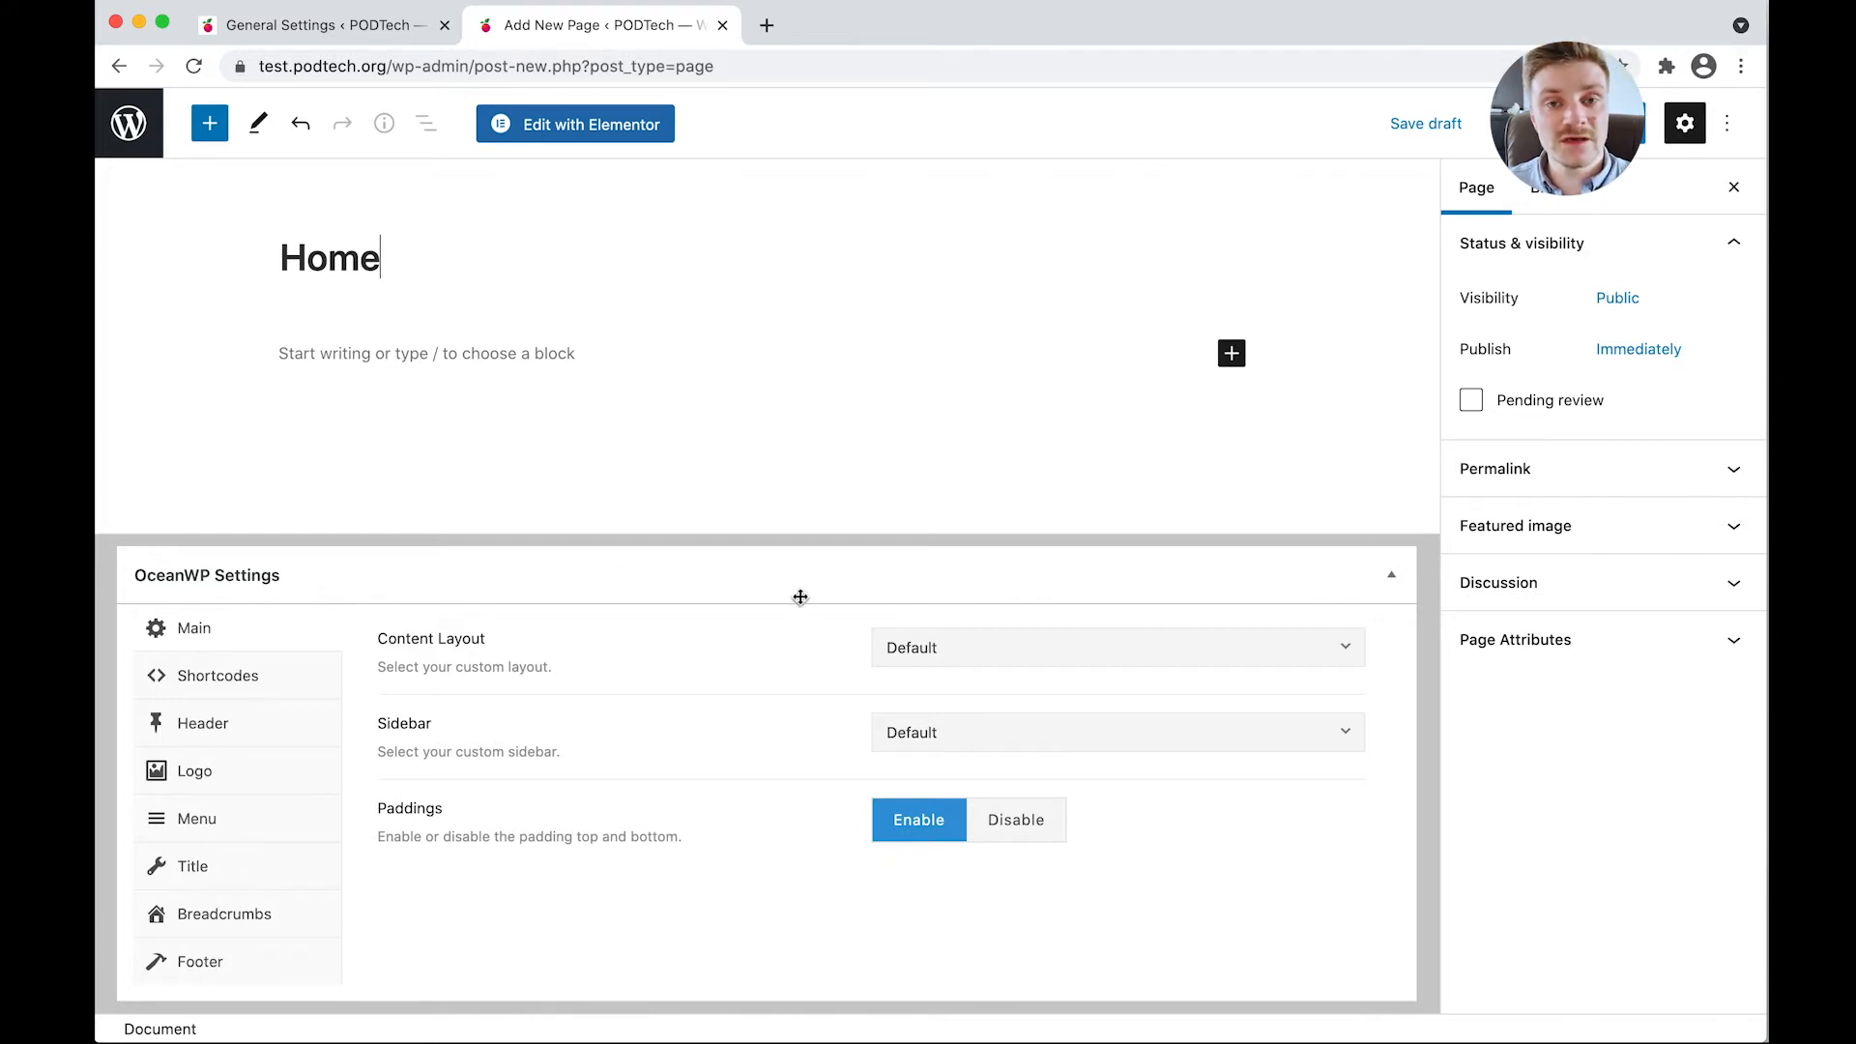
mouse_move(674, 766)
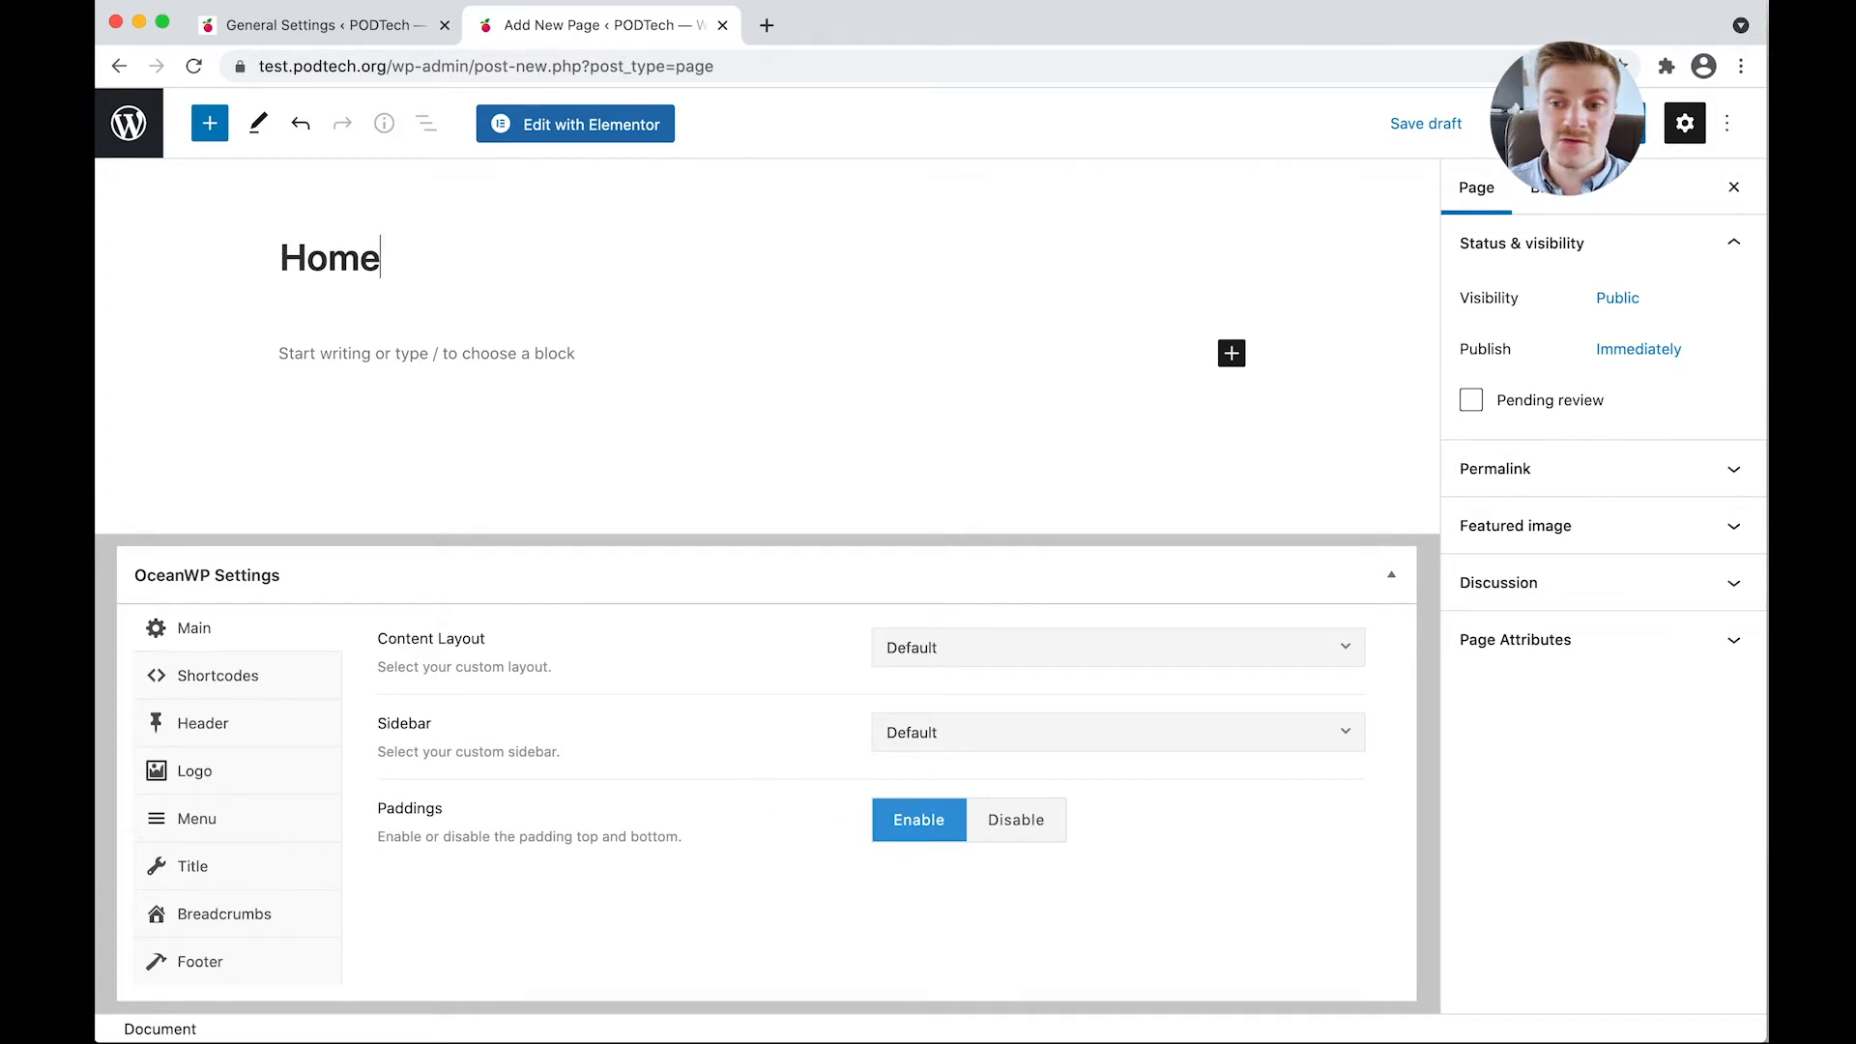
click(1425, 122)
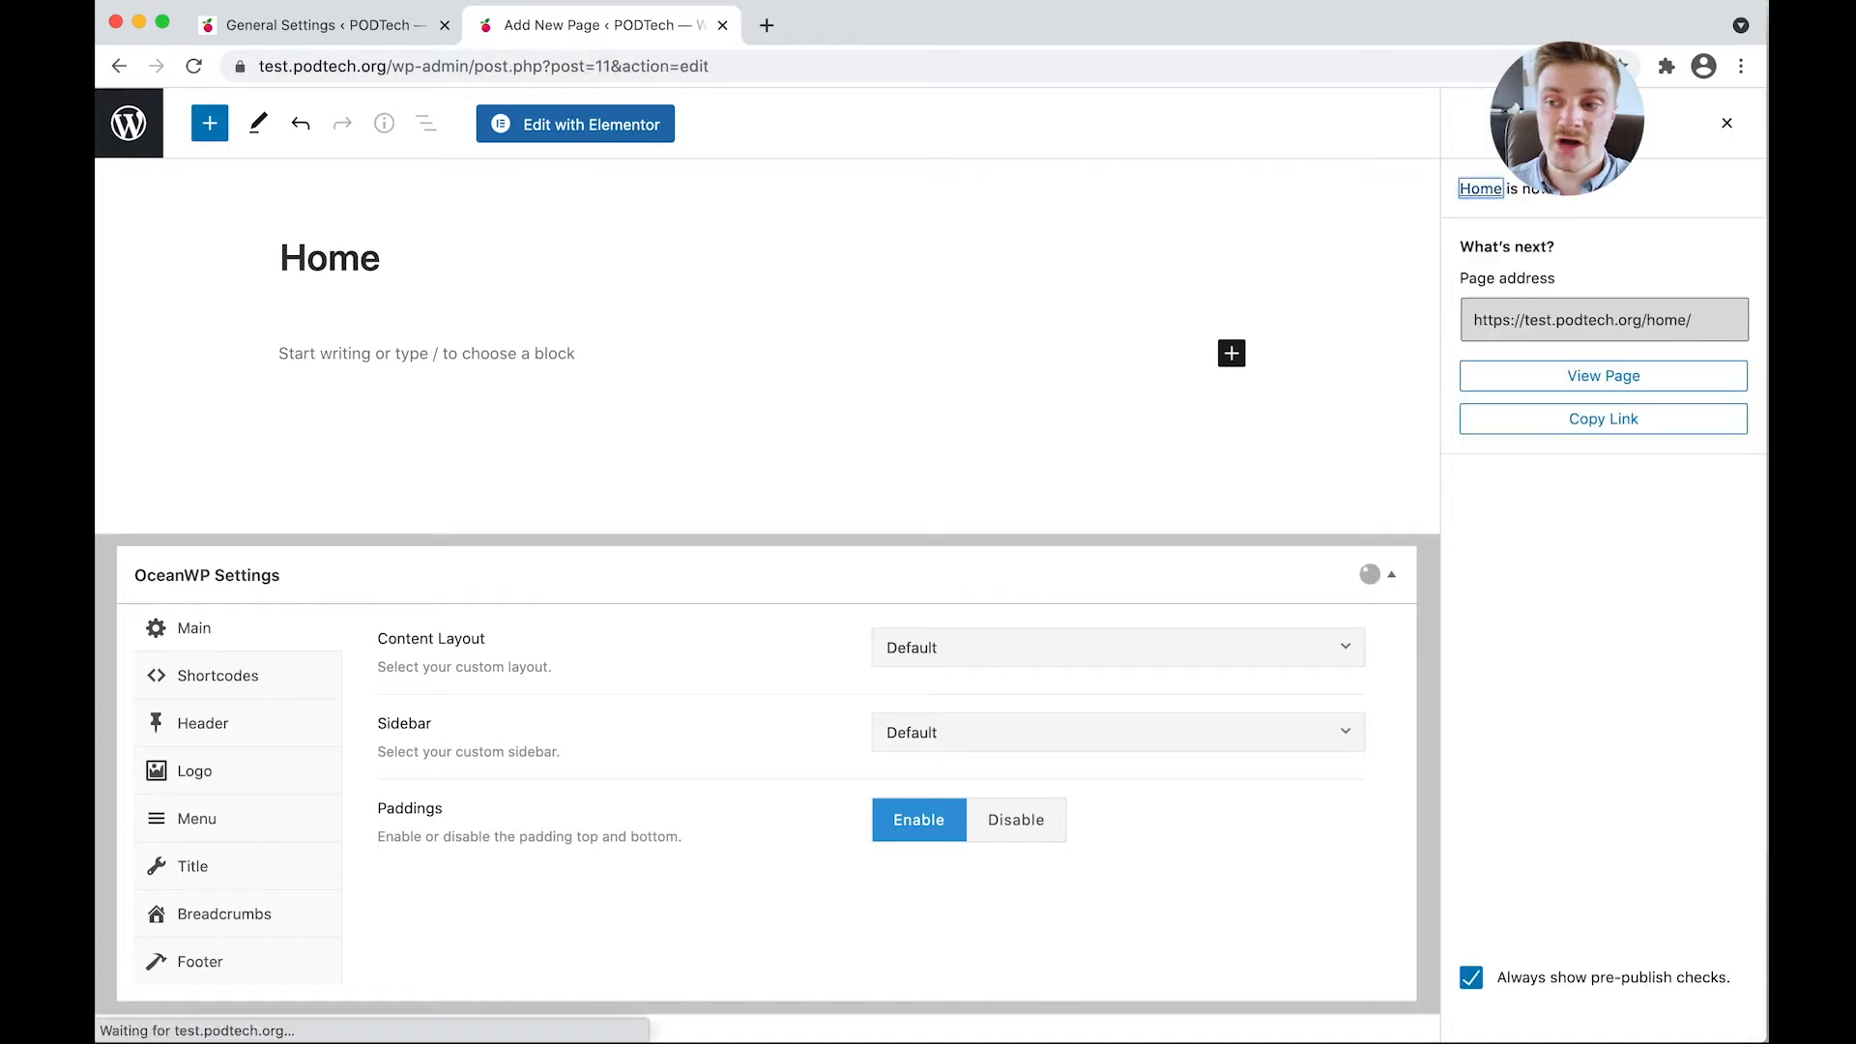
right_click(1604, 375)
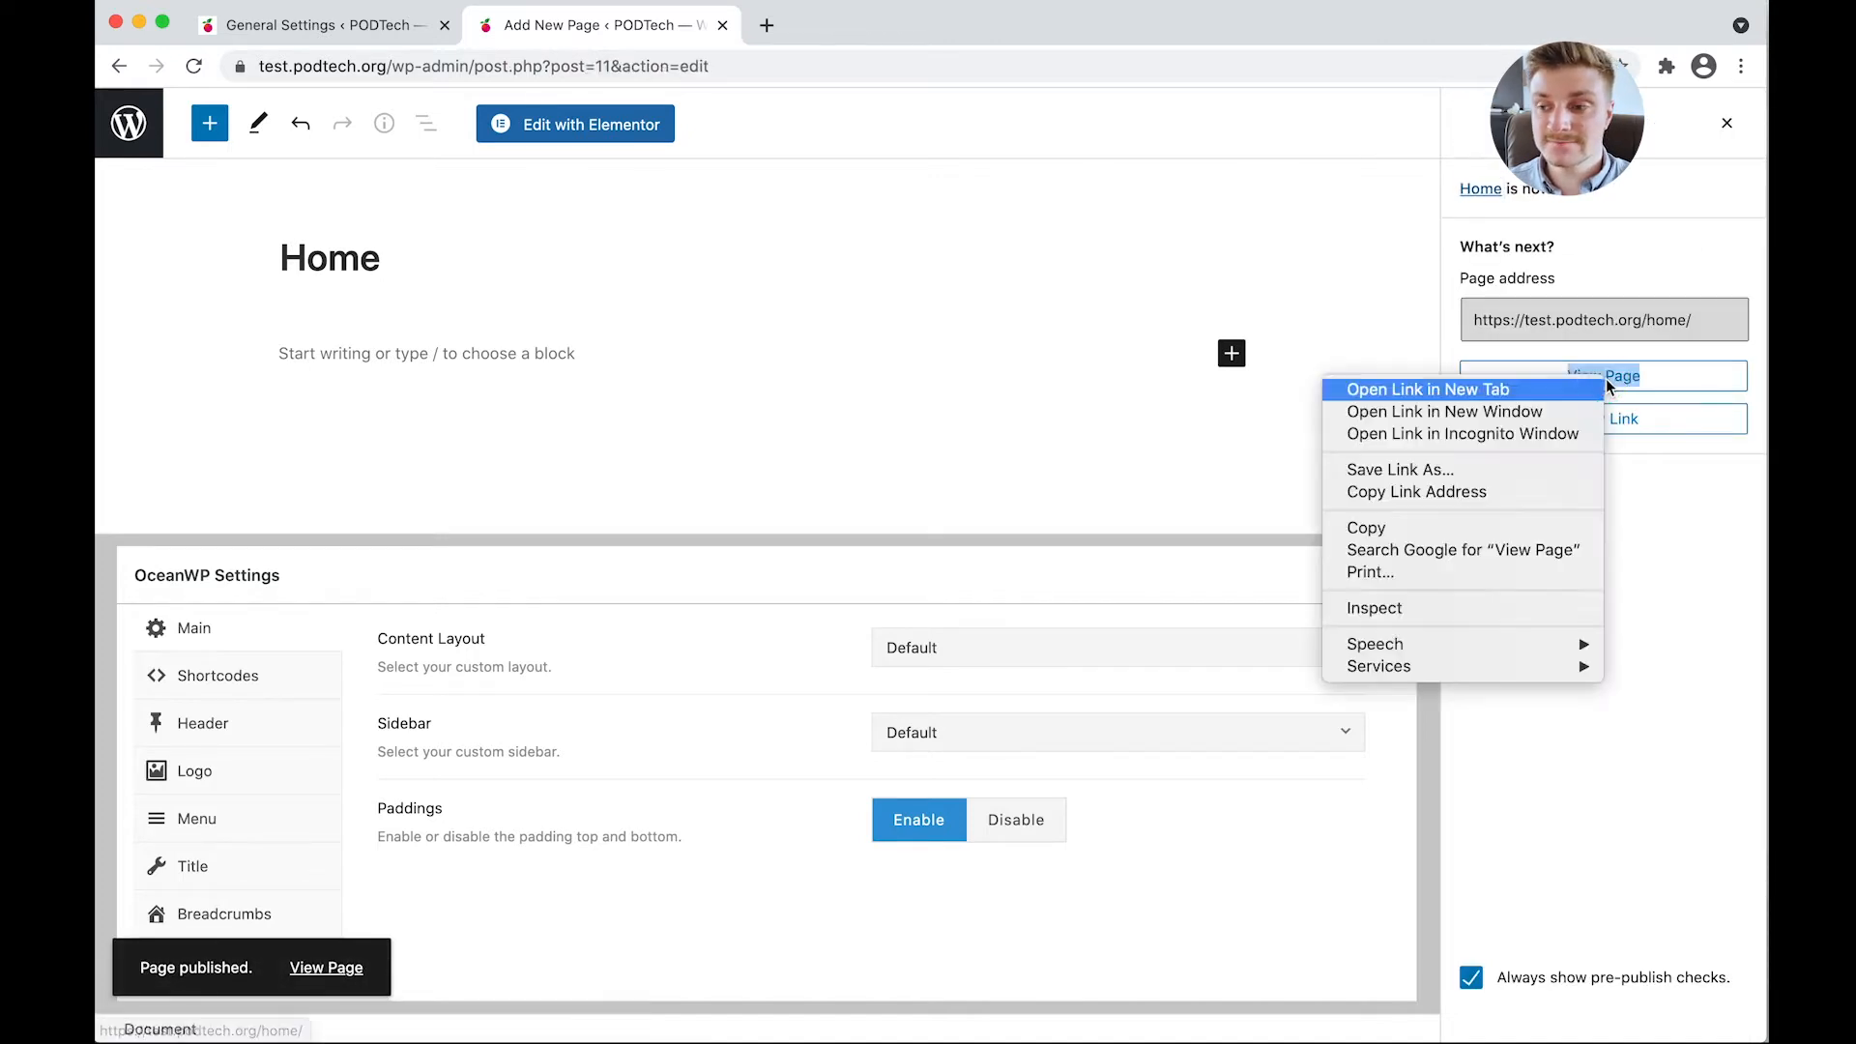
View the published Home page in a new browser tab.
click(1424, 389)
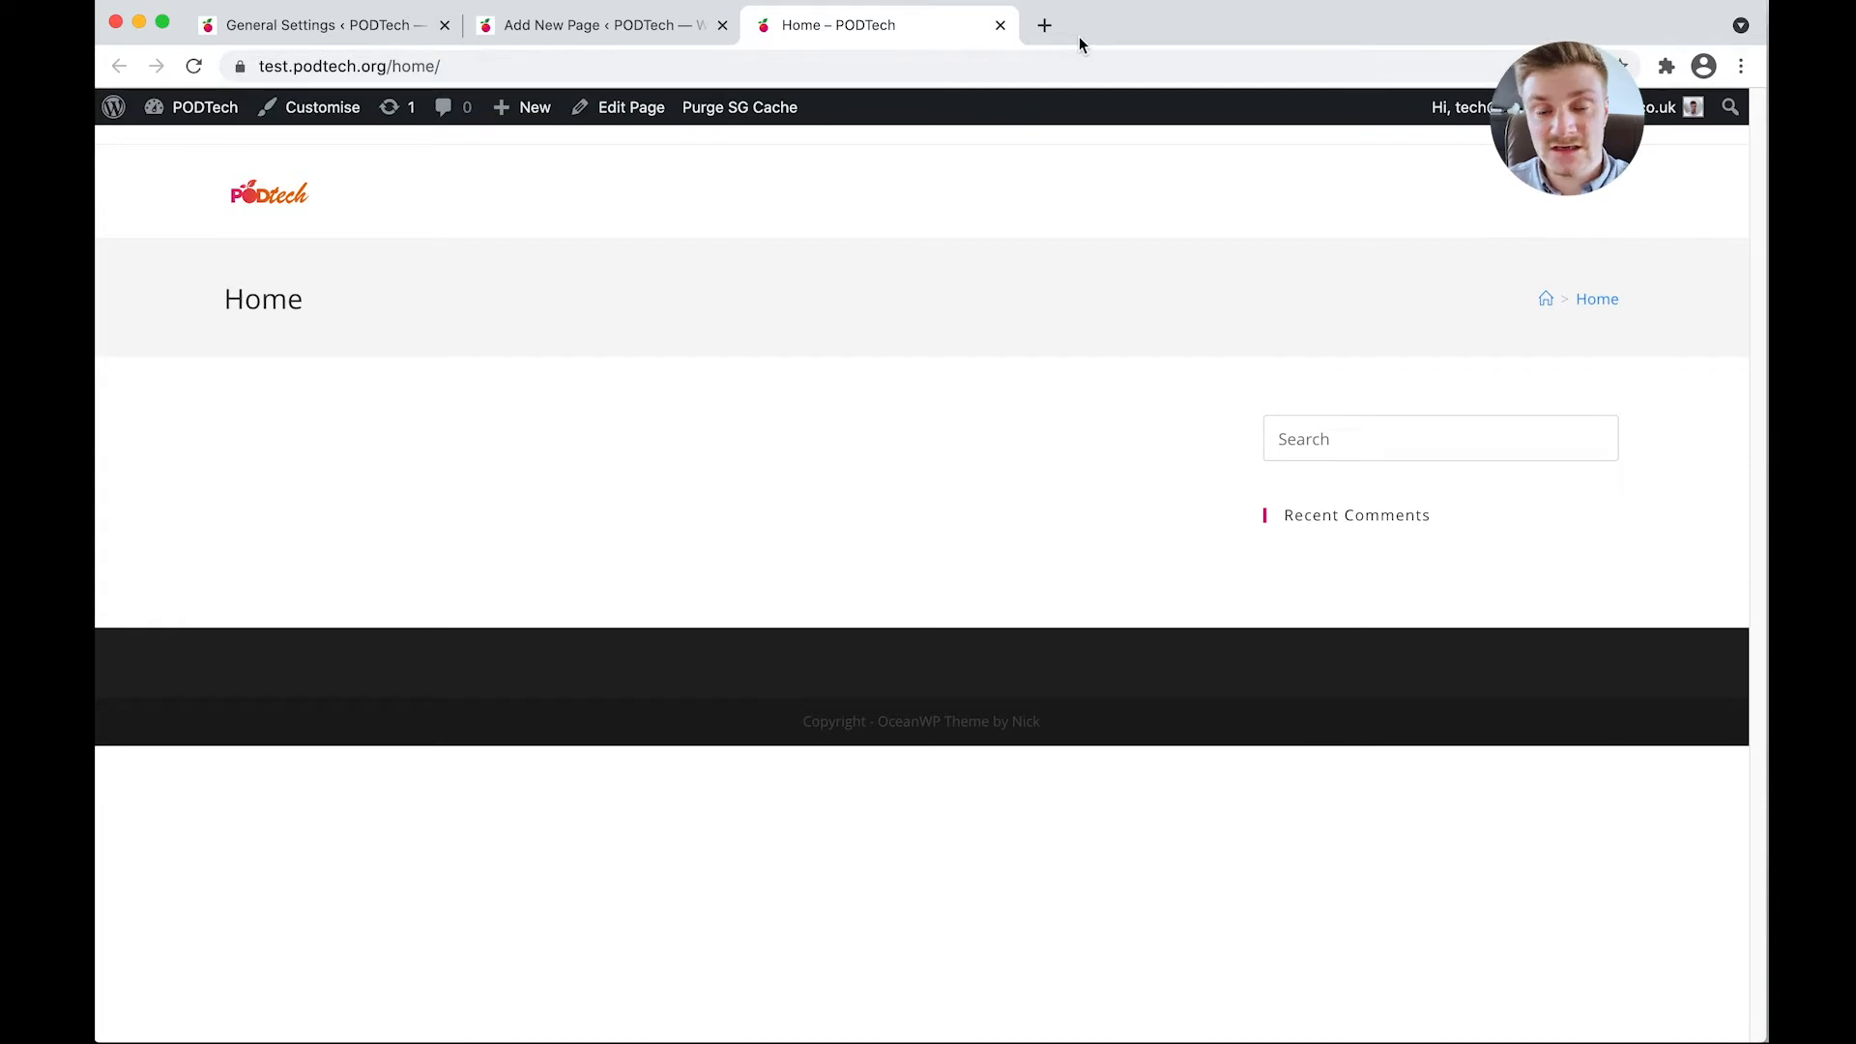
mouse_move(507, 357)
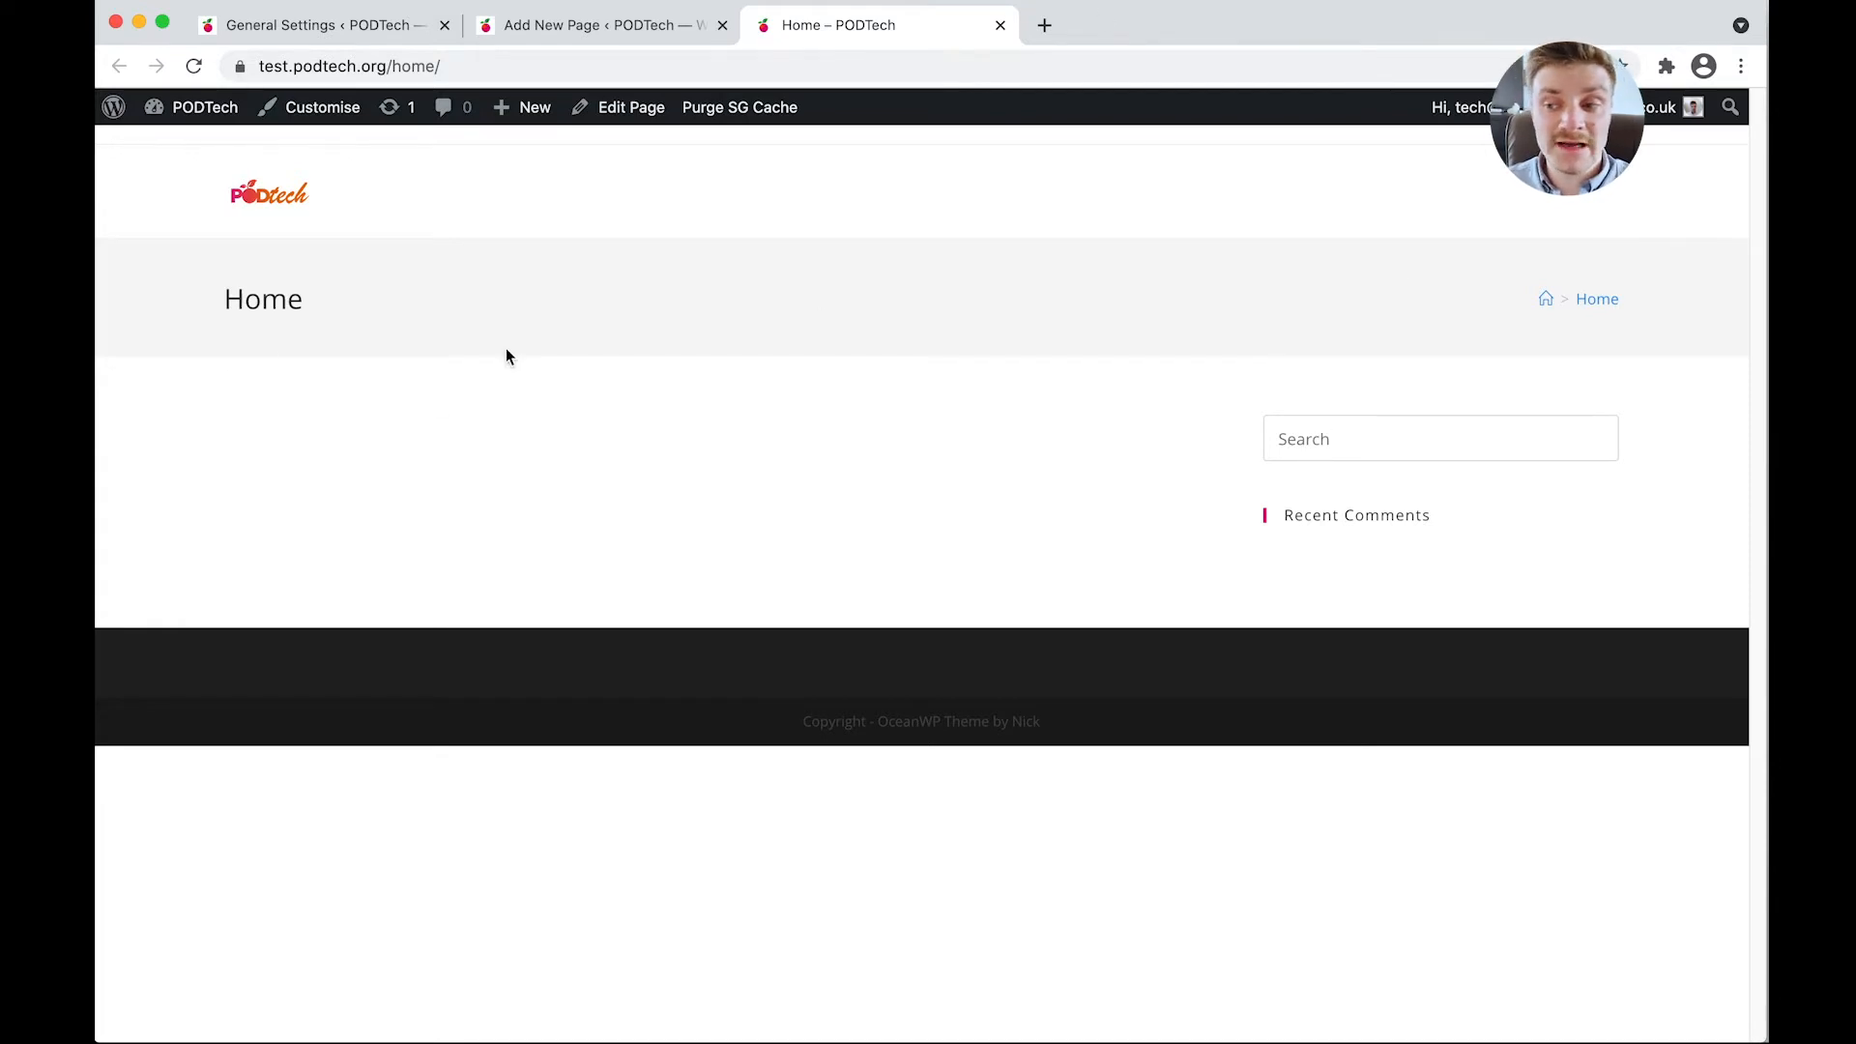
mouse_move(140, 281)
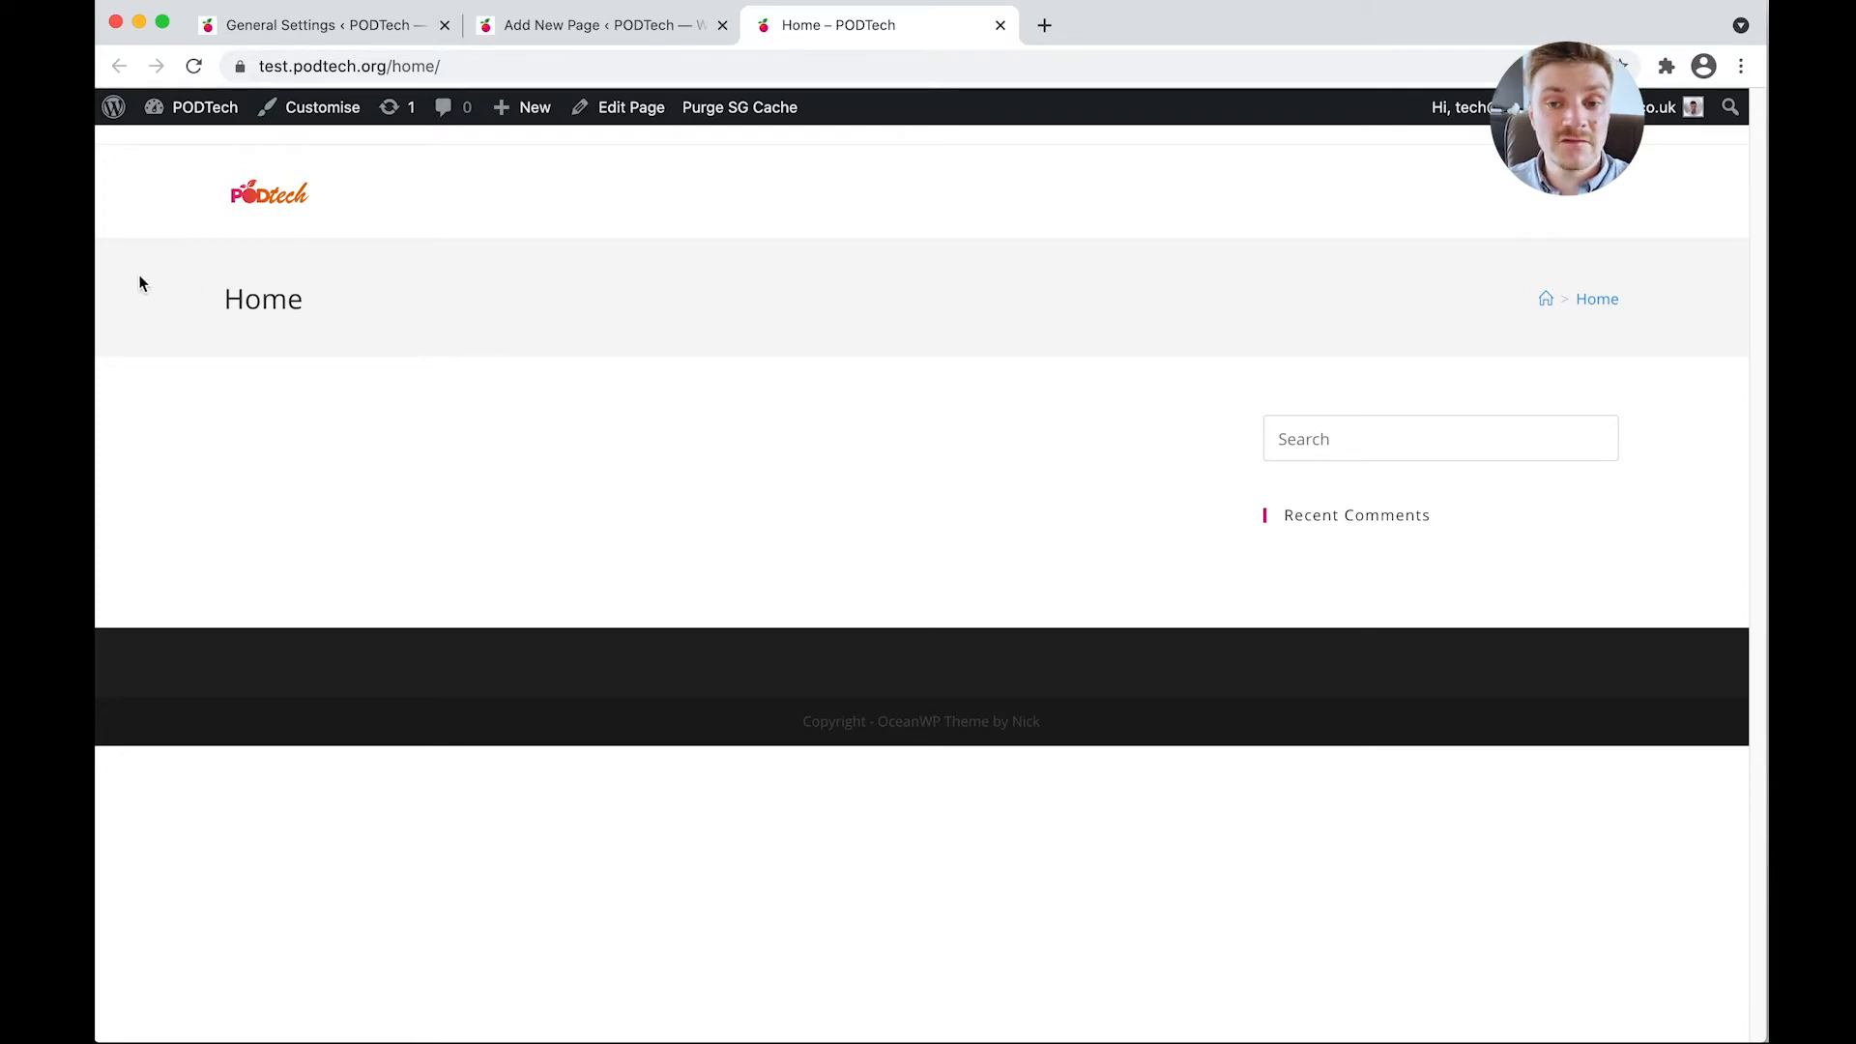
mouse_move(466, 312)
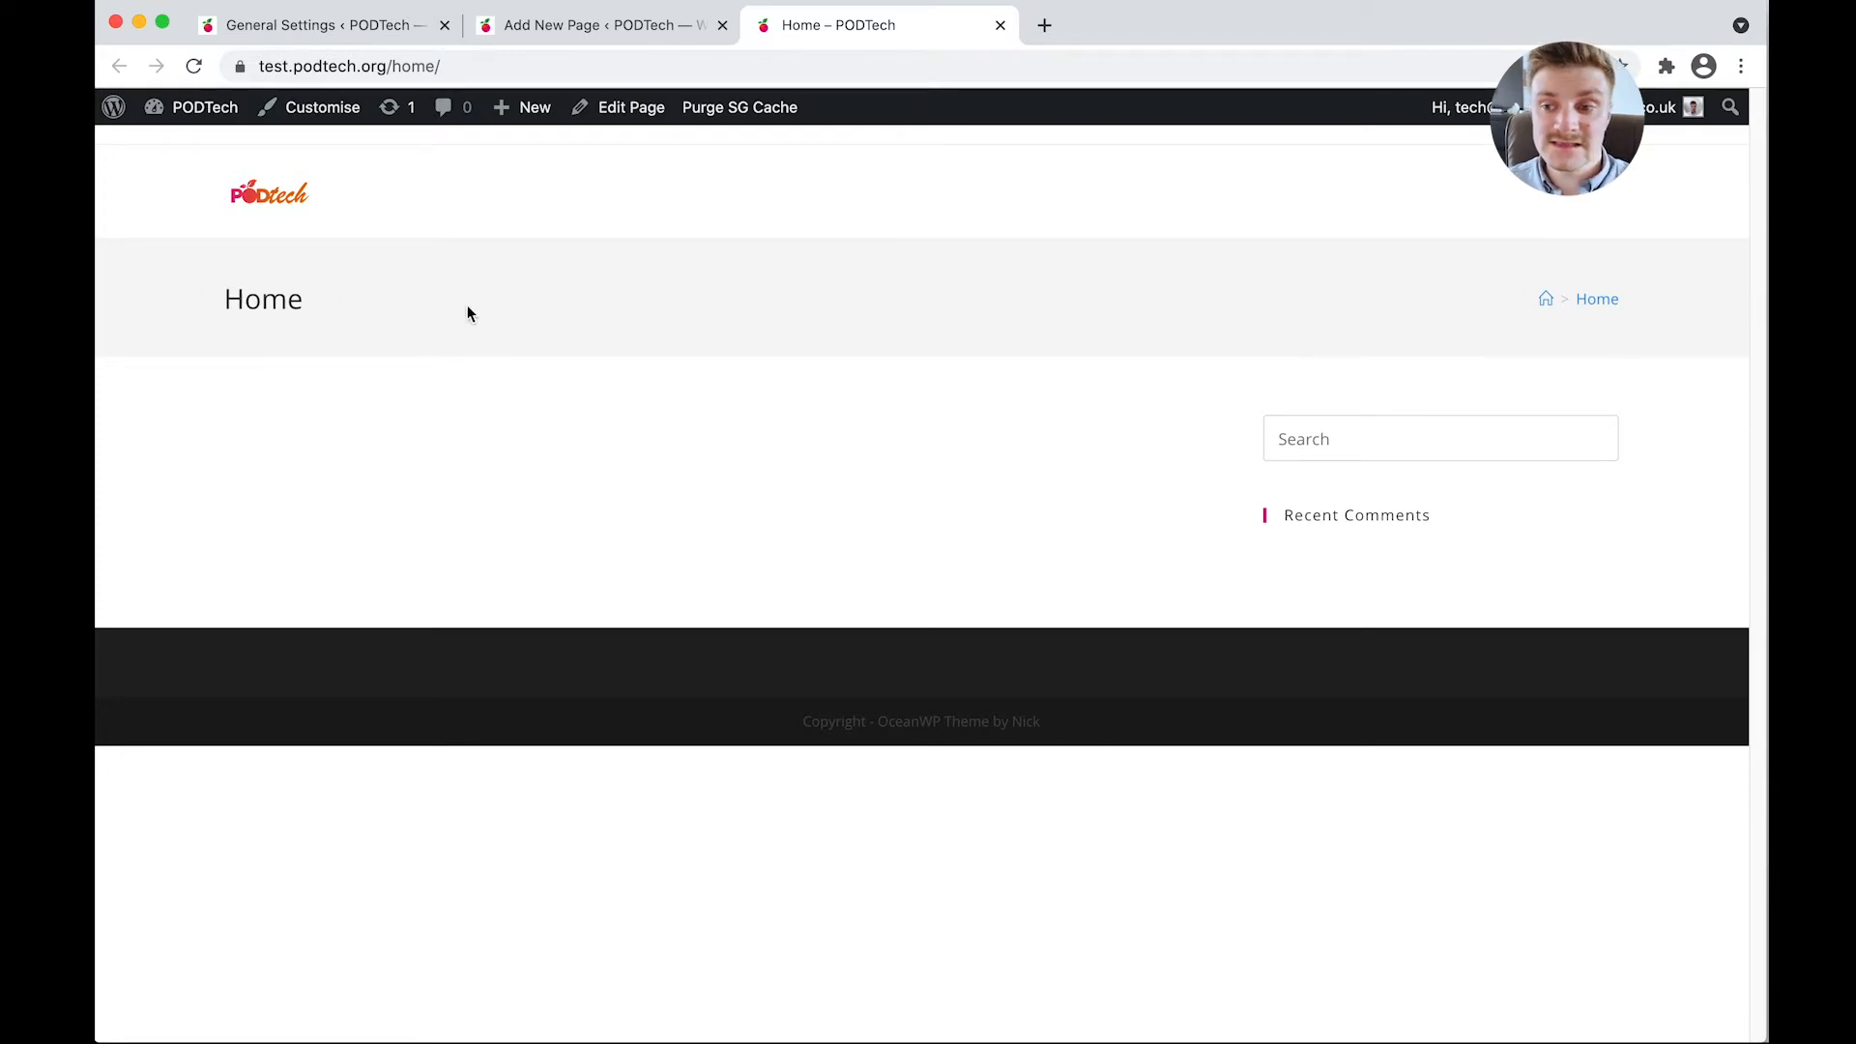
mouse_move(1675, 350)
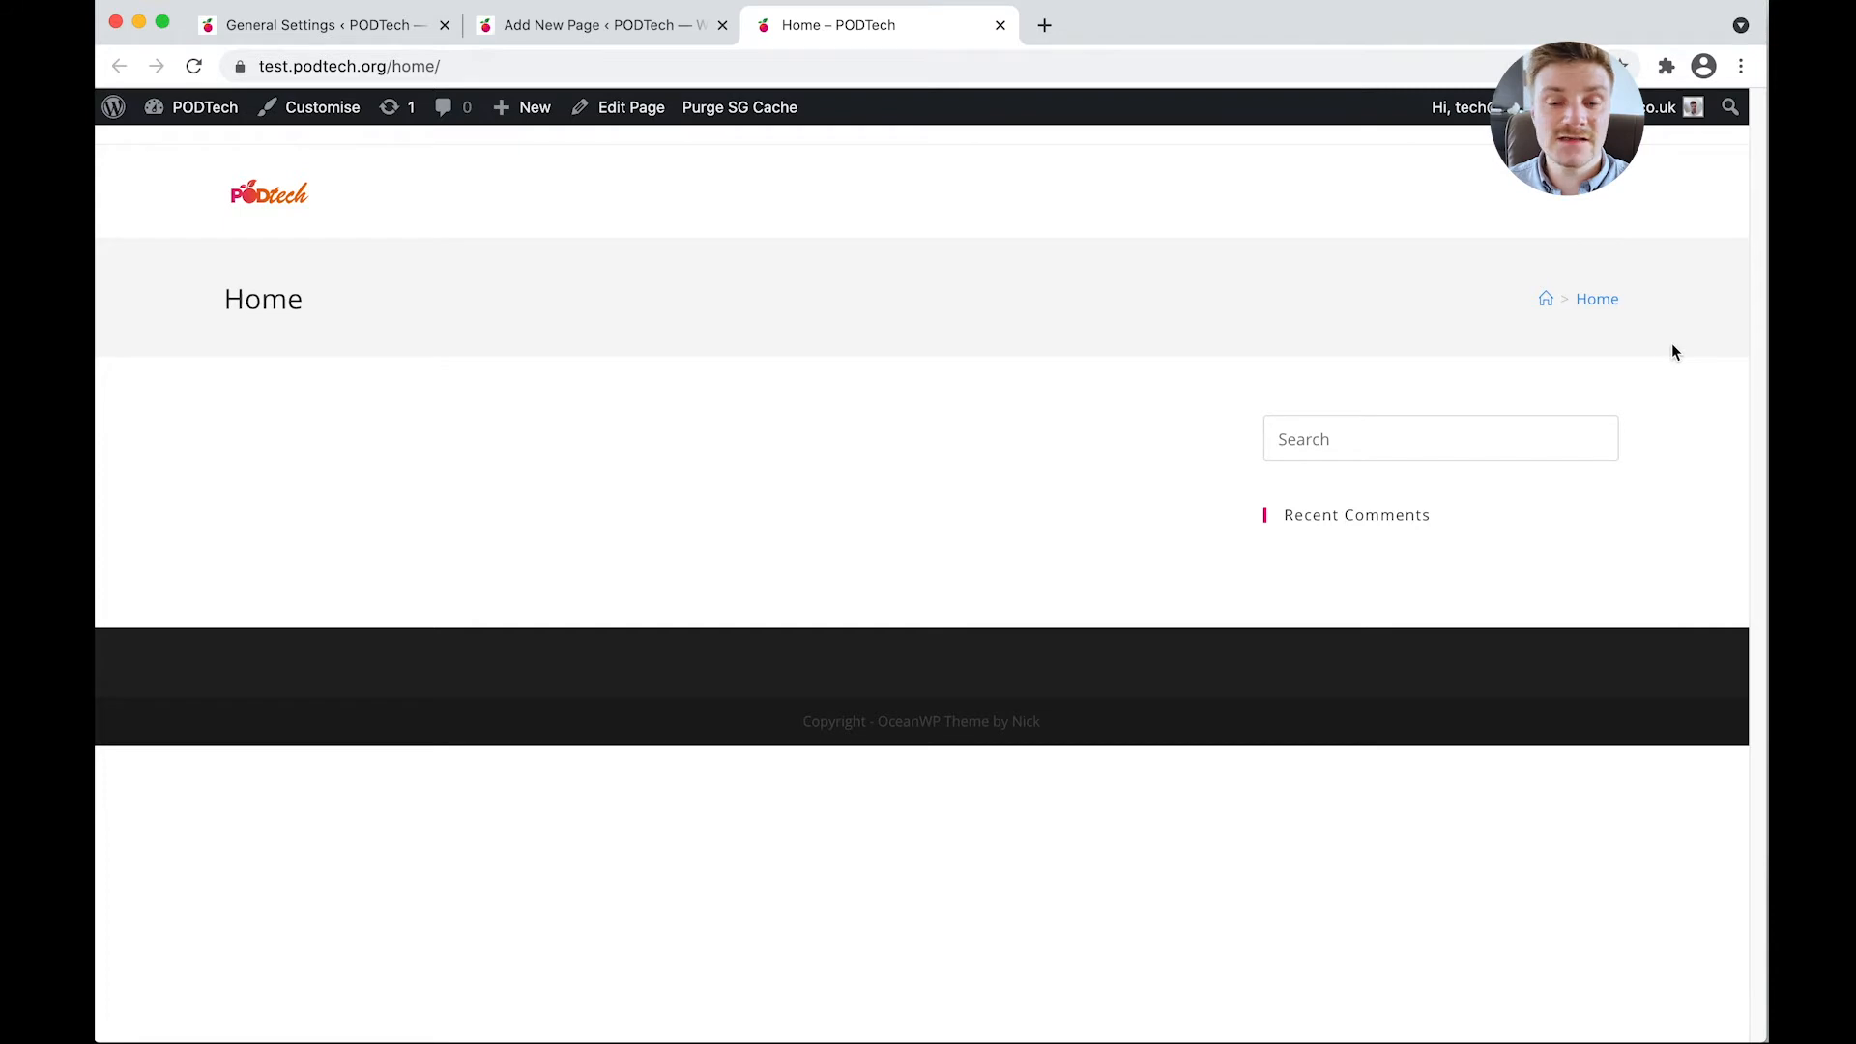
mouse_move(1213, 510)
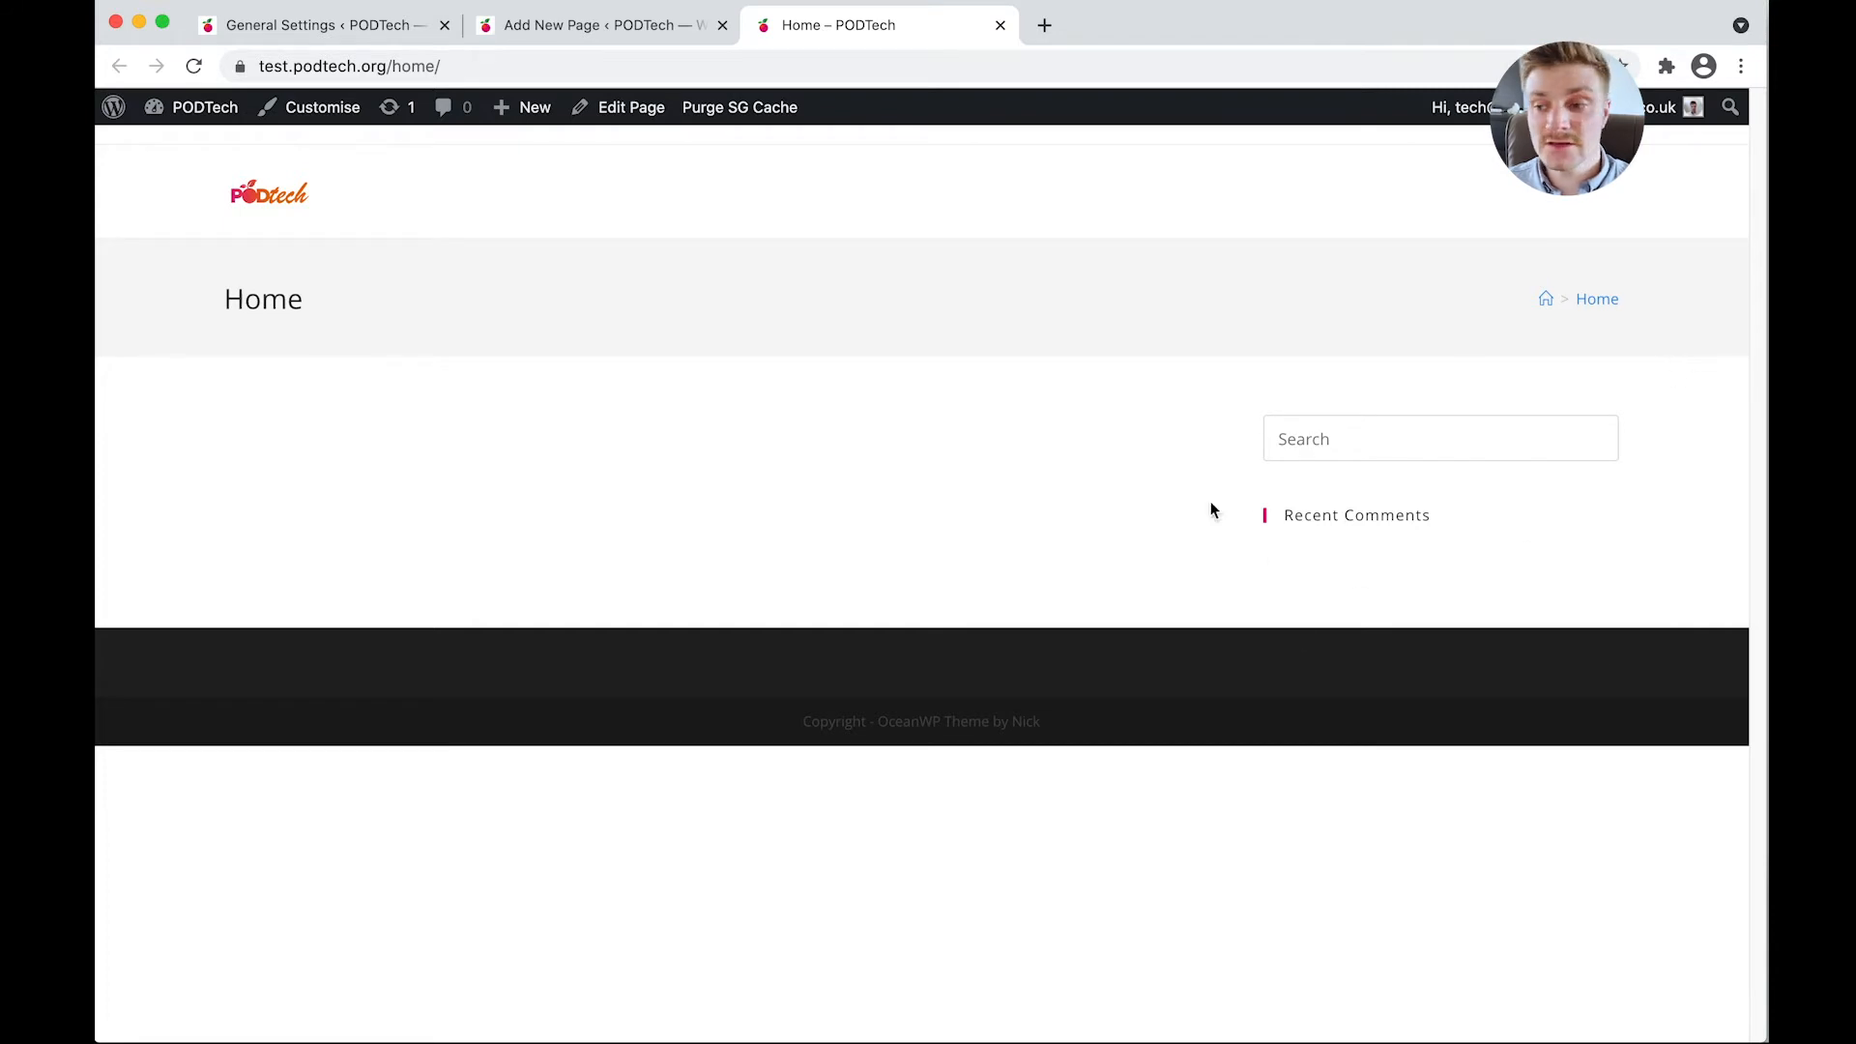
mouse_move(597, 25)
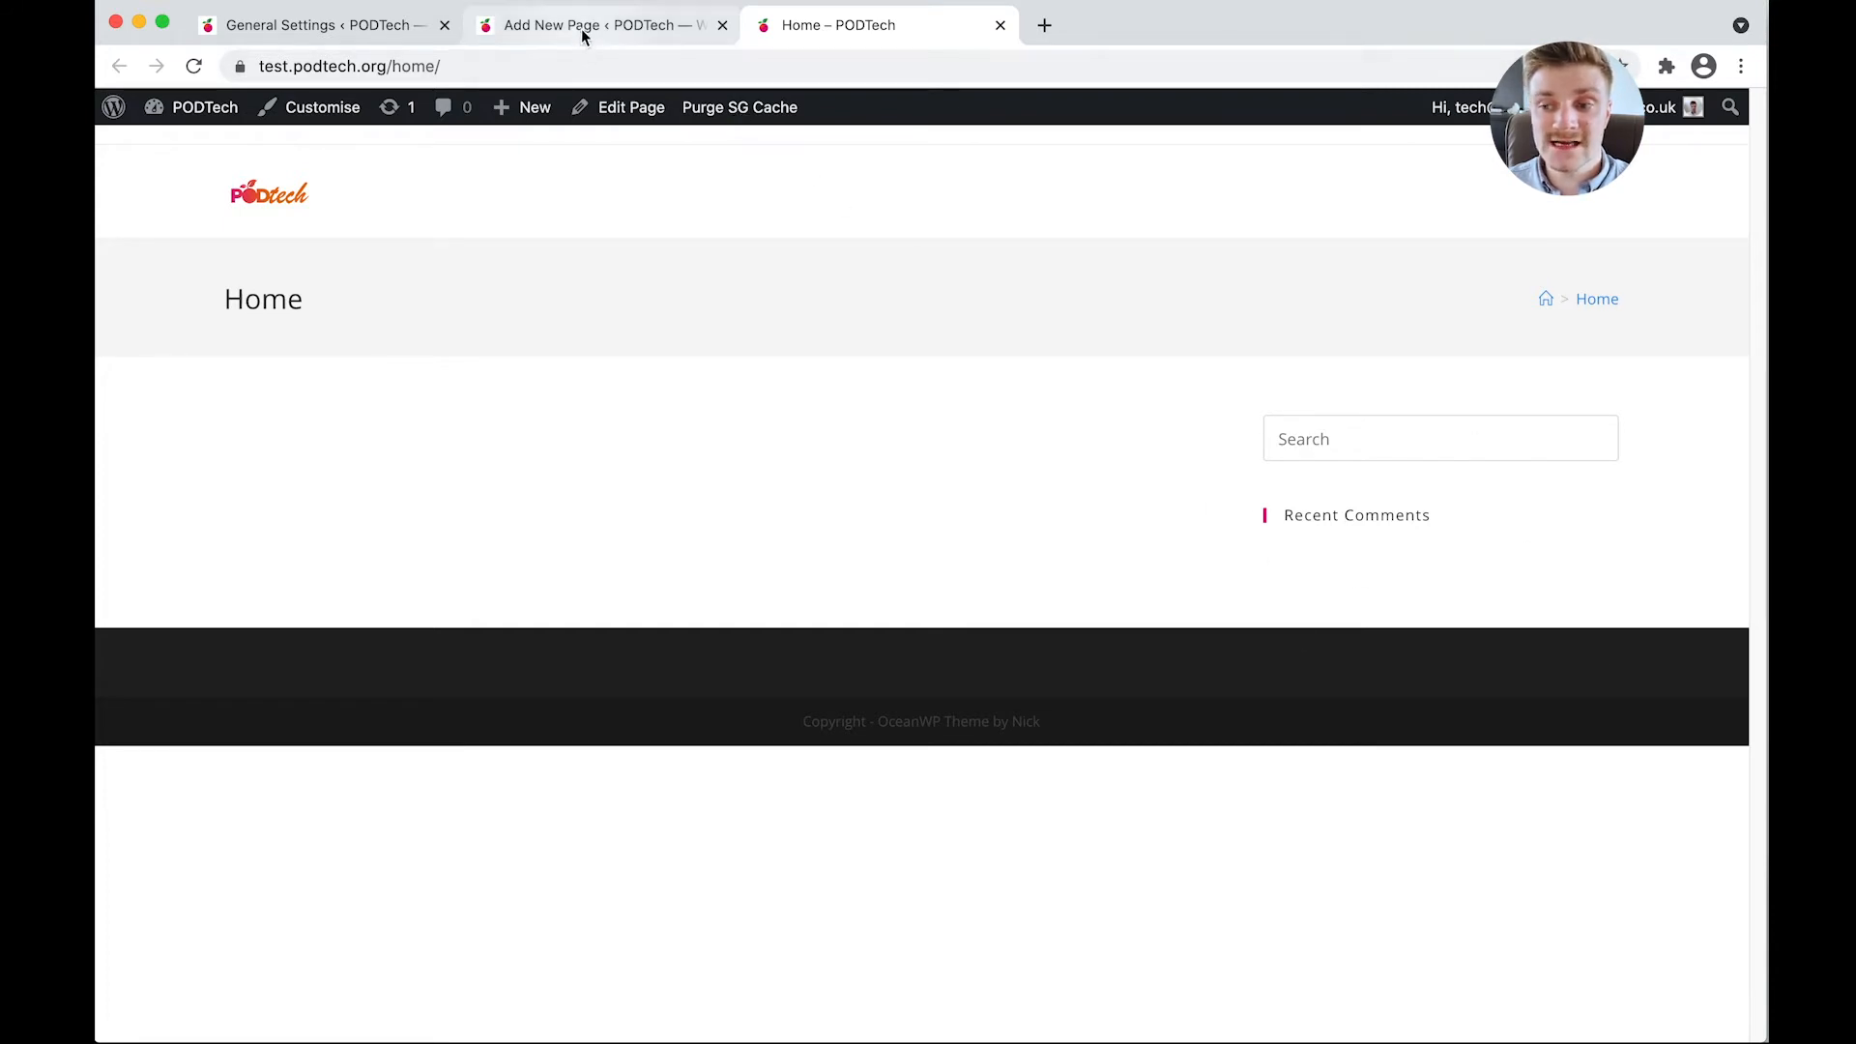
Set the Home page's OceanWP content layout to 100% Full Width and disable the page title.
click(580, 26)
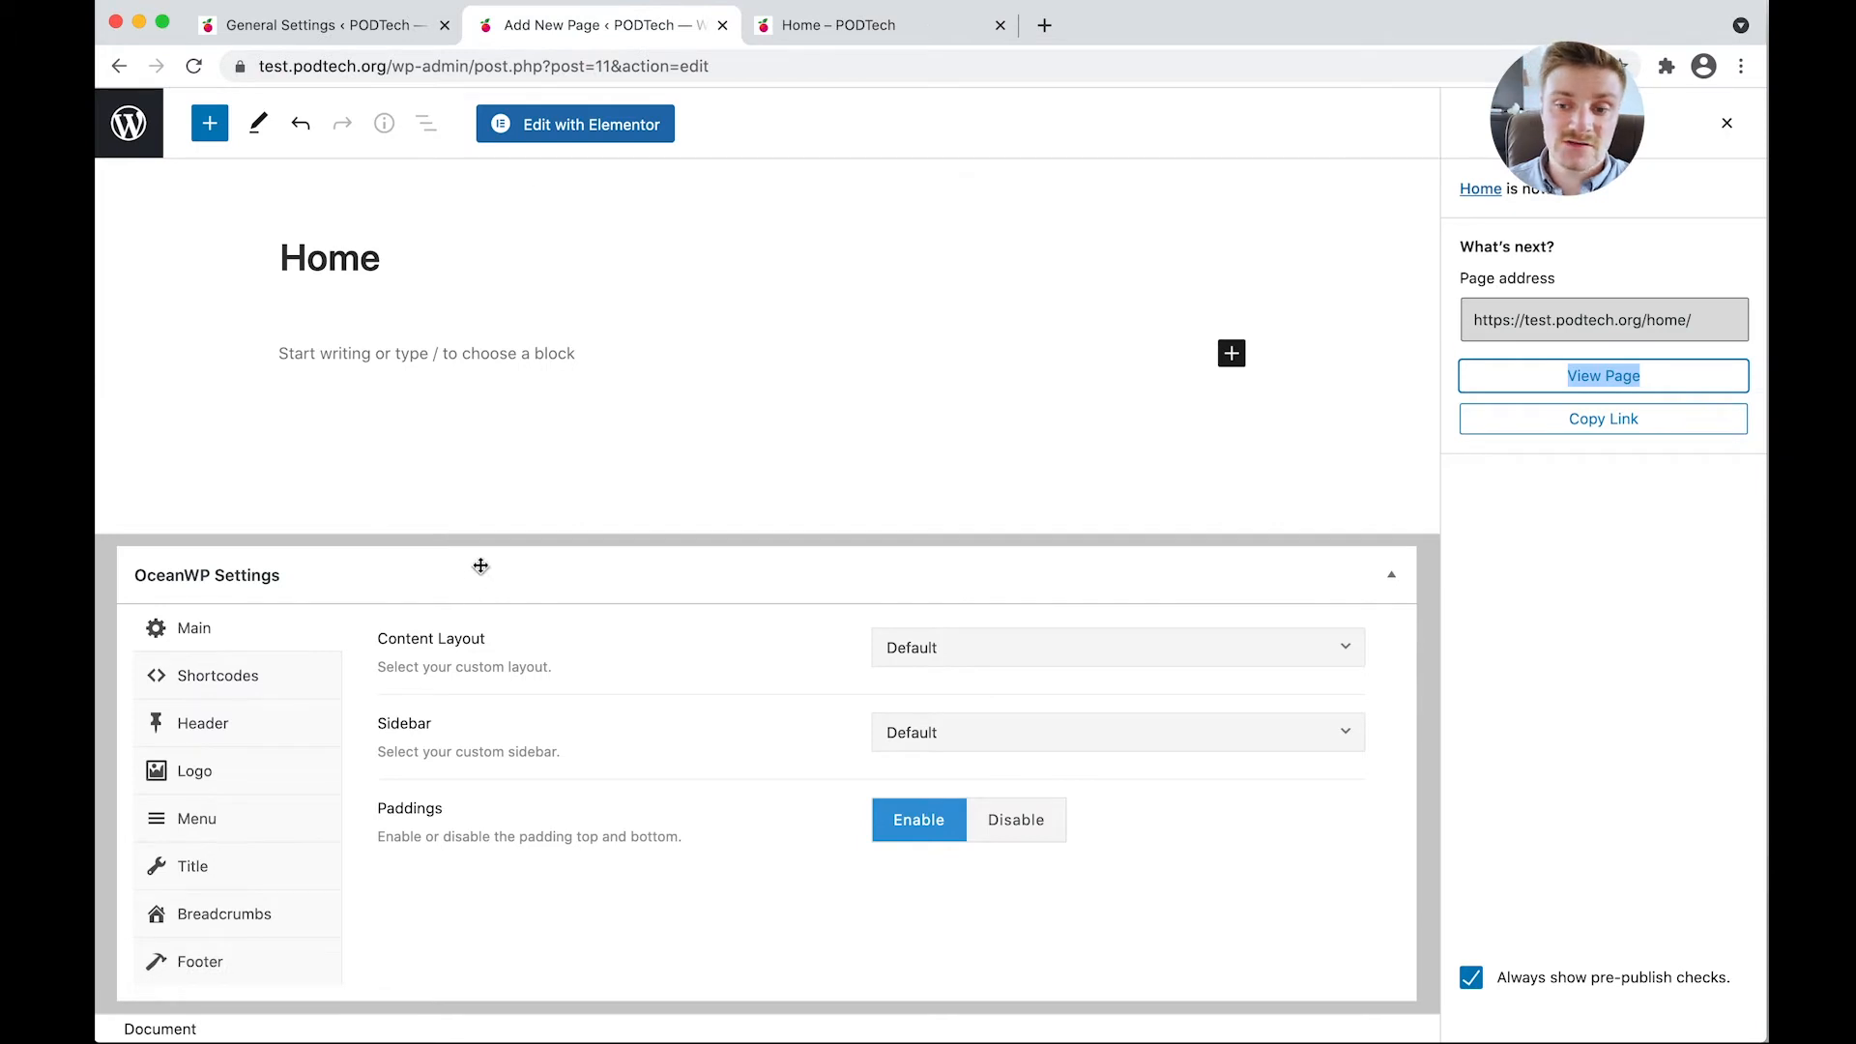
mouse_move(890, 638)
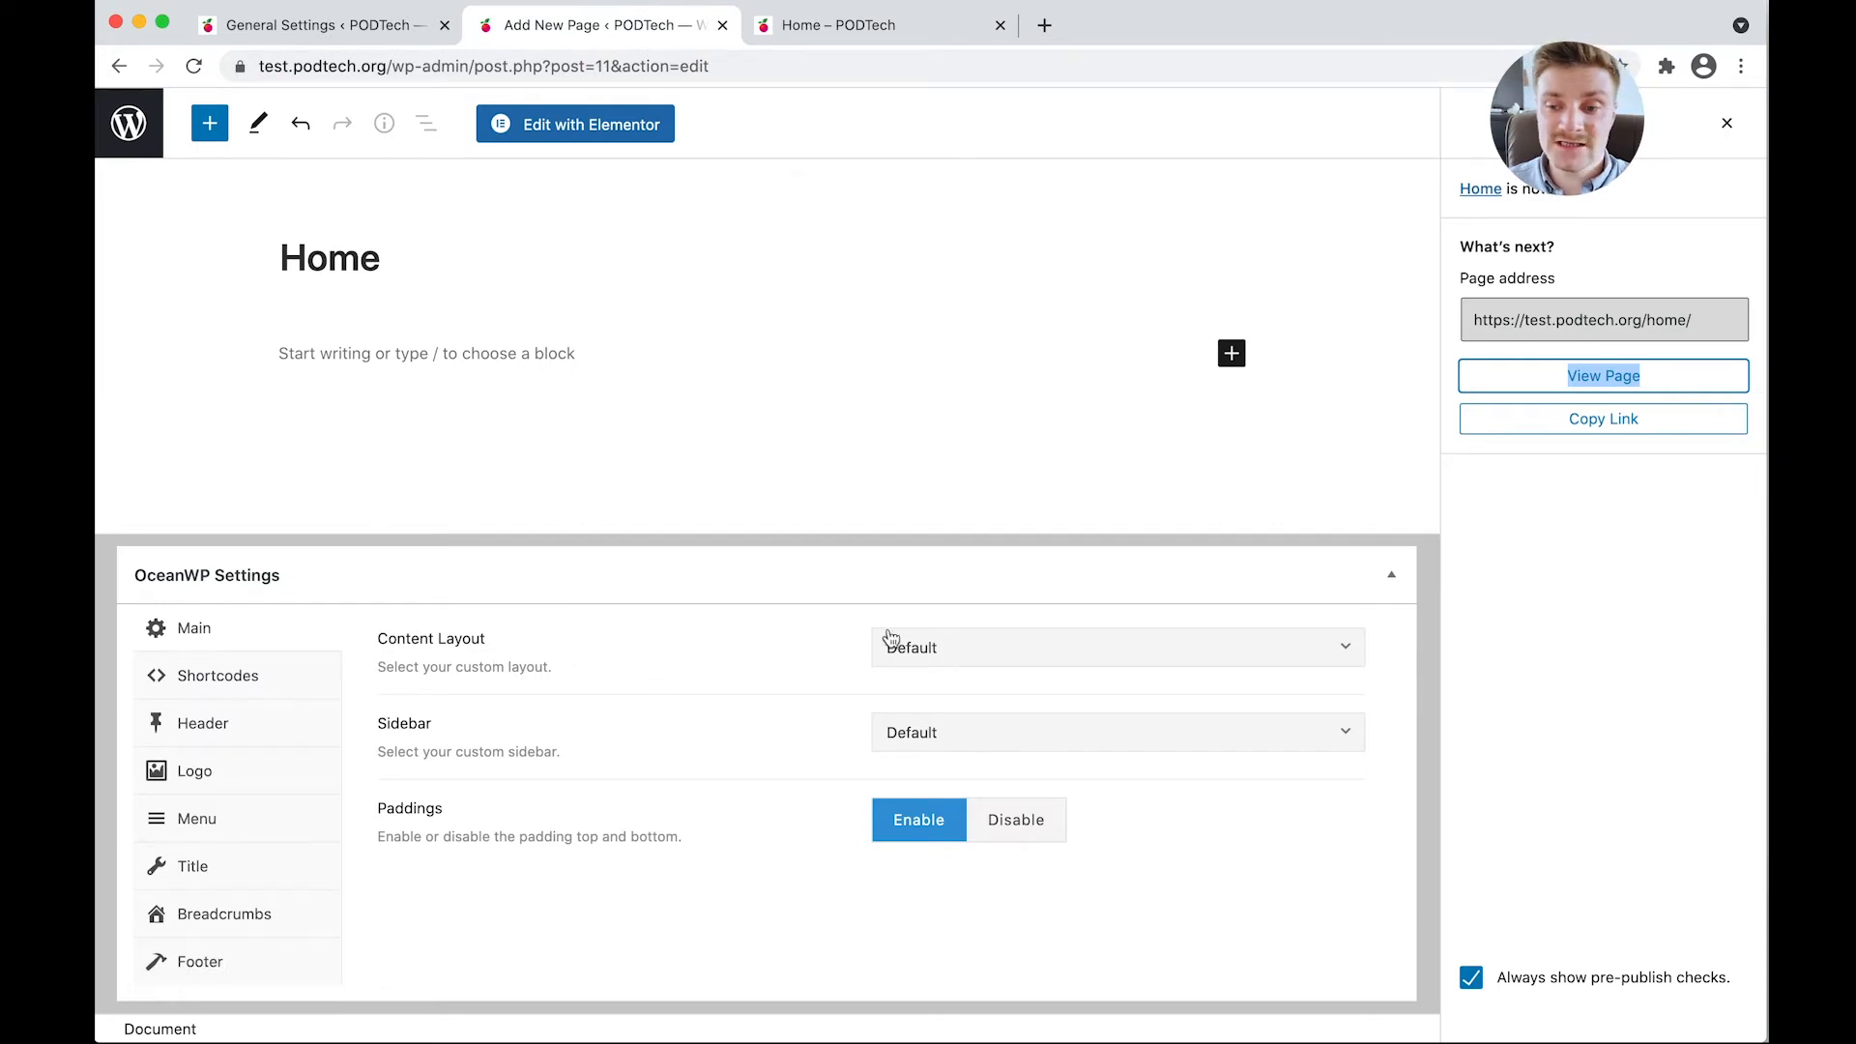
click(1117, 647)
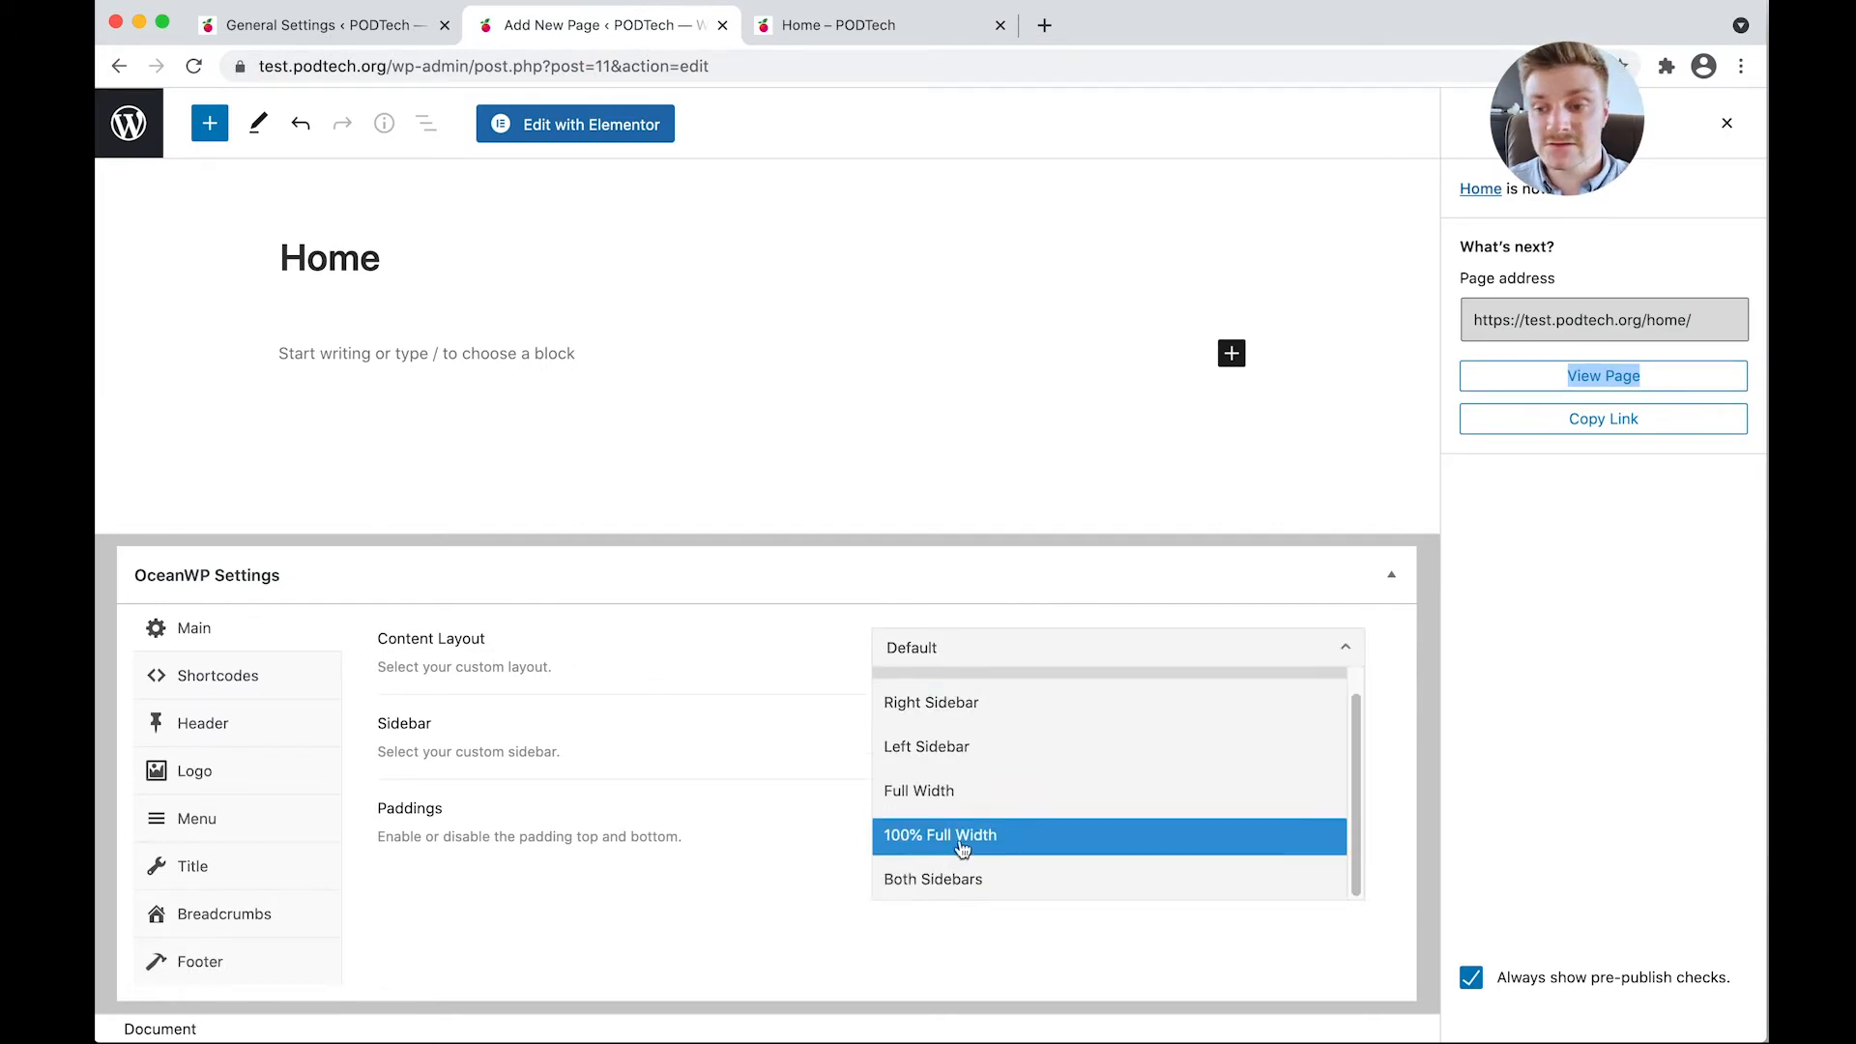
click(919, 790)
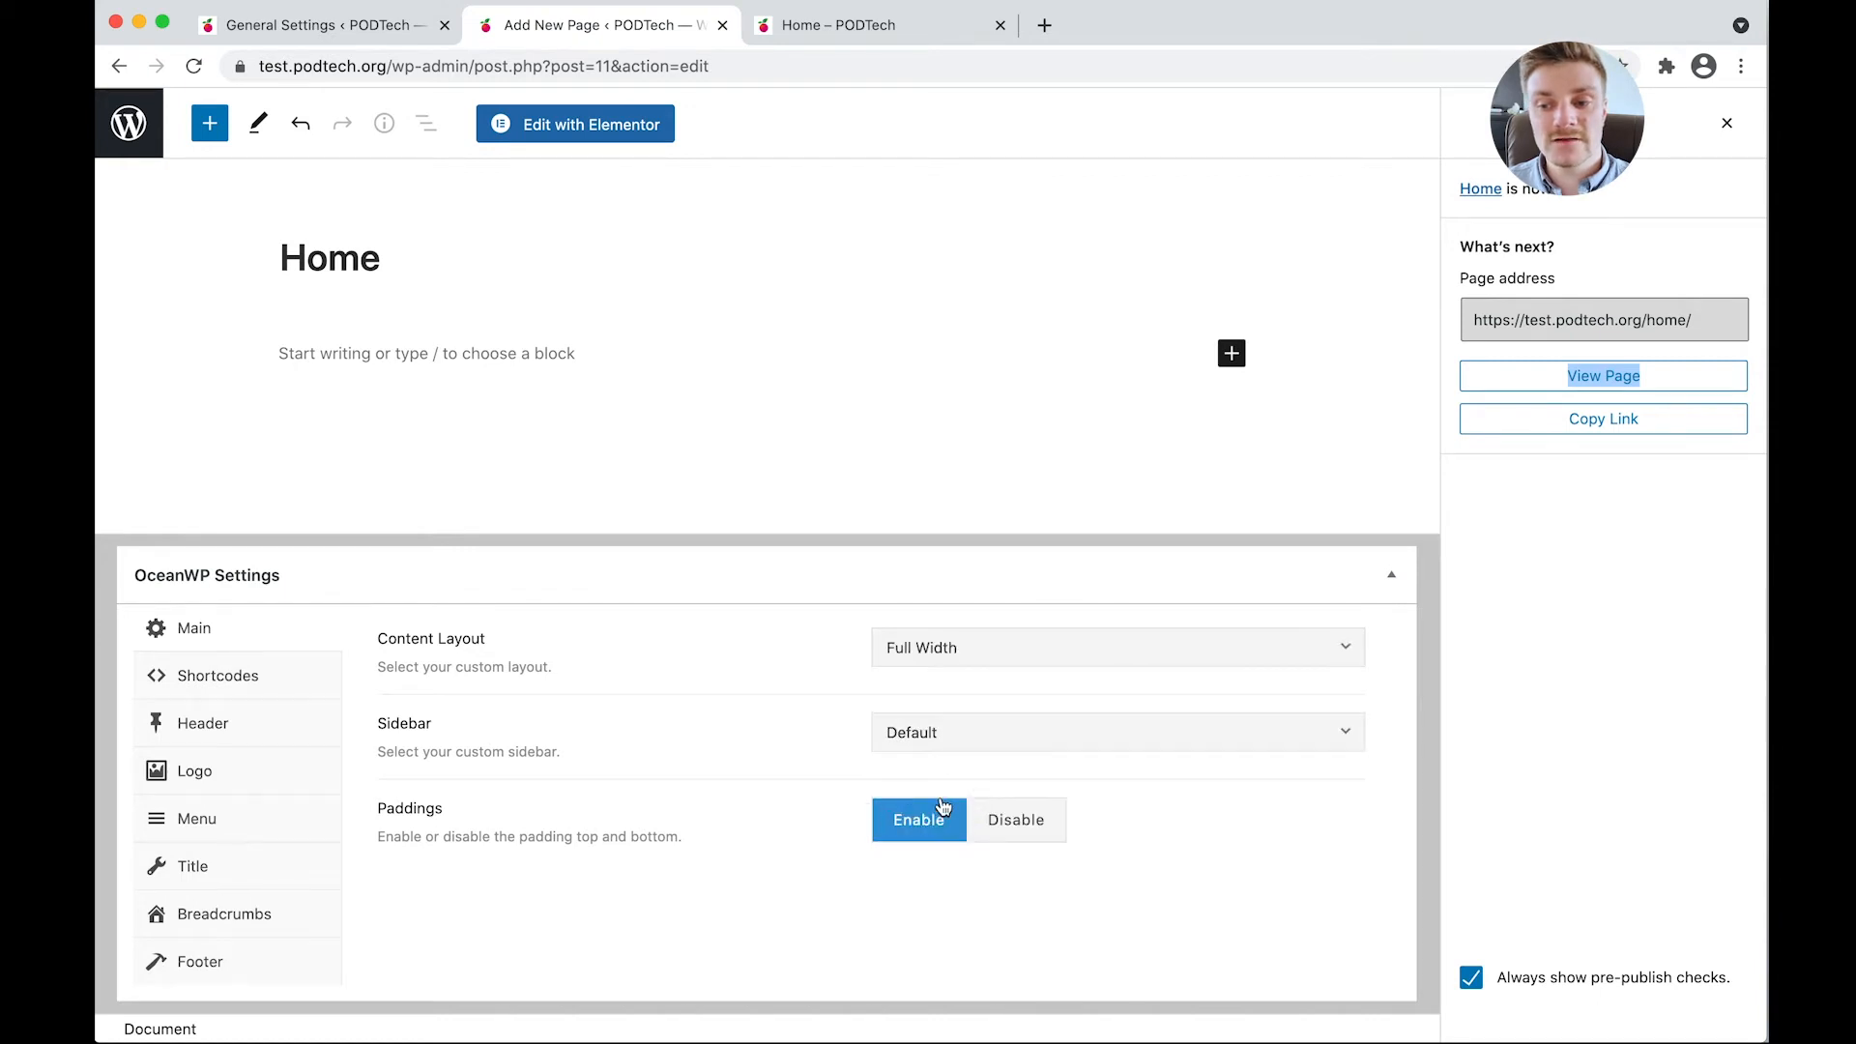
click(1113, 648)
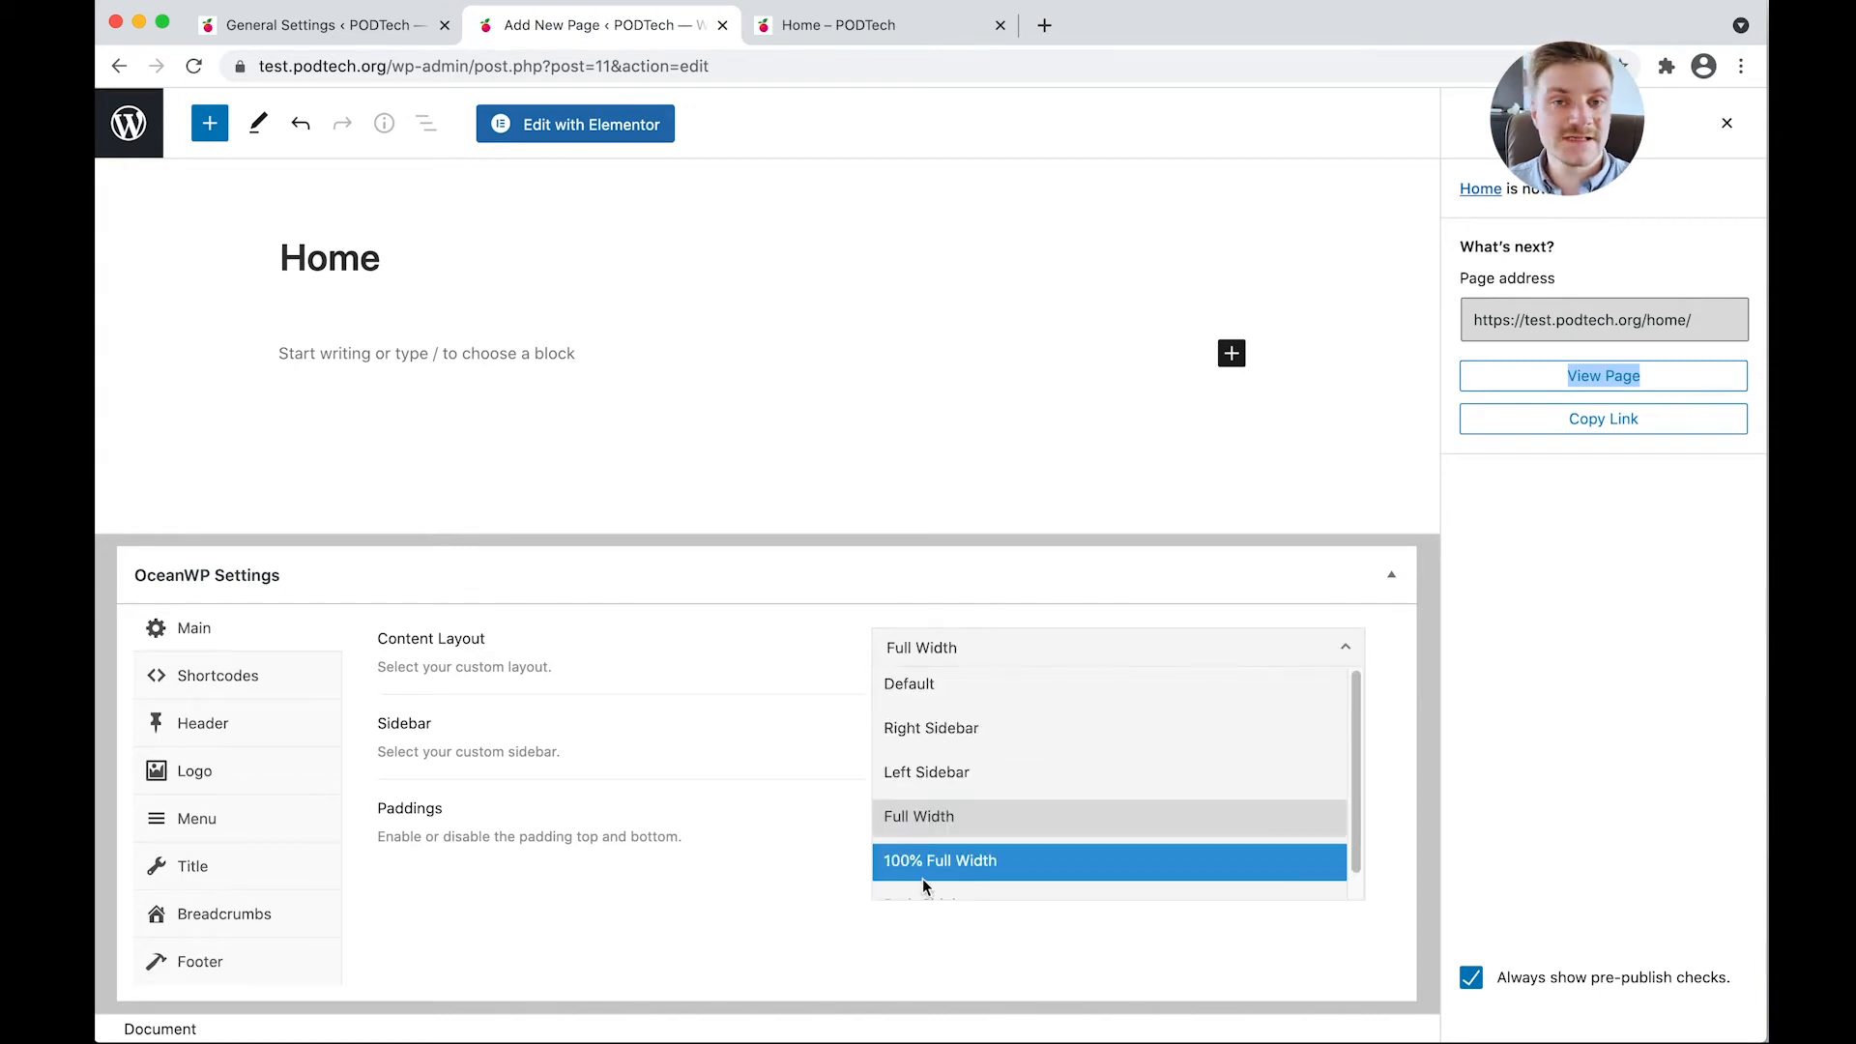
mouse_move(927, 771)
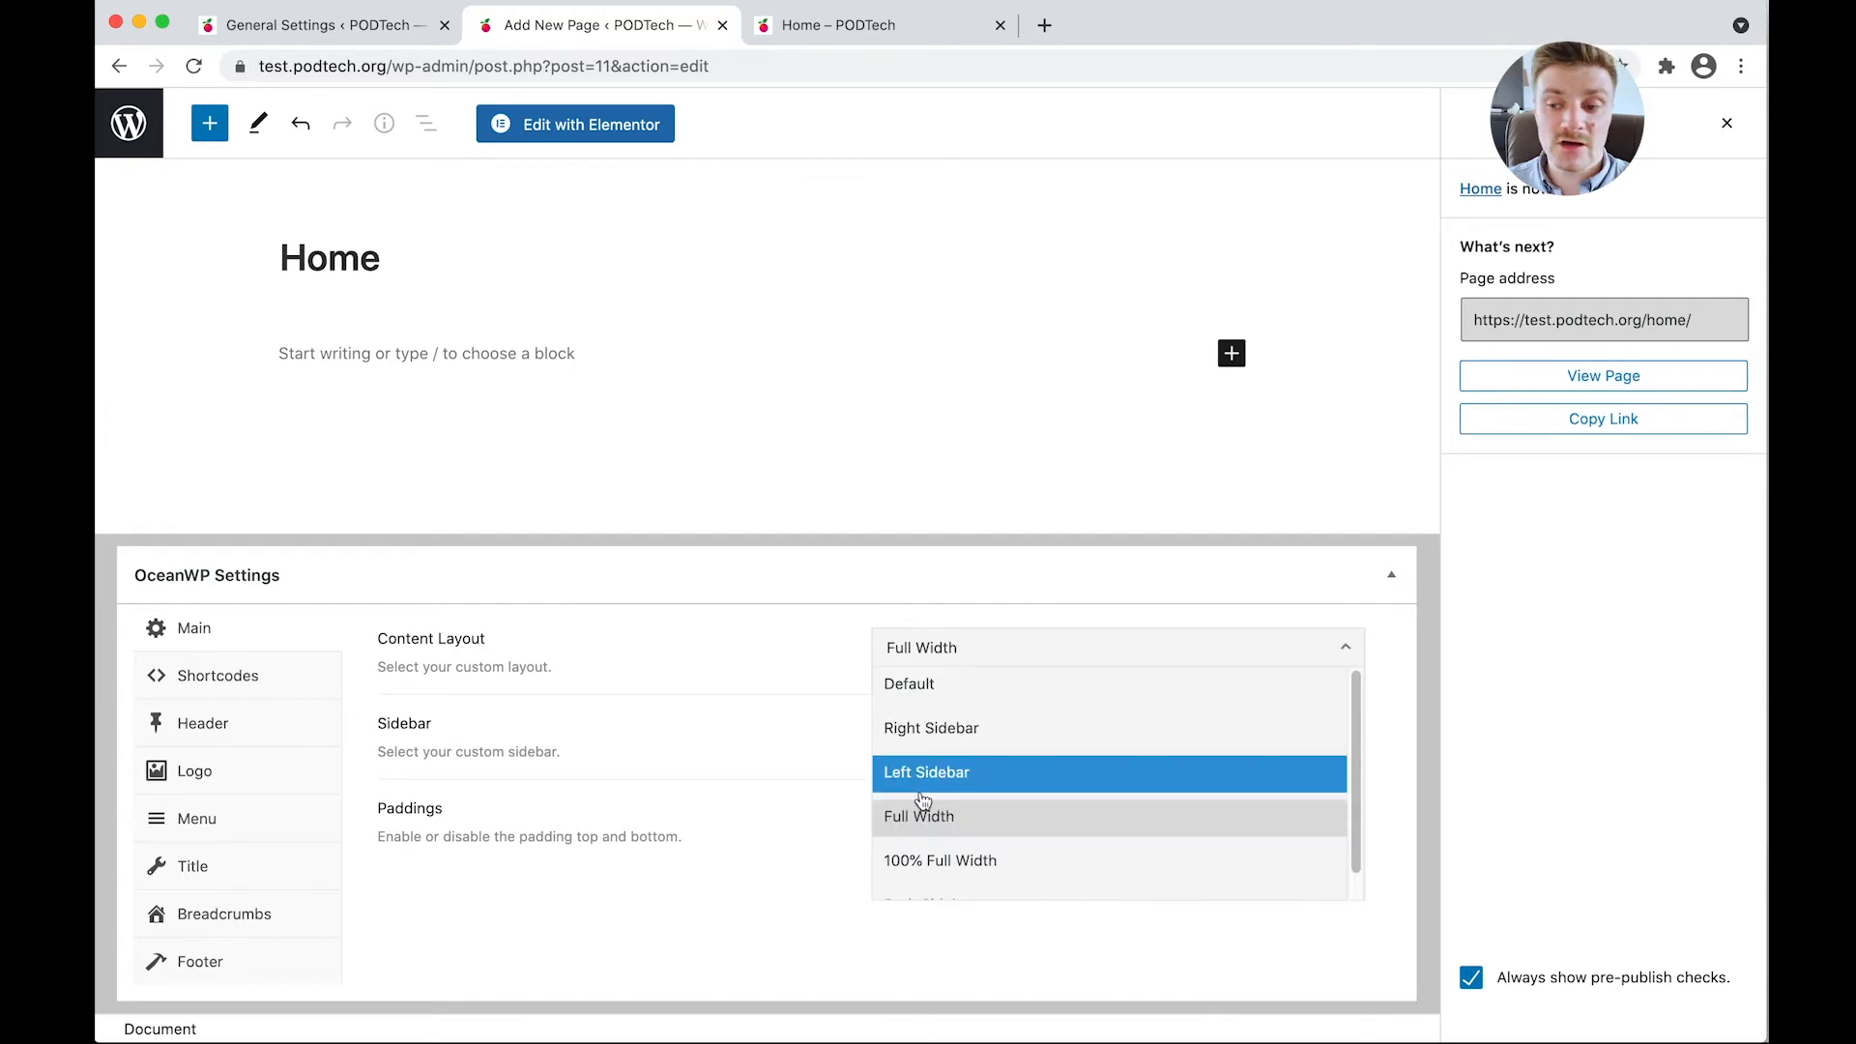
mouse_move(927, 861)
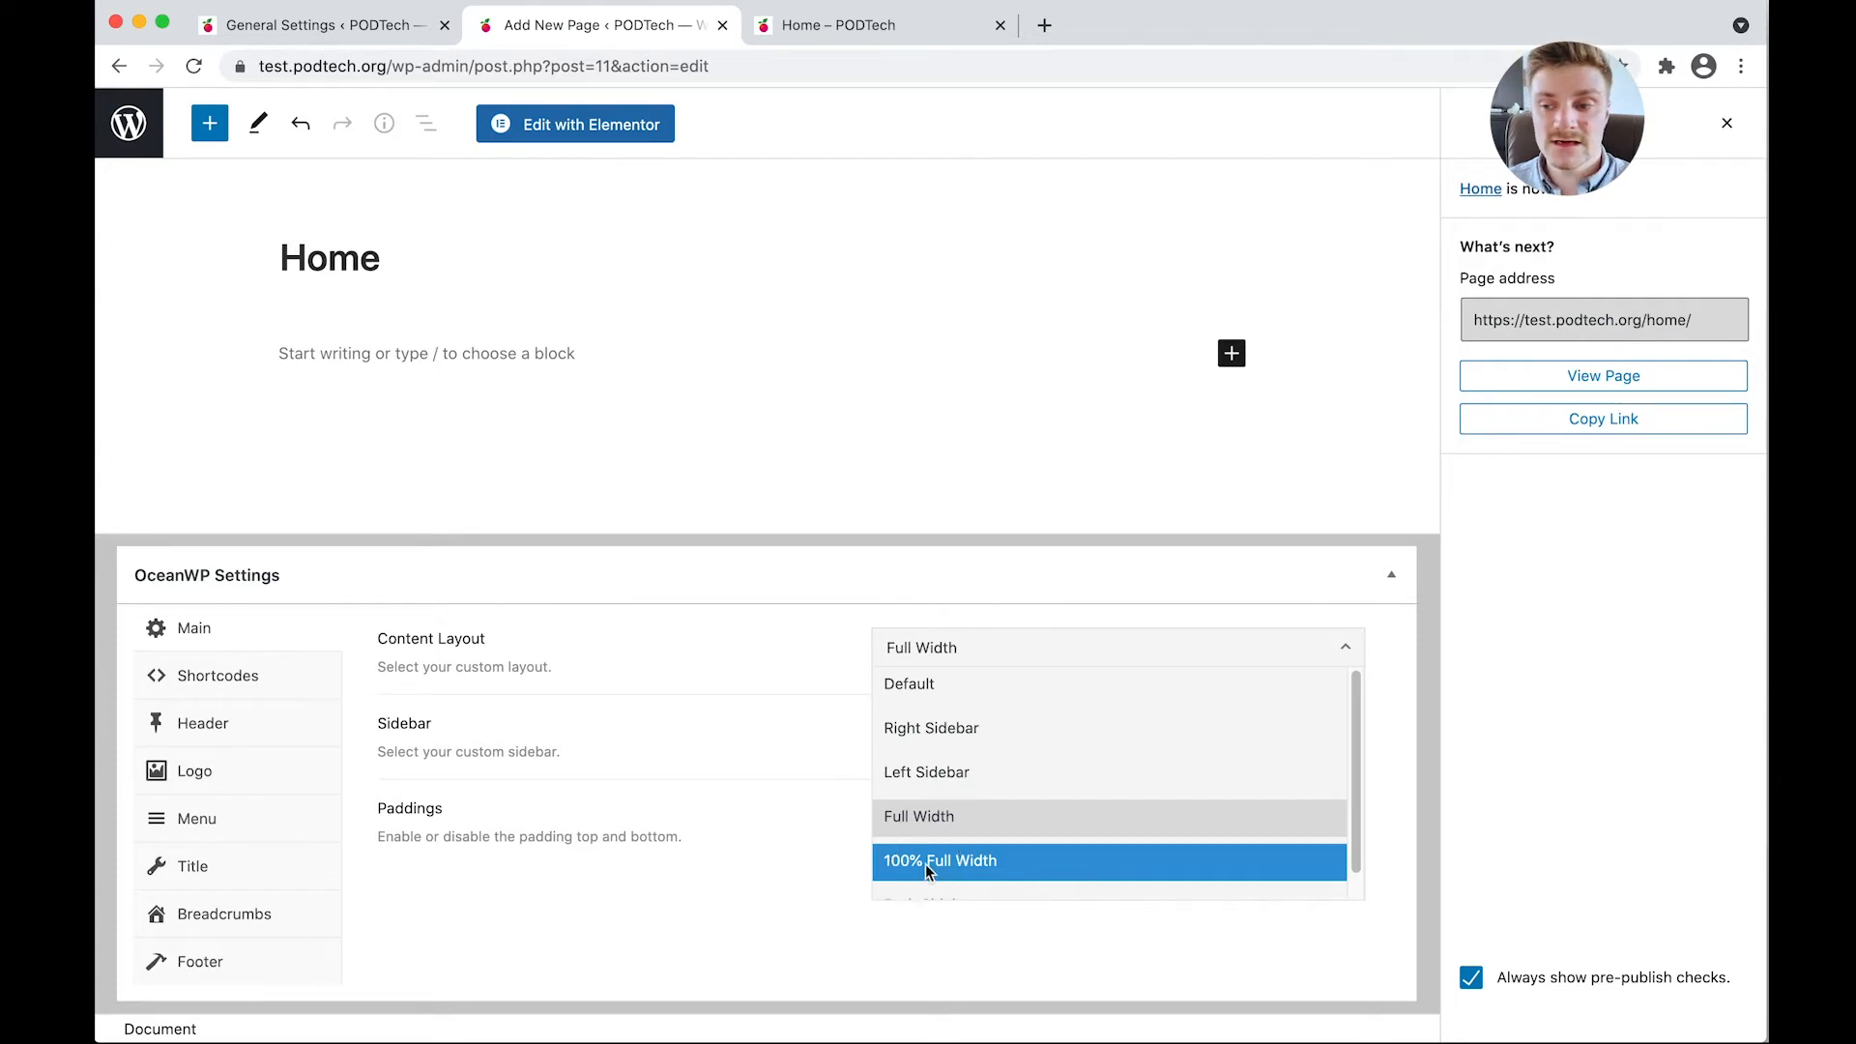
click(940, 860)
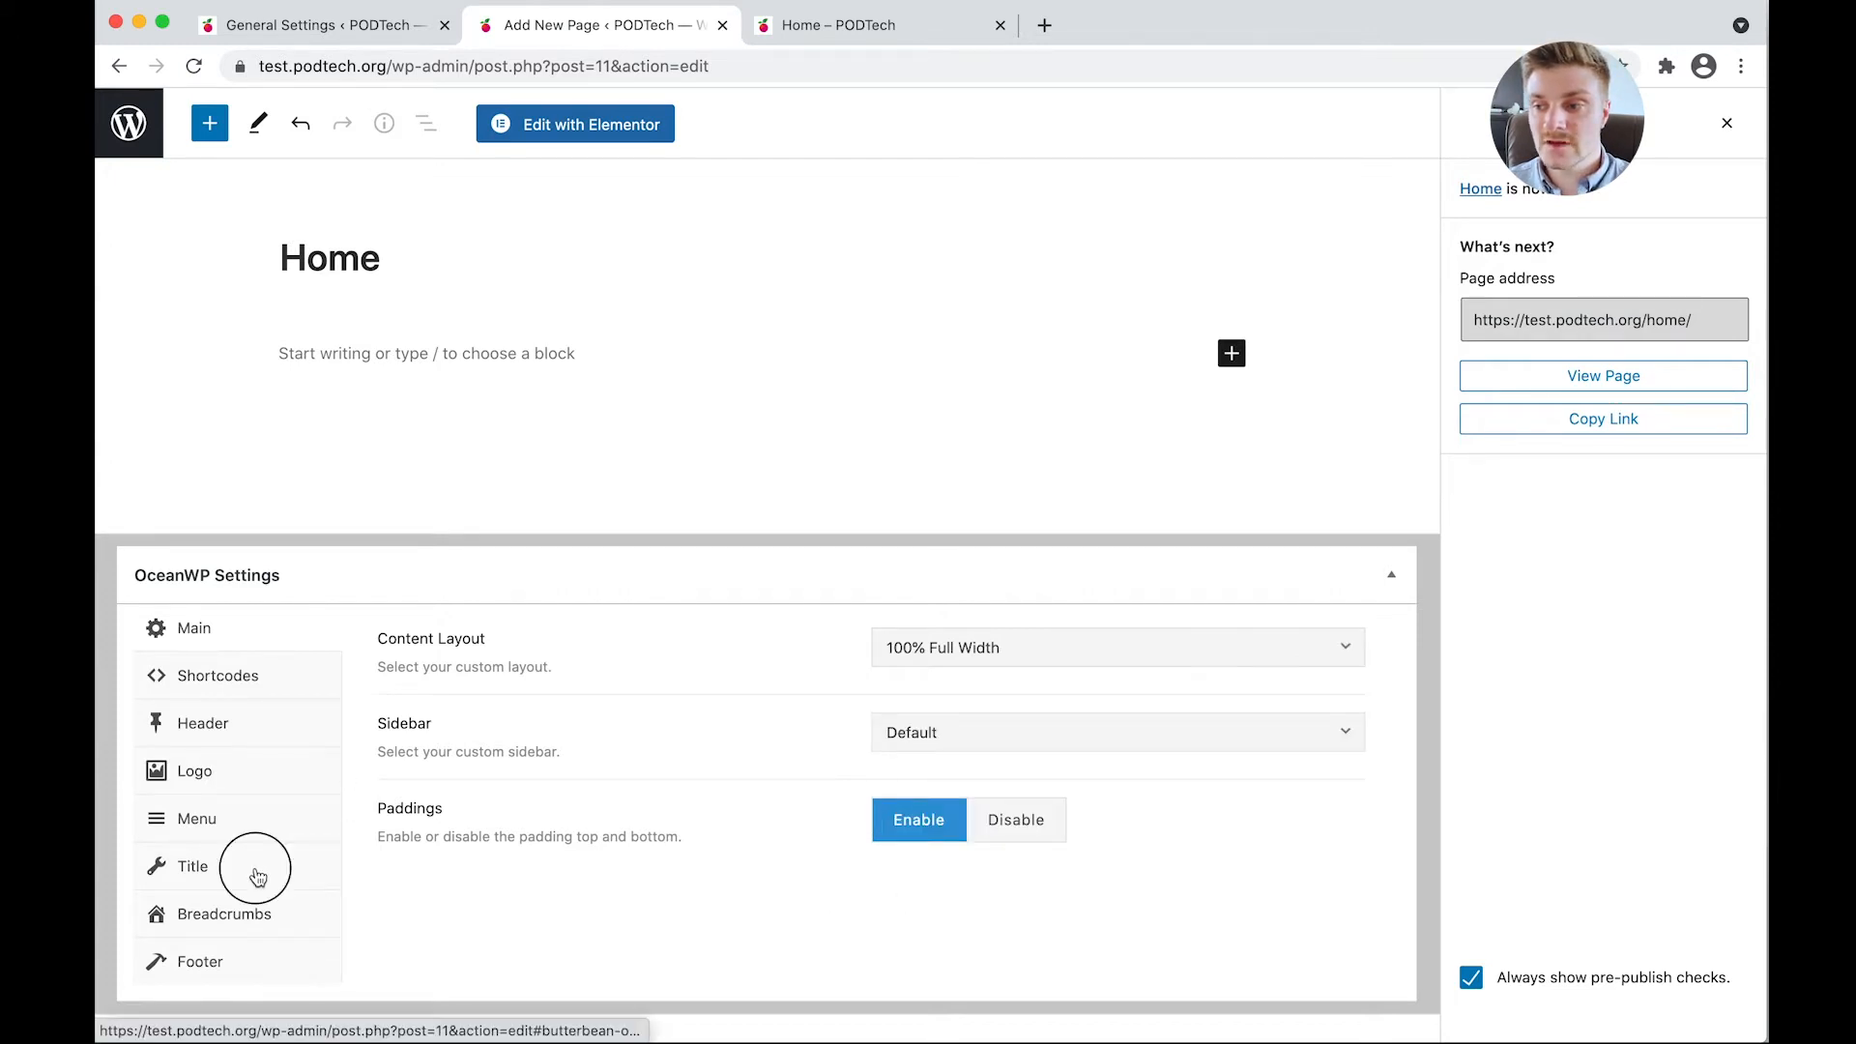
click(190, 865)
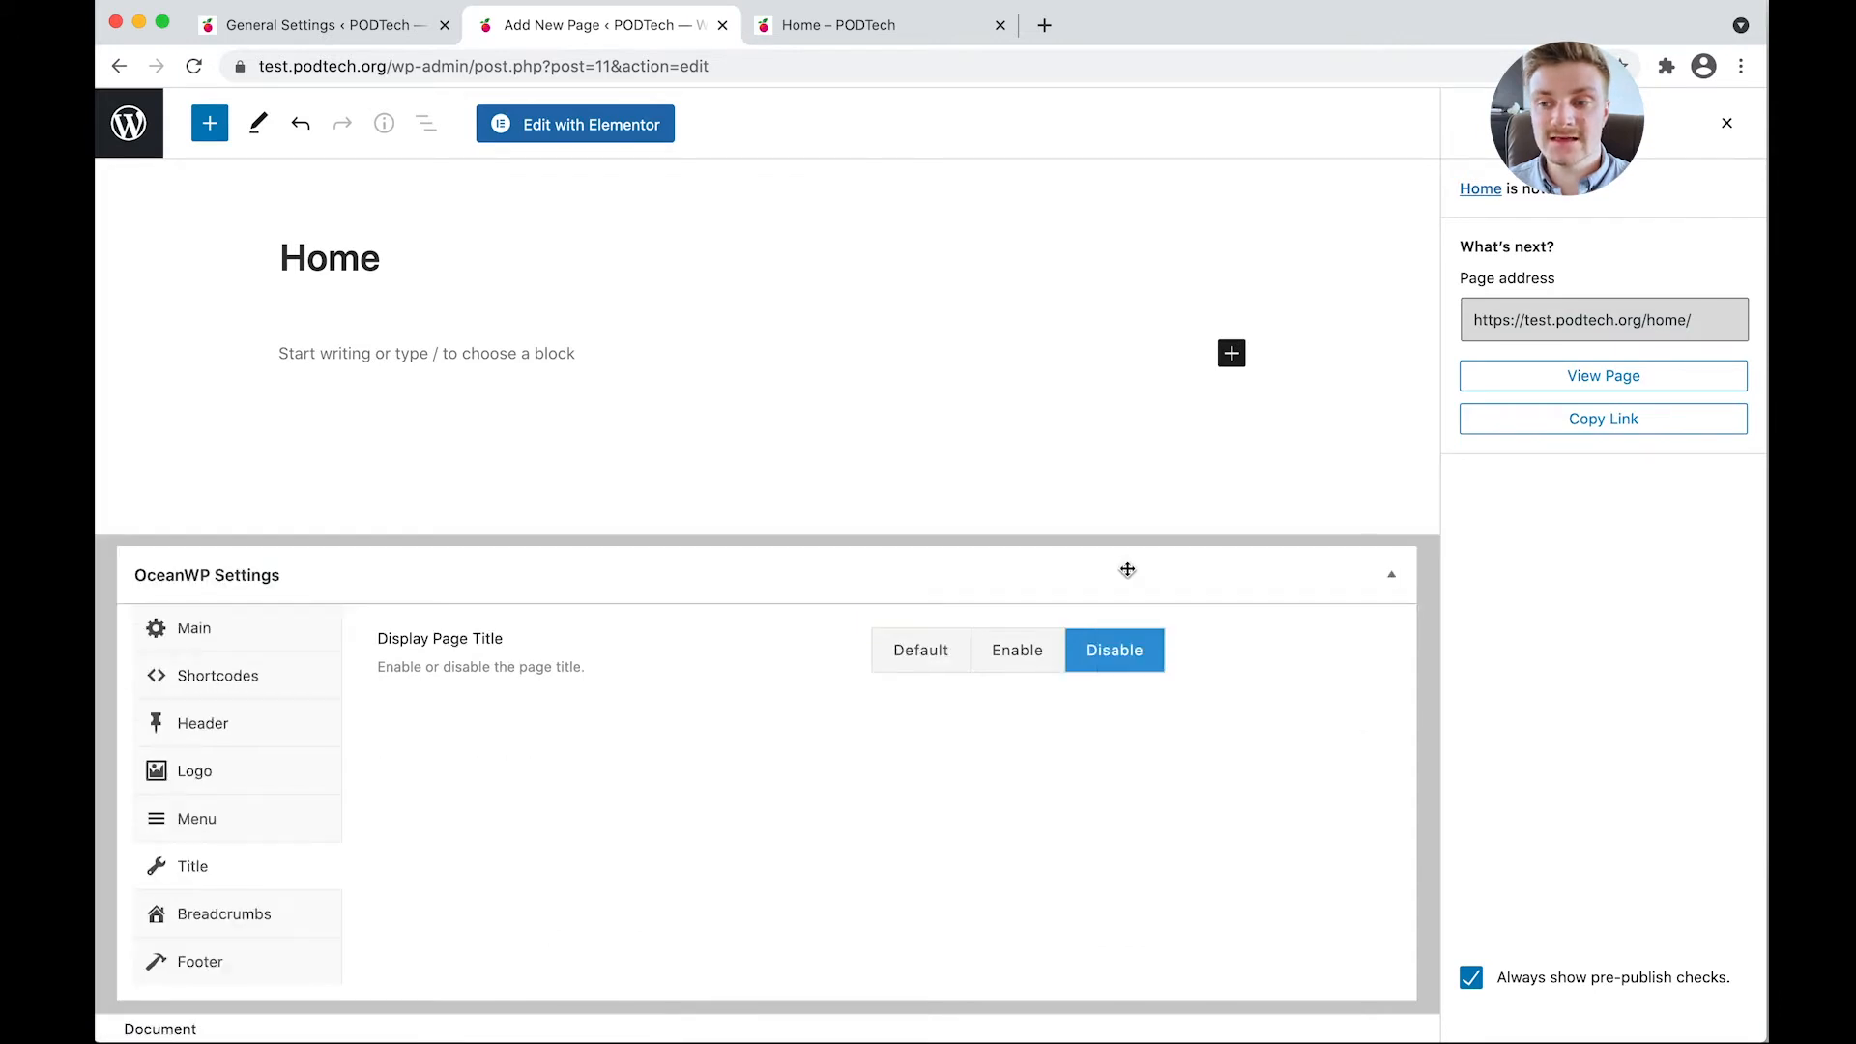
click(1683, 122)
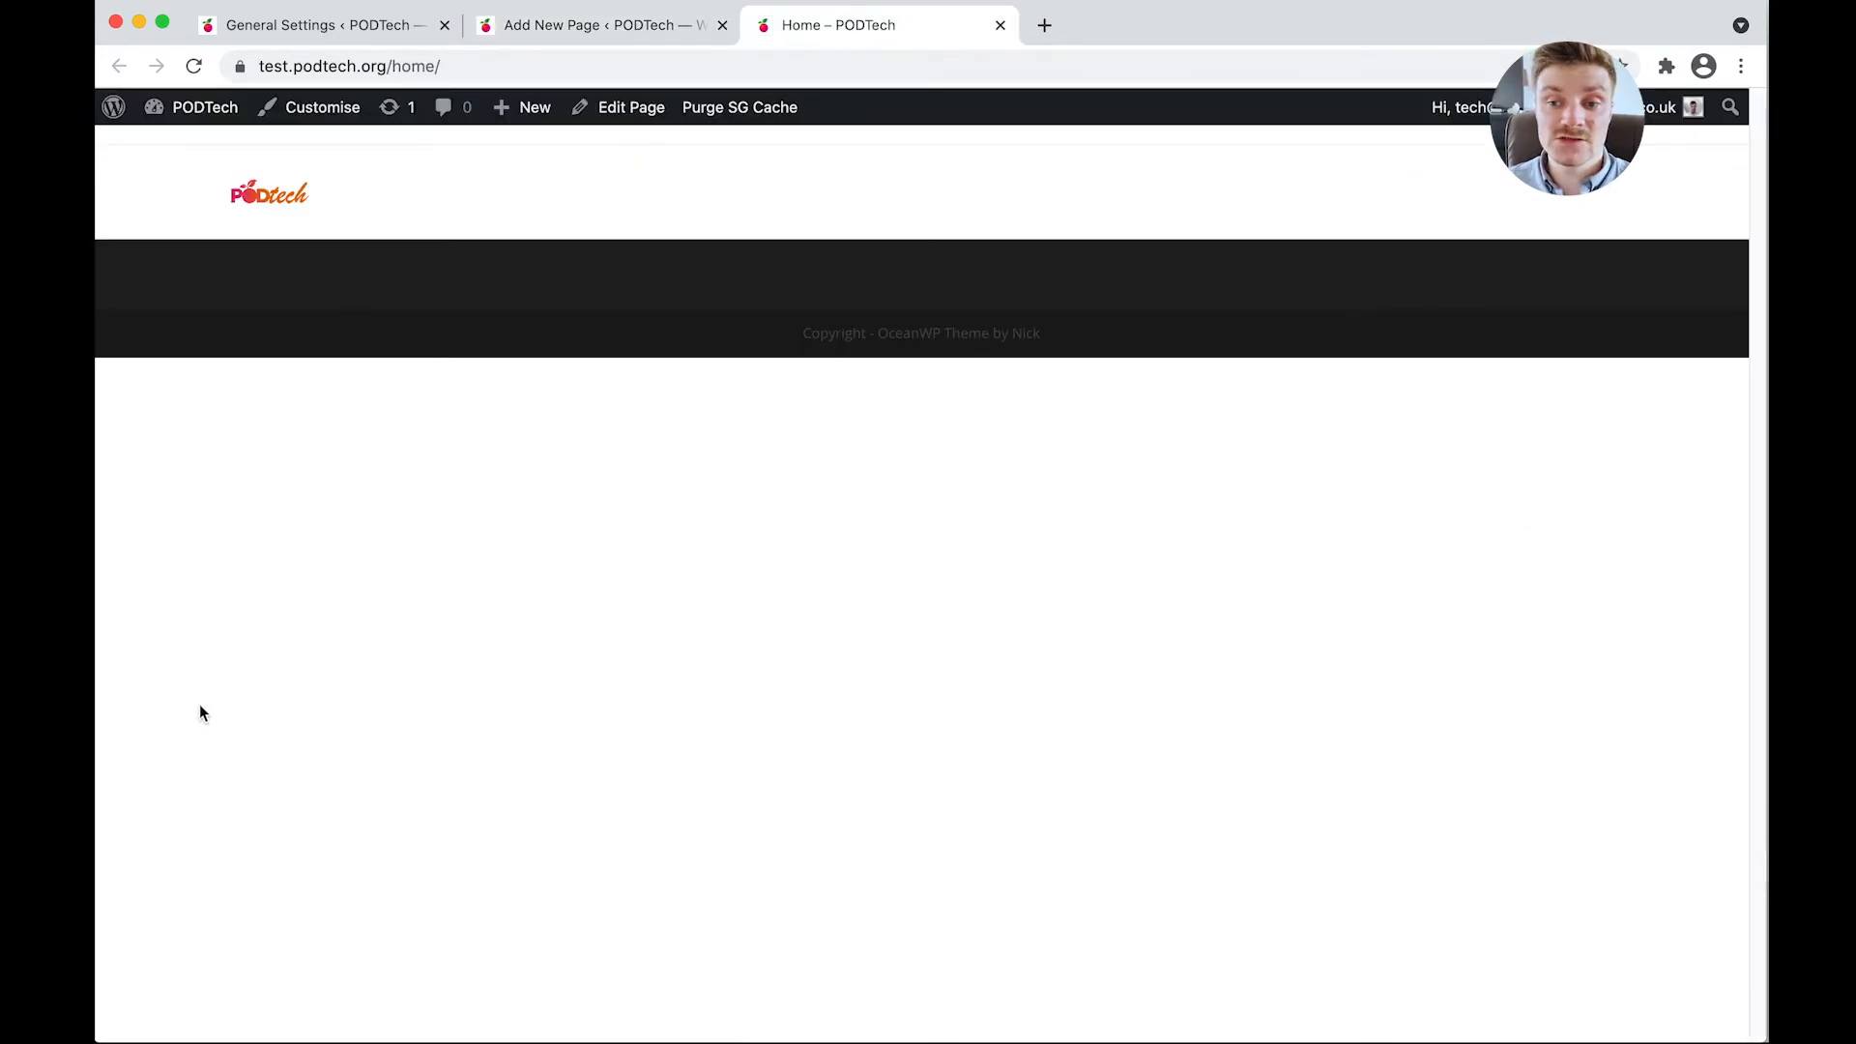
mouse_move(414, 311)
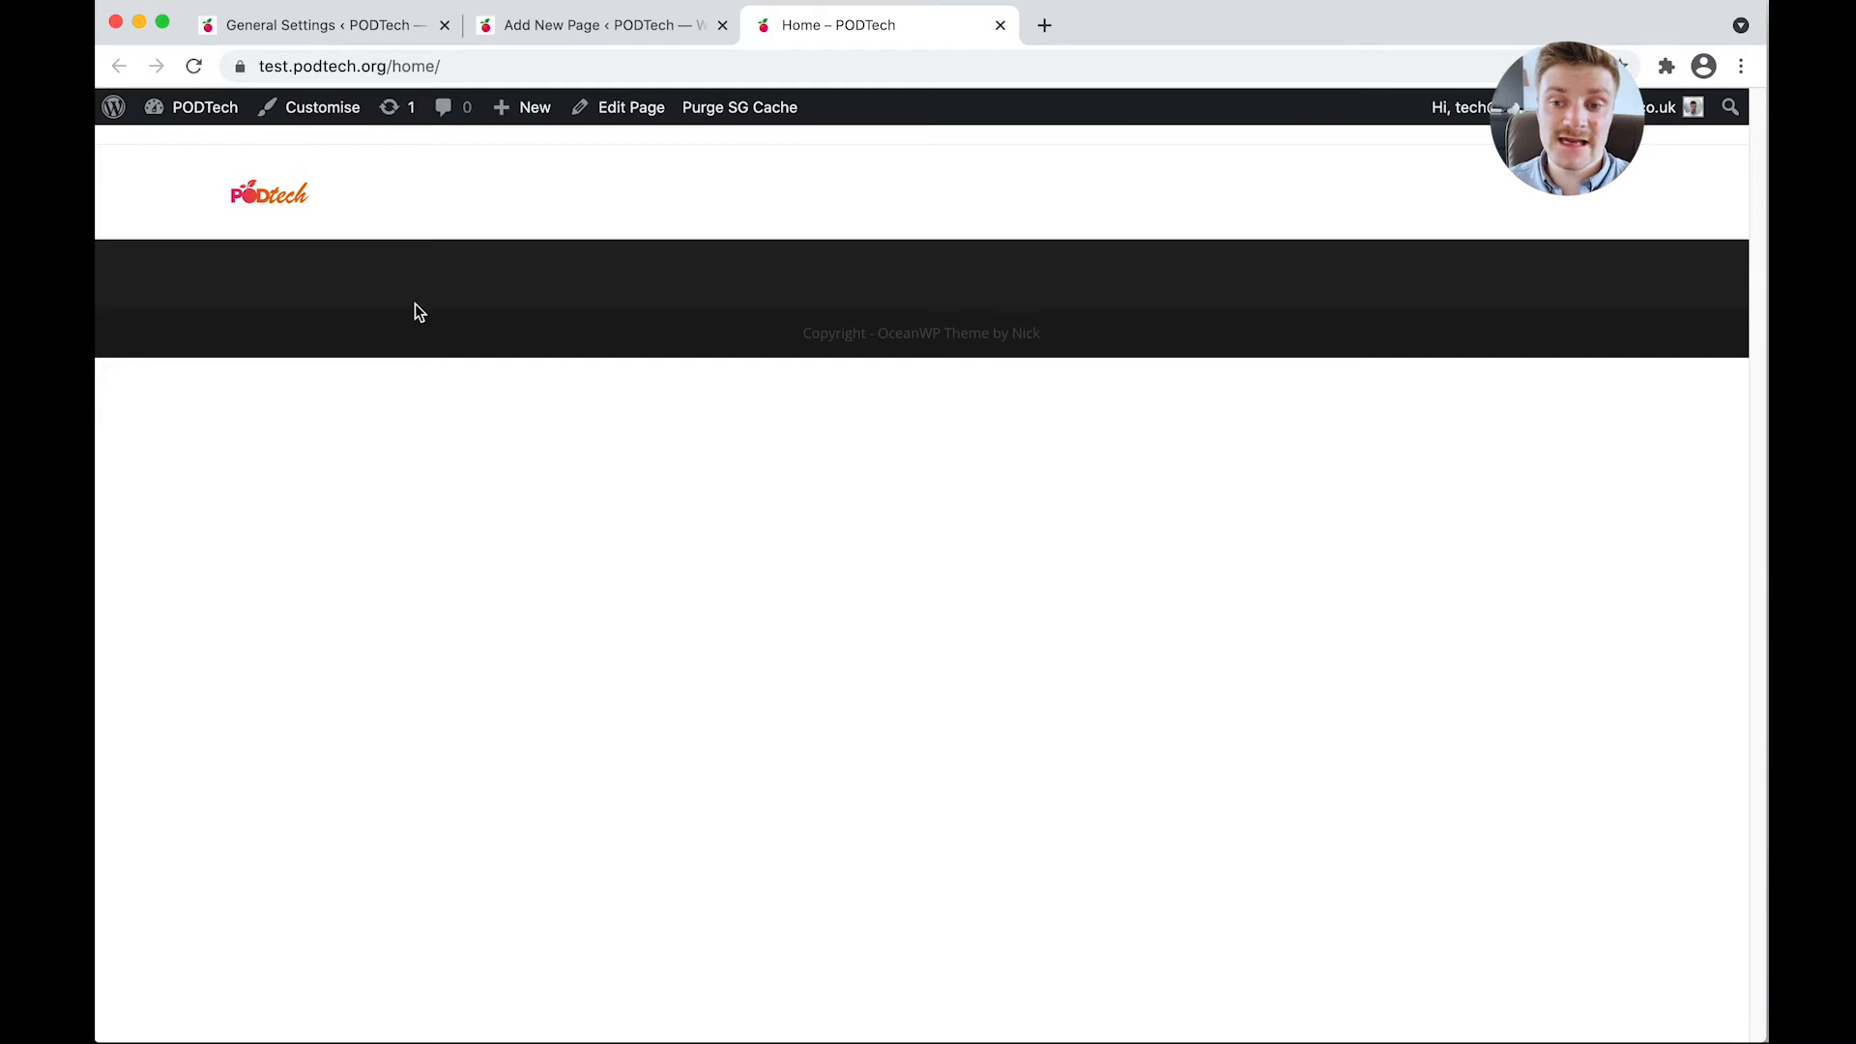
mouse_move(281, 142)
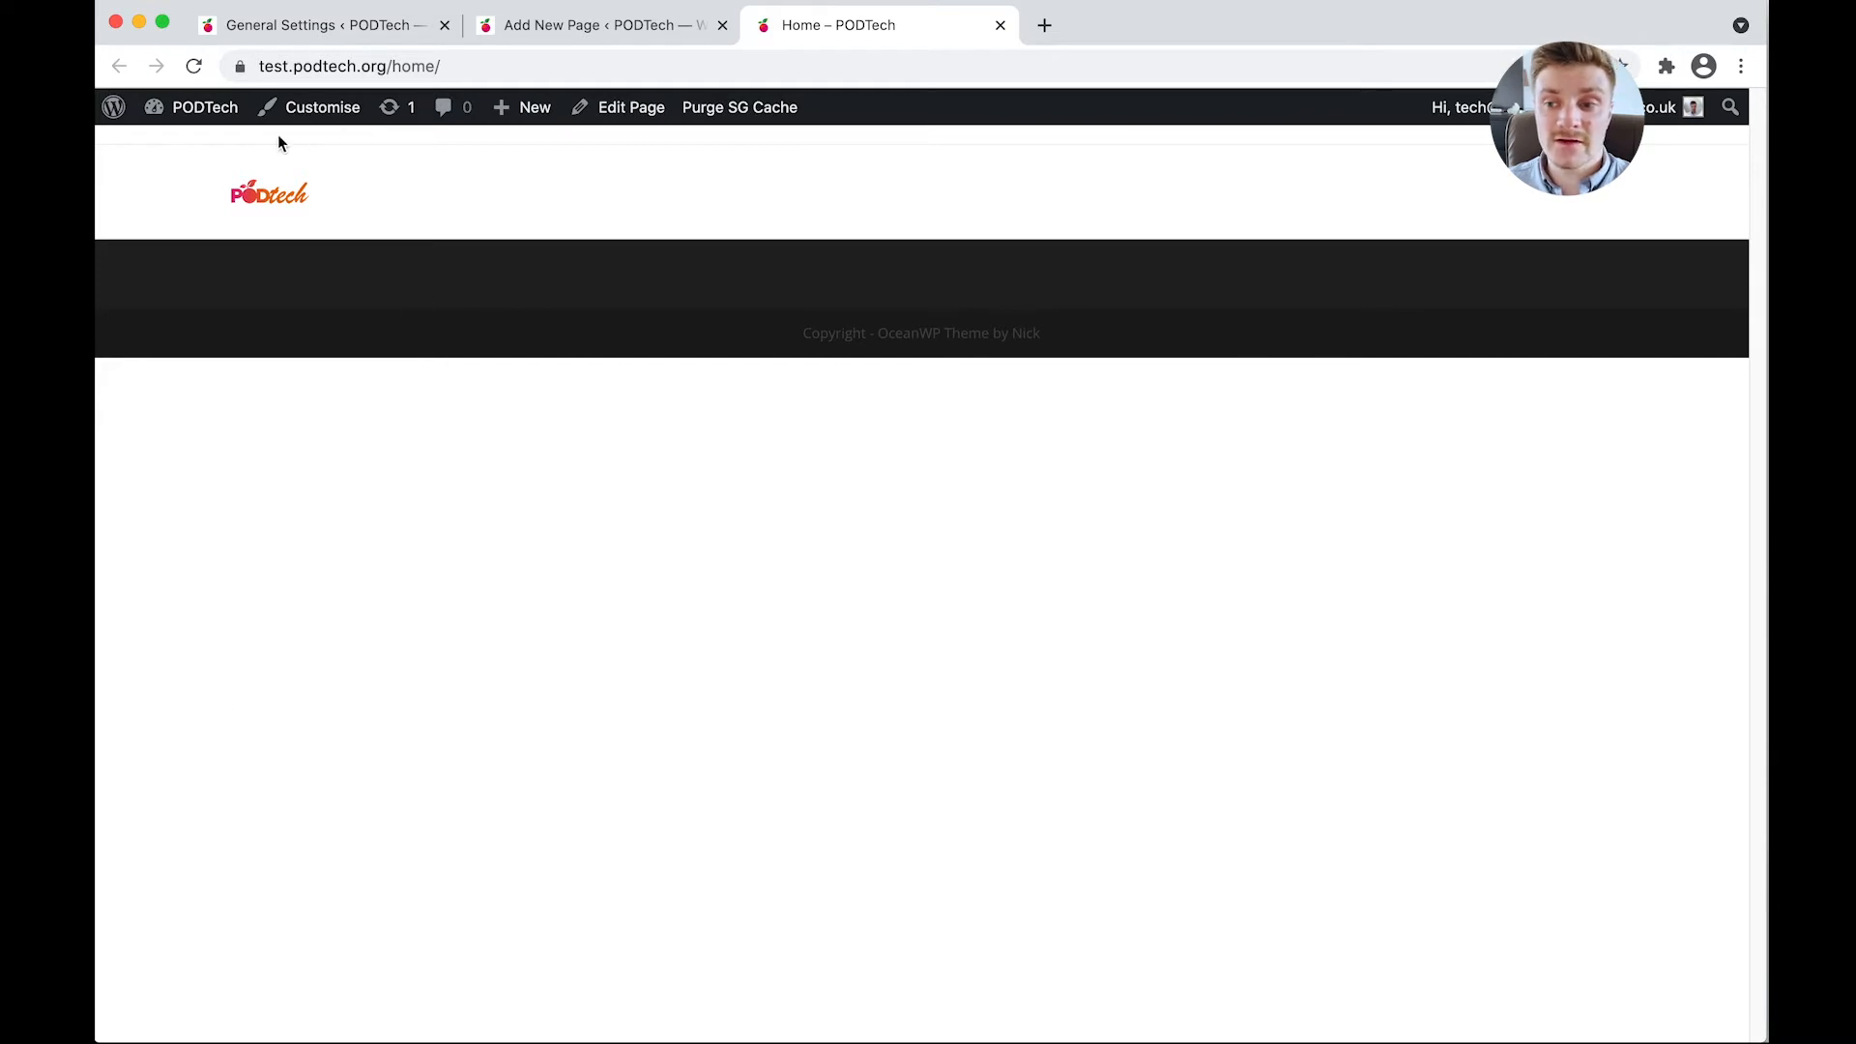
mouse_move(1490, 174)
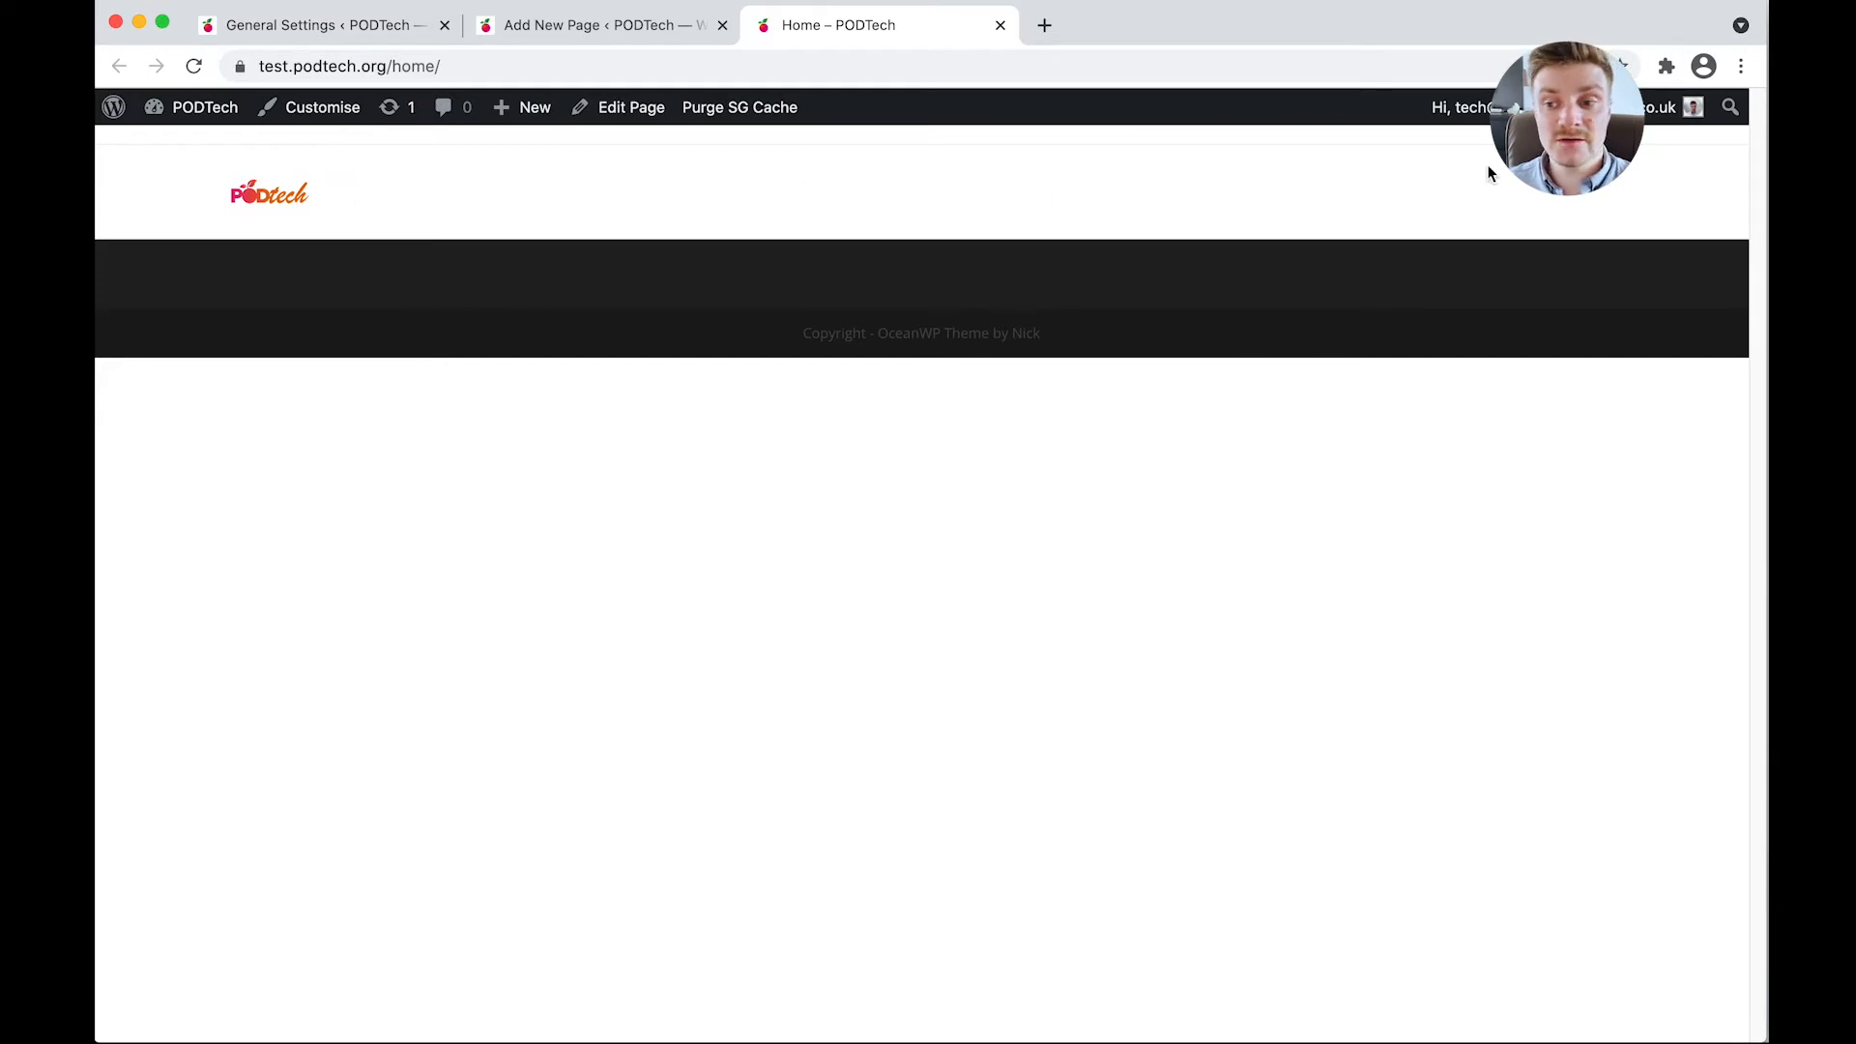
mouse_move(333, 309)
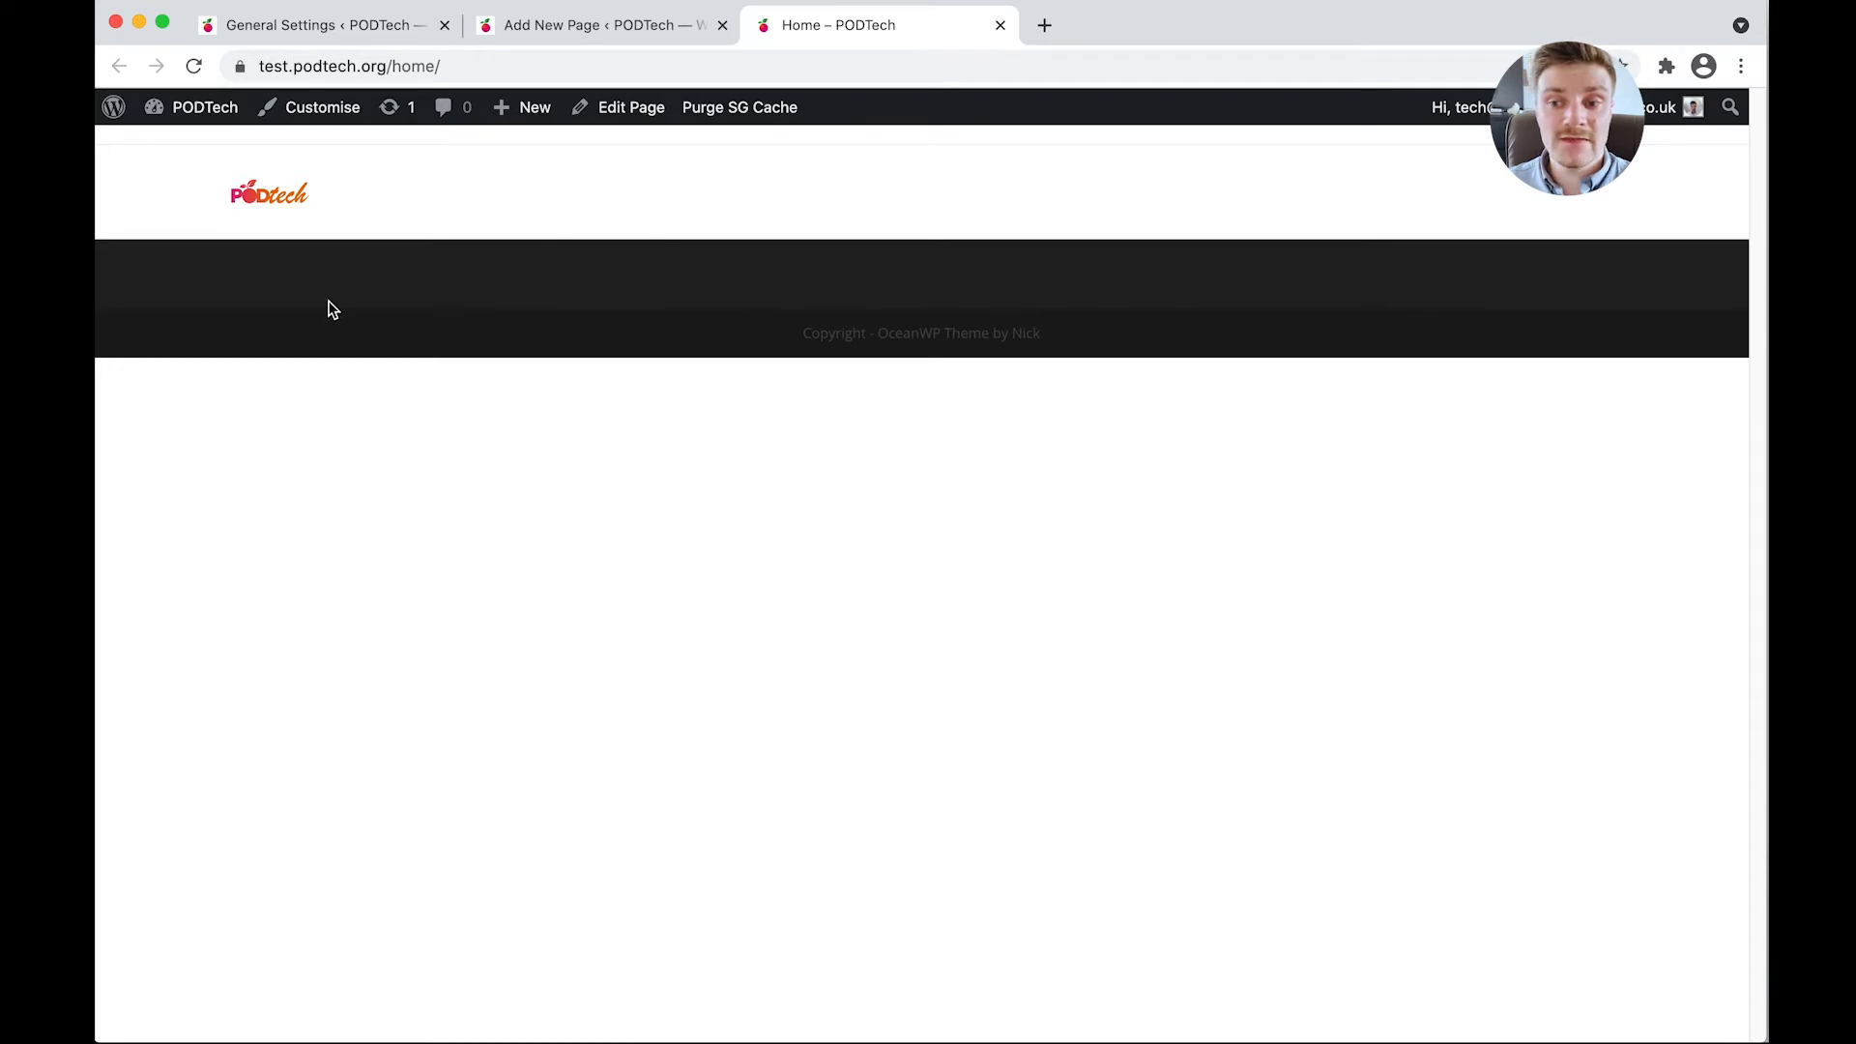
mouse_move(670, 344)
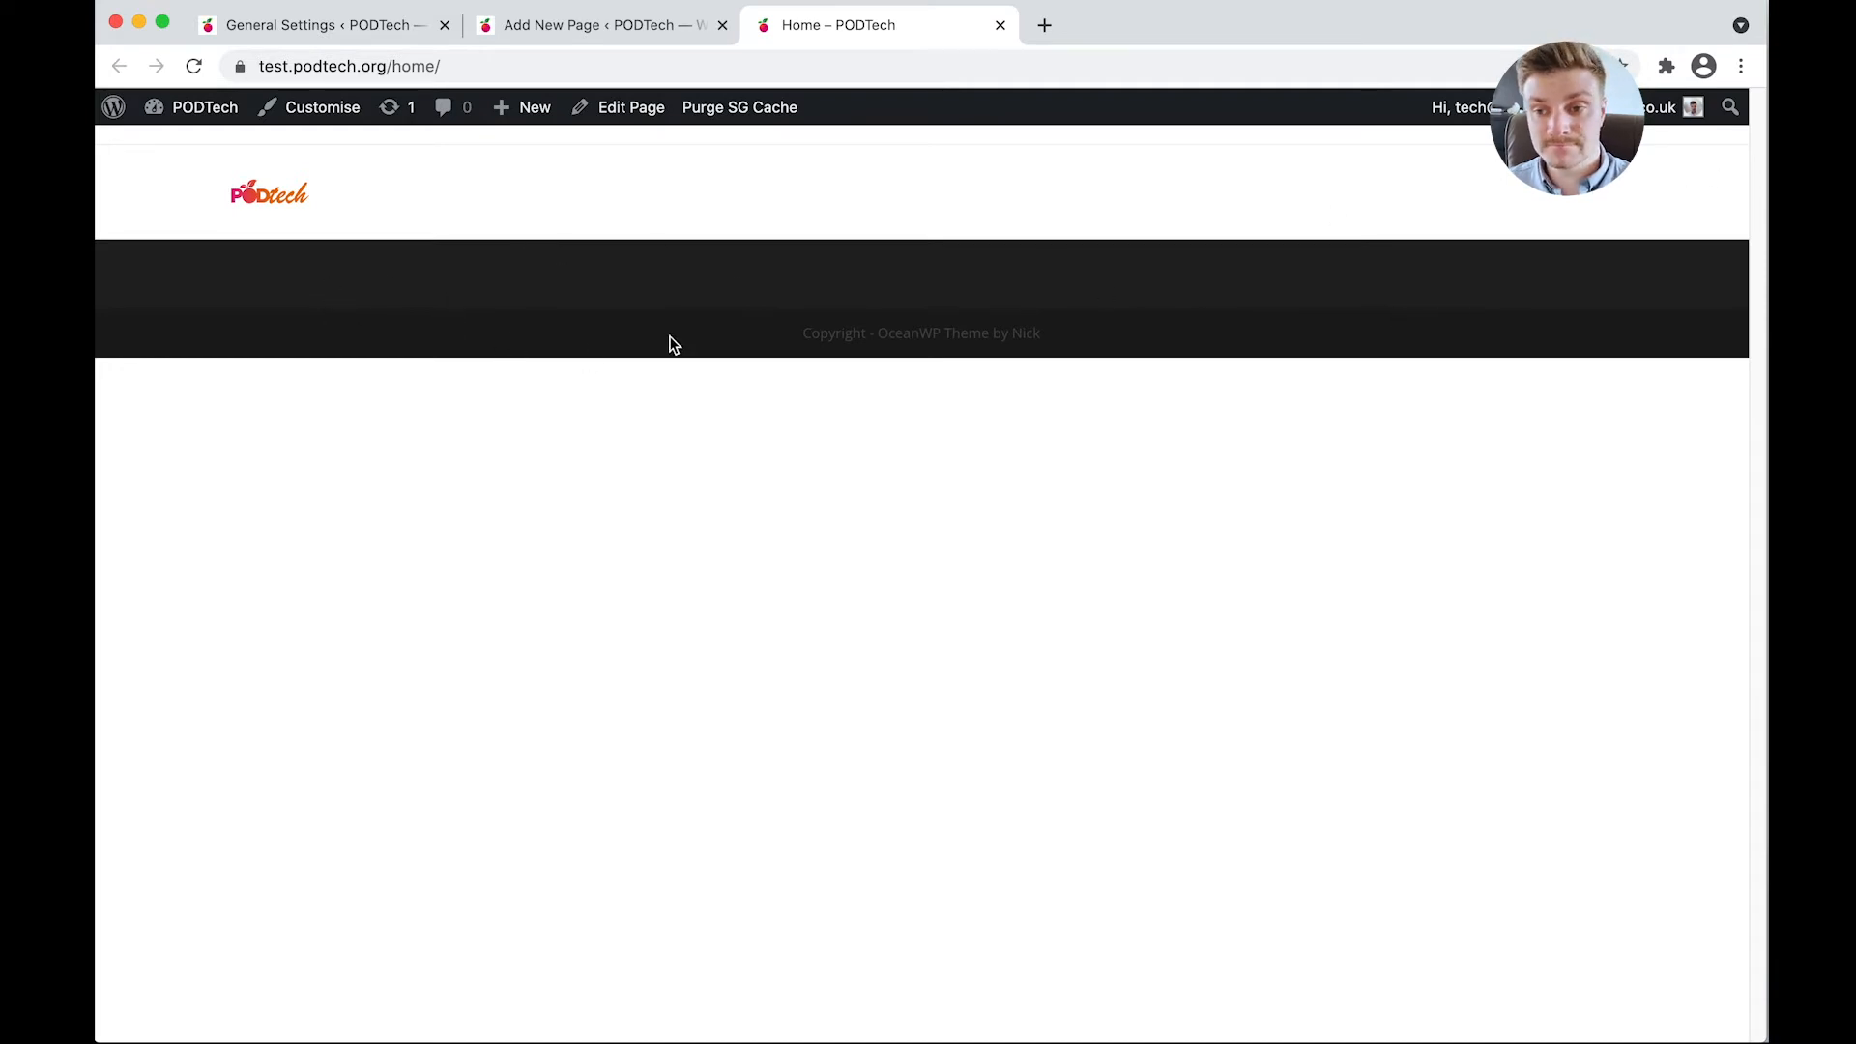
mouse_move(550, 11)
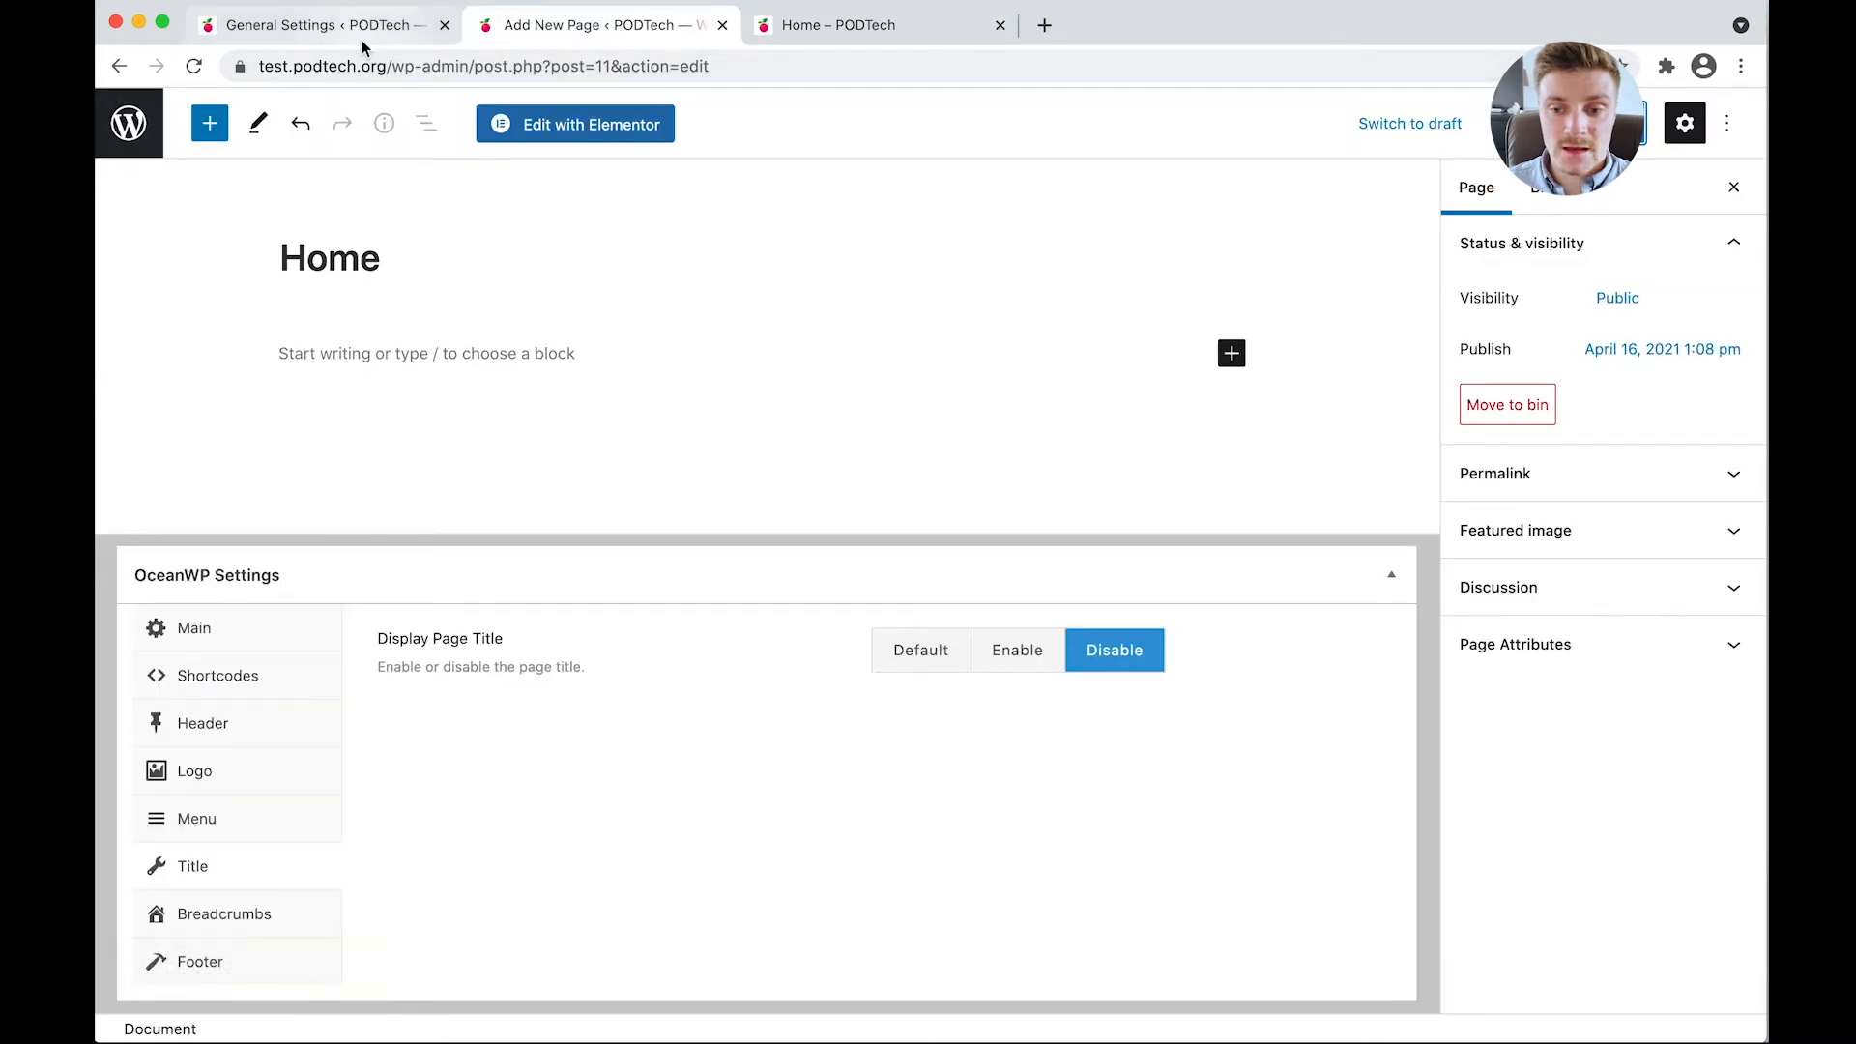
Make the homepage a static page showing 'Home' in Reading Settings and save.
click(317, 25)
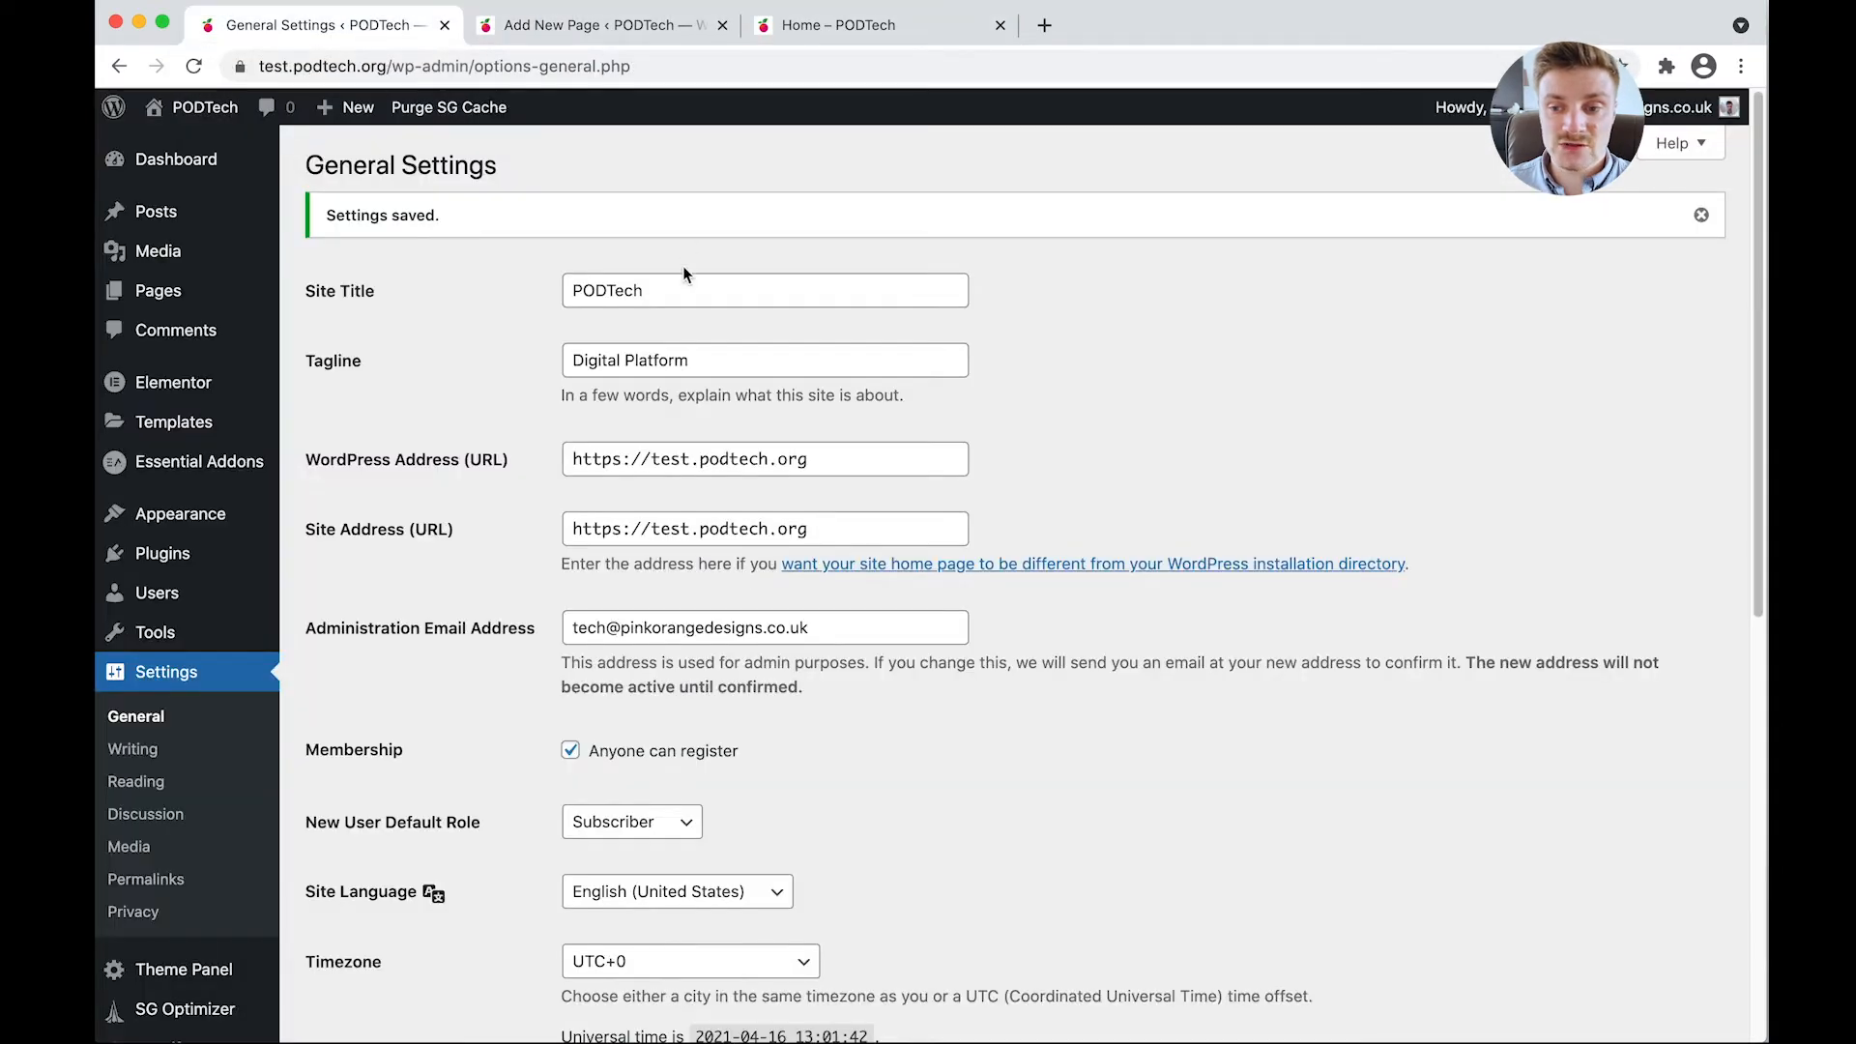
mouse_move(151, 838)
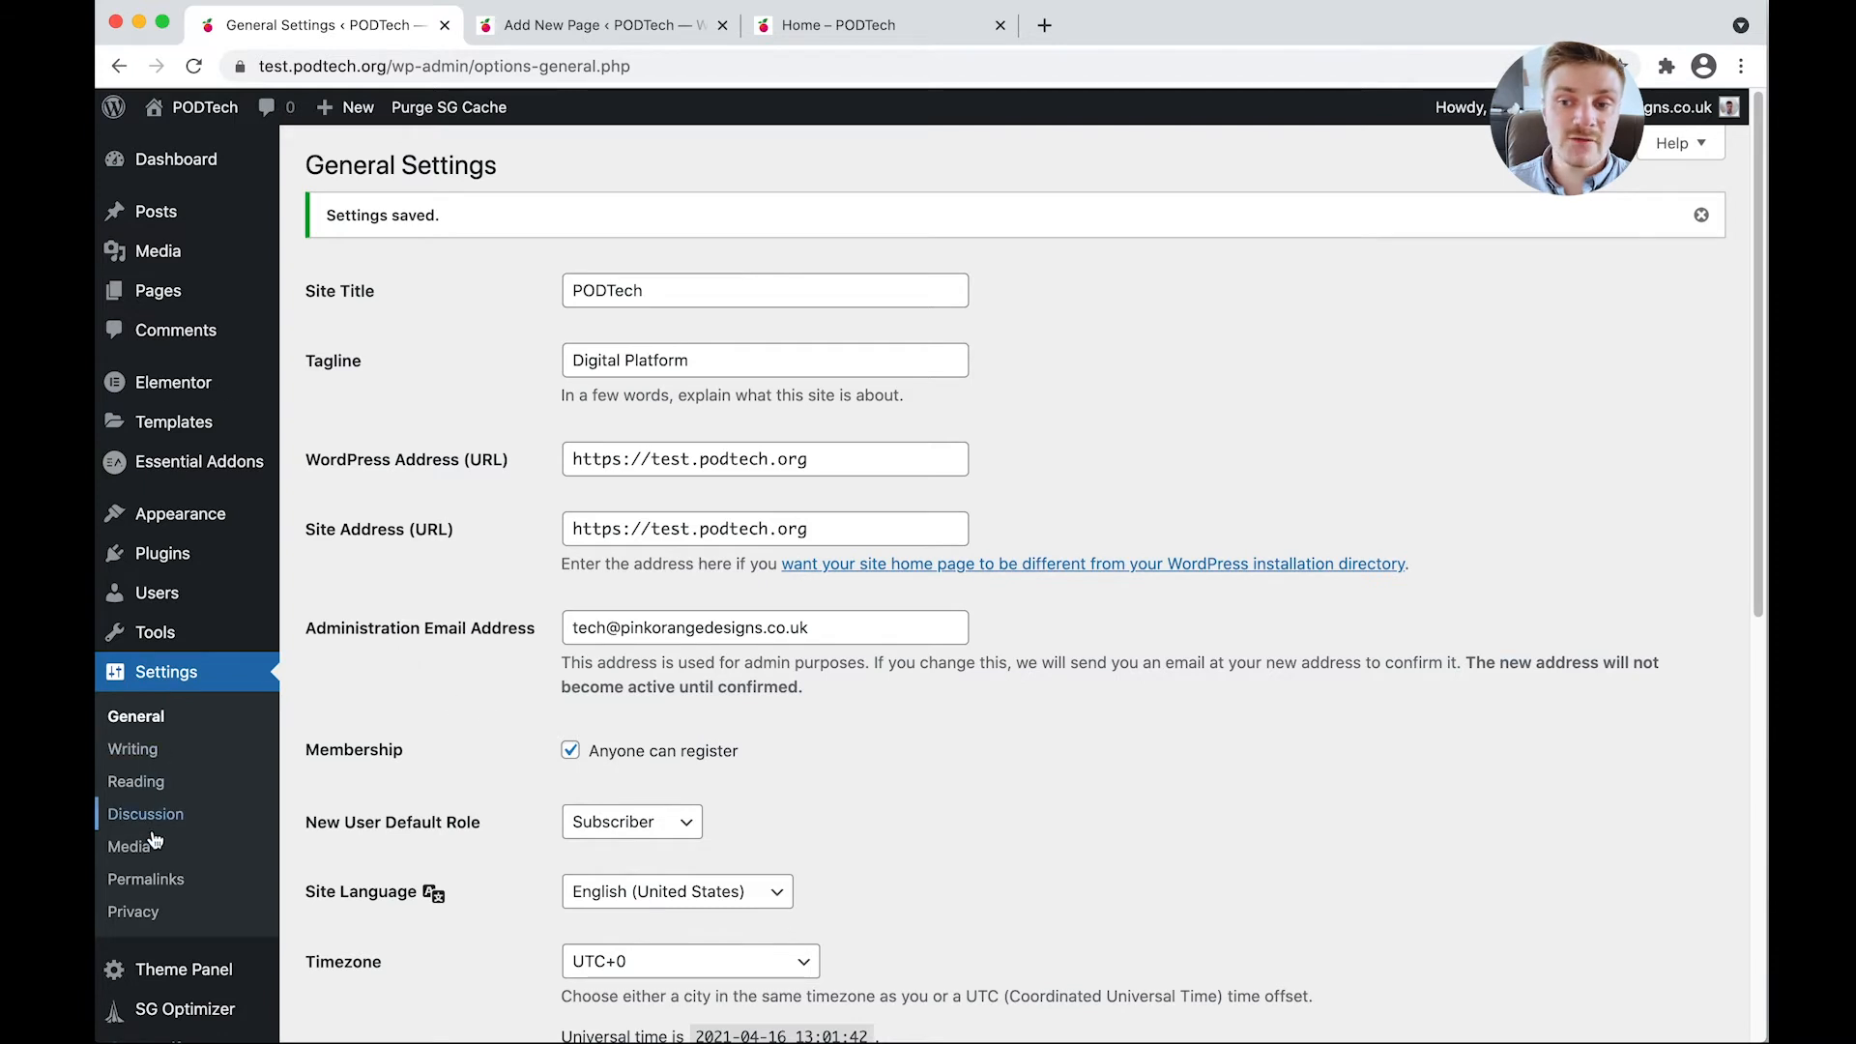
click(136, 781)
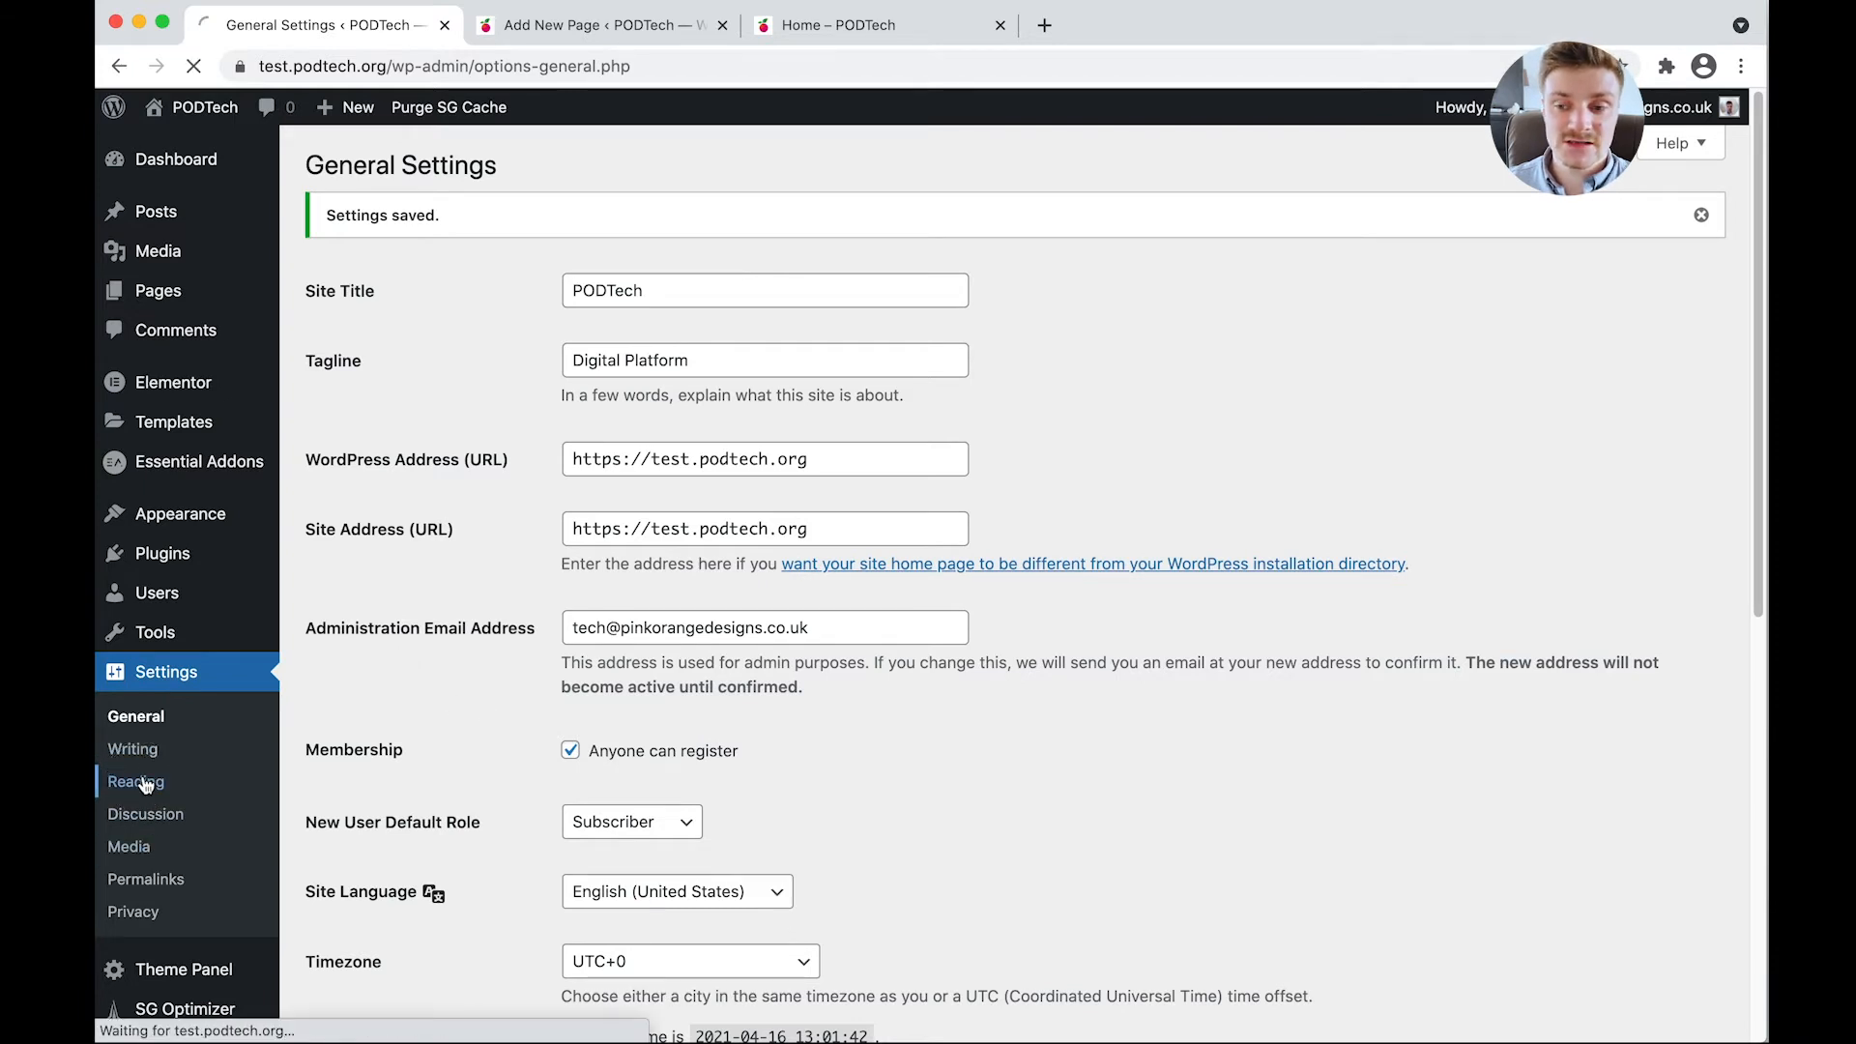
click(136, 781)
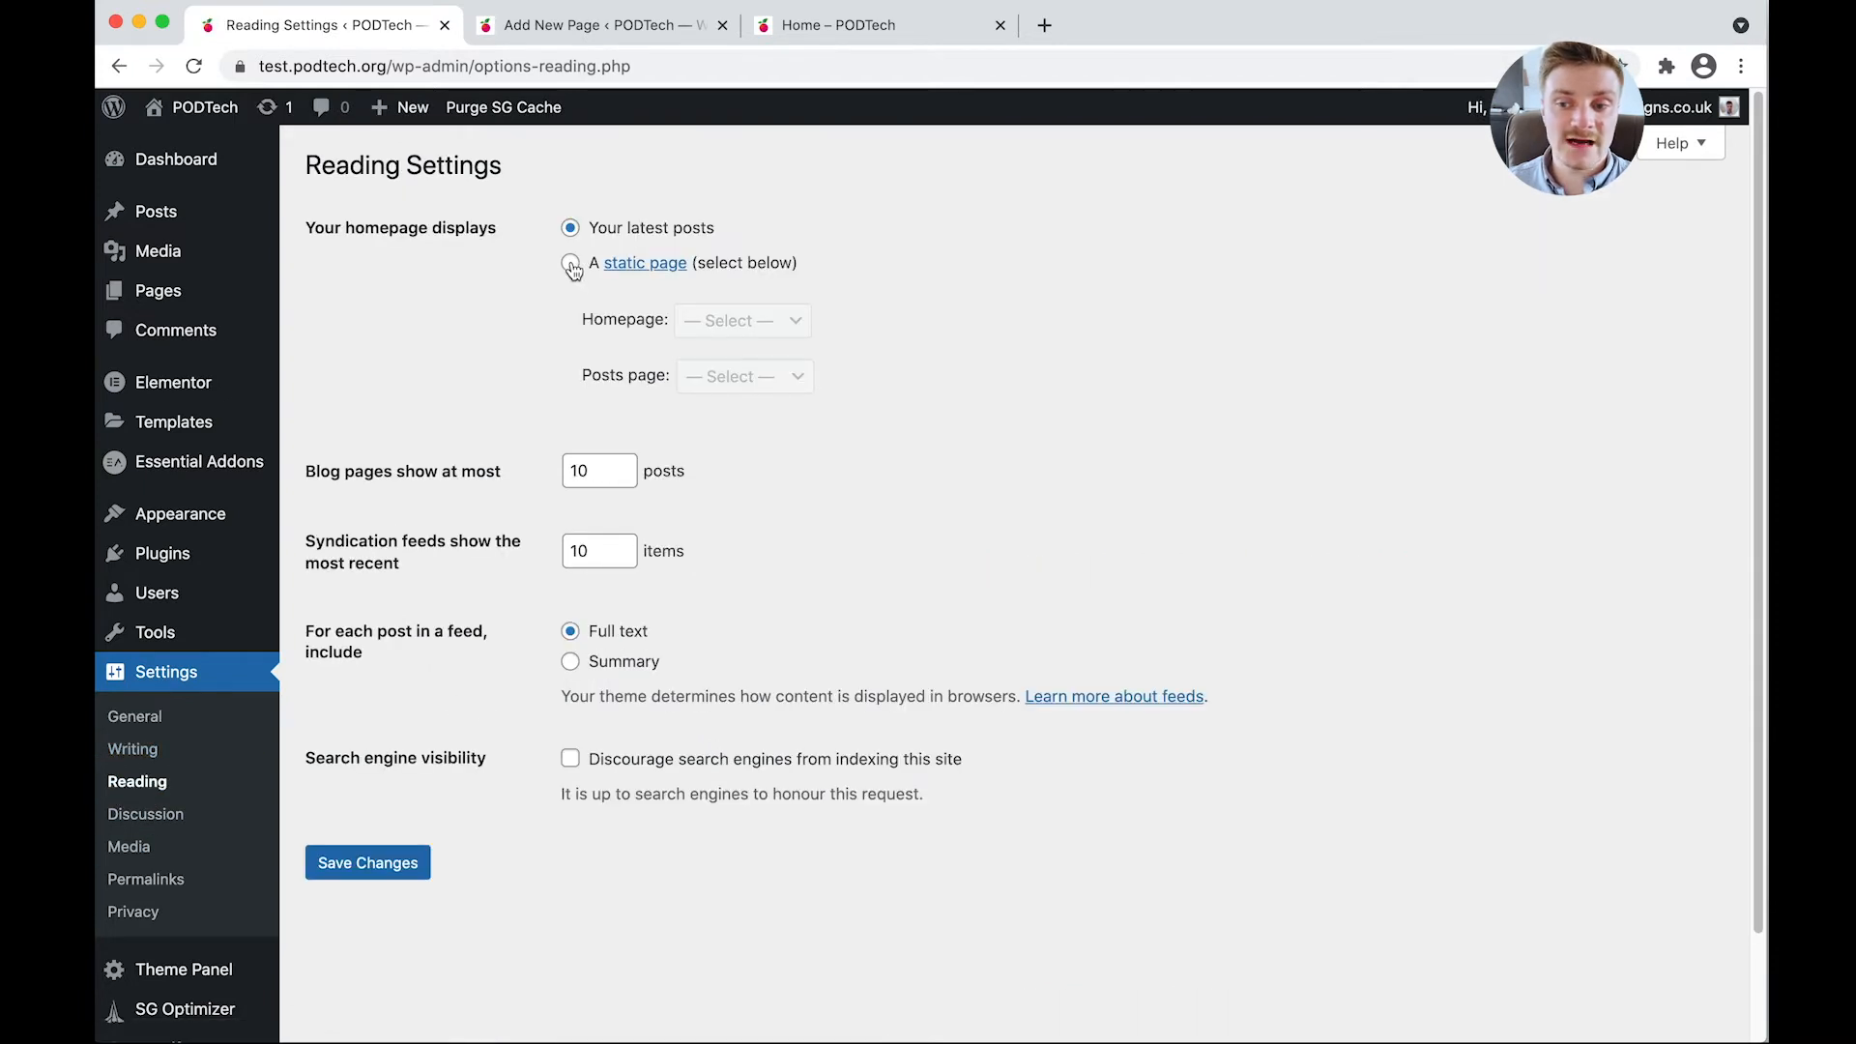
click(569, 263)
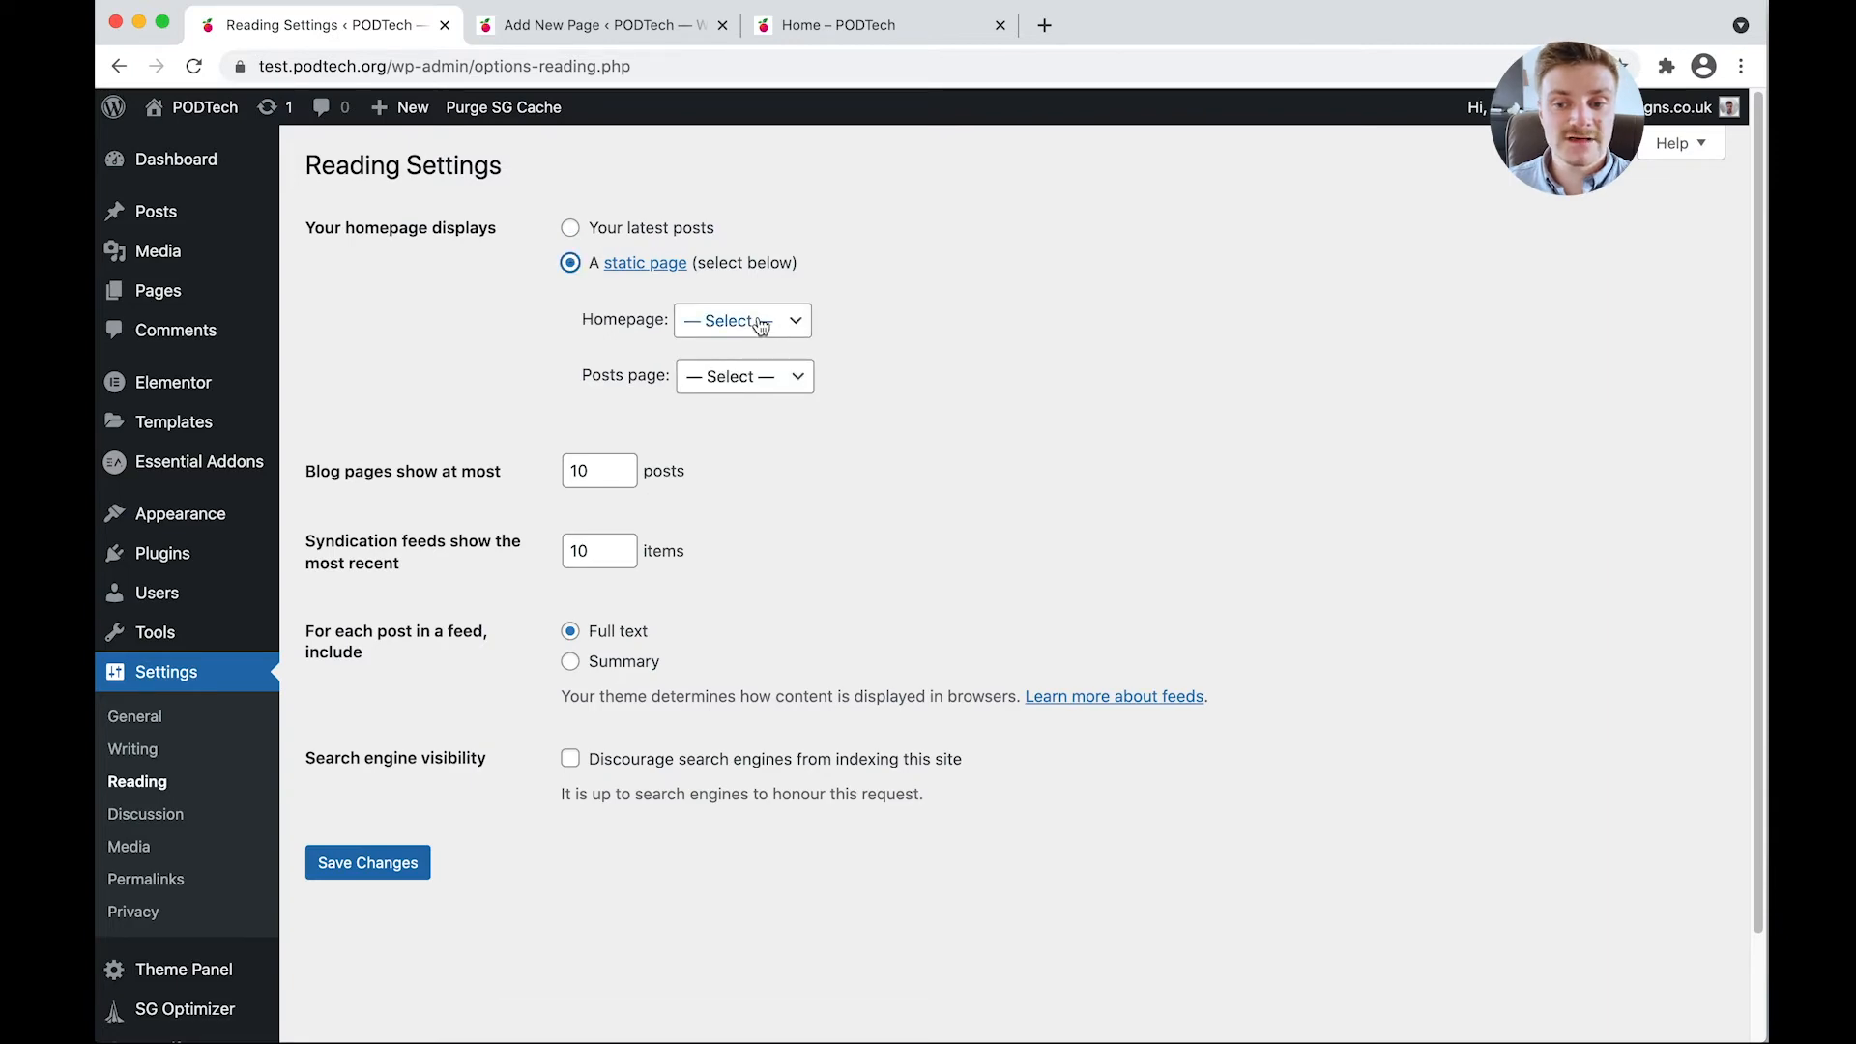
click(743, 320)
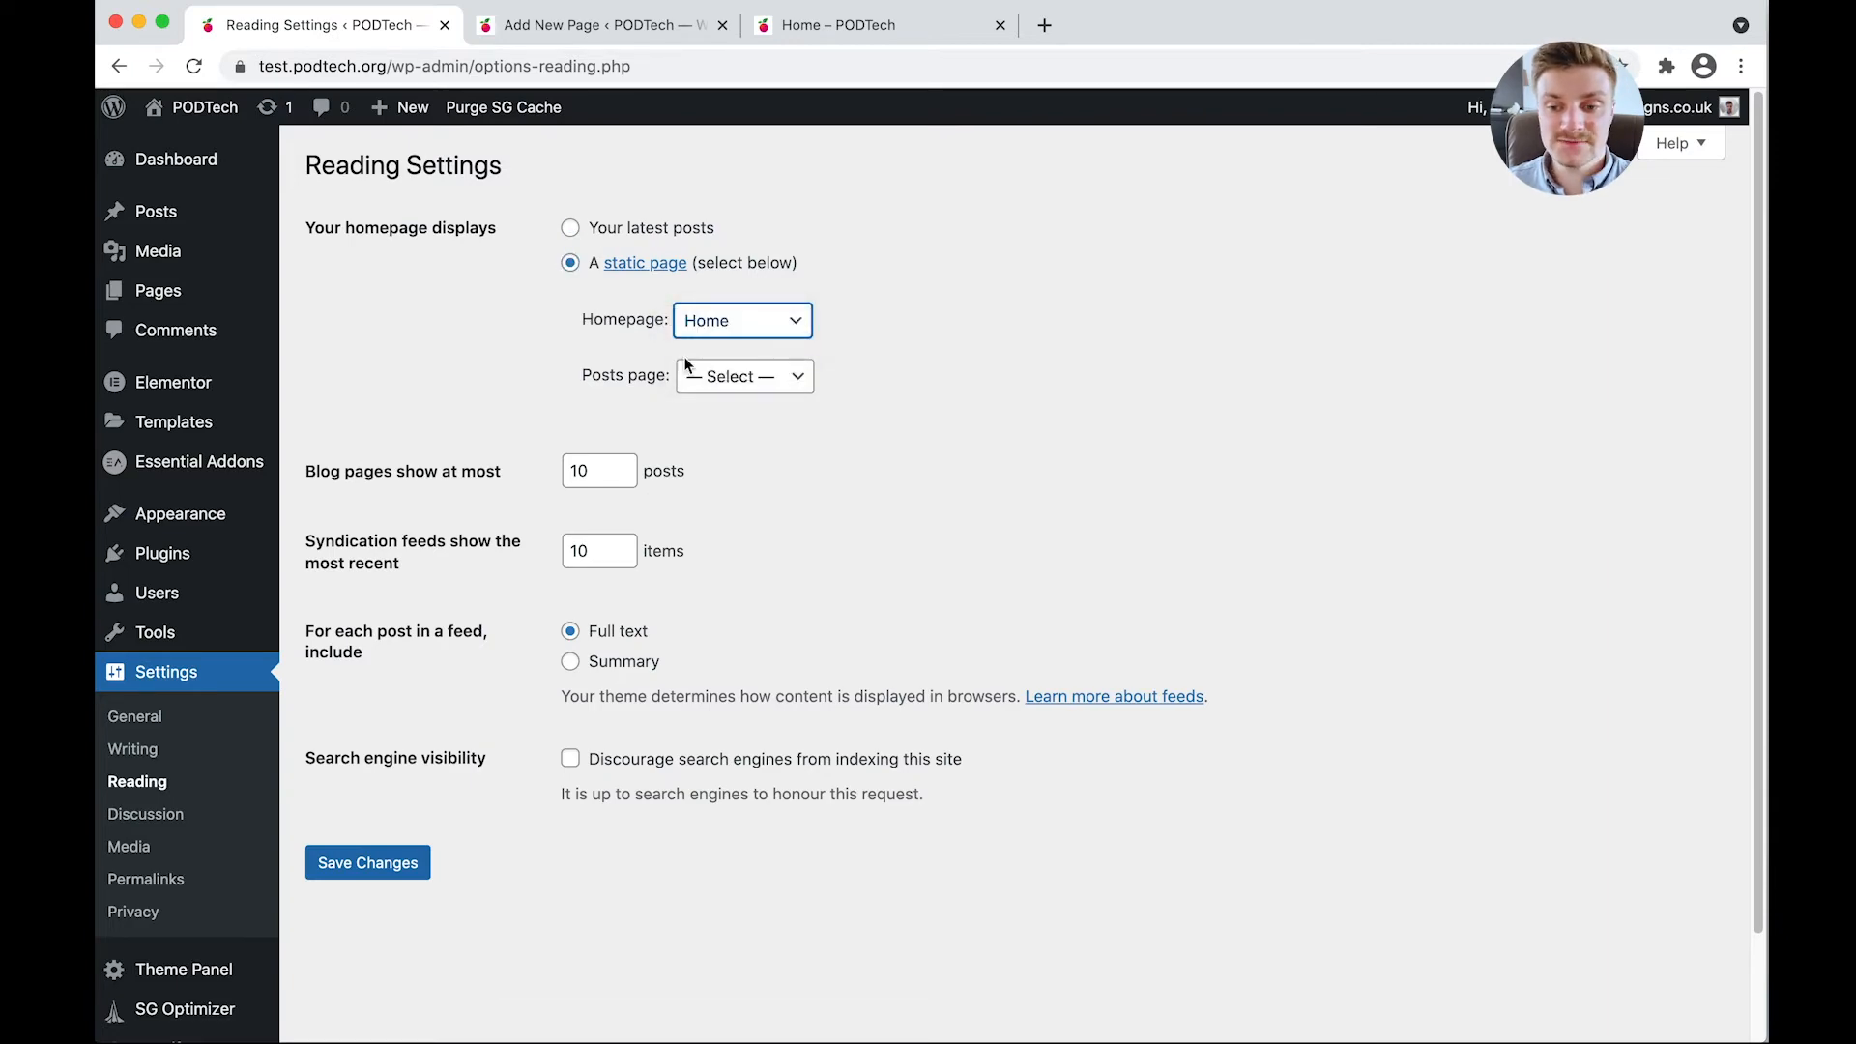
click(367, 861)
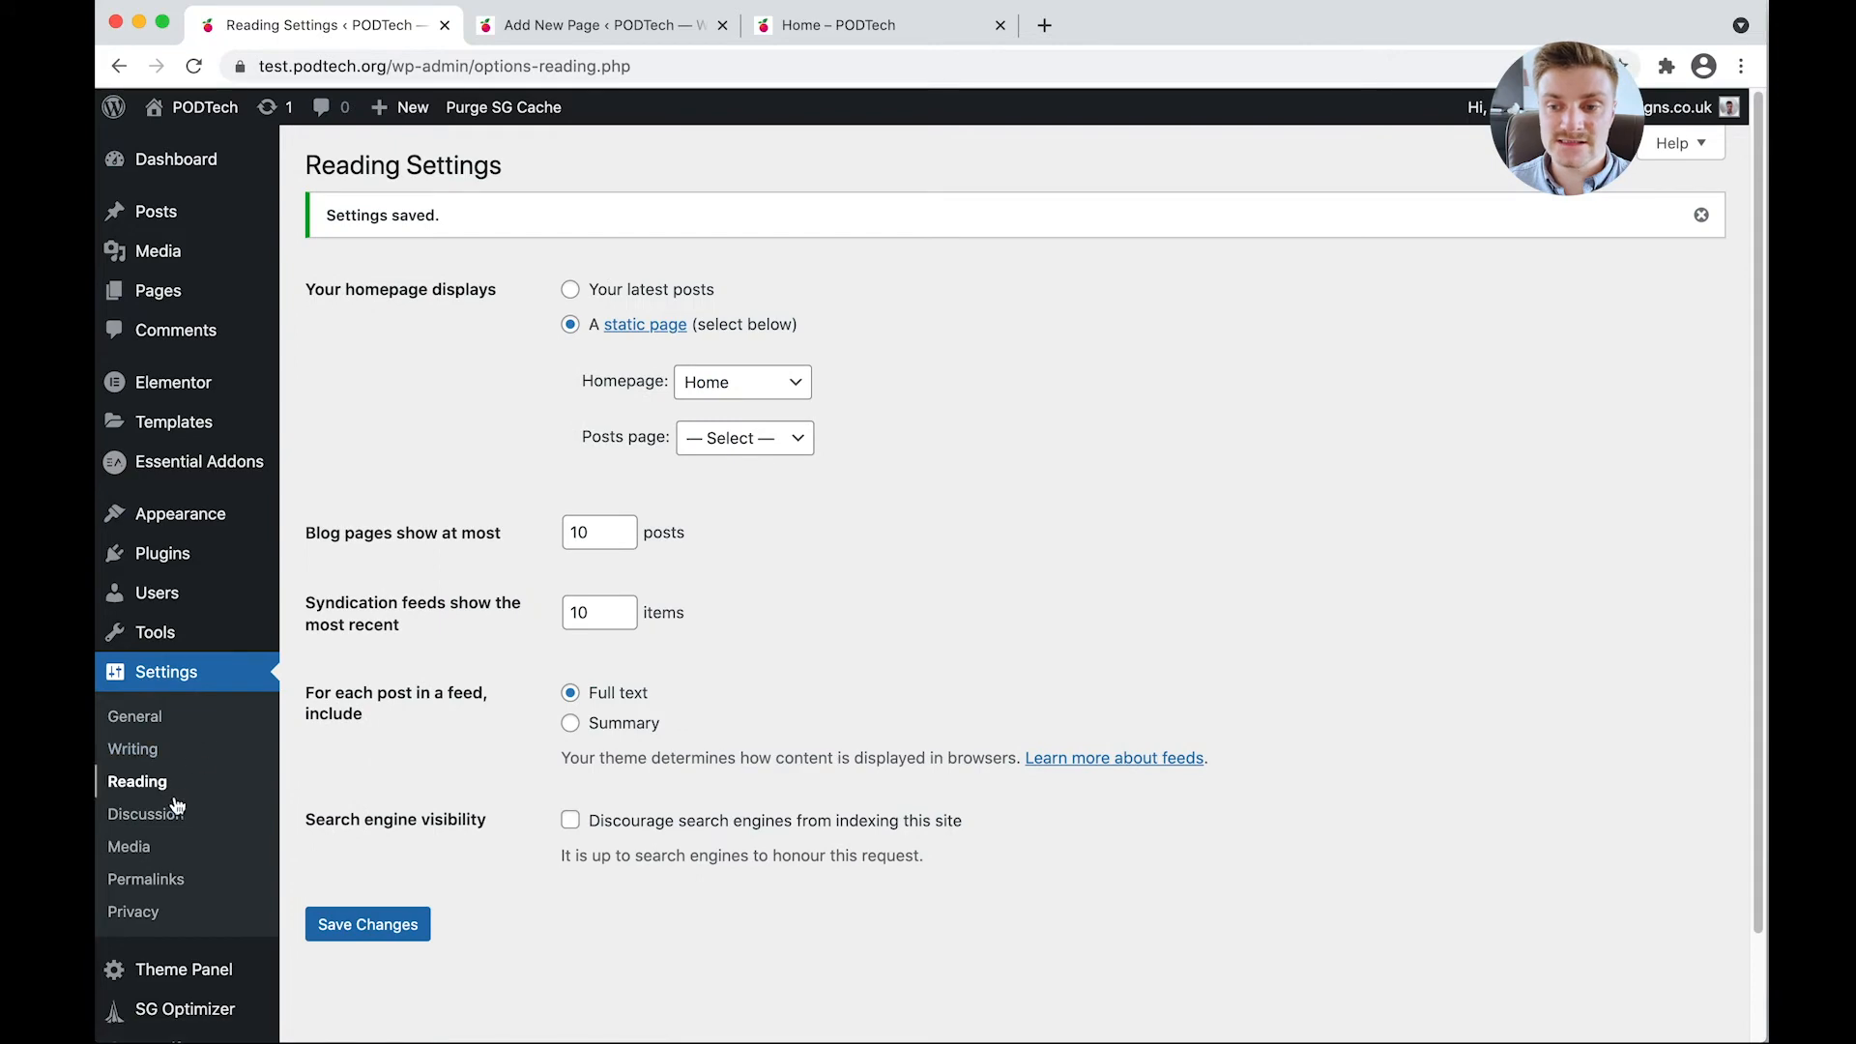
In Discussion Settings, disallow comments on new posts and require registered, logged-in commenters.
click(147, 812)
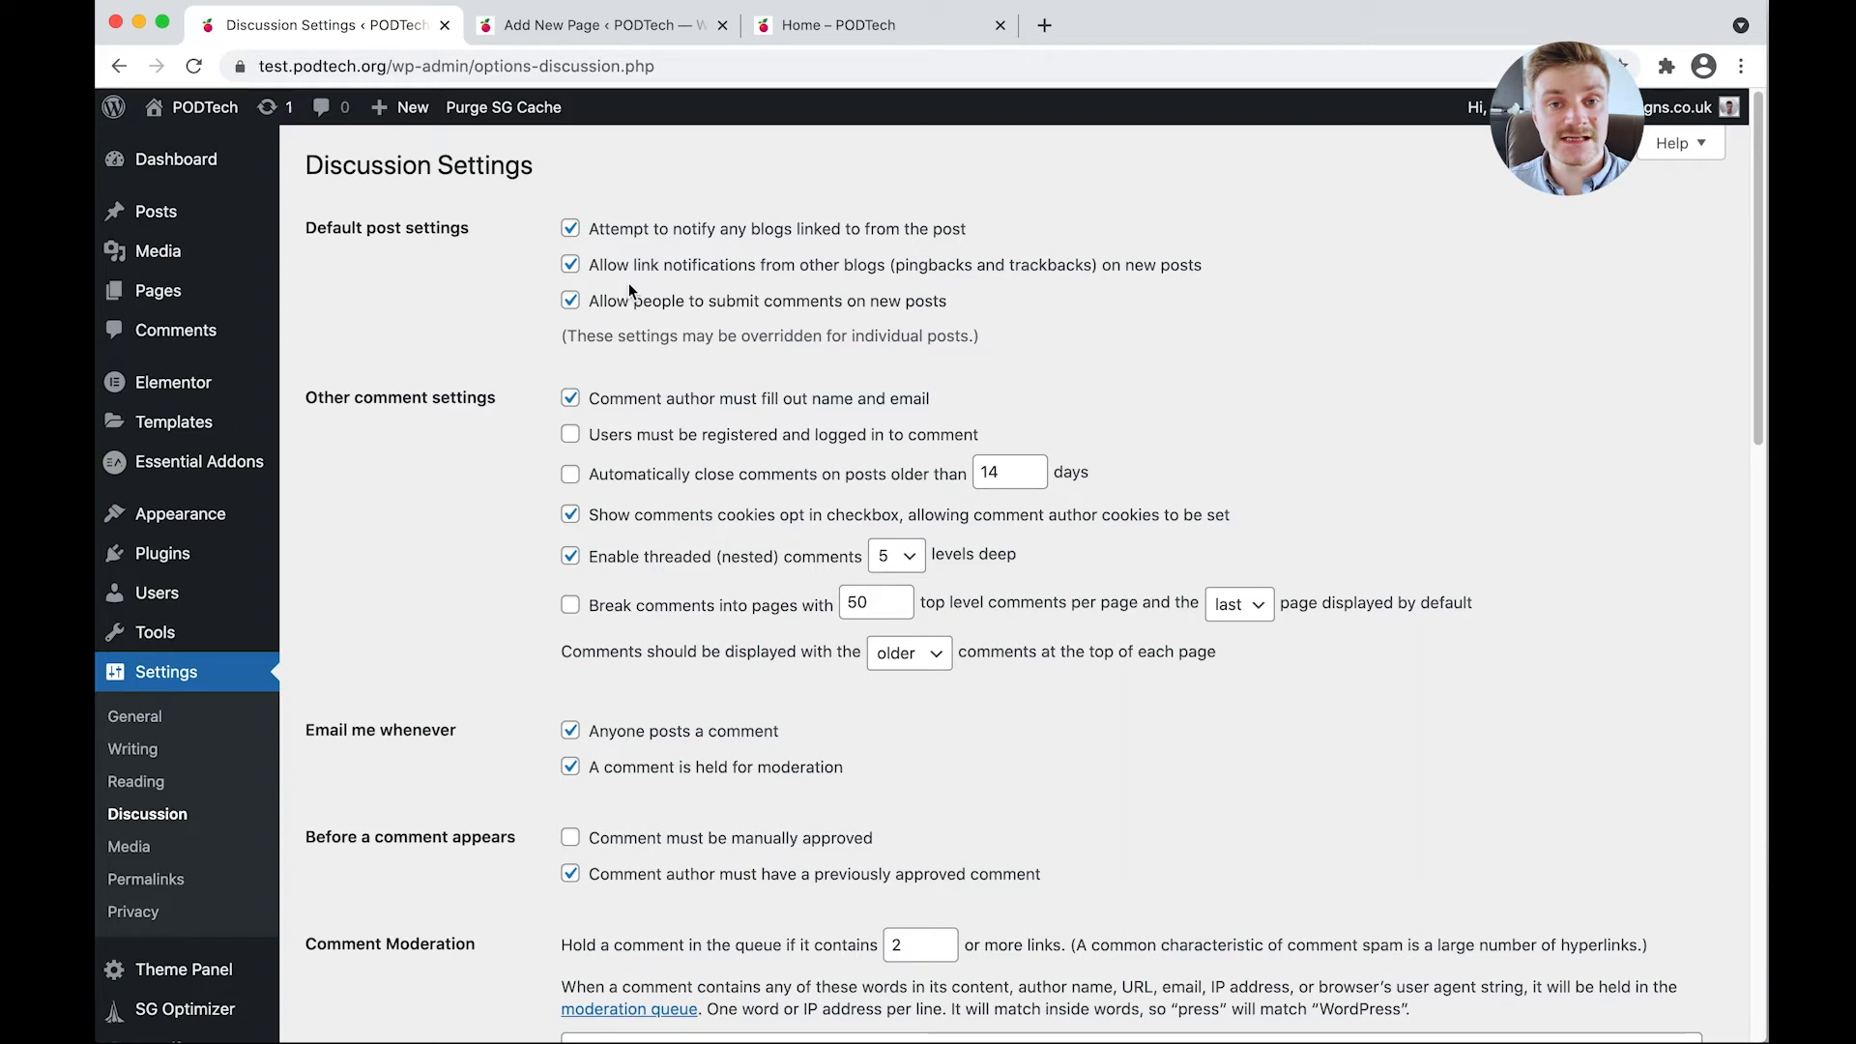
mouse_move(588, 247)
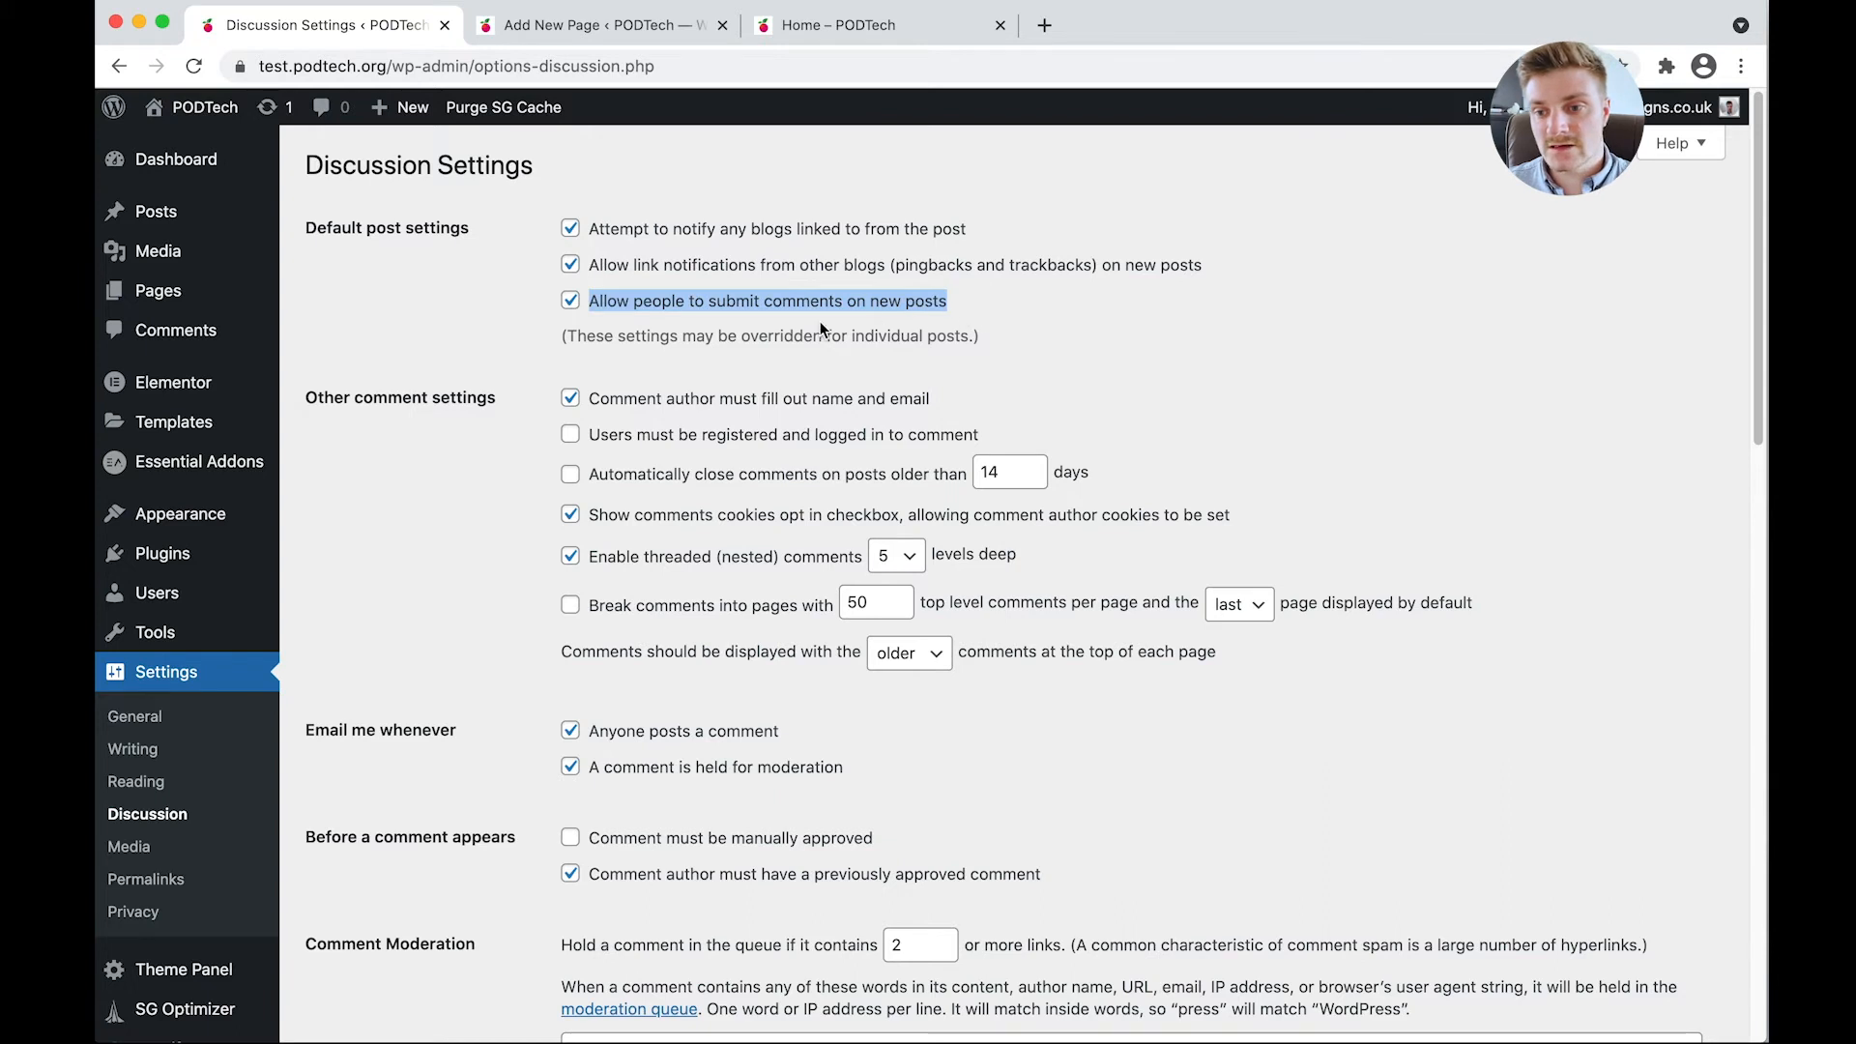
mouse_move(571, 300)
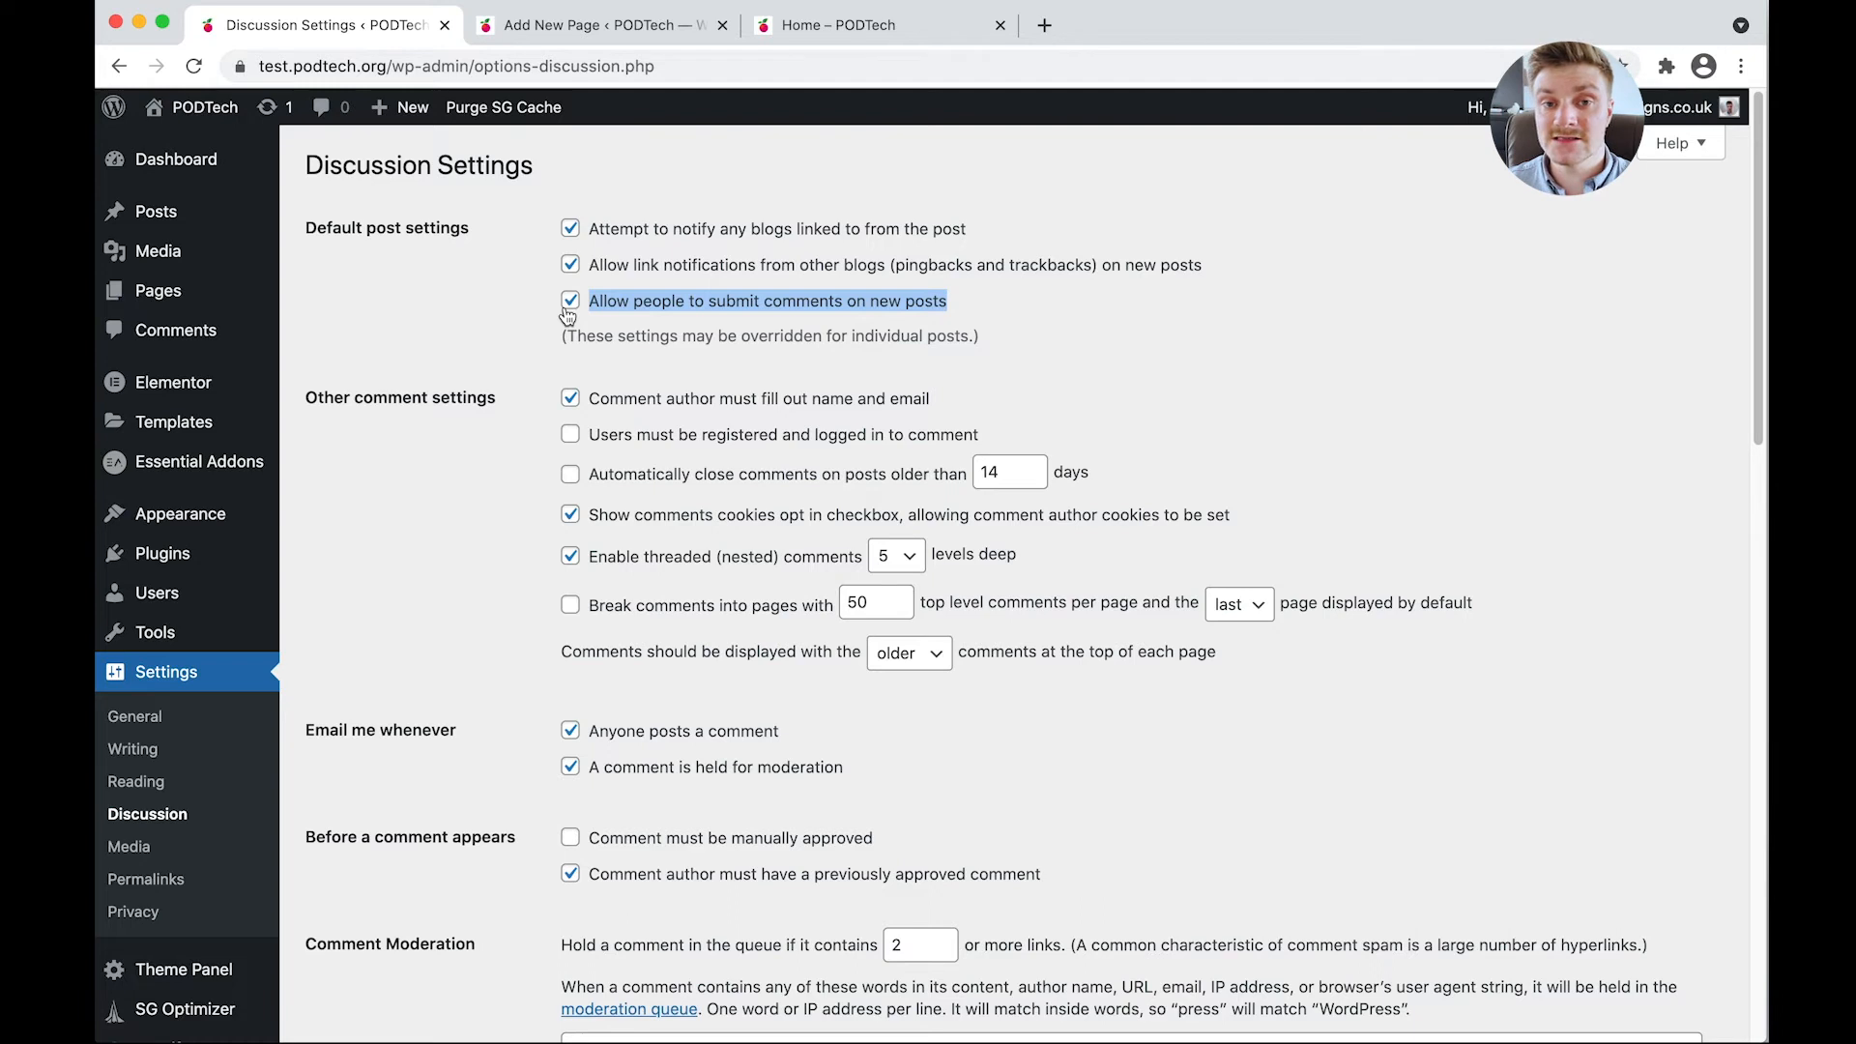
click(571, 300)
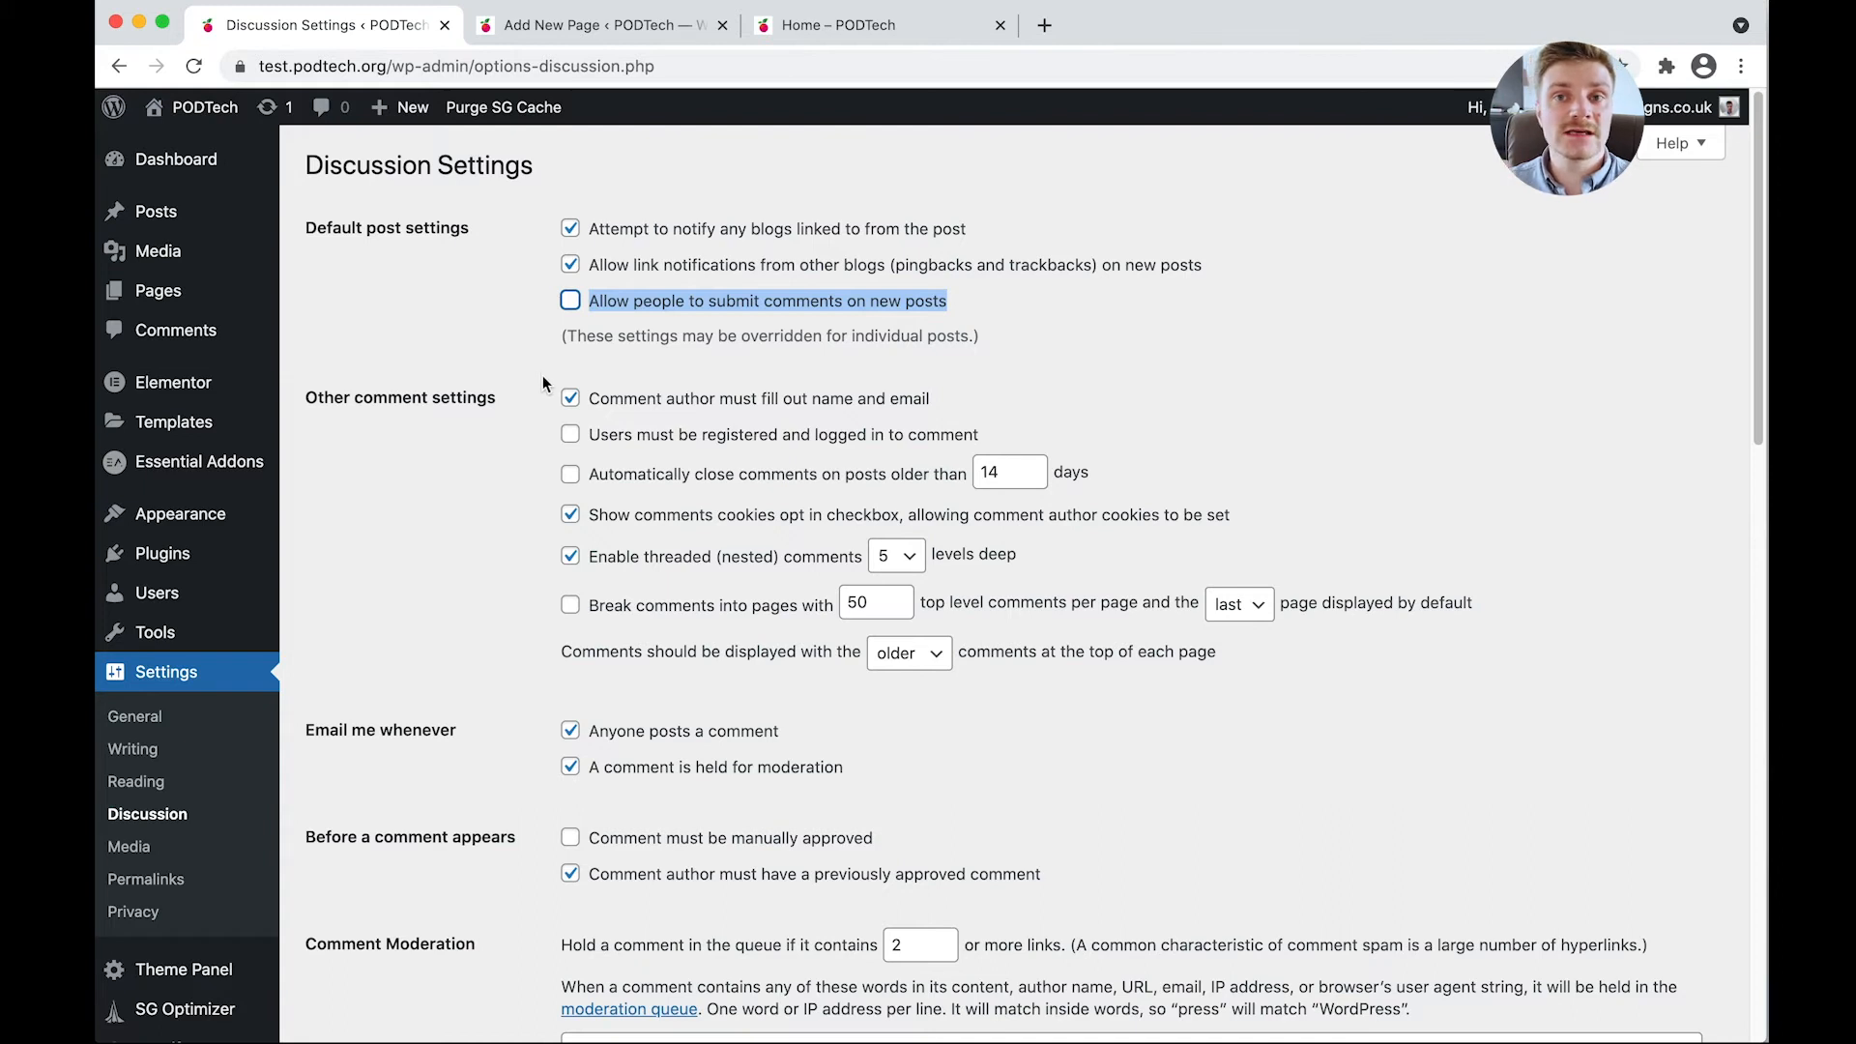
mouse_move(628, 422)
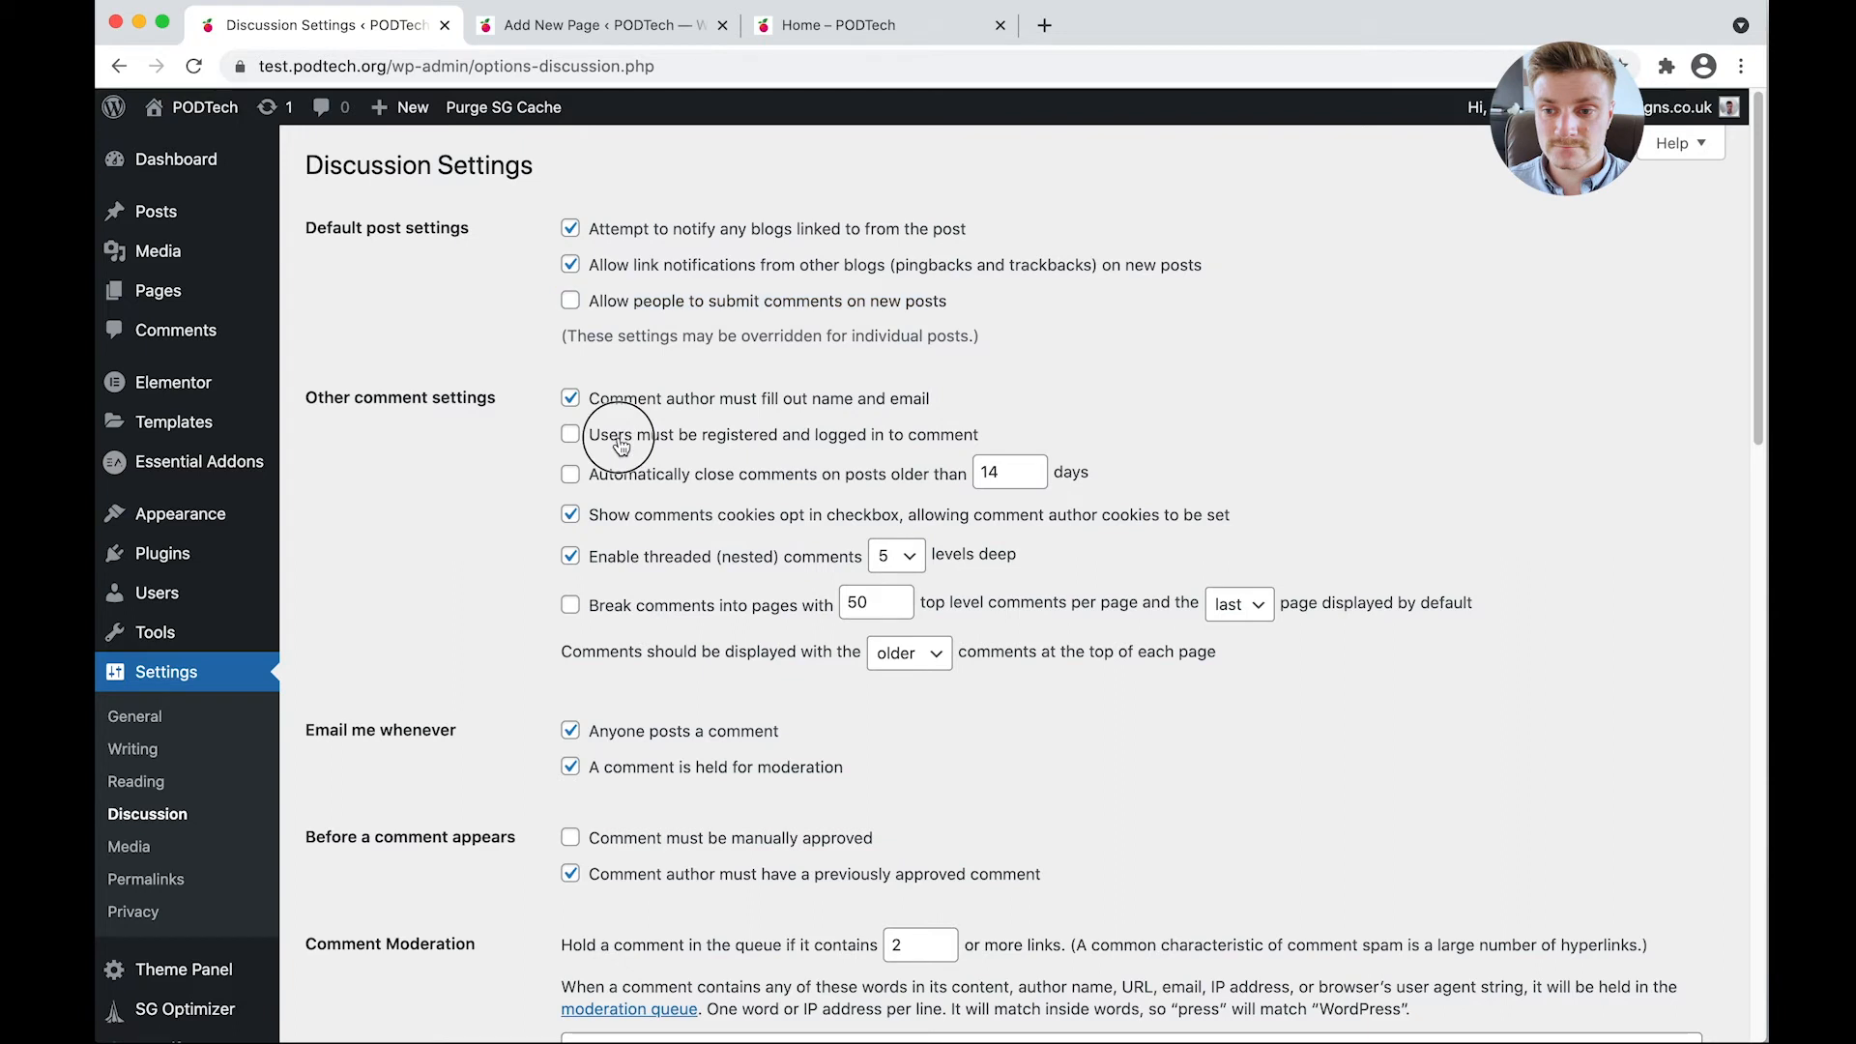
click(570, 434)
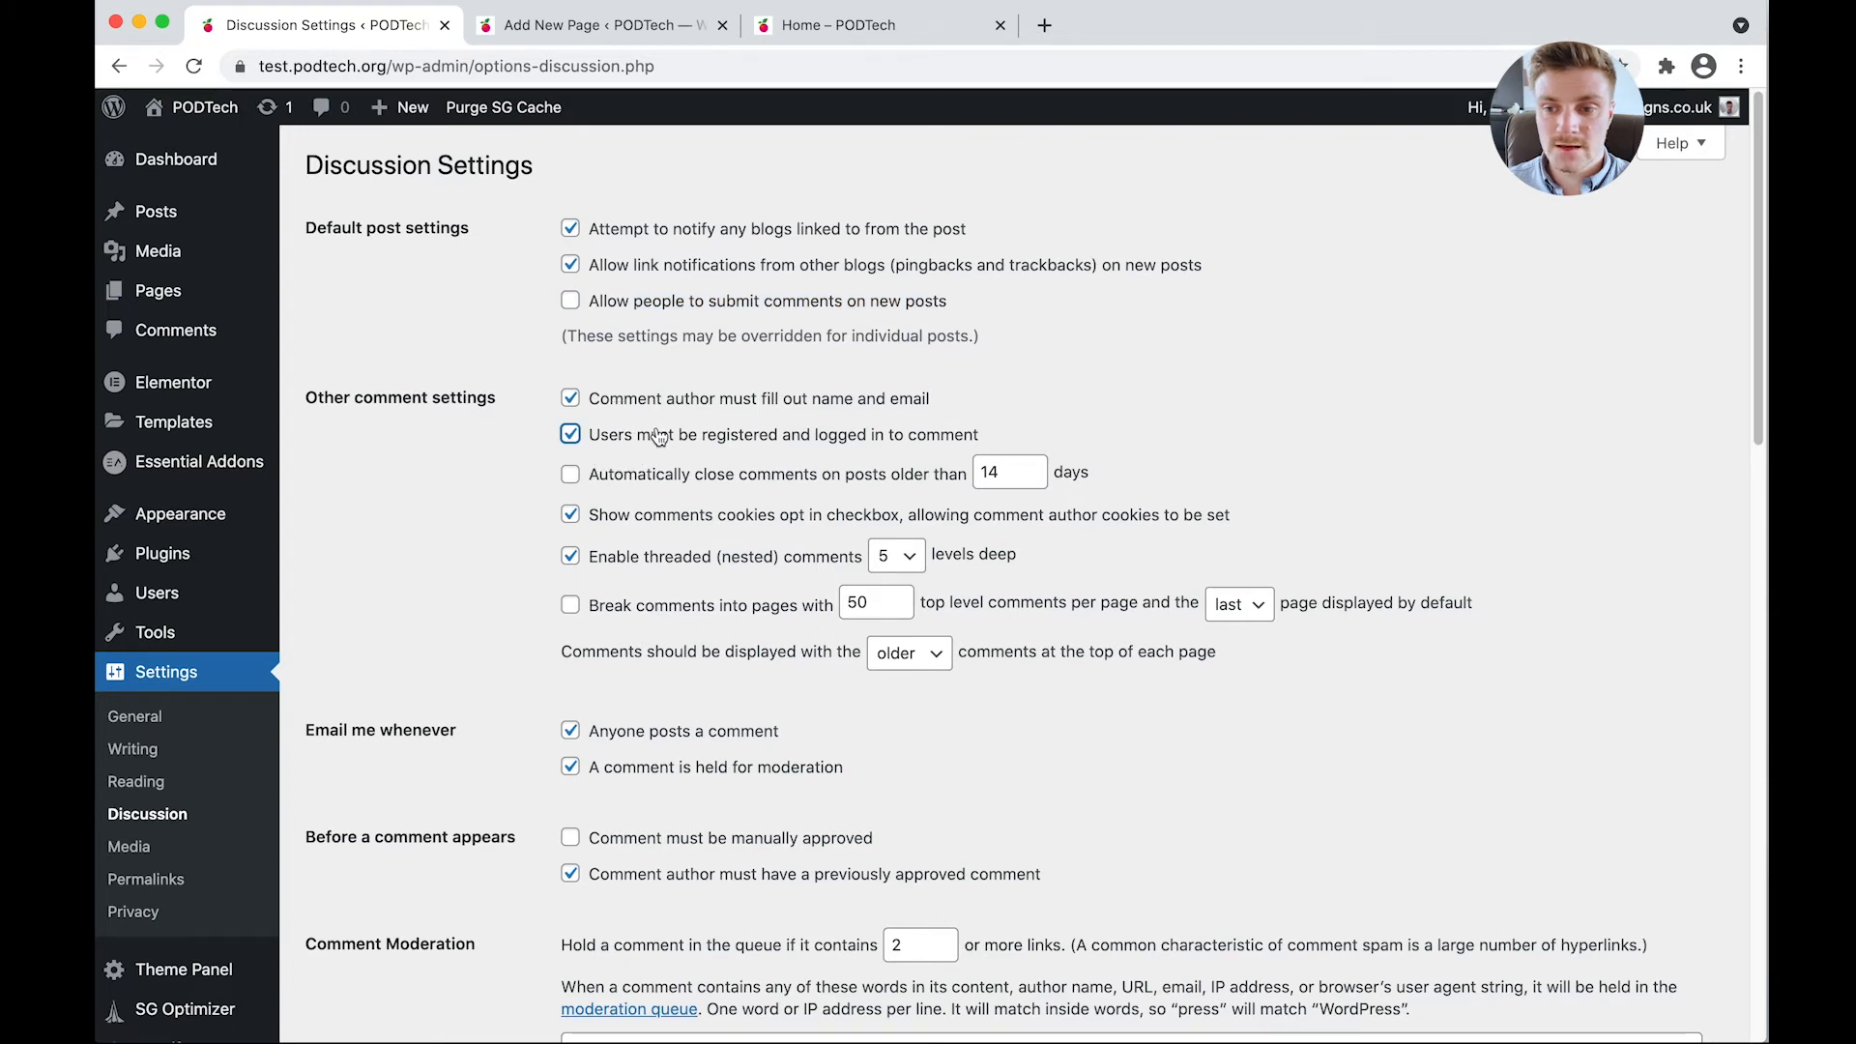
mouse_move(642, 460)
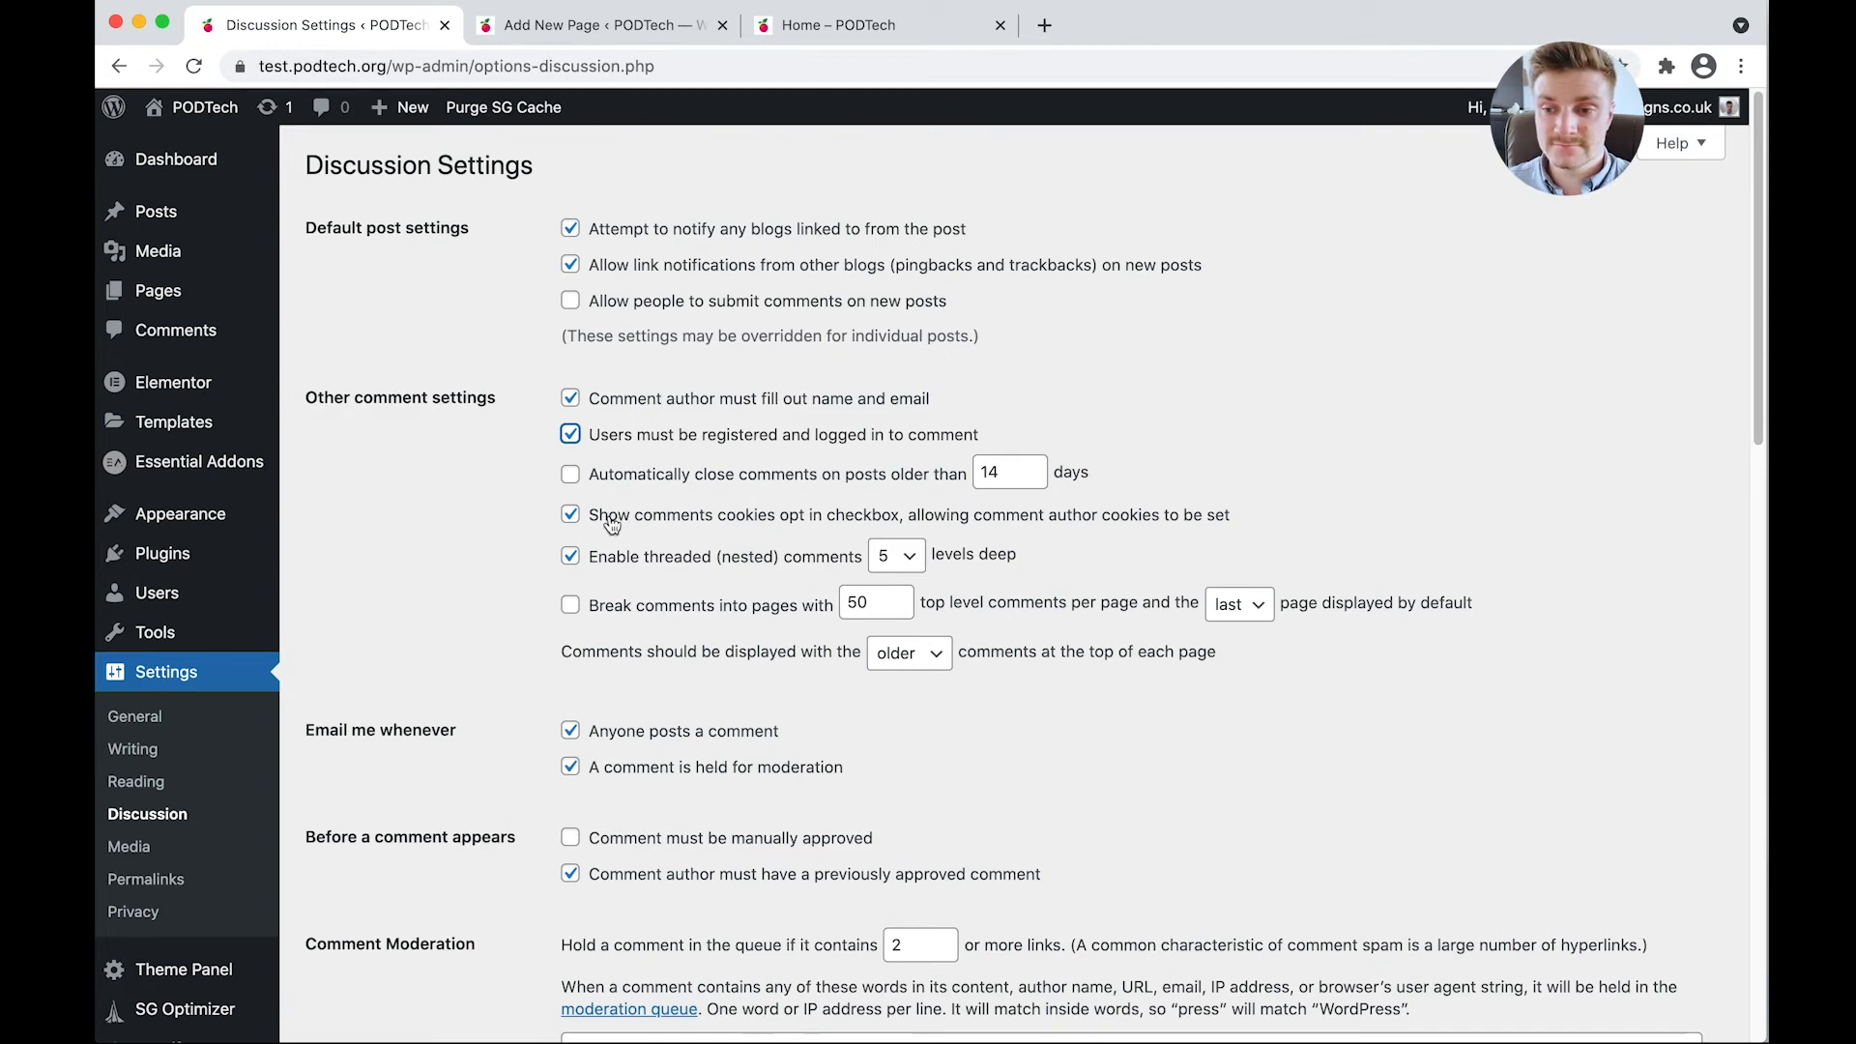
mouse_move(605, 574)
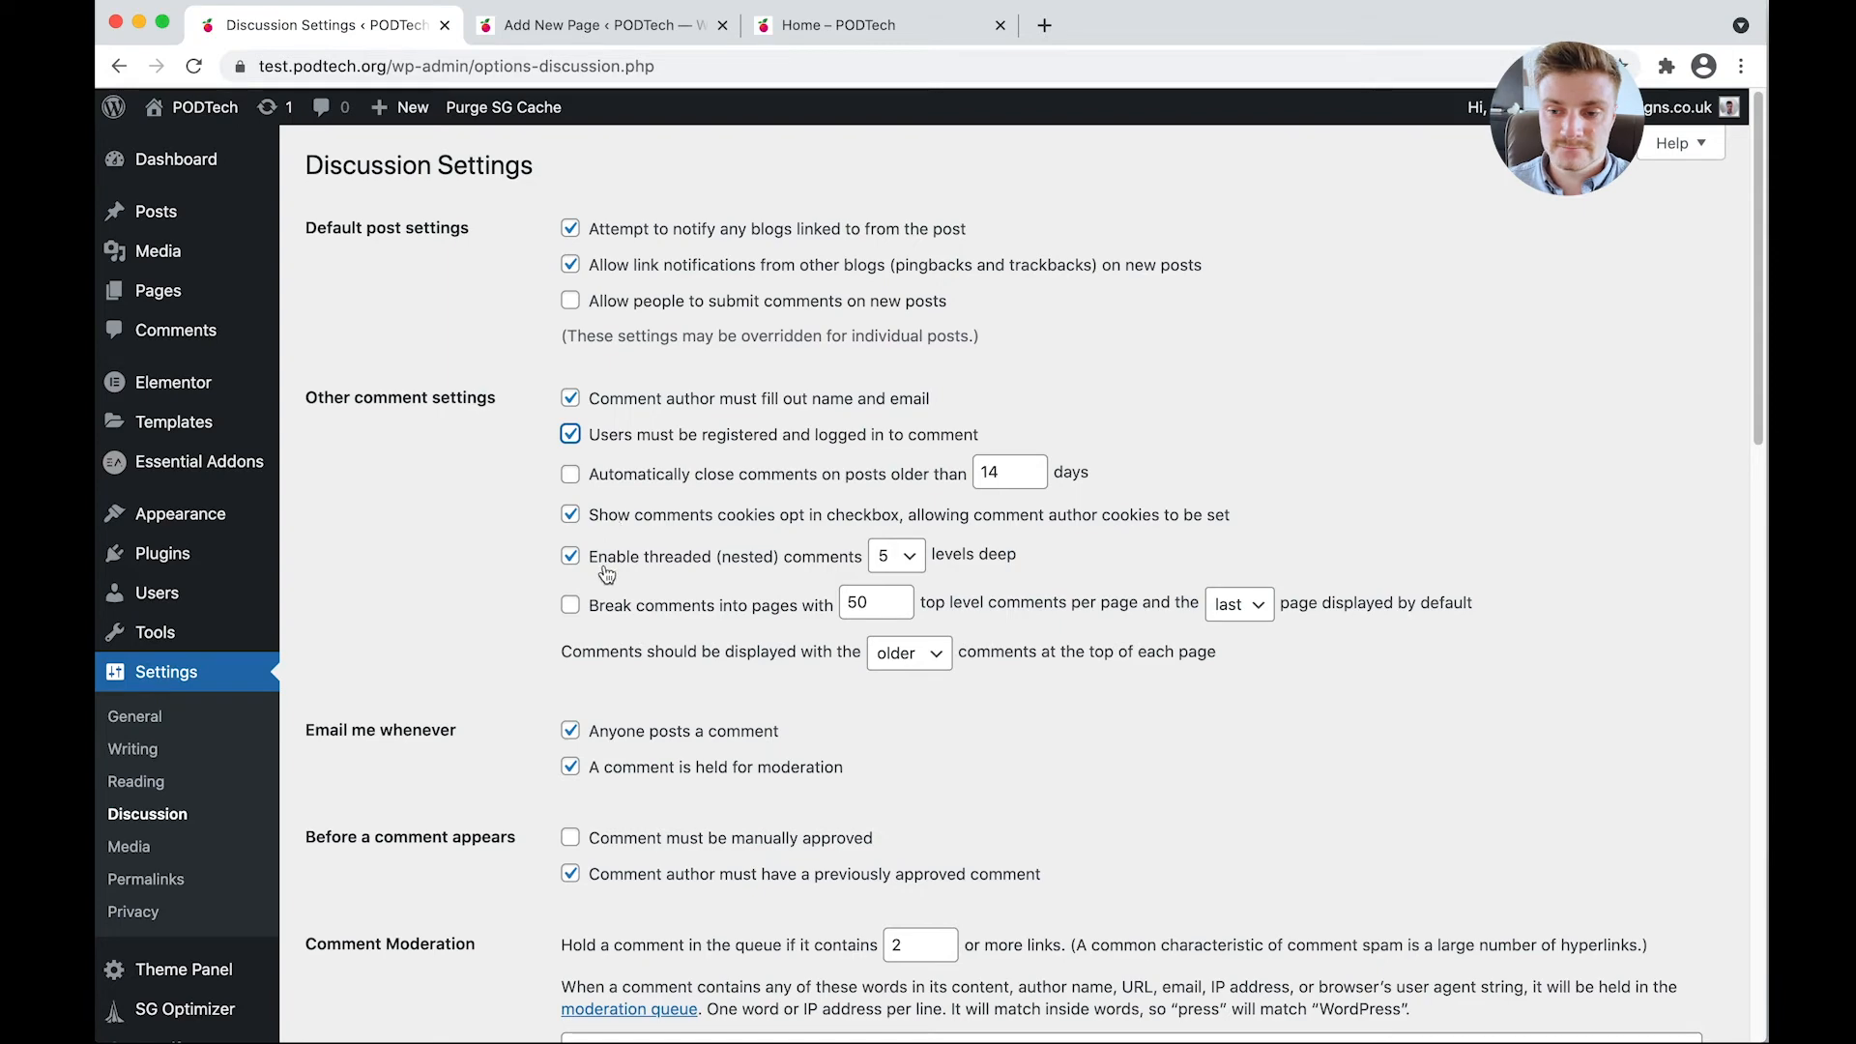
Require comments to be manually approved.
scroll(down, 3)
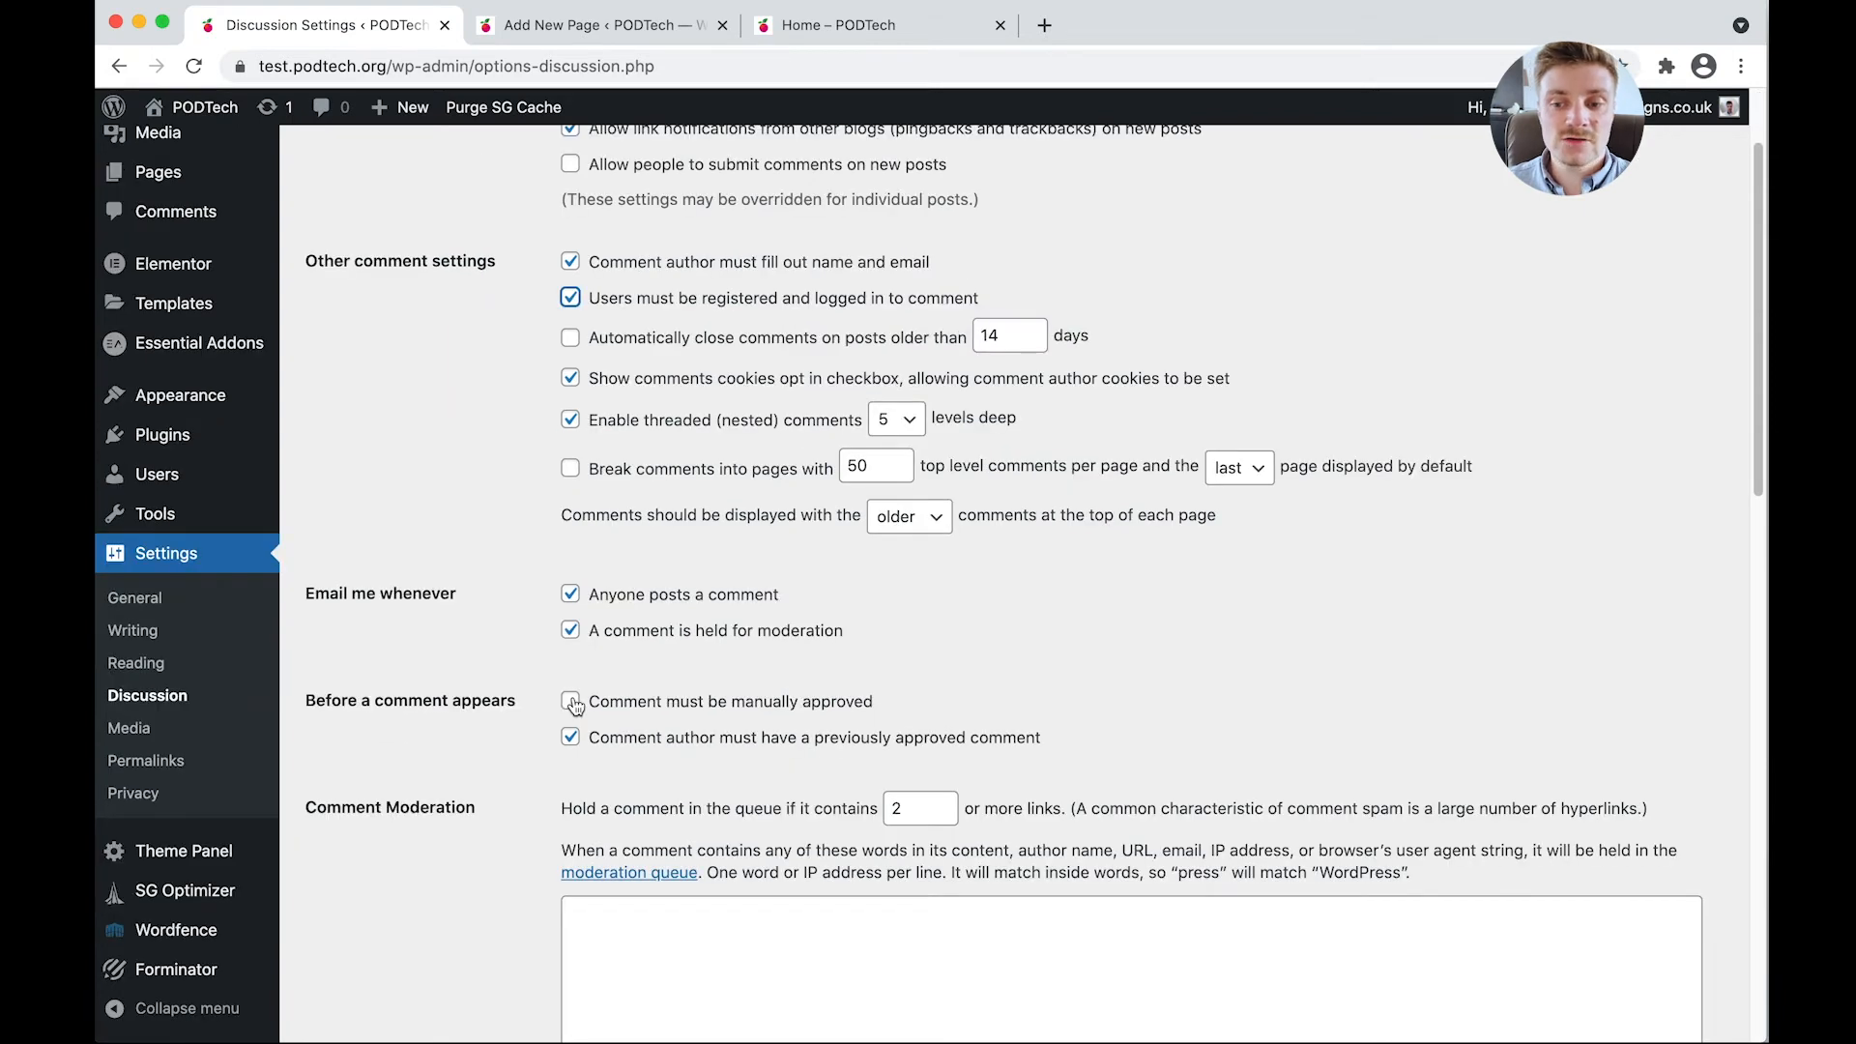
scroll(up, 3)
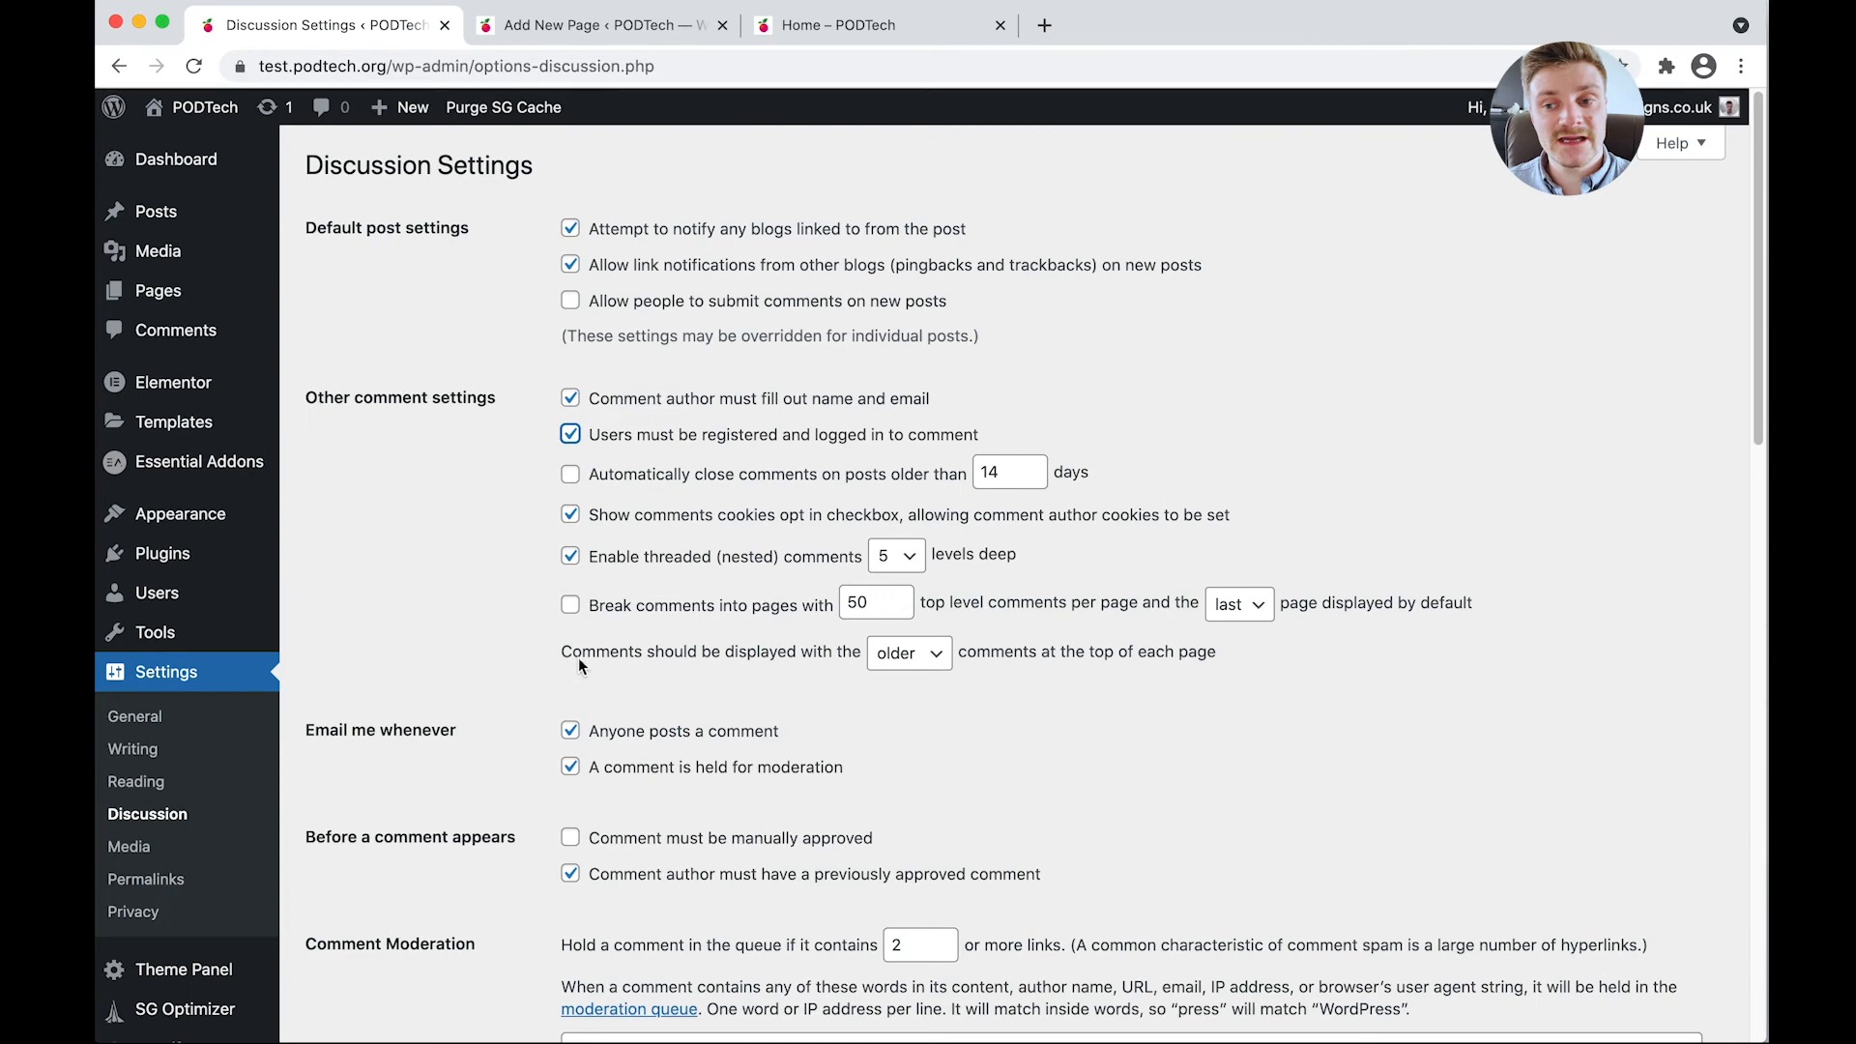
mouse_move(639, 485)
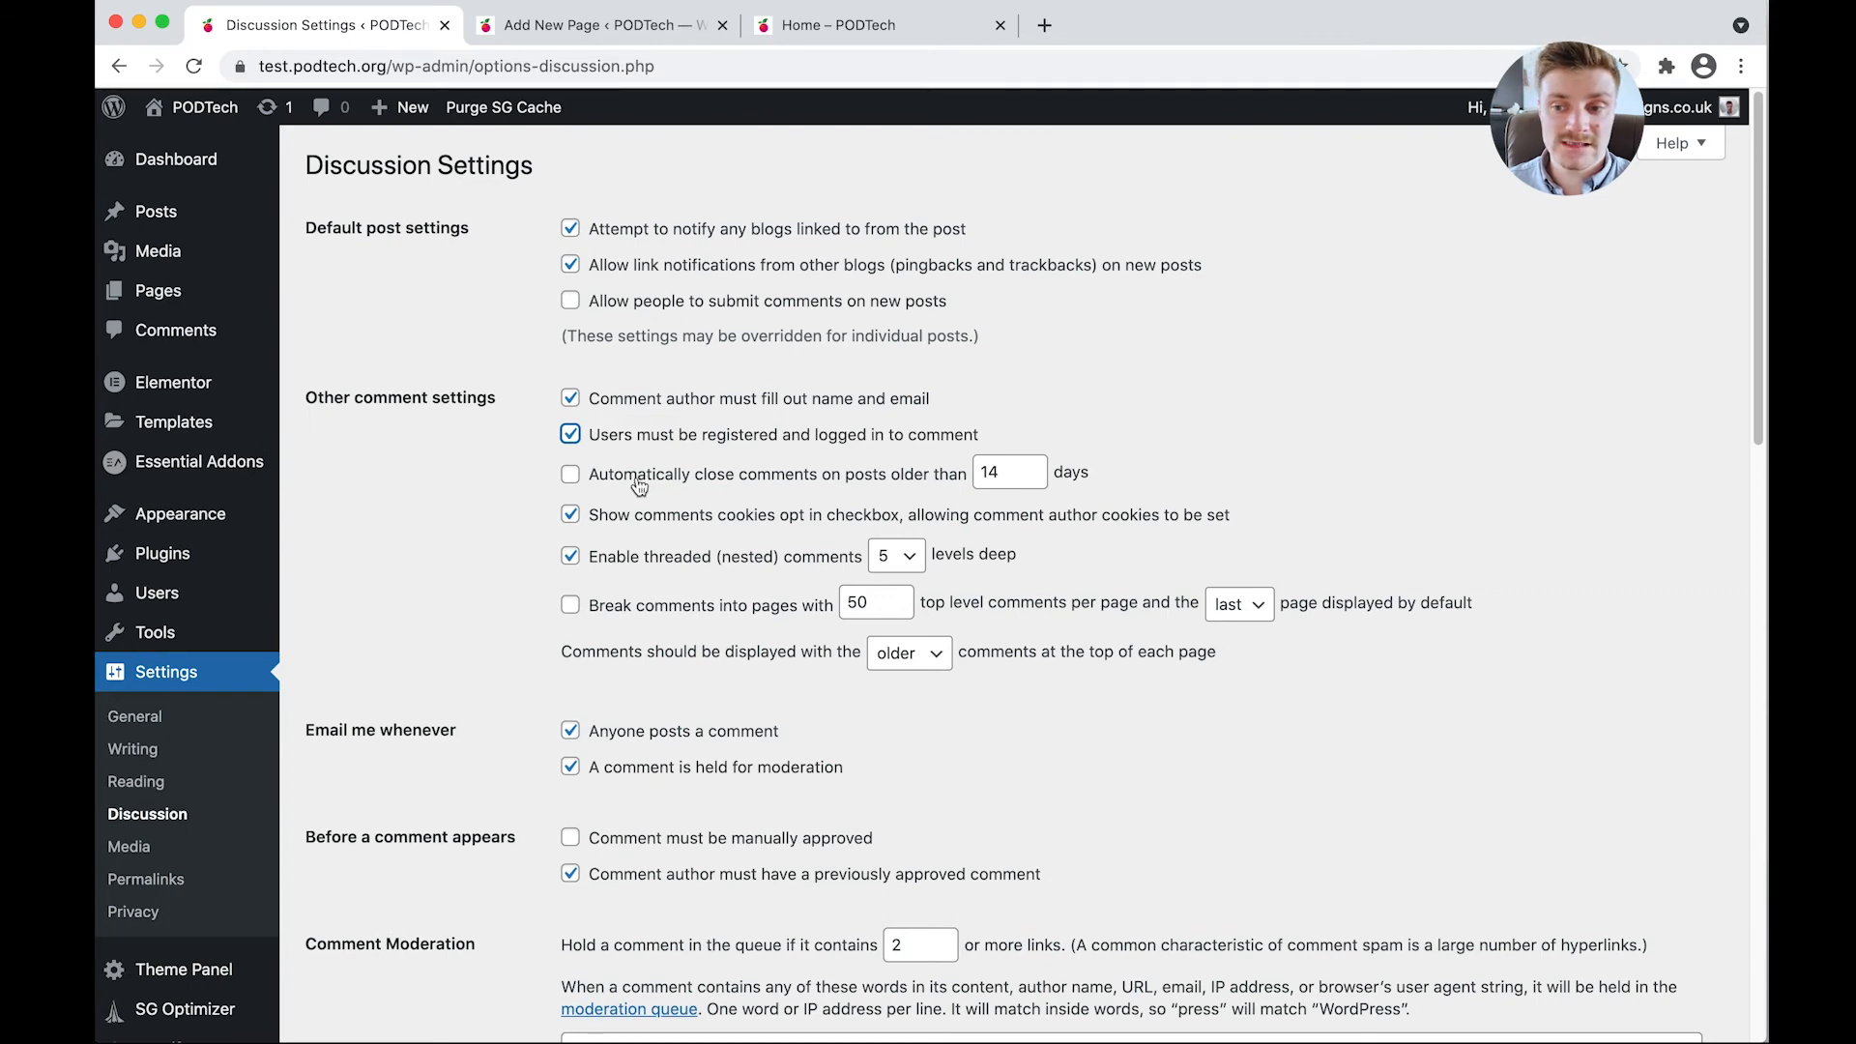
scroll(down, 3)
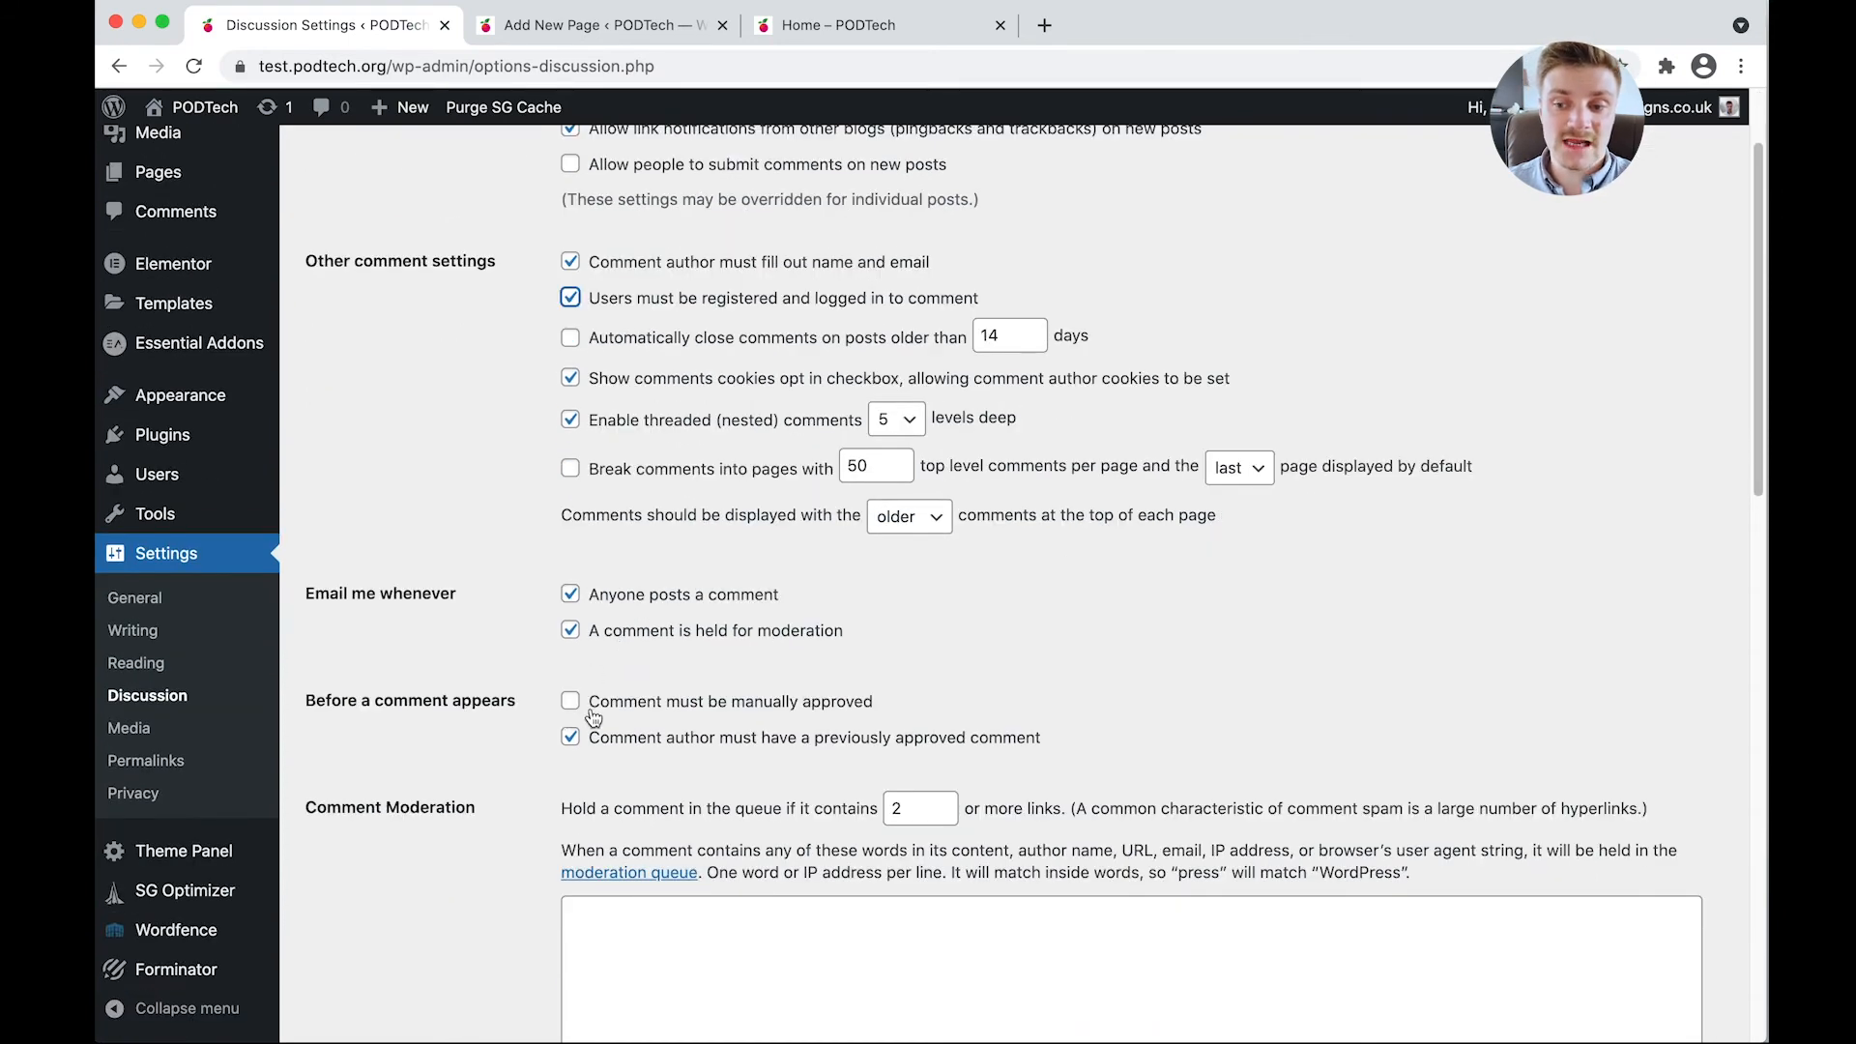
click(570, 701)
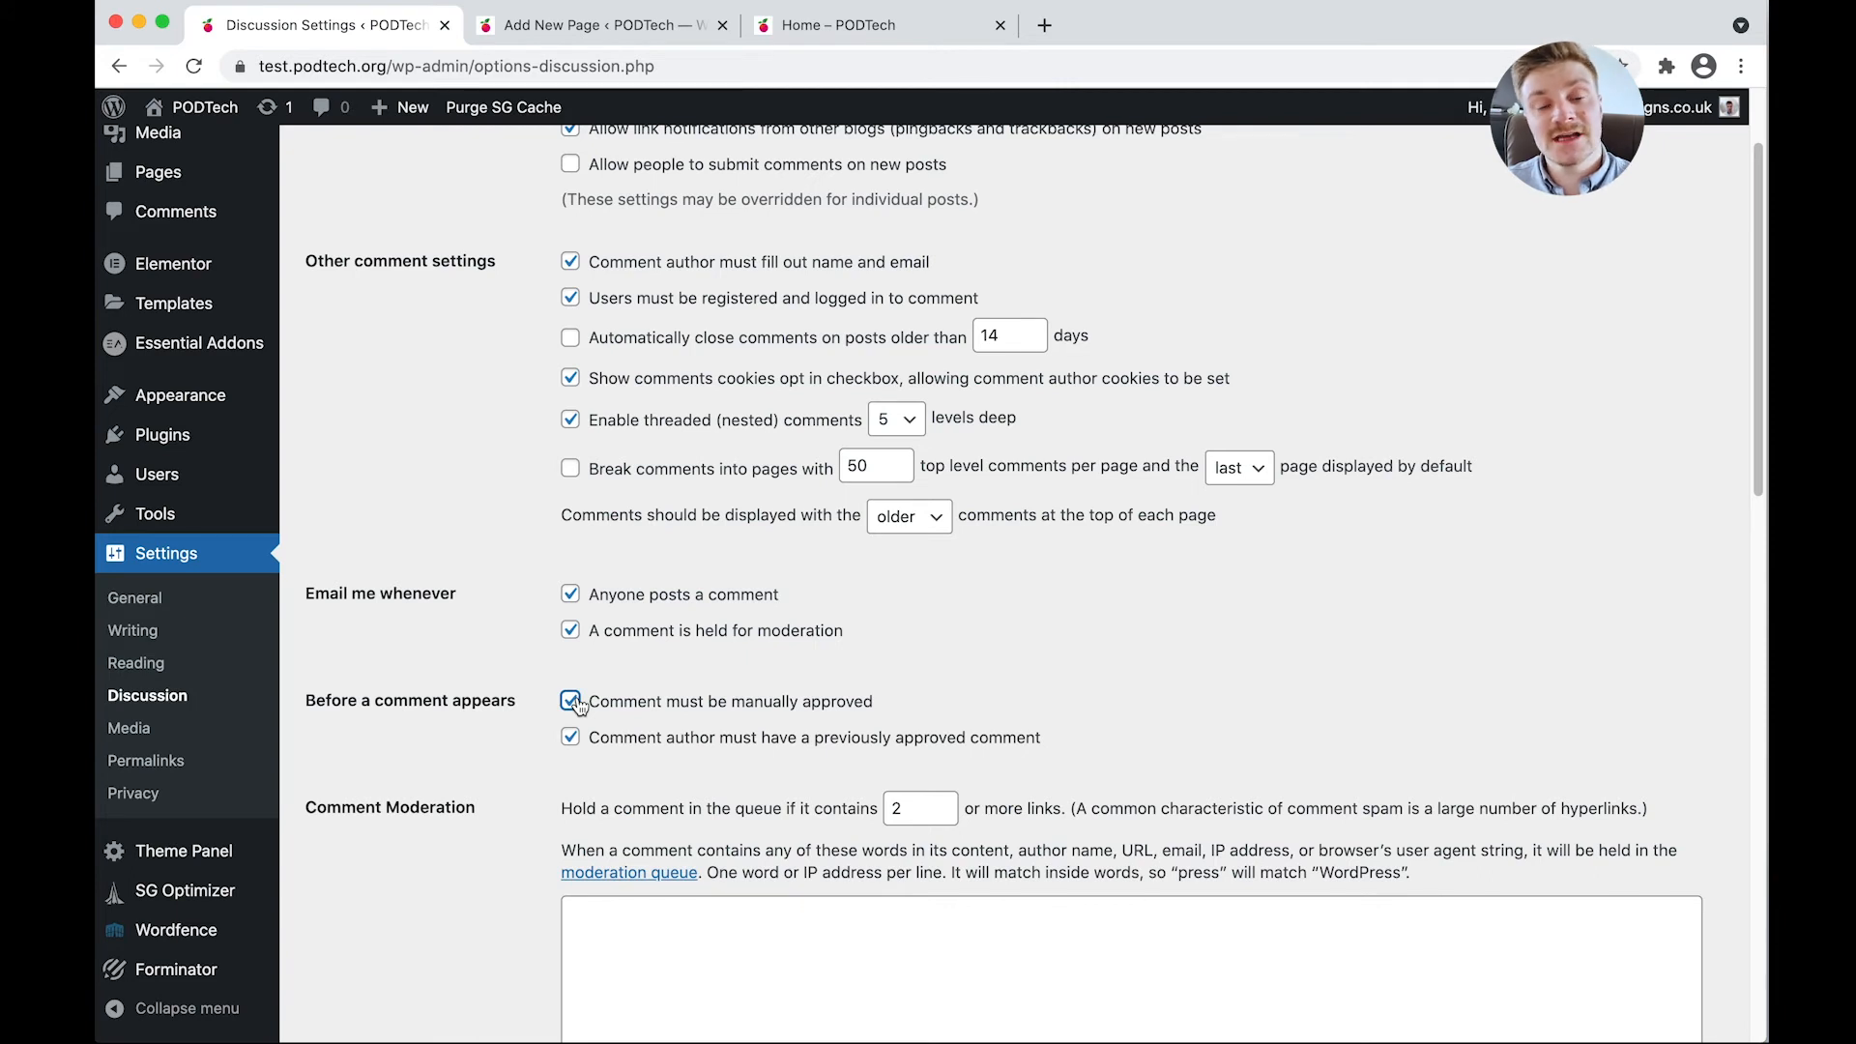
mouse_move(602, 624)
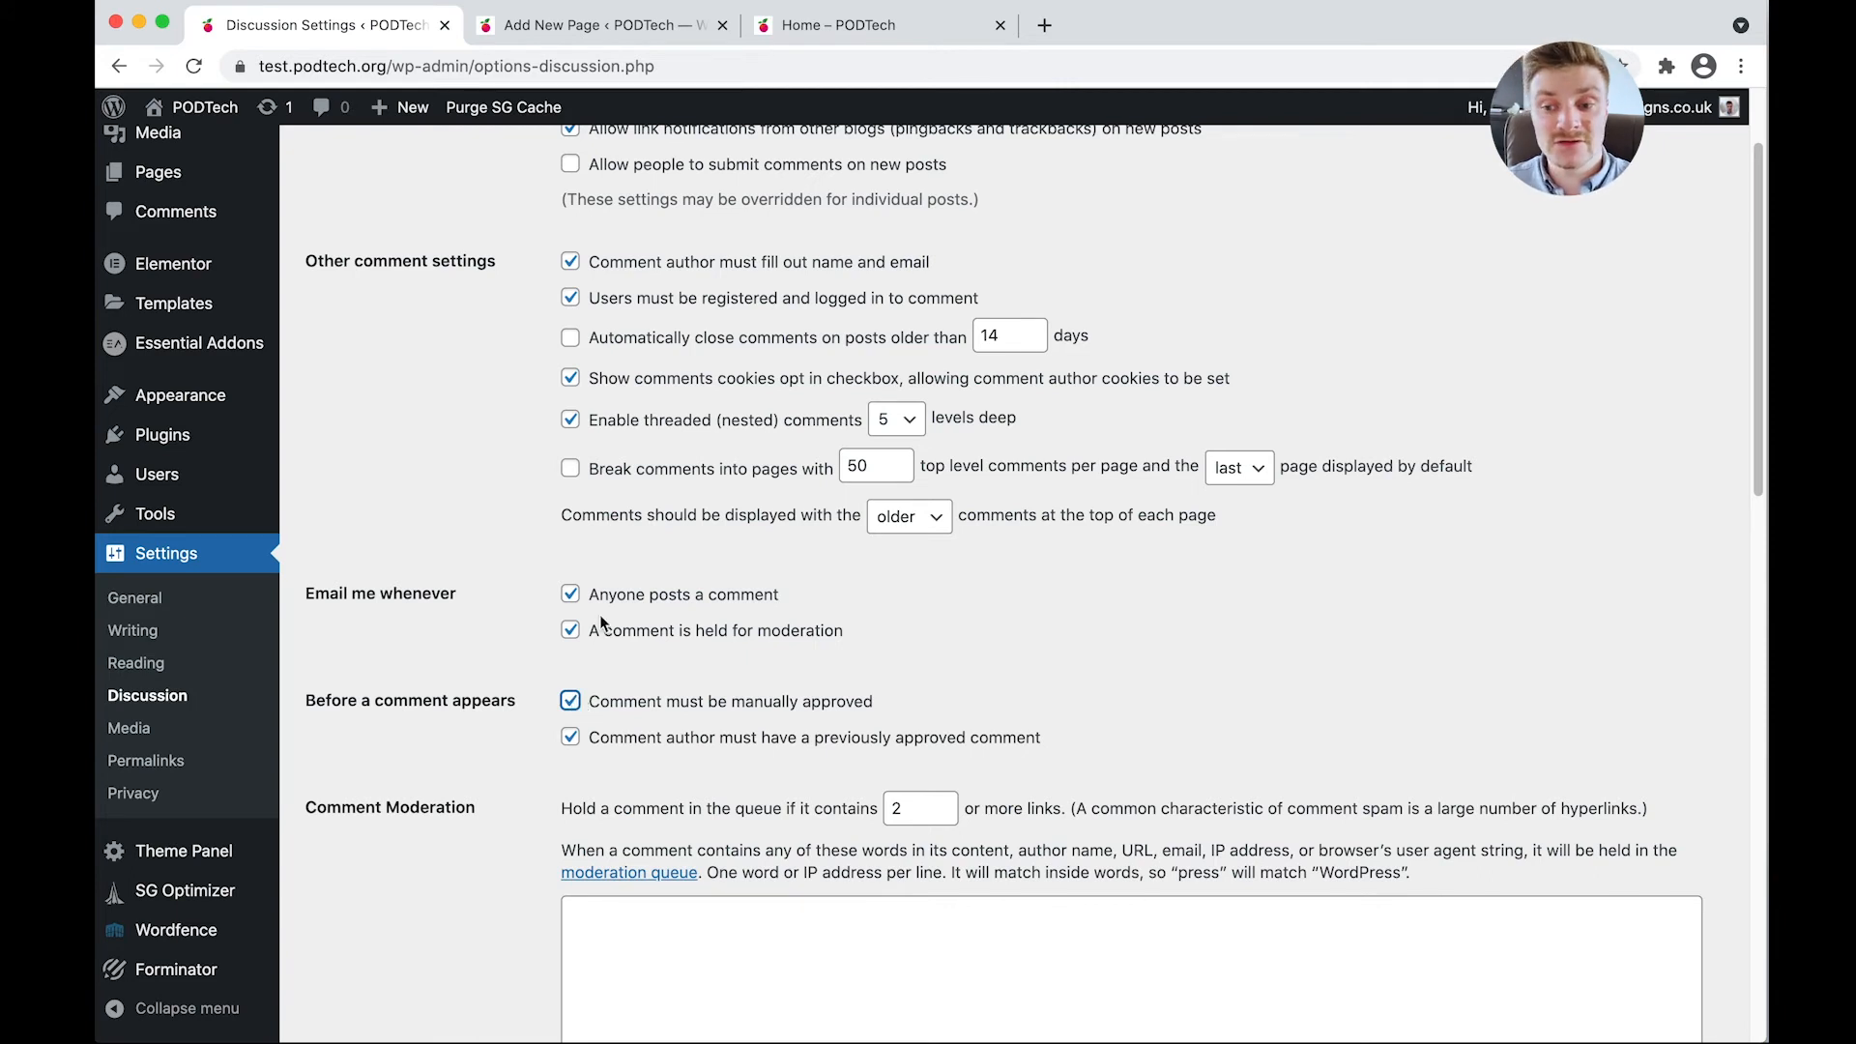
Save the Discussion Settings and view the Media Settings page.
scroll(up, 3)
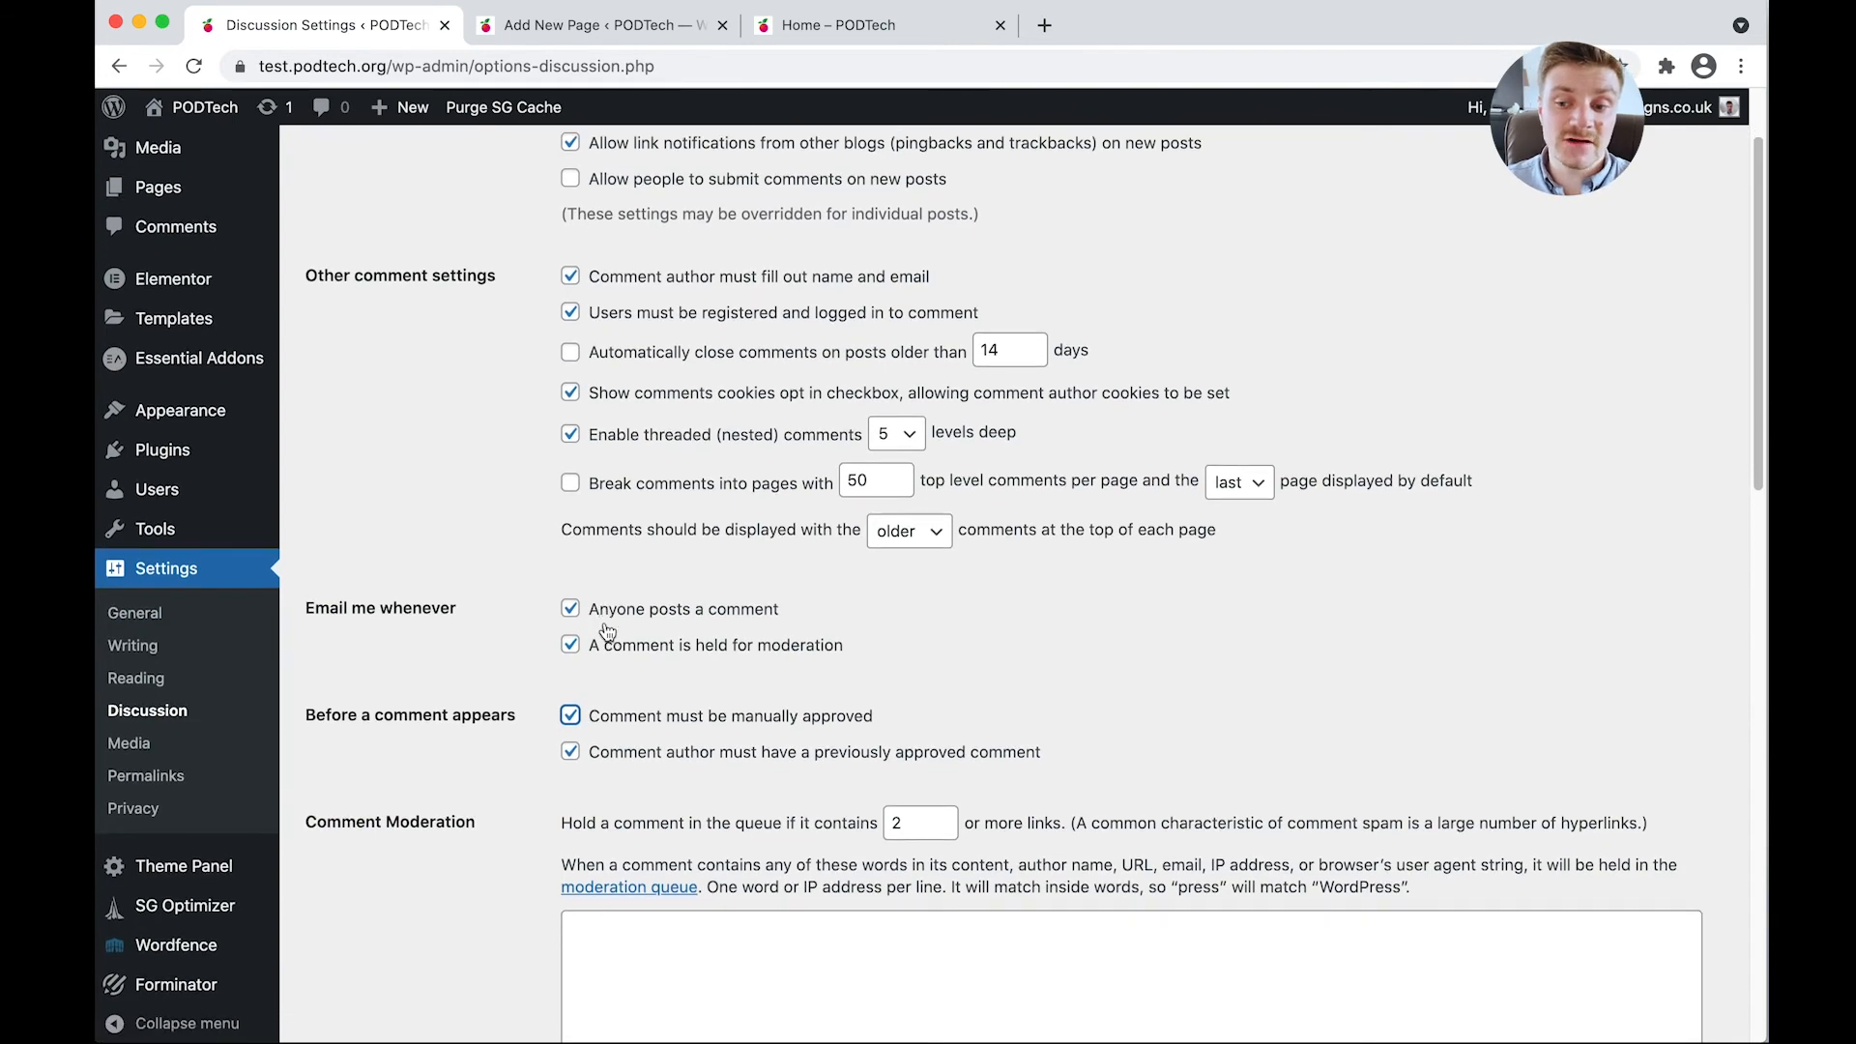
scroll(down, 3)
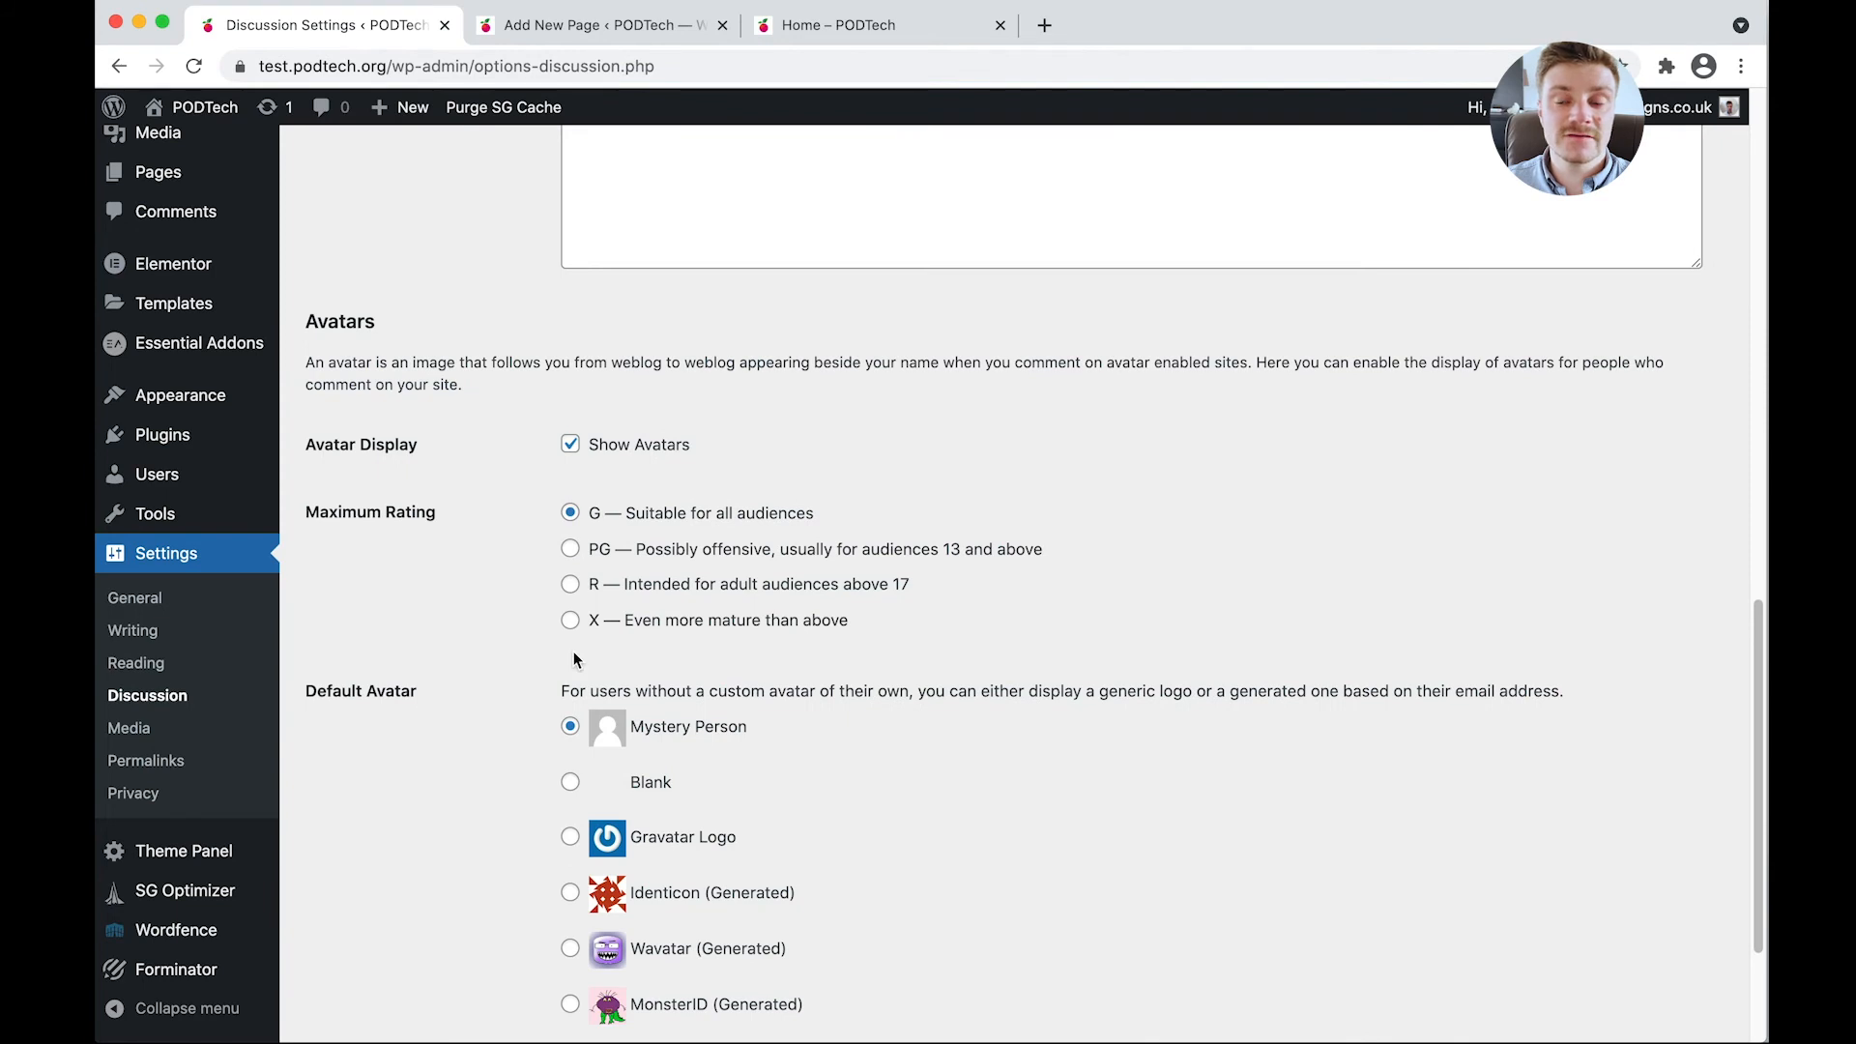
scroll(down, 3)
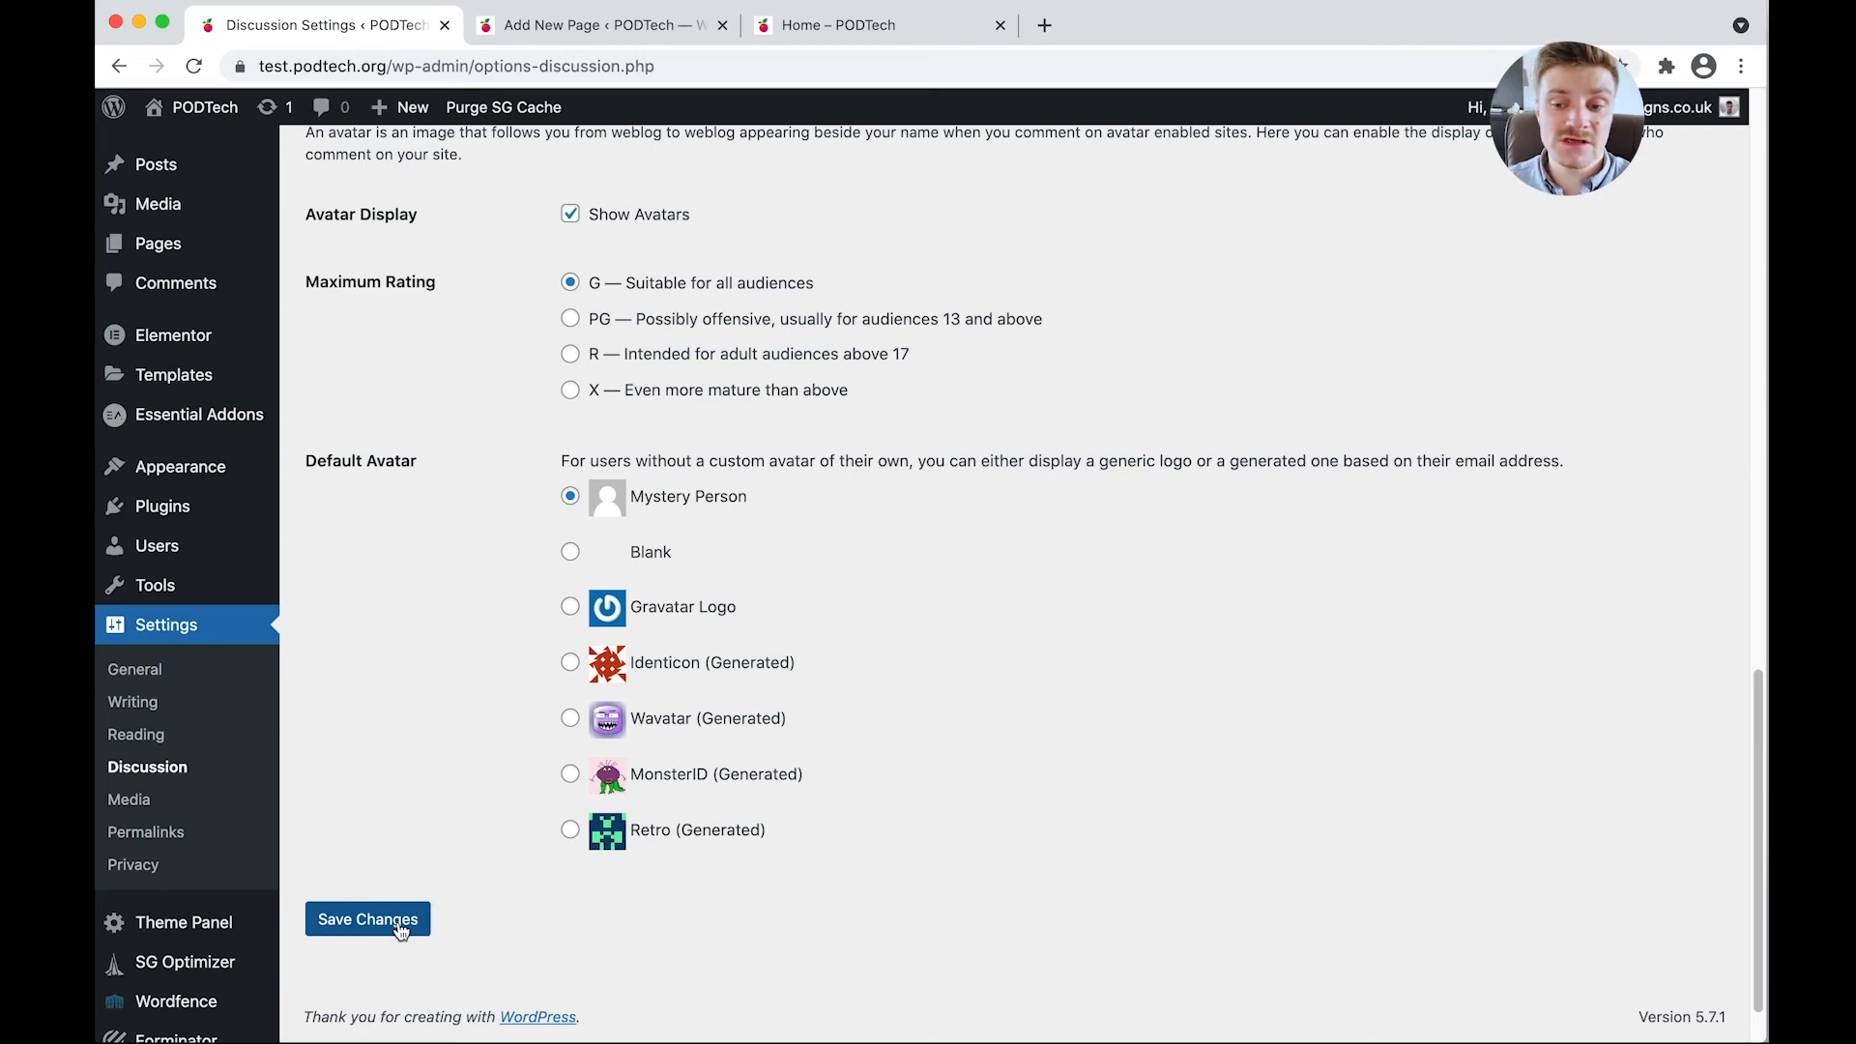
click(367, 918)
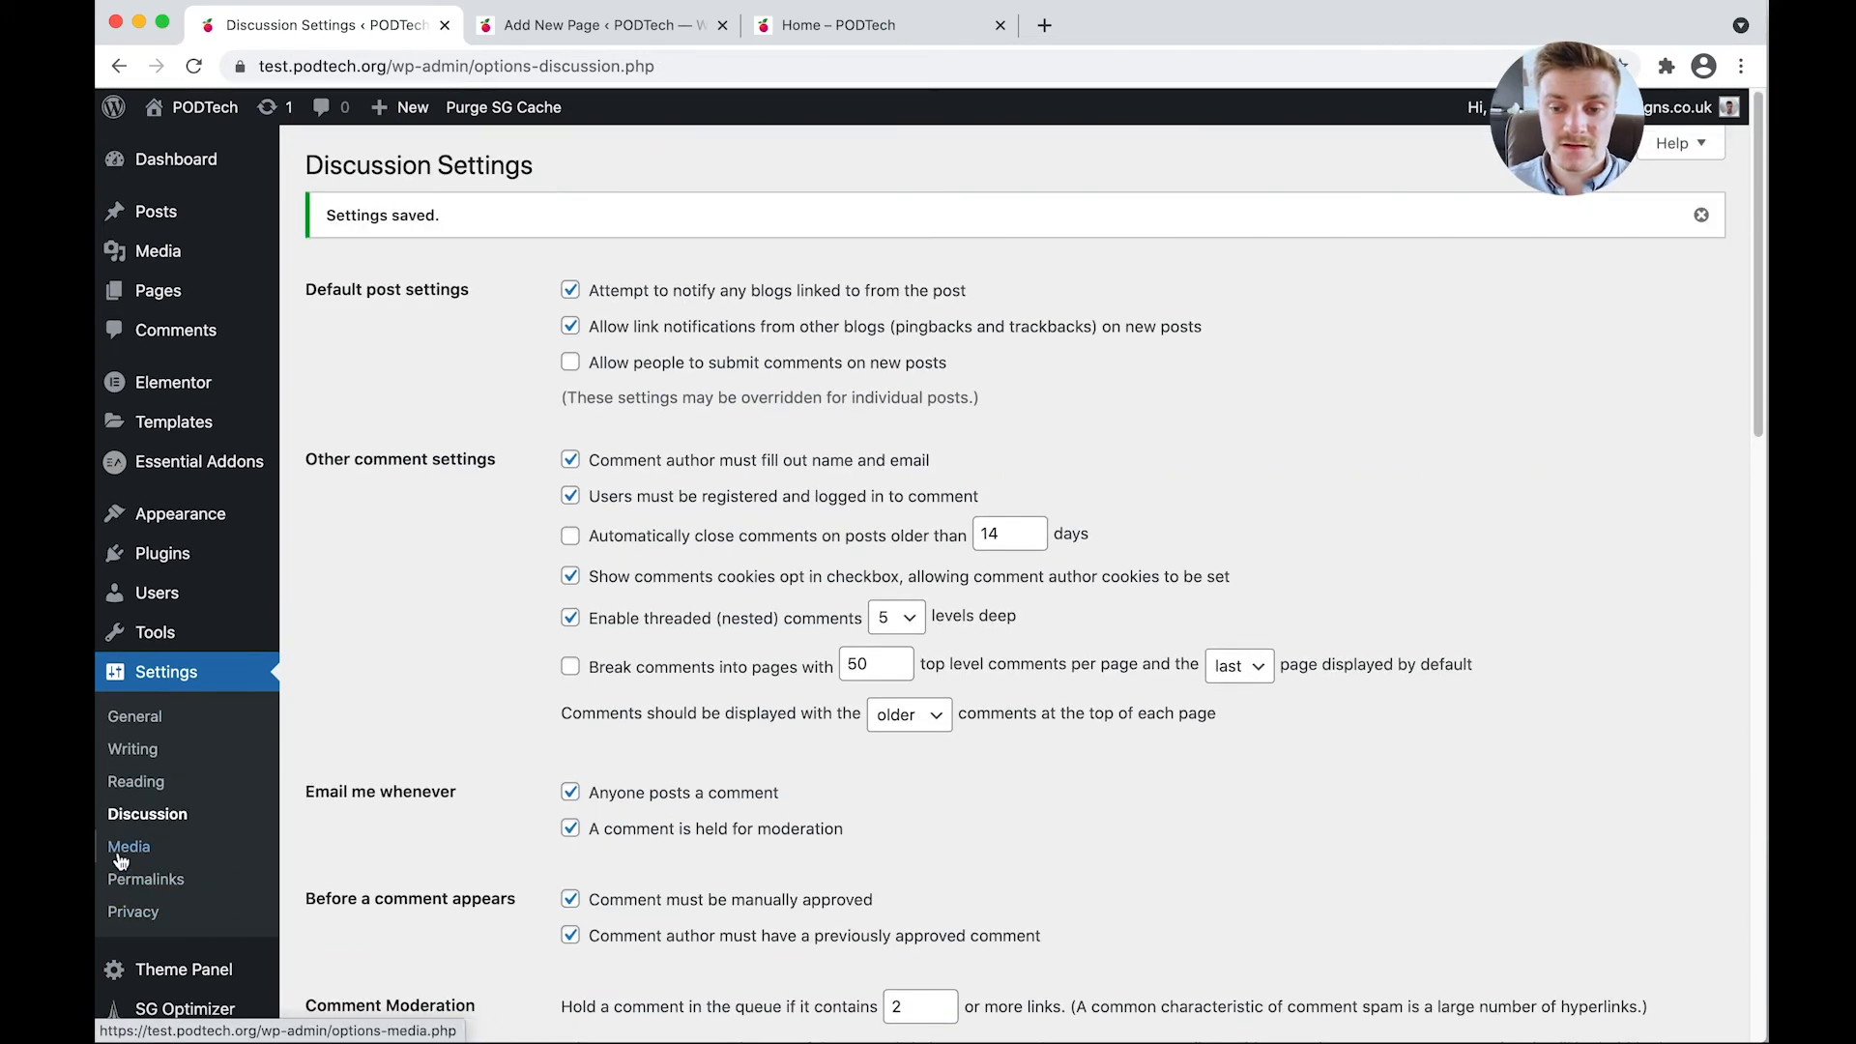
click(128, 845)
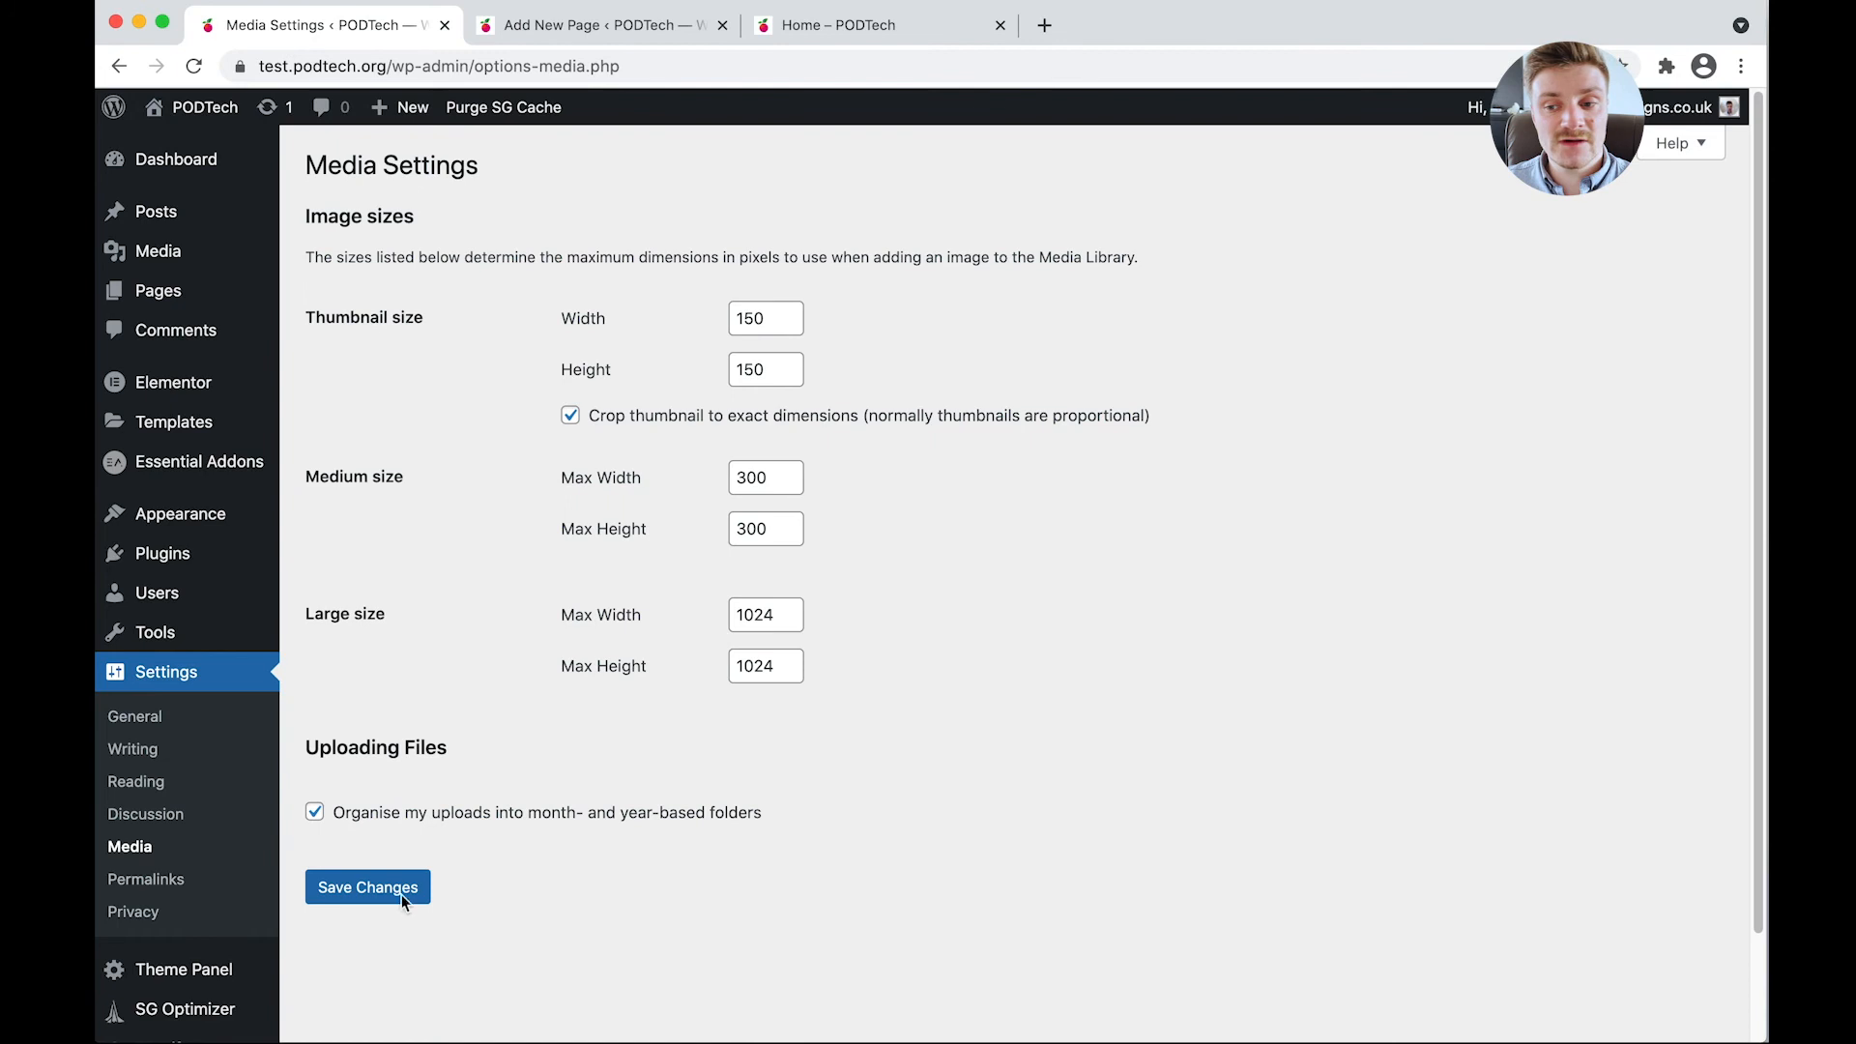
mouse_move(673, 760)
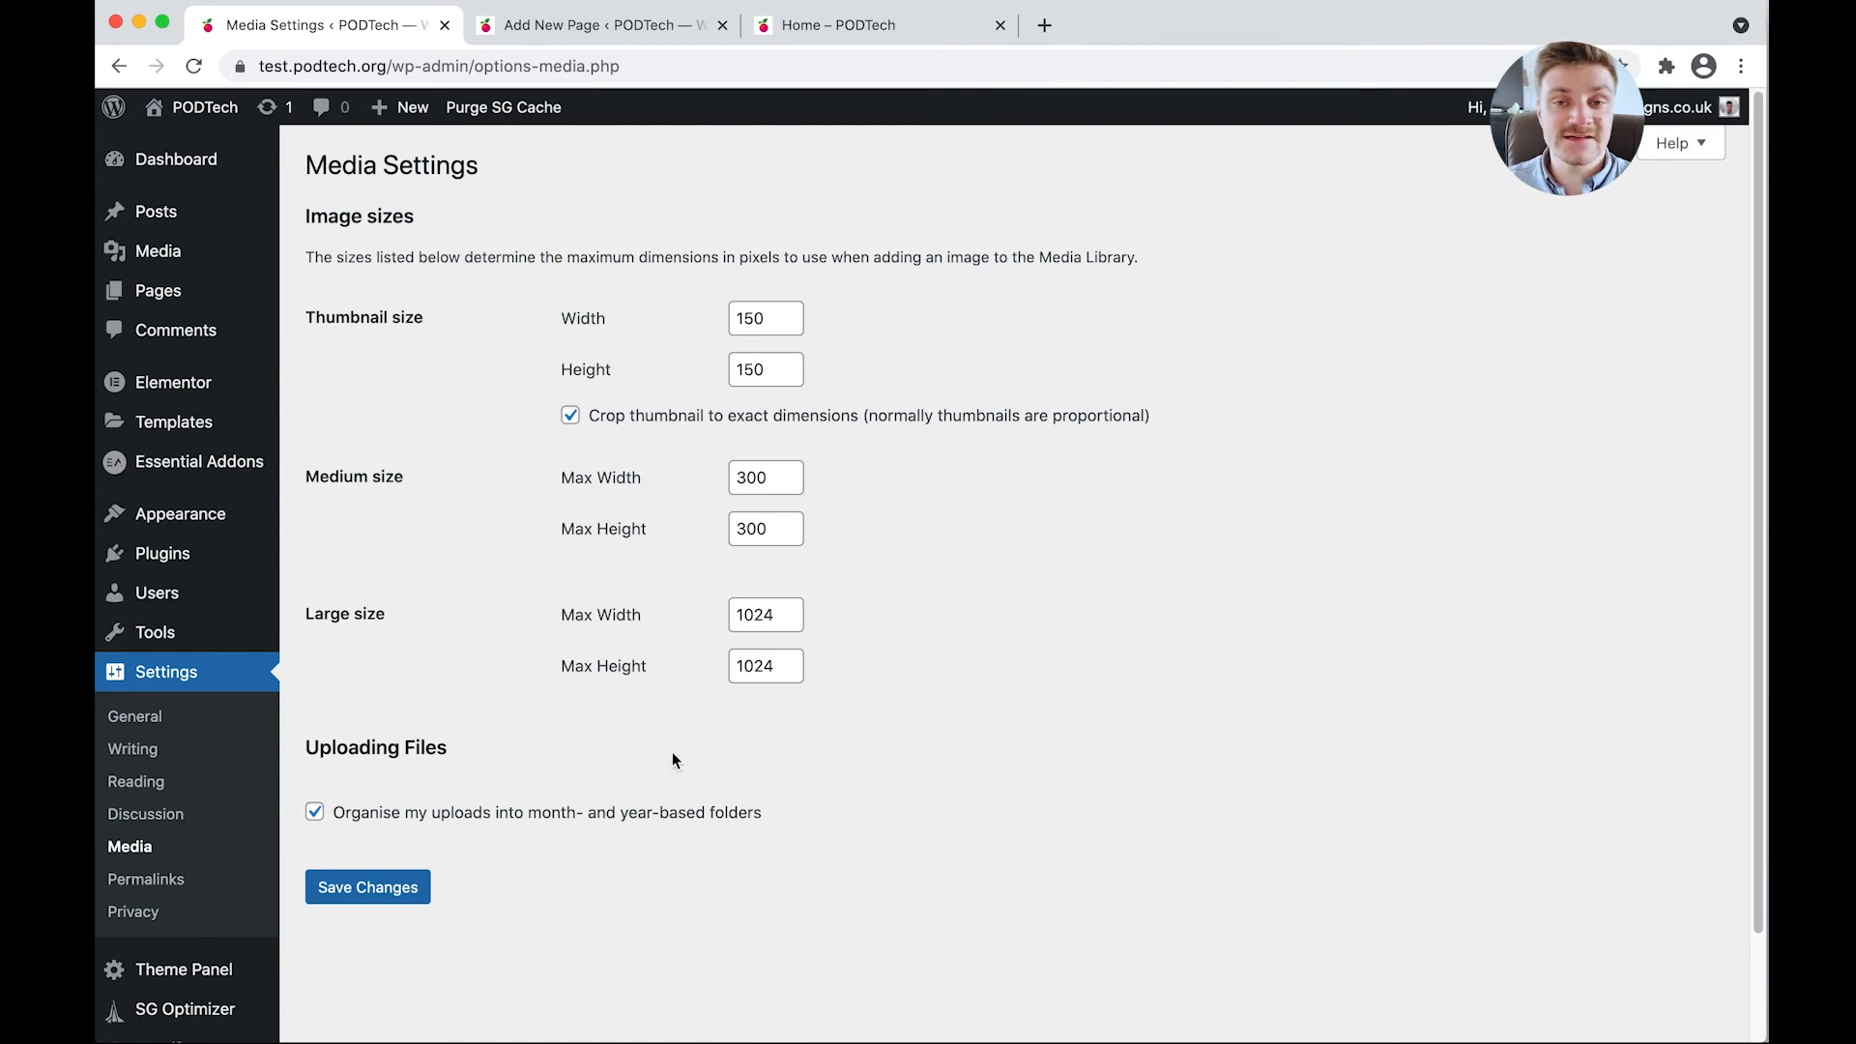
scroll(down, 3)
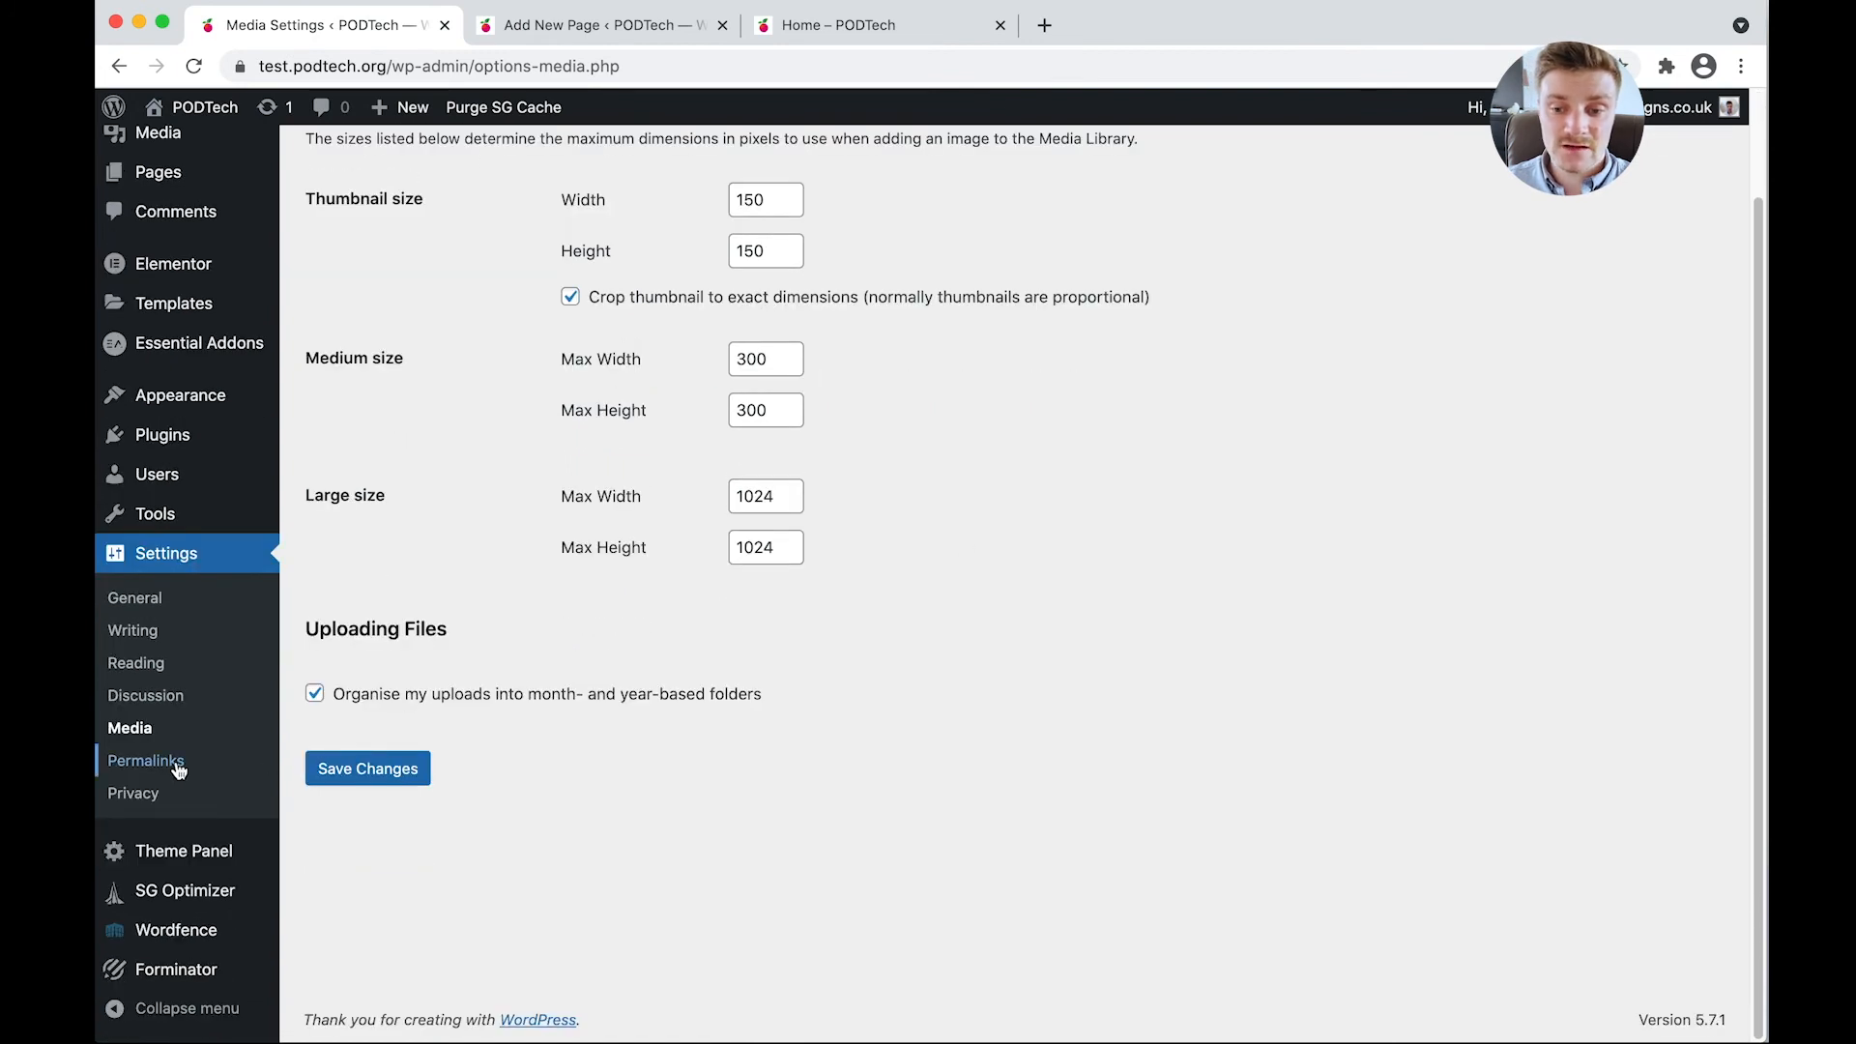
Save the permalink structure as Post name, then bring up the Privacy Settings page.
click(146, 759)
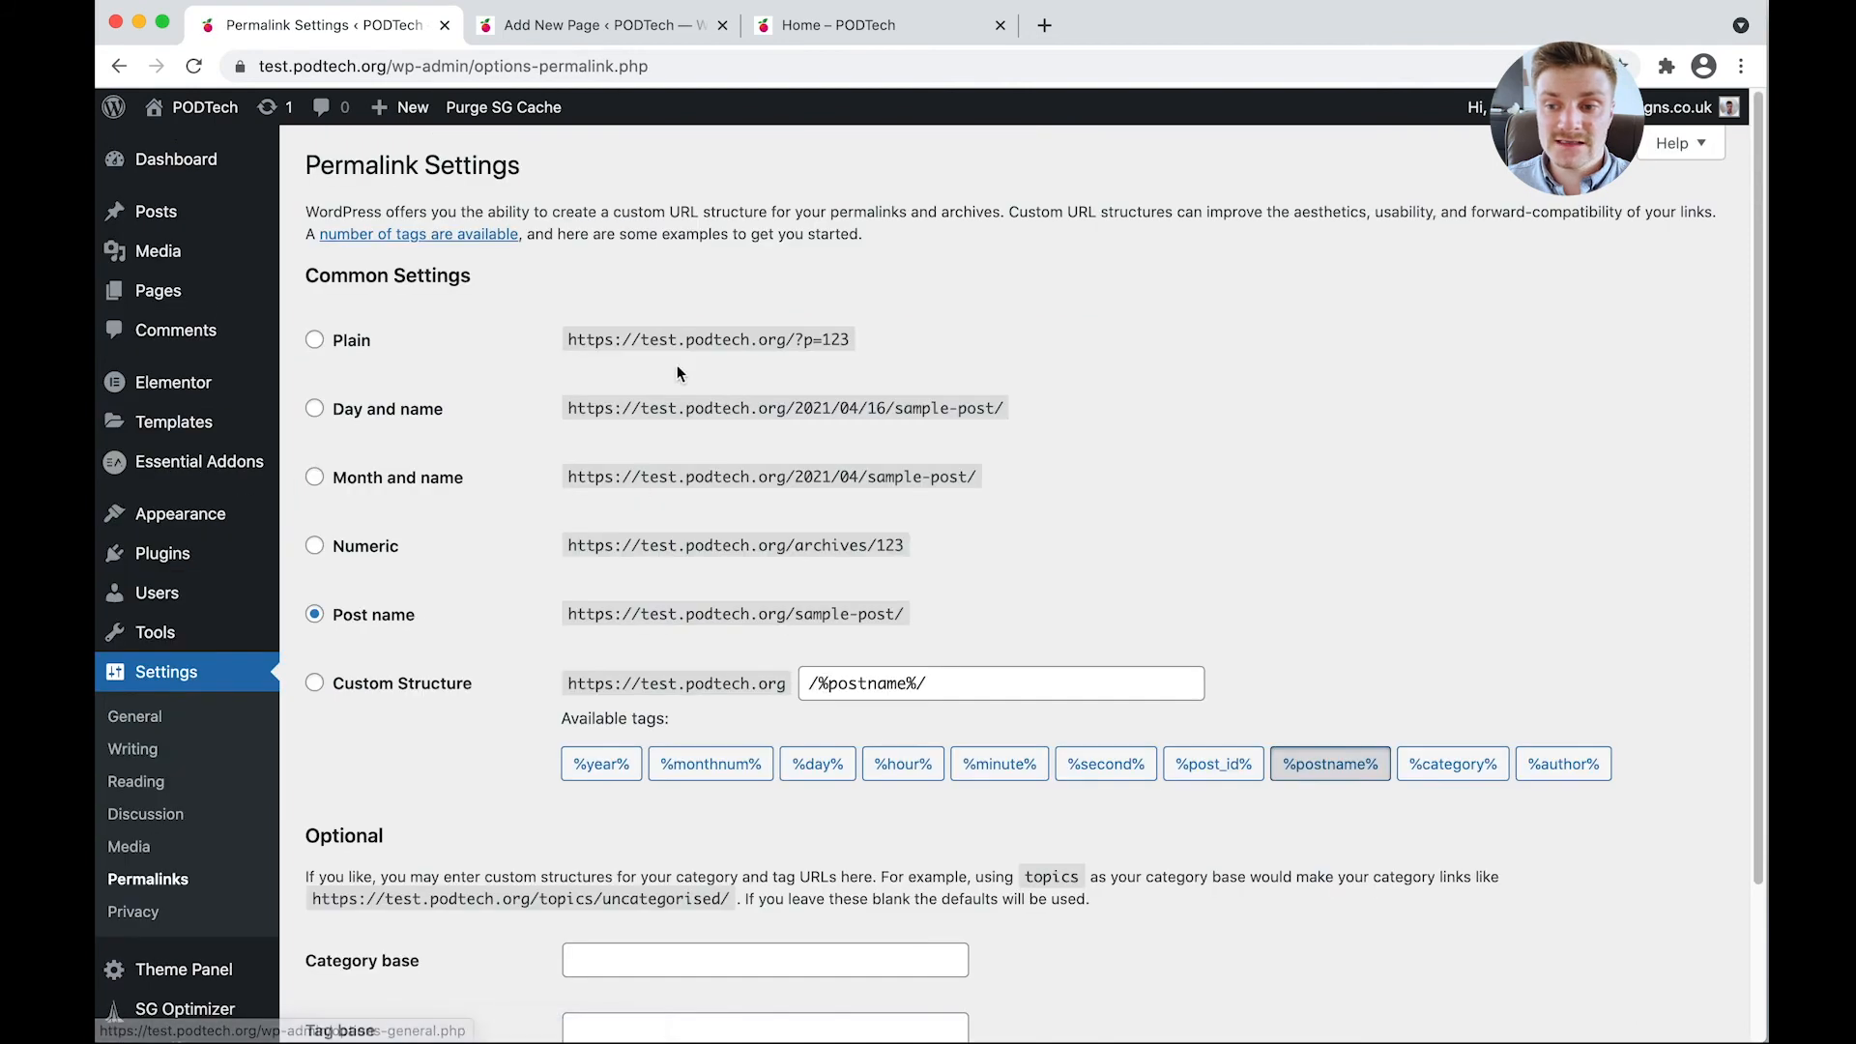
mouse_move(569, 485)
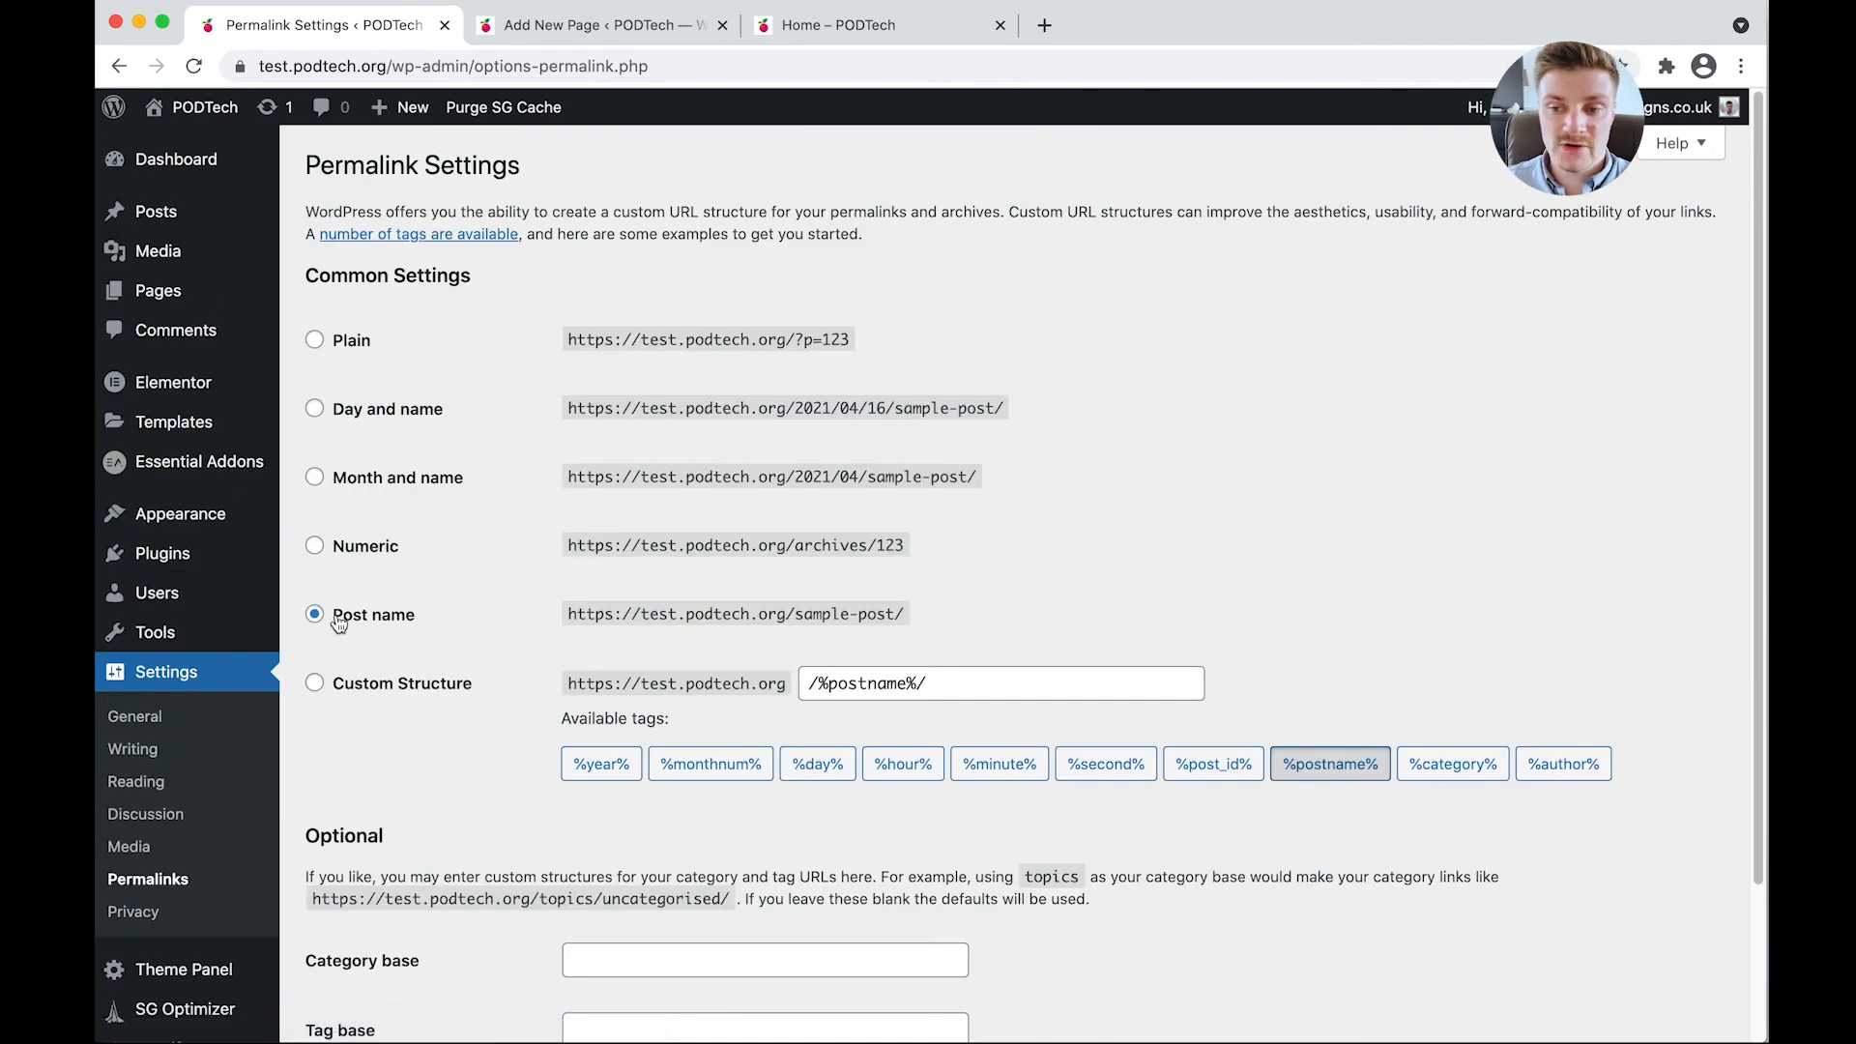
scroll(down, 3)
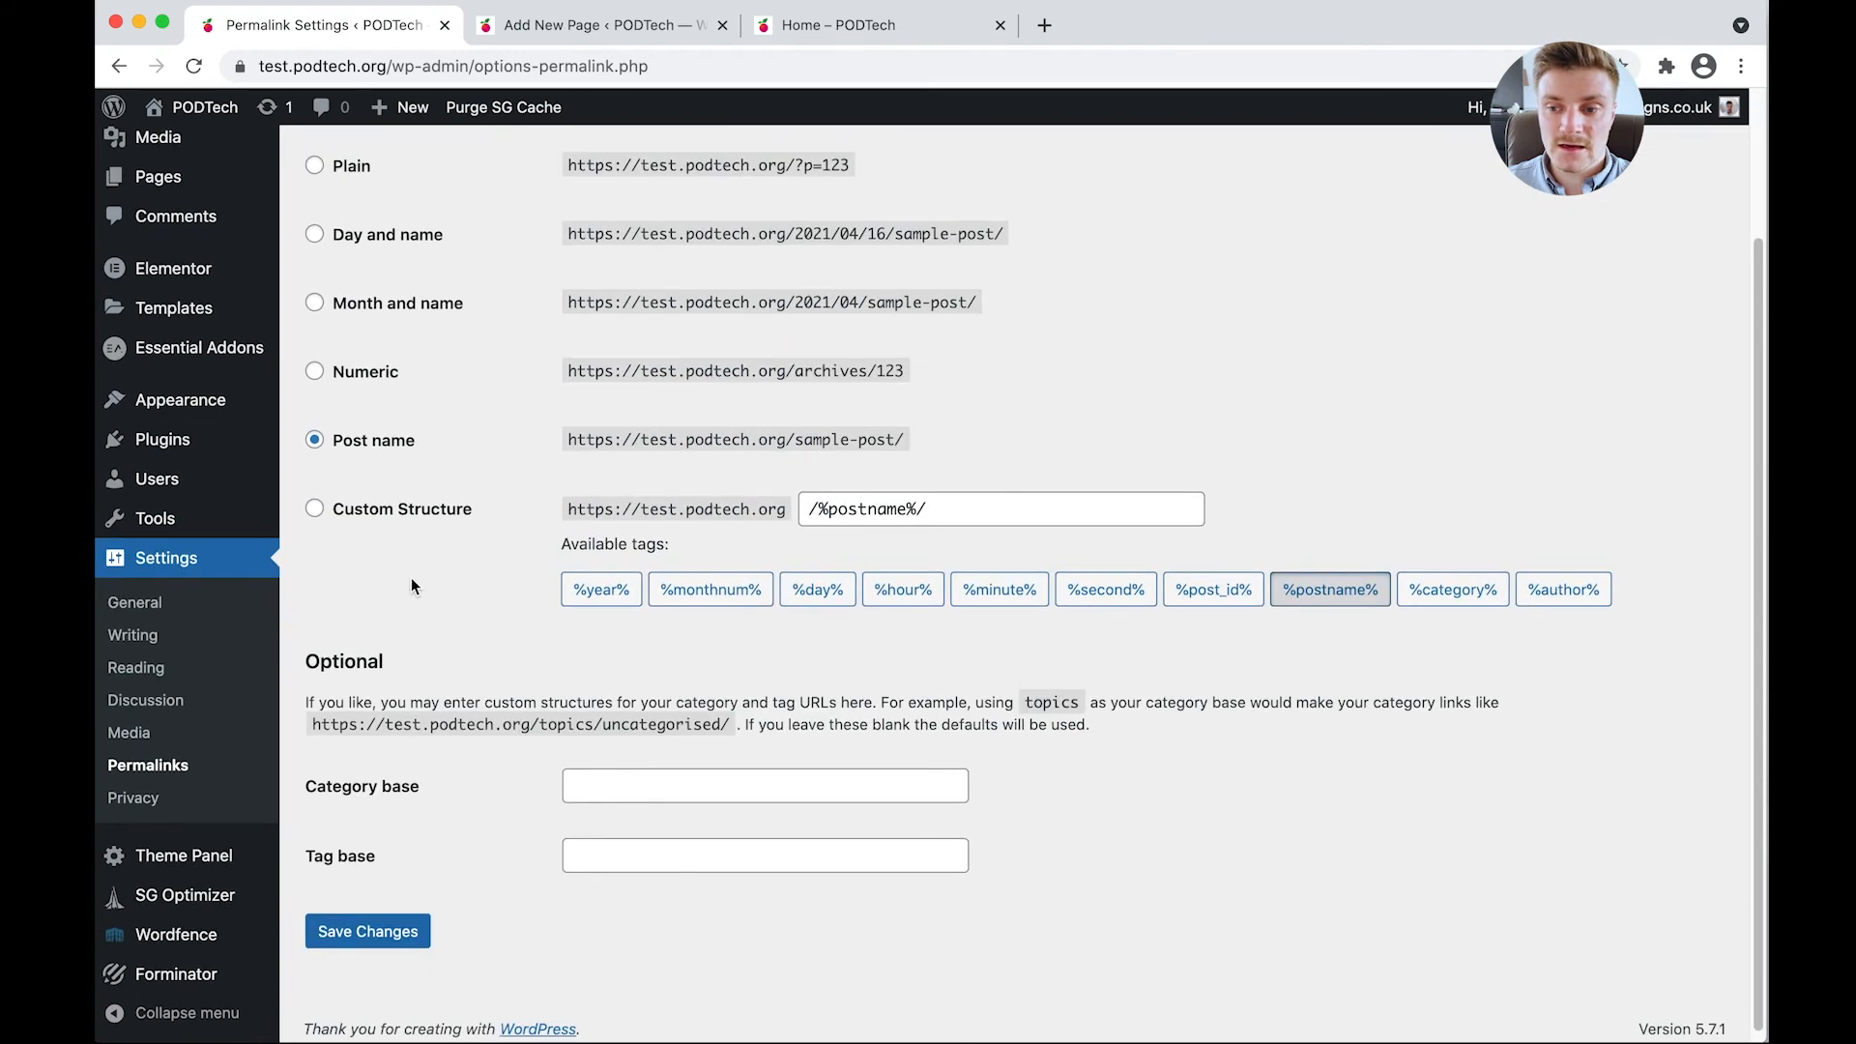
mouse_move(175, 973)
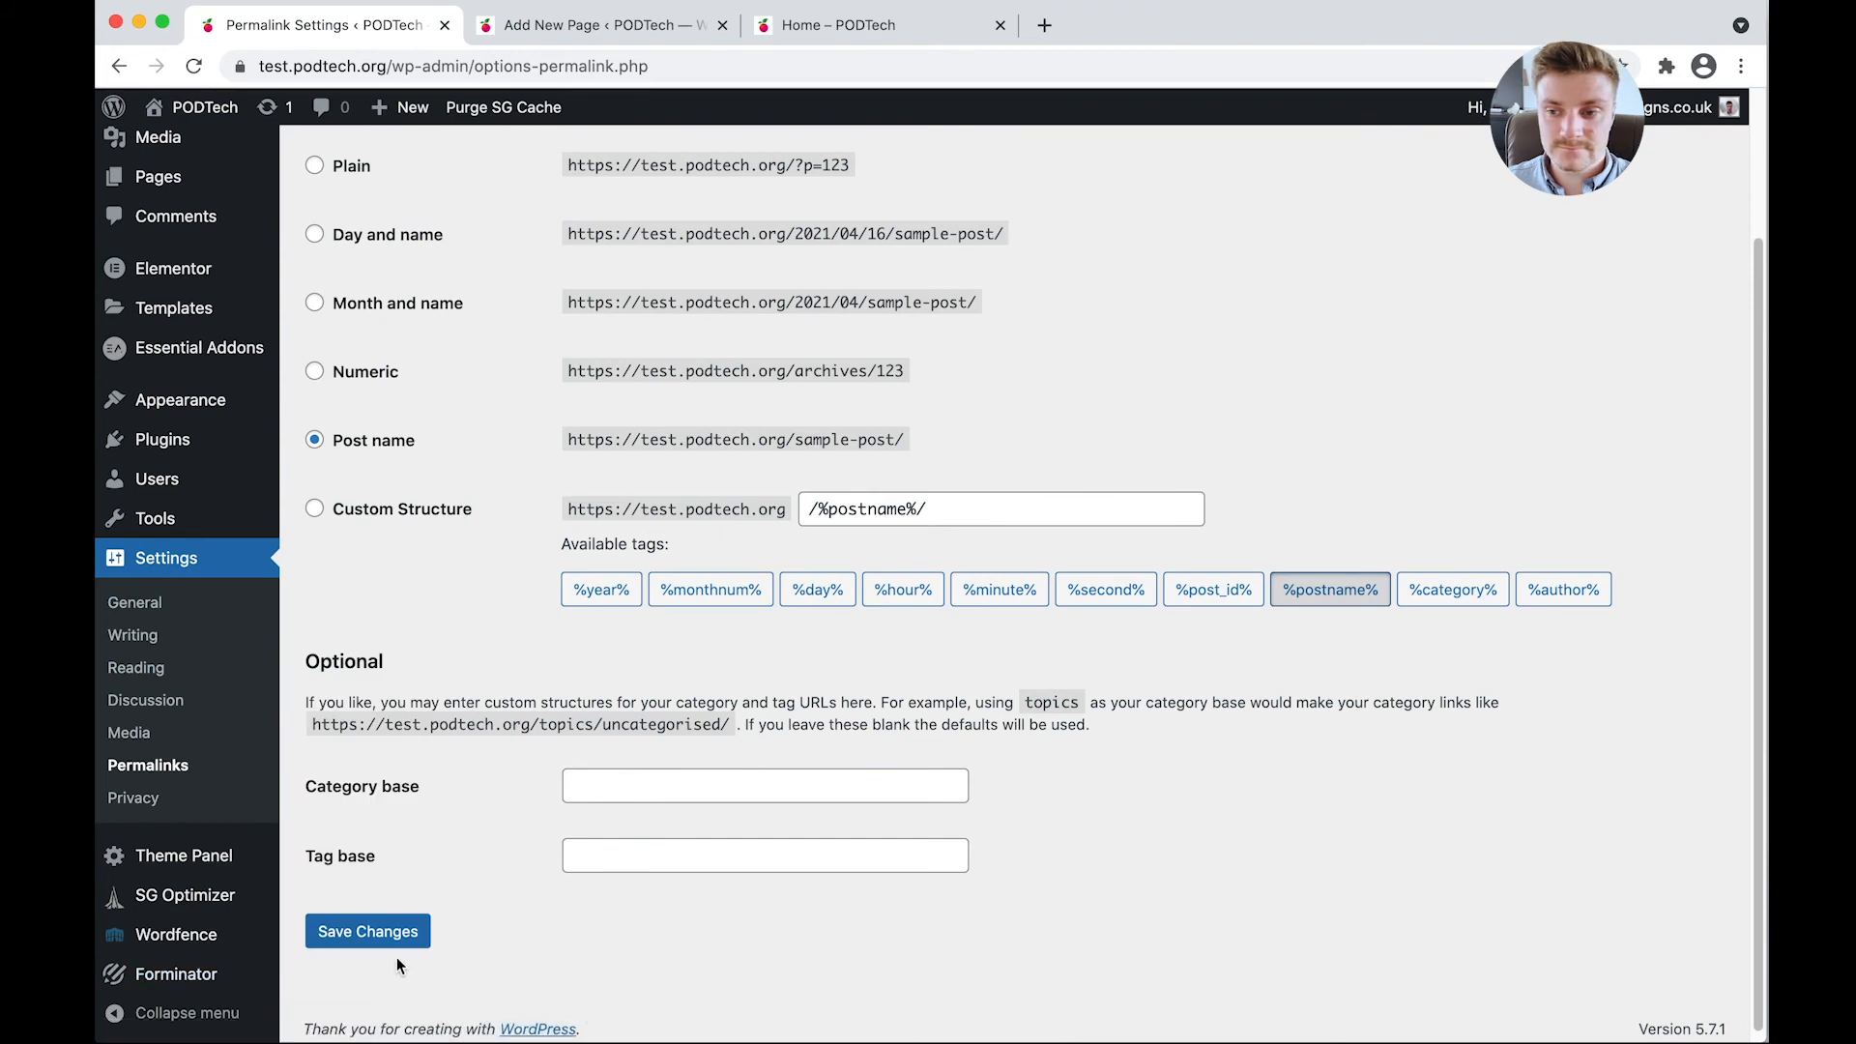
click(367, 930)
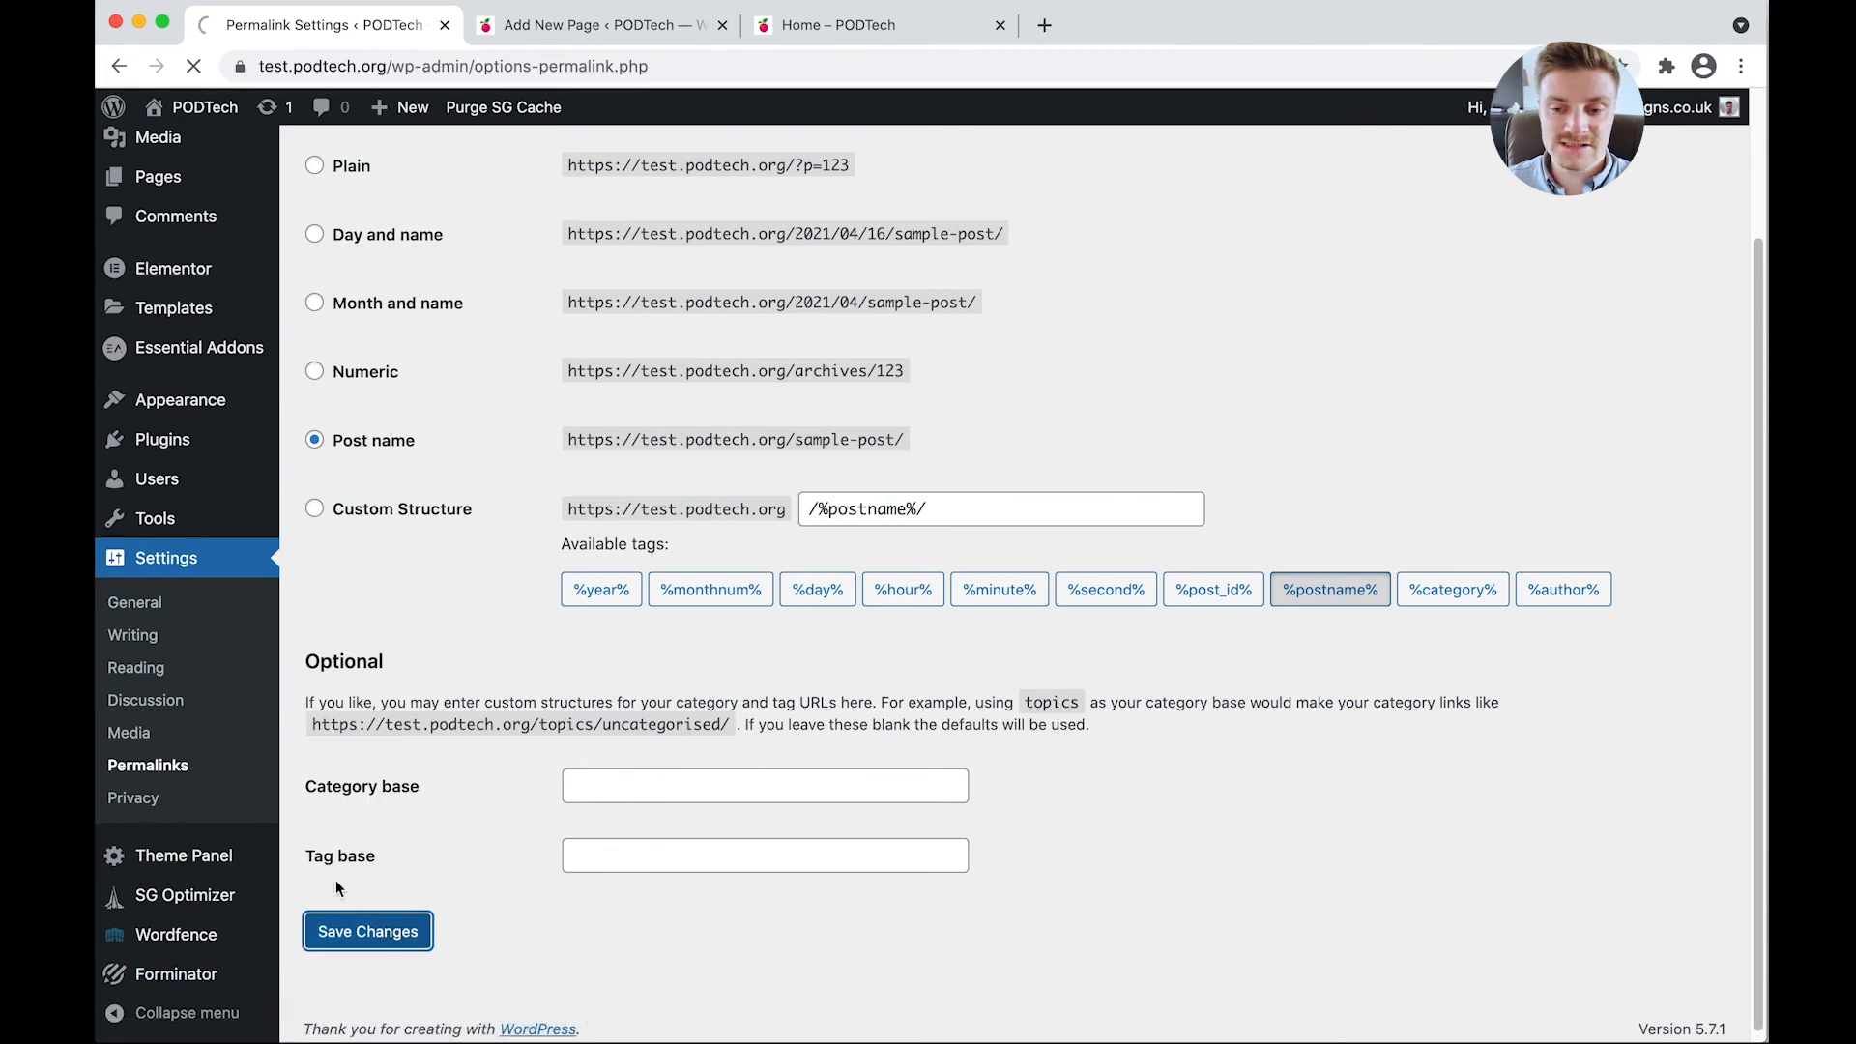
click(368, 930)
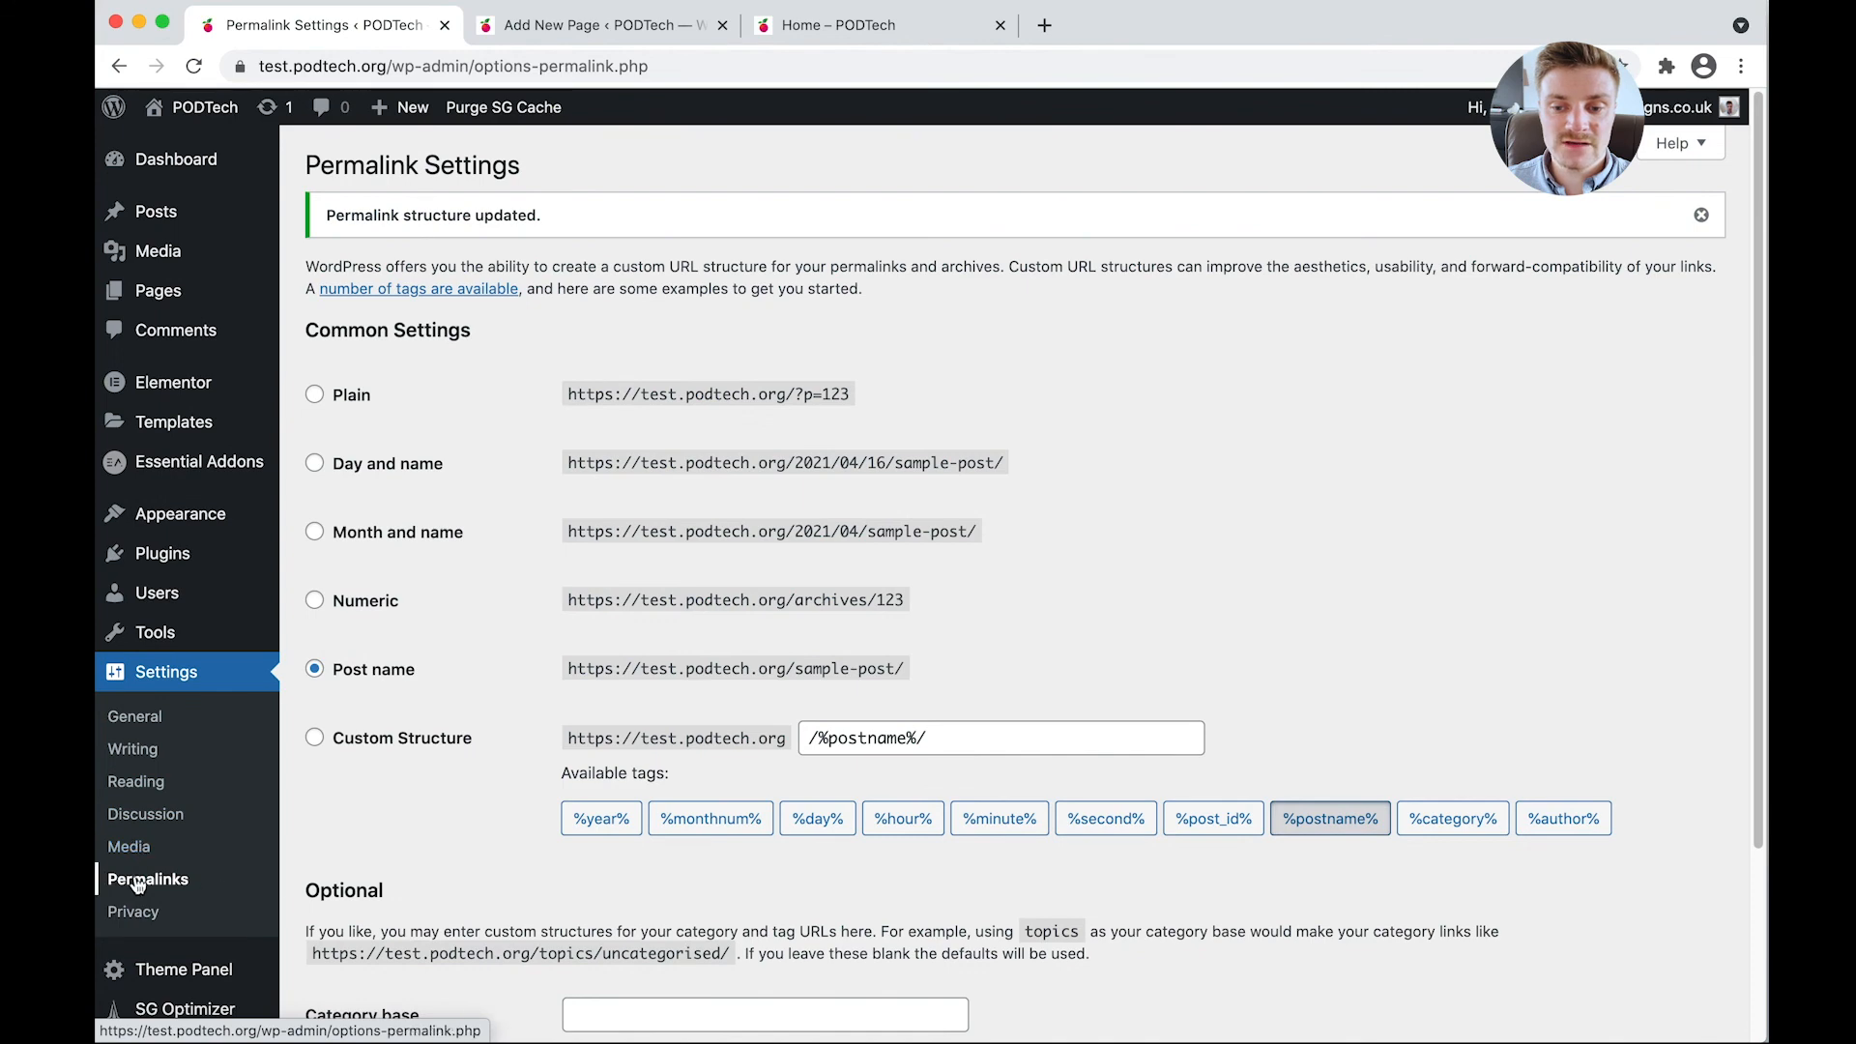
click(133, 885)
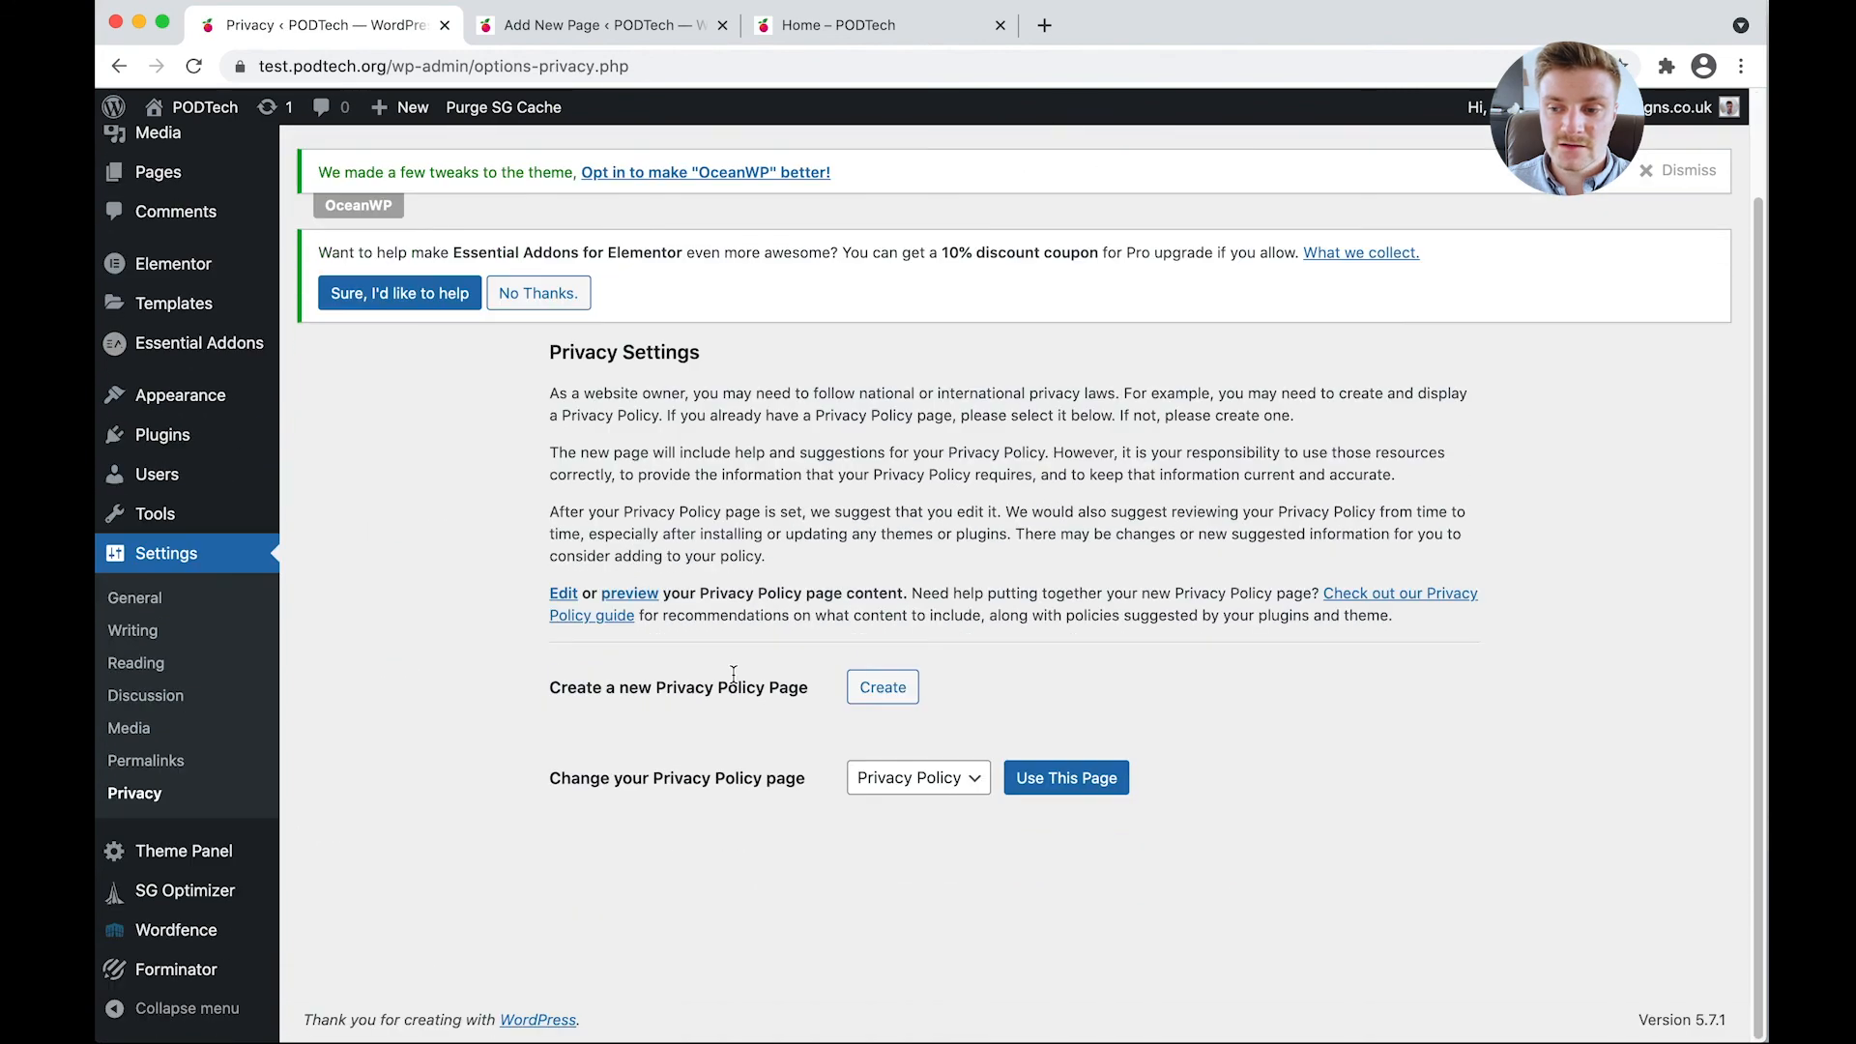